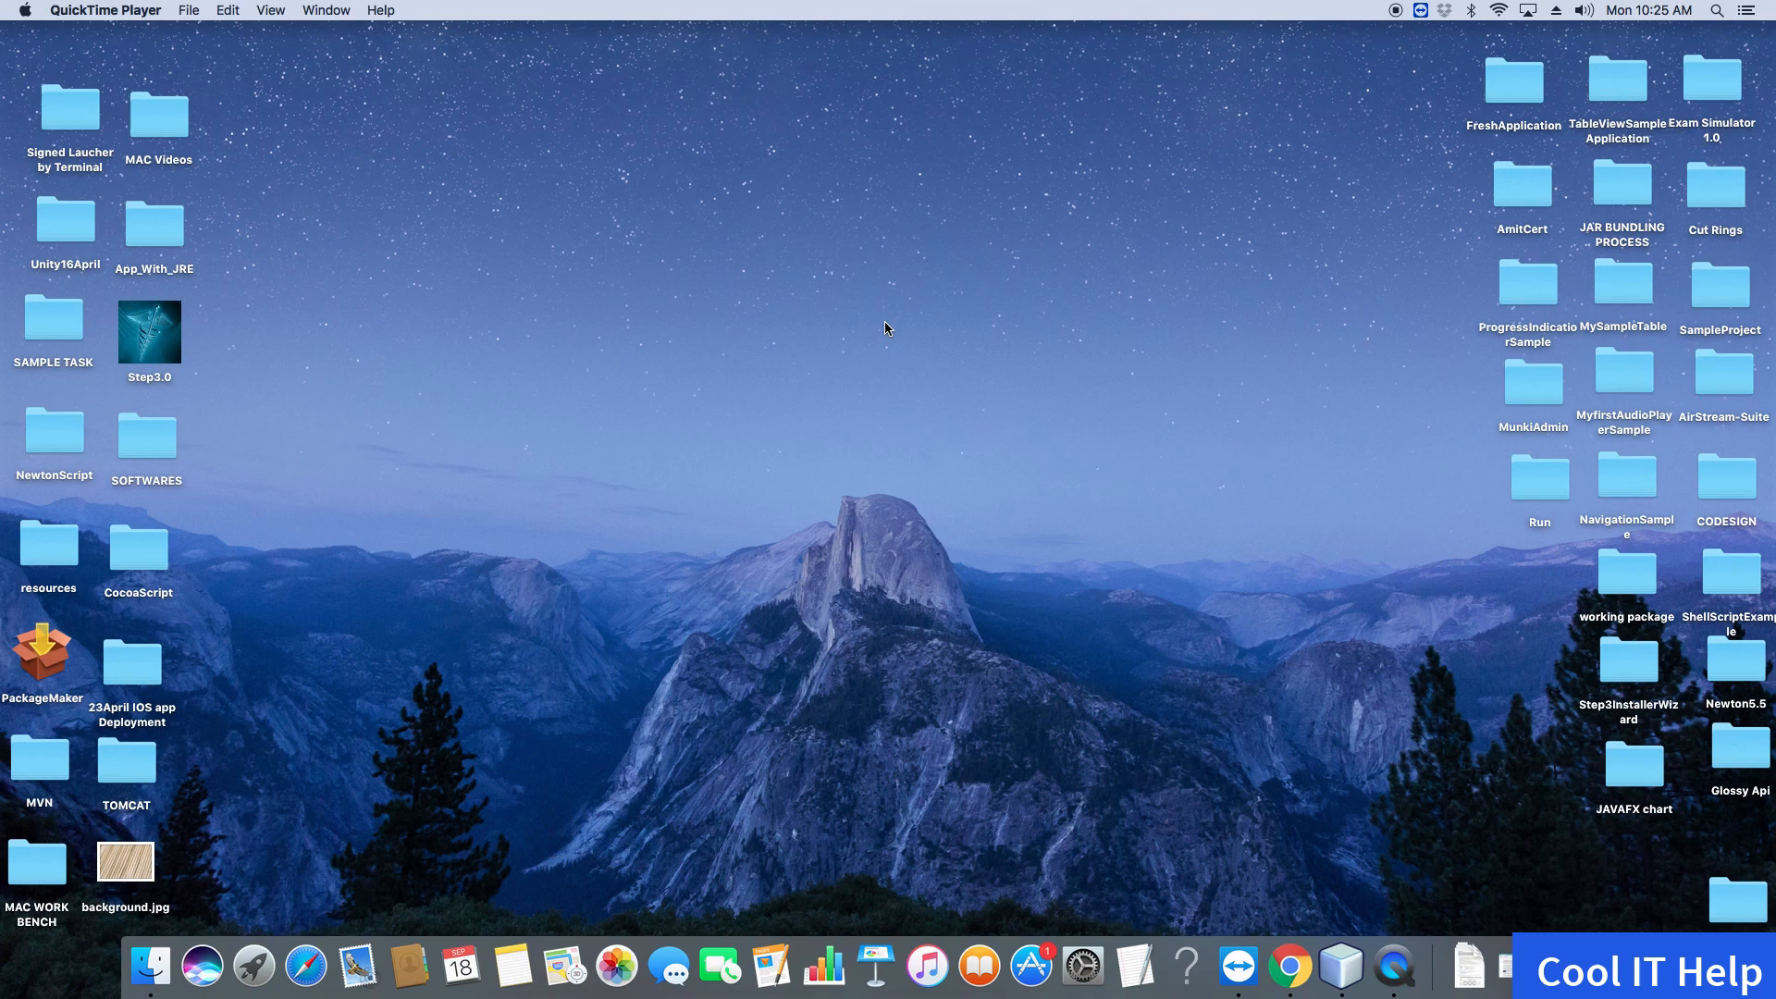
pyautogui.moveTo(1341, 964)
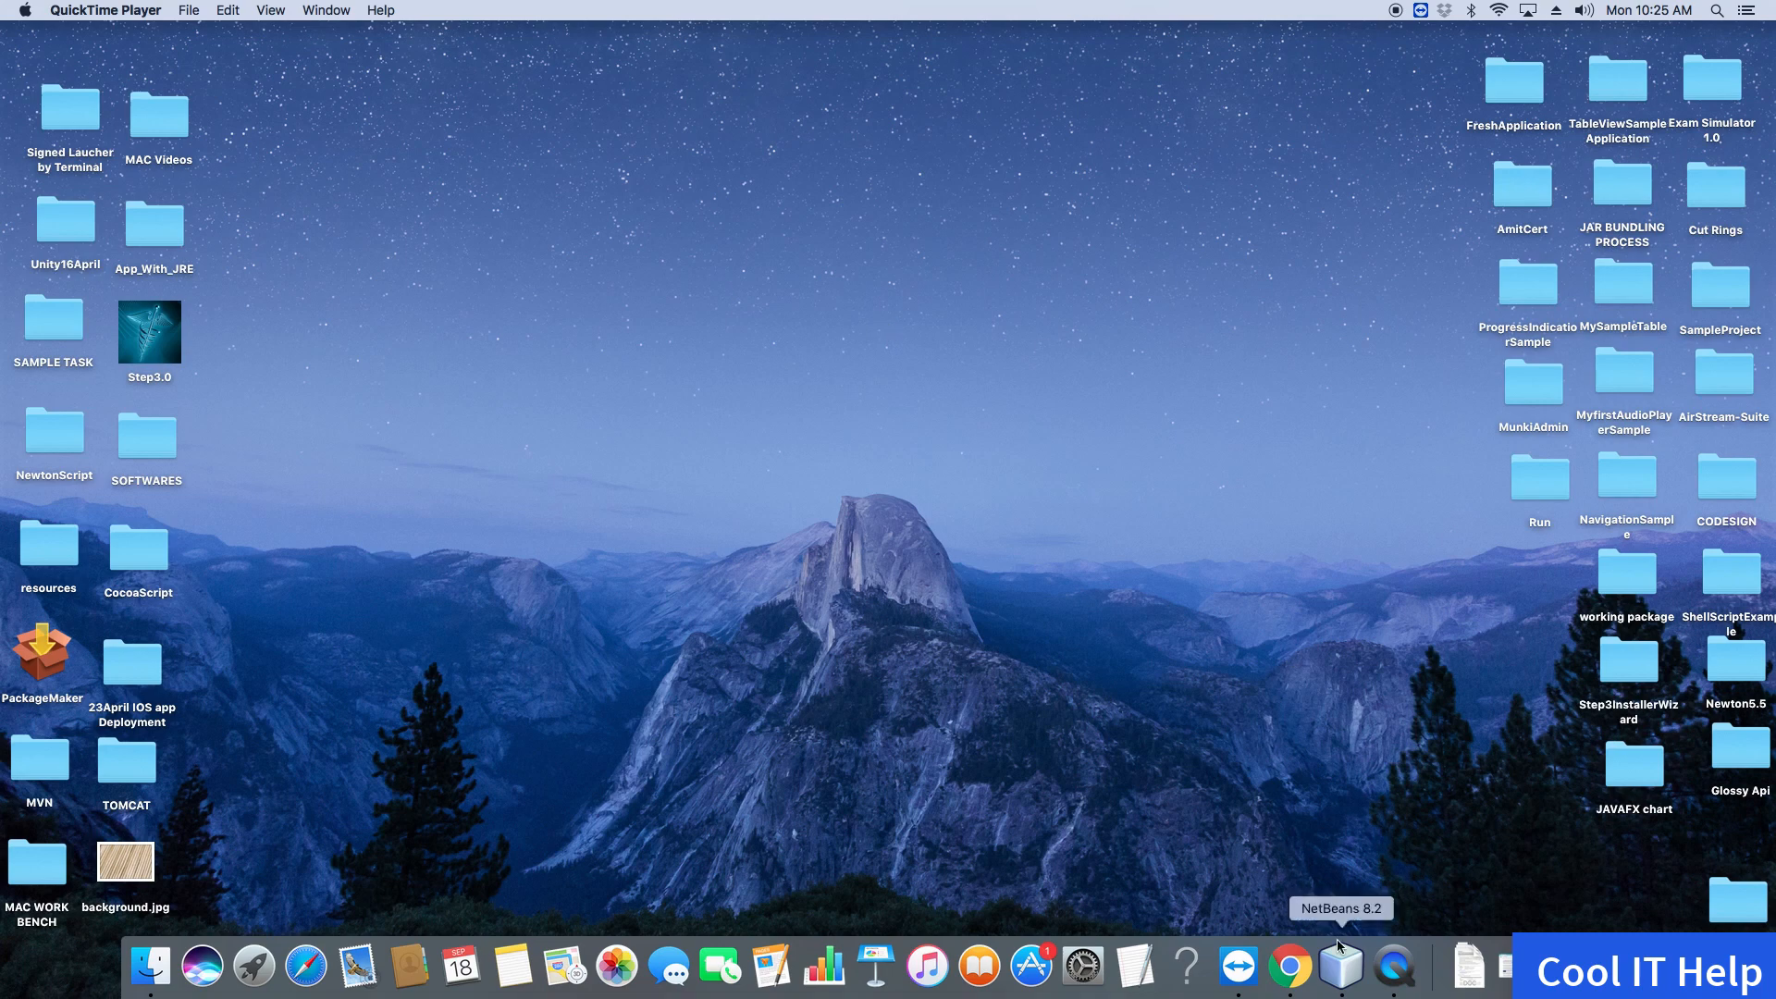
# Launch NetBeans IDE 8.2 from its Dock icon
pyautogui.click(1340, 966)
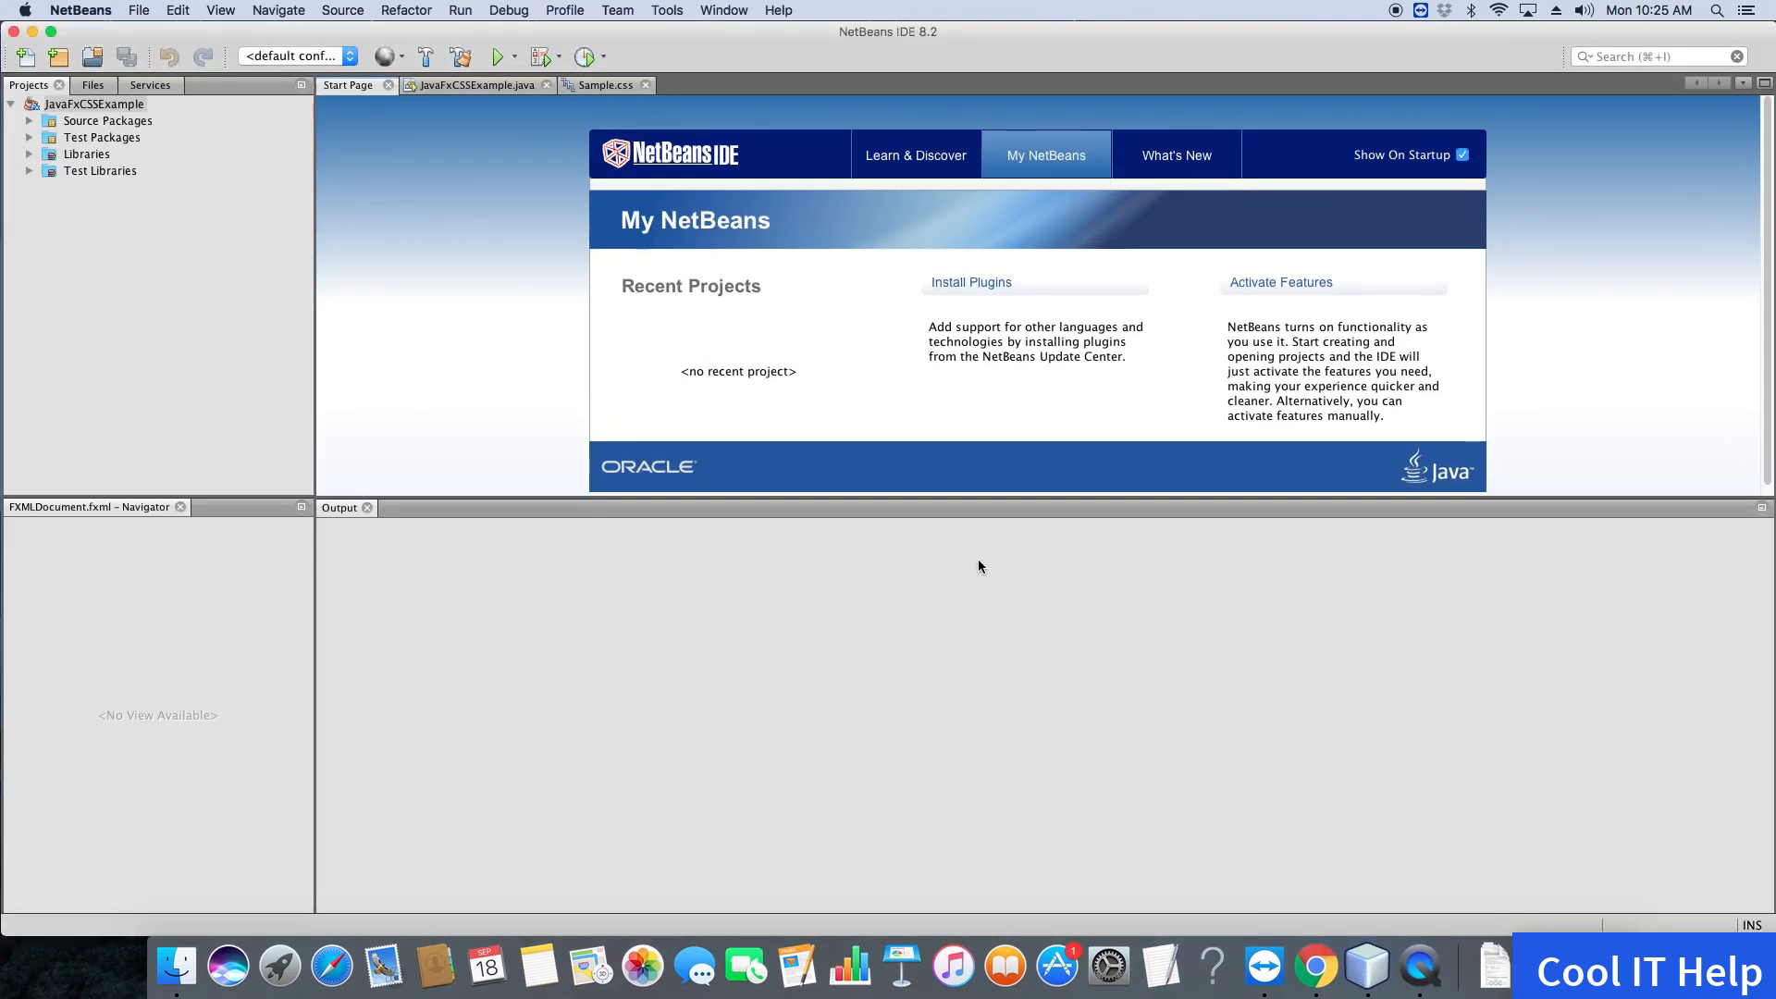
pyautogui.moveTo(1053, 561)
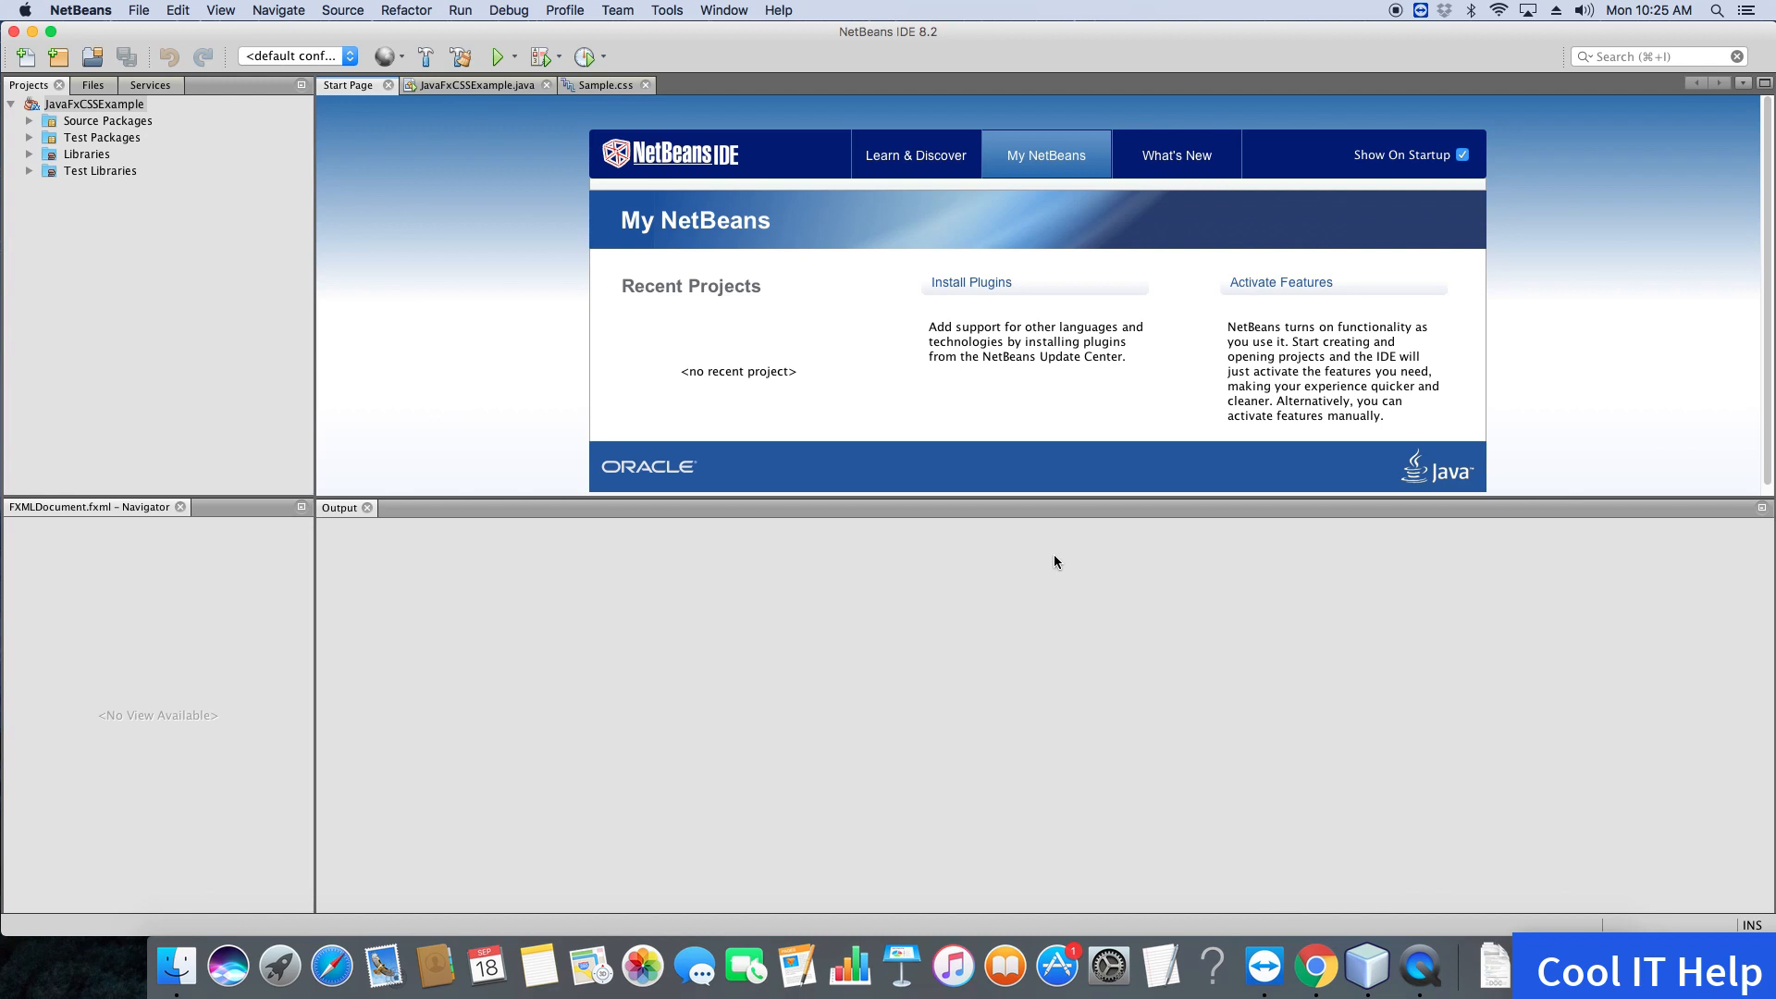
pyautogui.moveTo(1055, 562)
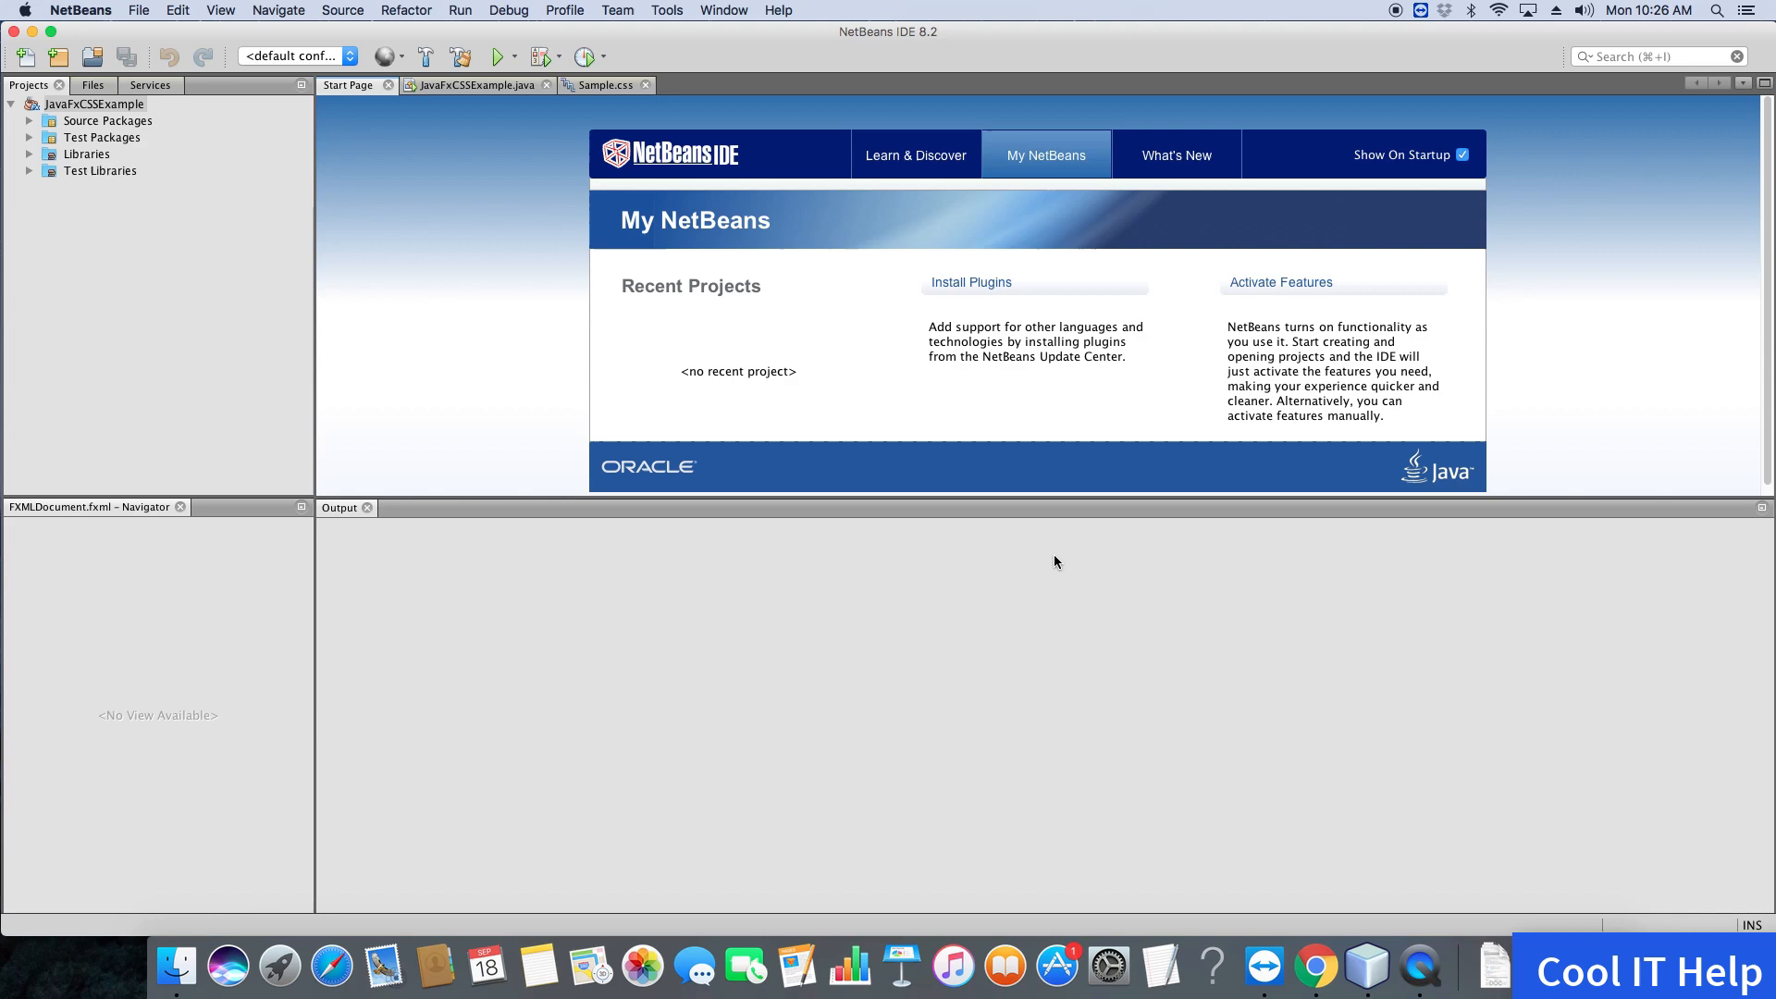
pyautogui.moveTo(713, 95)
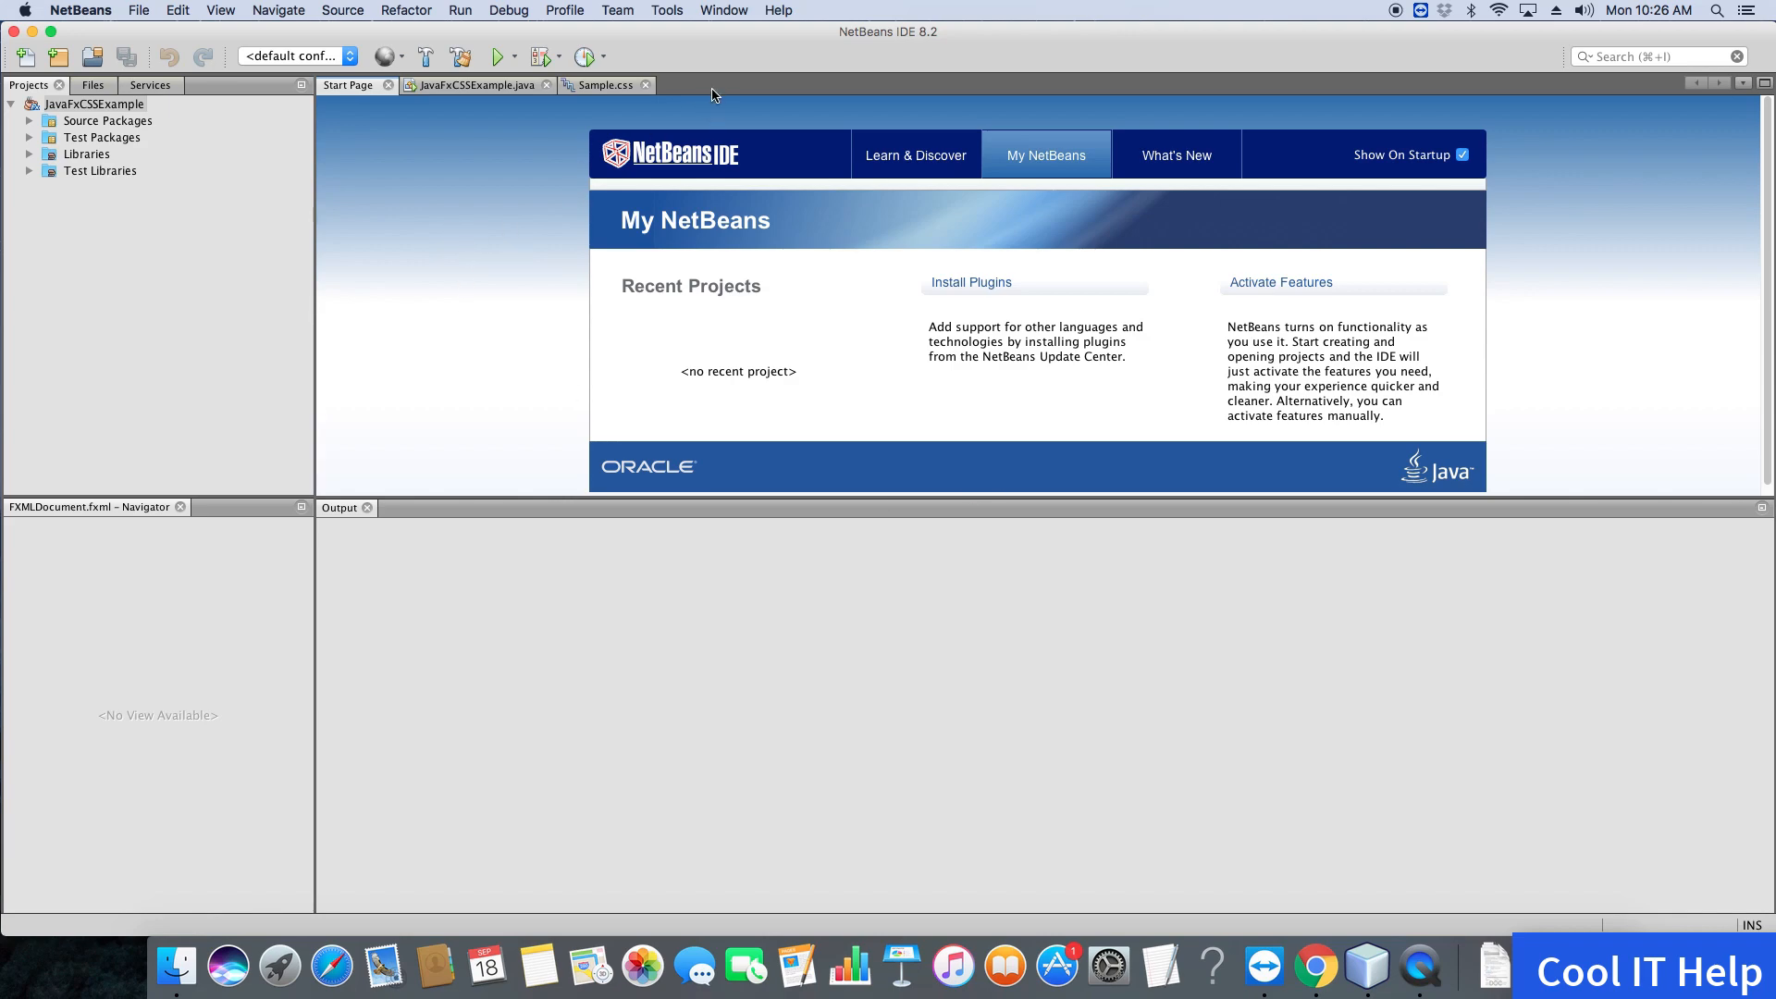
pyautogui.moveTo(89, 25)
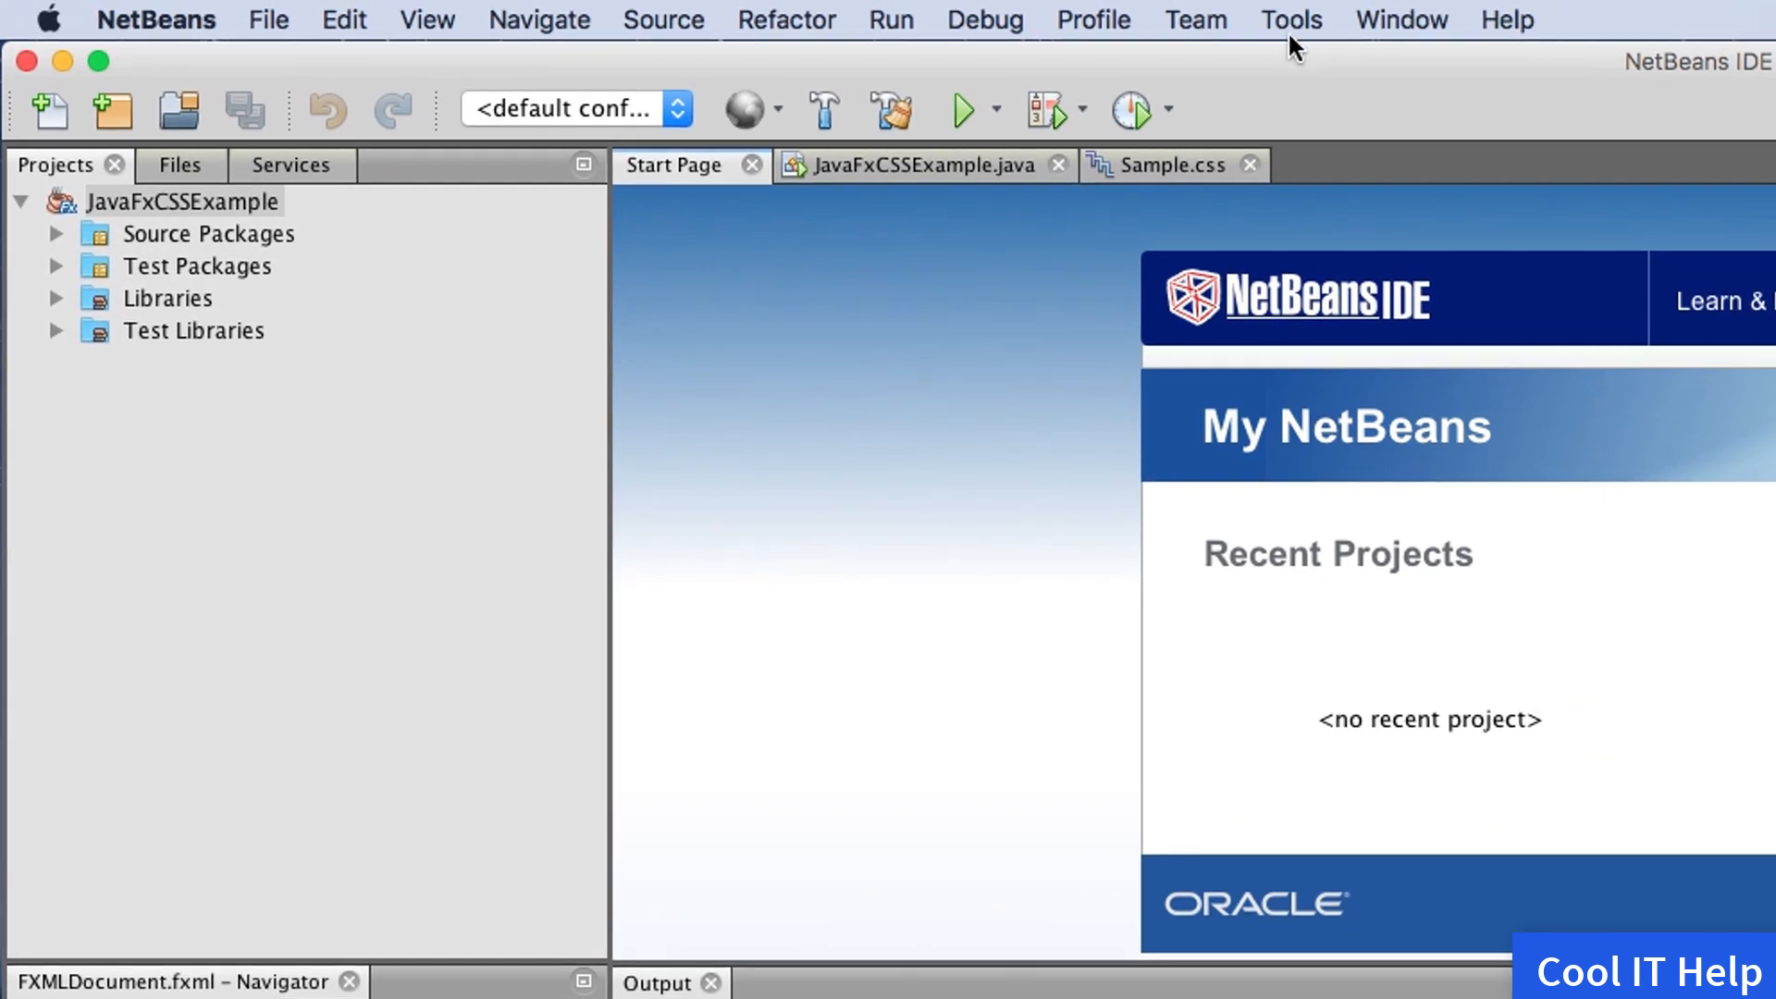
pyautogui.moveTo(1325, 41)
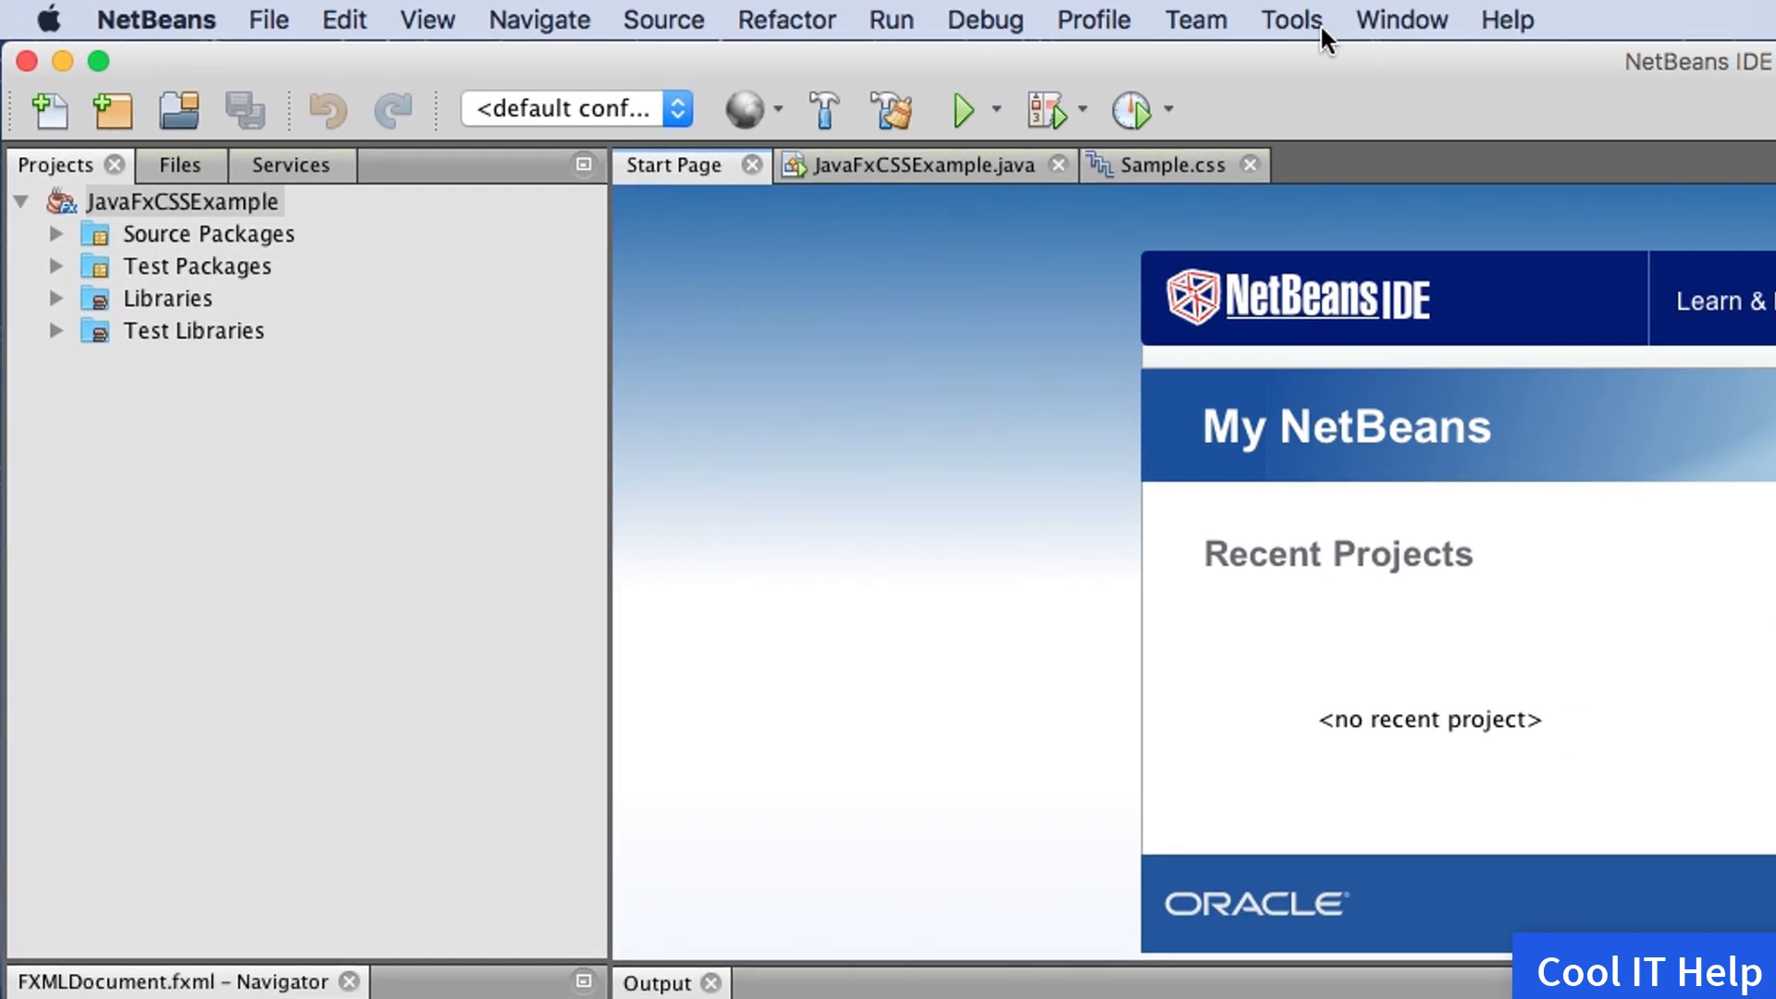
# Open the Tools menu in the menu bar
pyautogui.click(1288, 19)
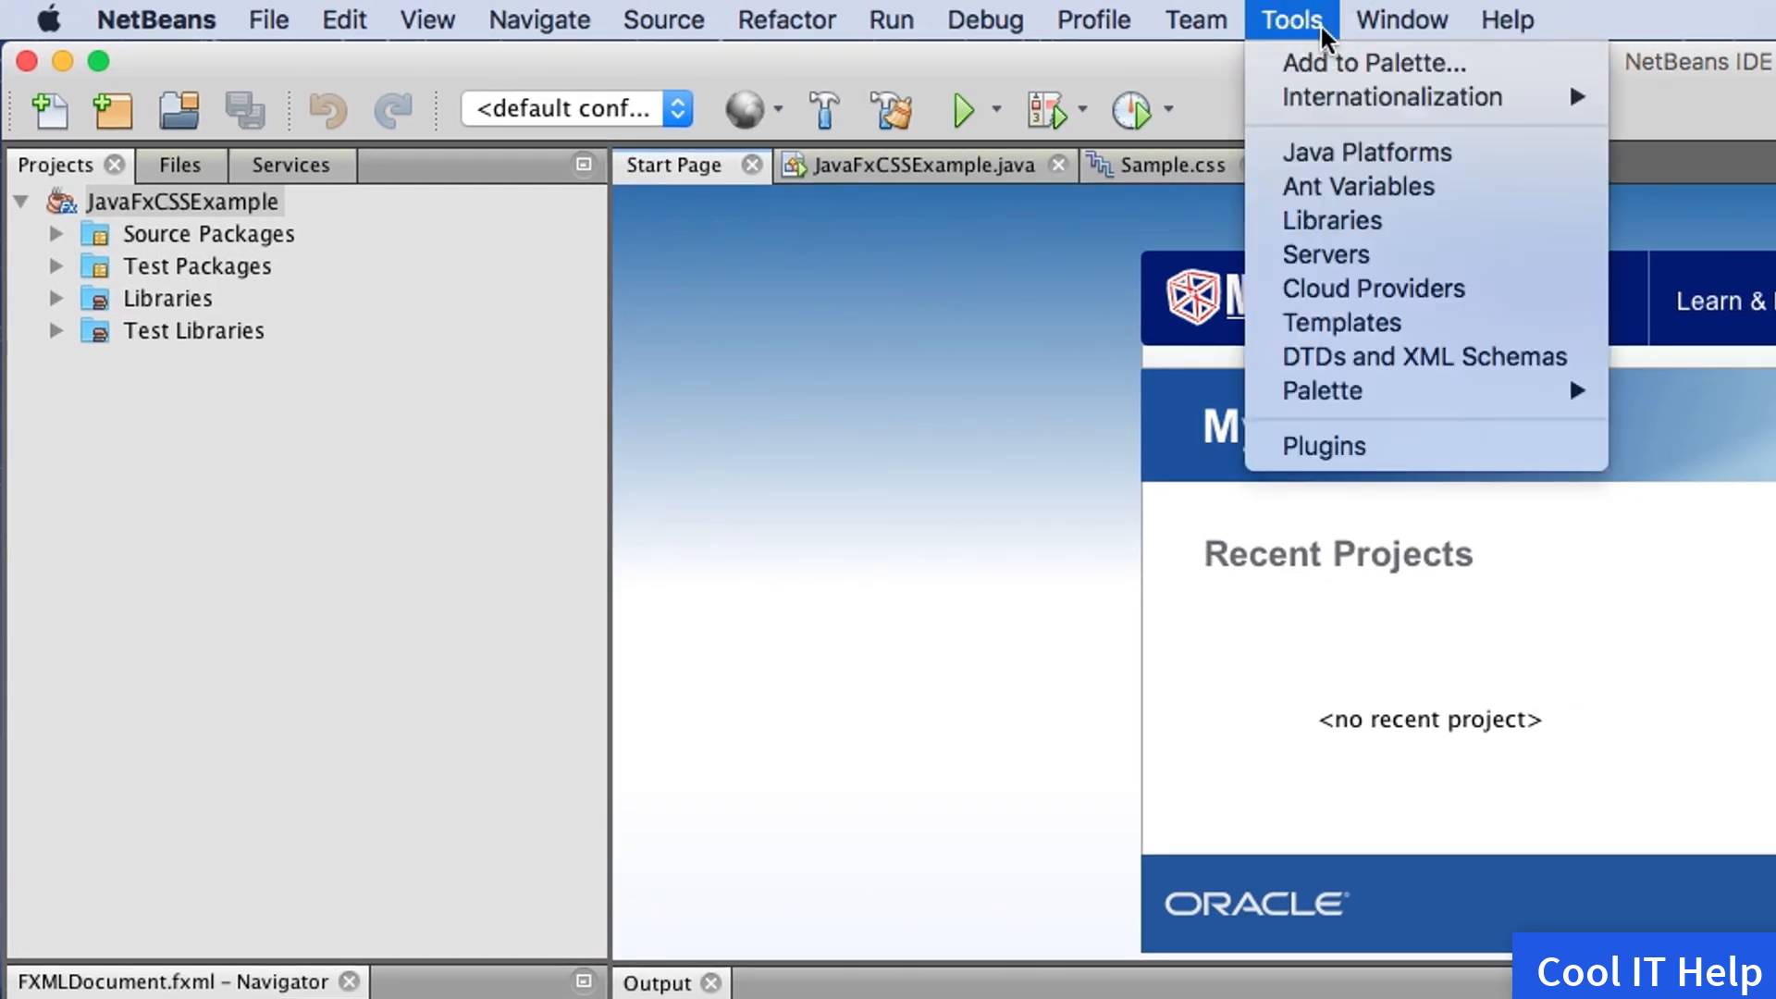
pyautogui.moveTo(1284, 57)
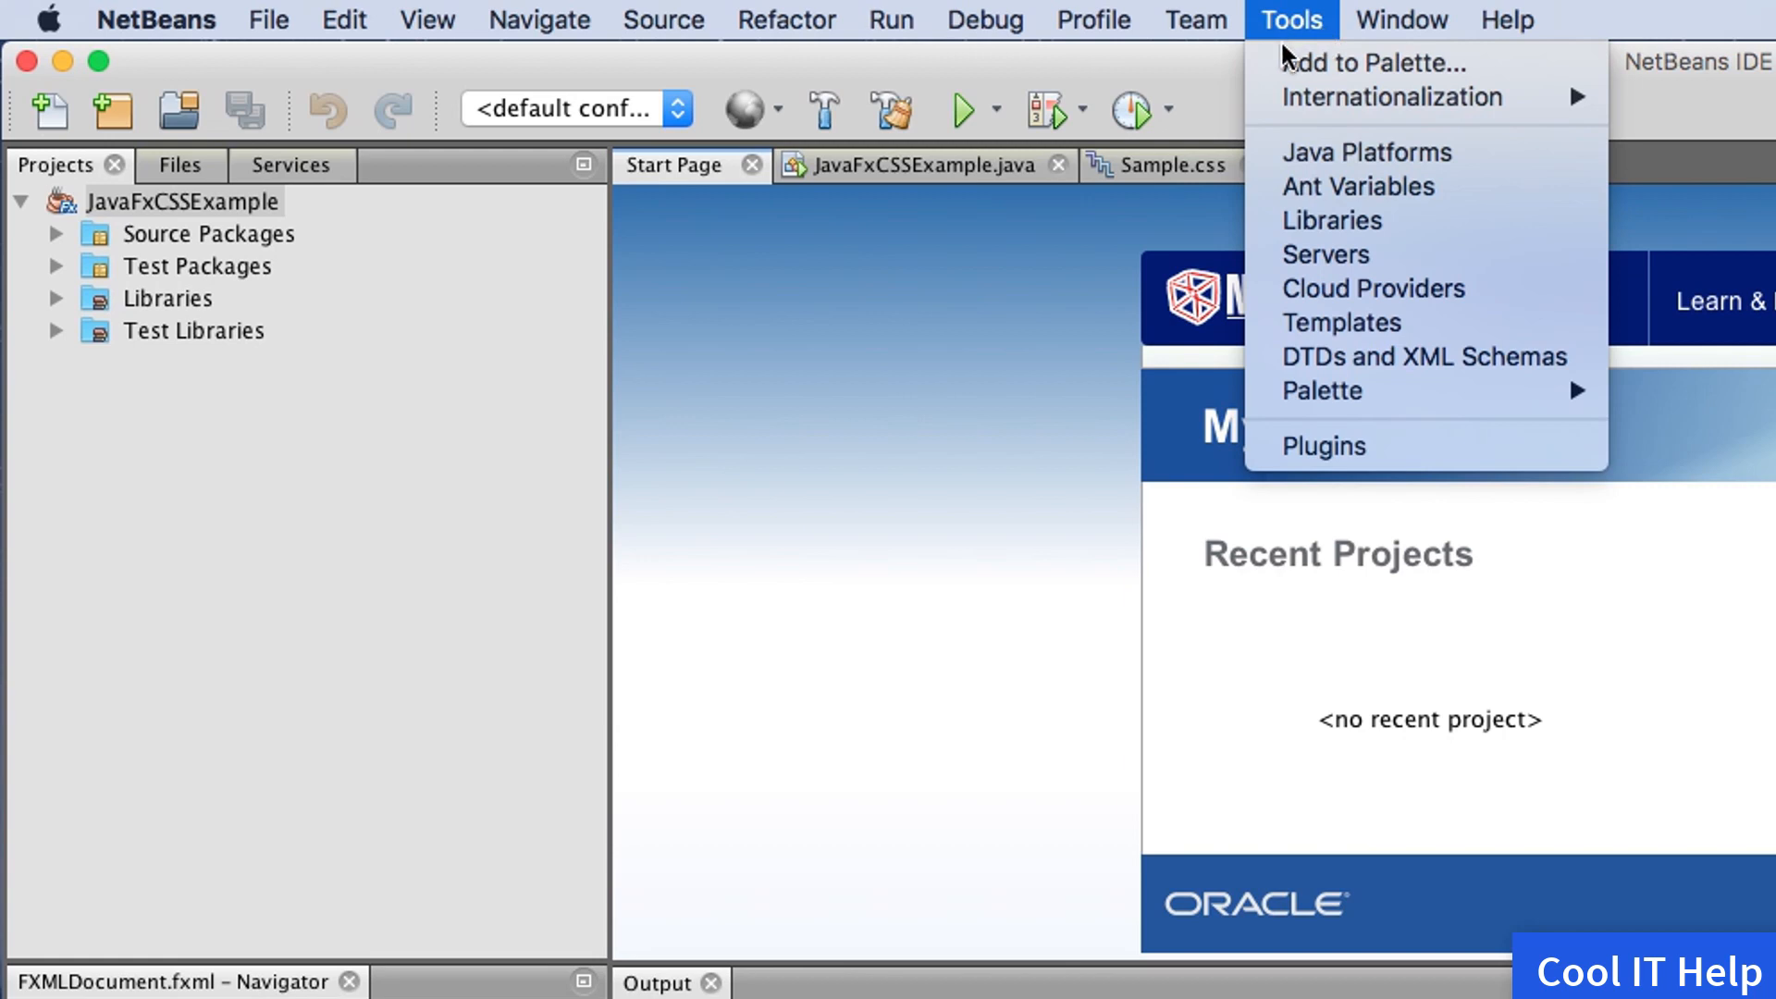
pyautogui.moveTo(1356, 479)
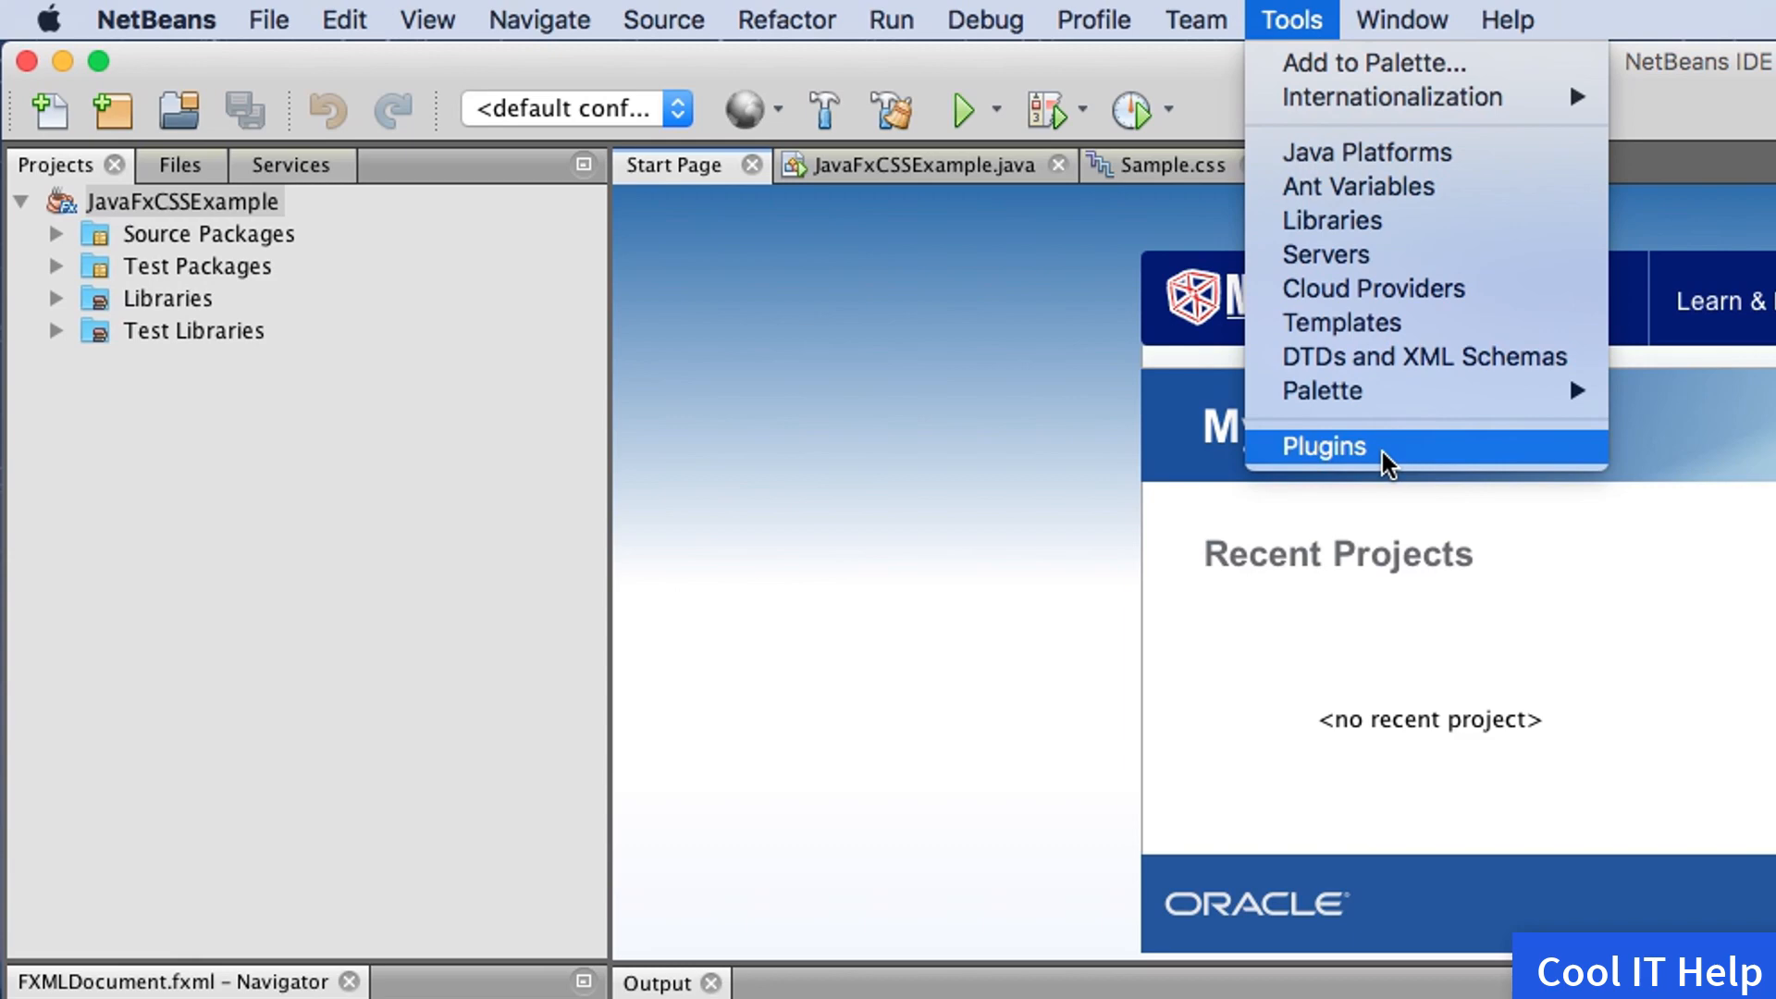
# Open the Plugins manager and search plugins for 'look and'
pyautogui.click(1320, 445)
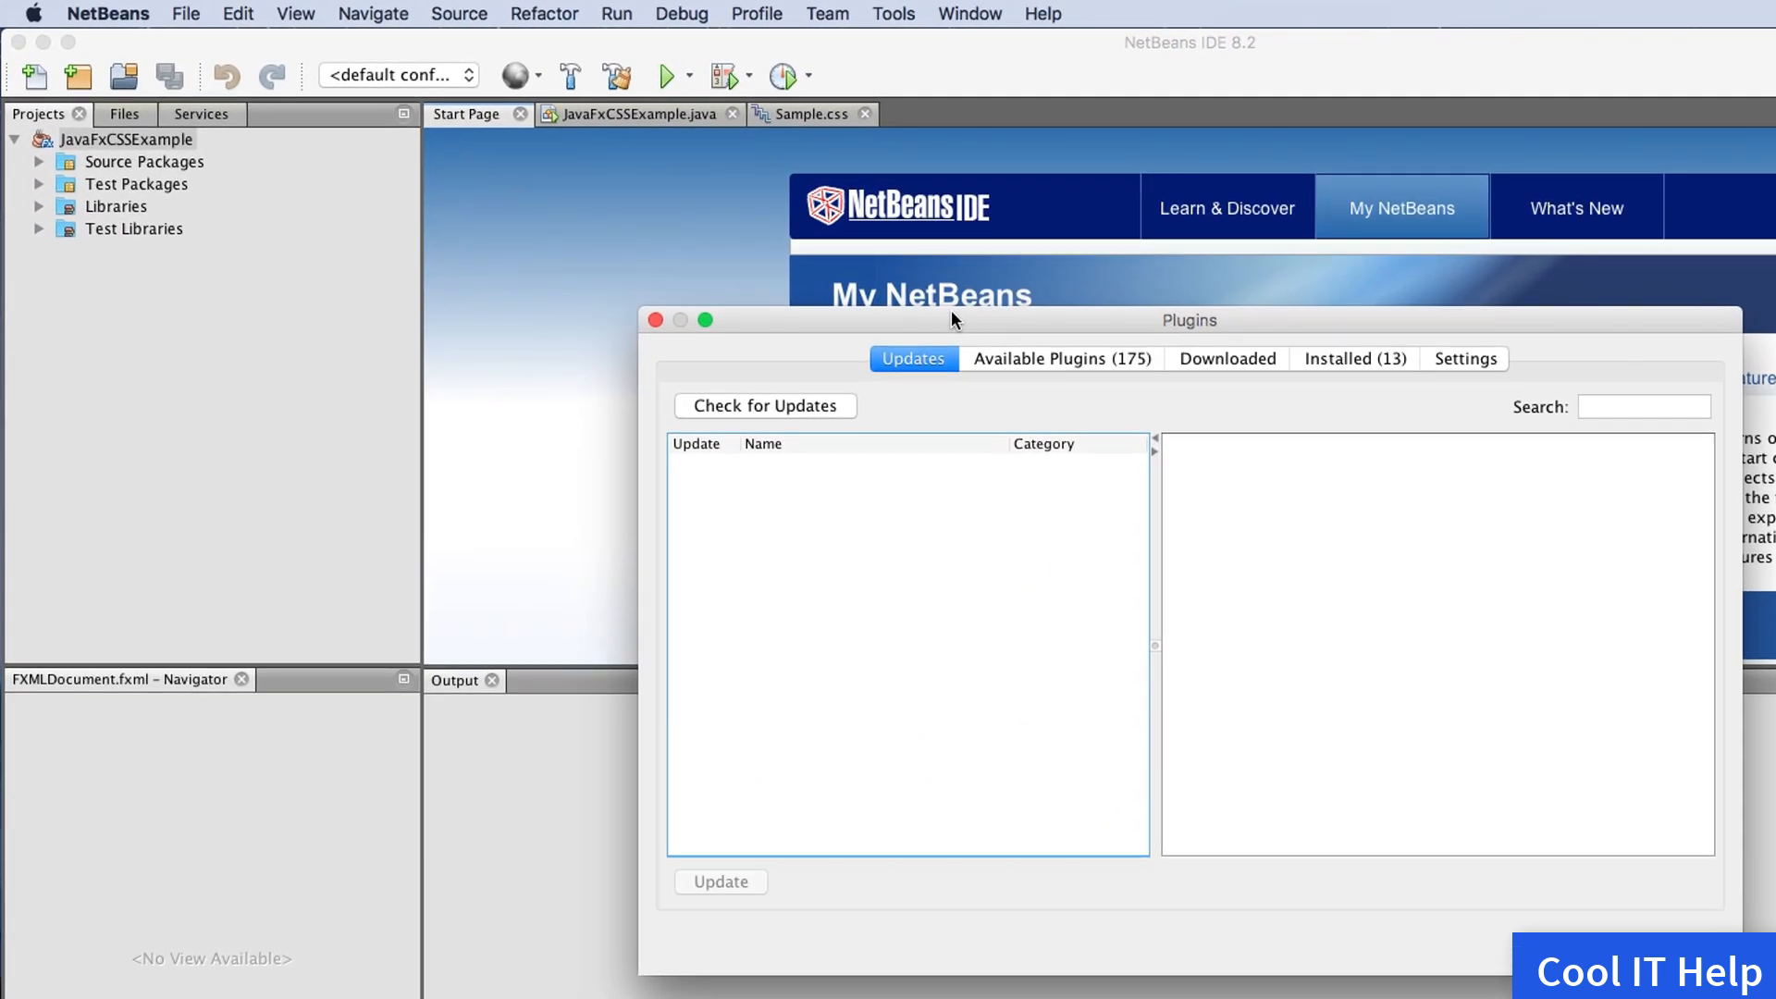
pyautogui.moveTo(1407, 414)
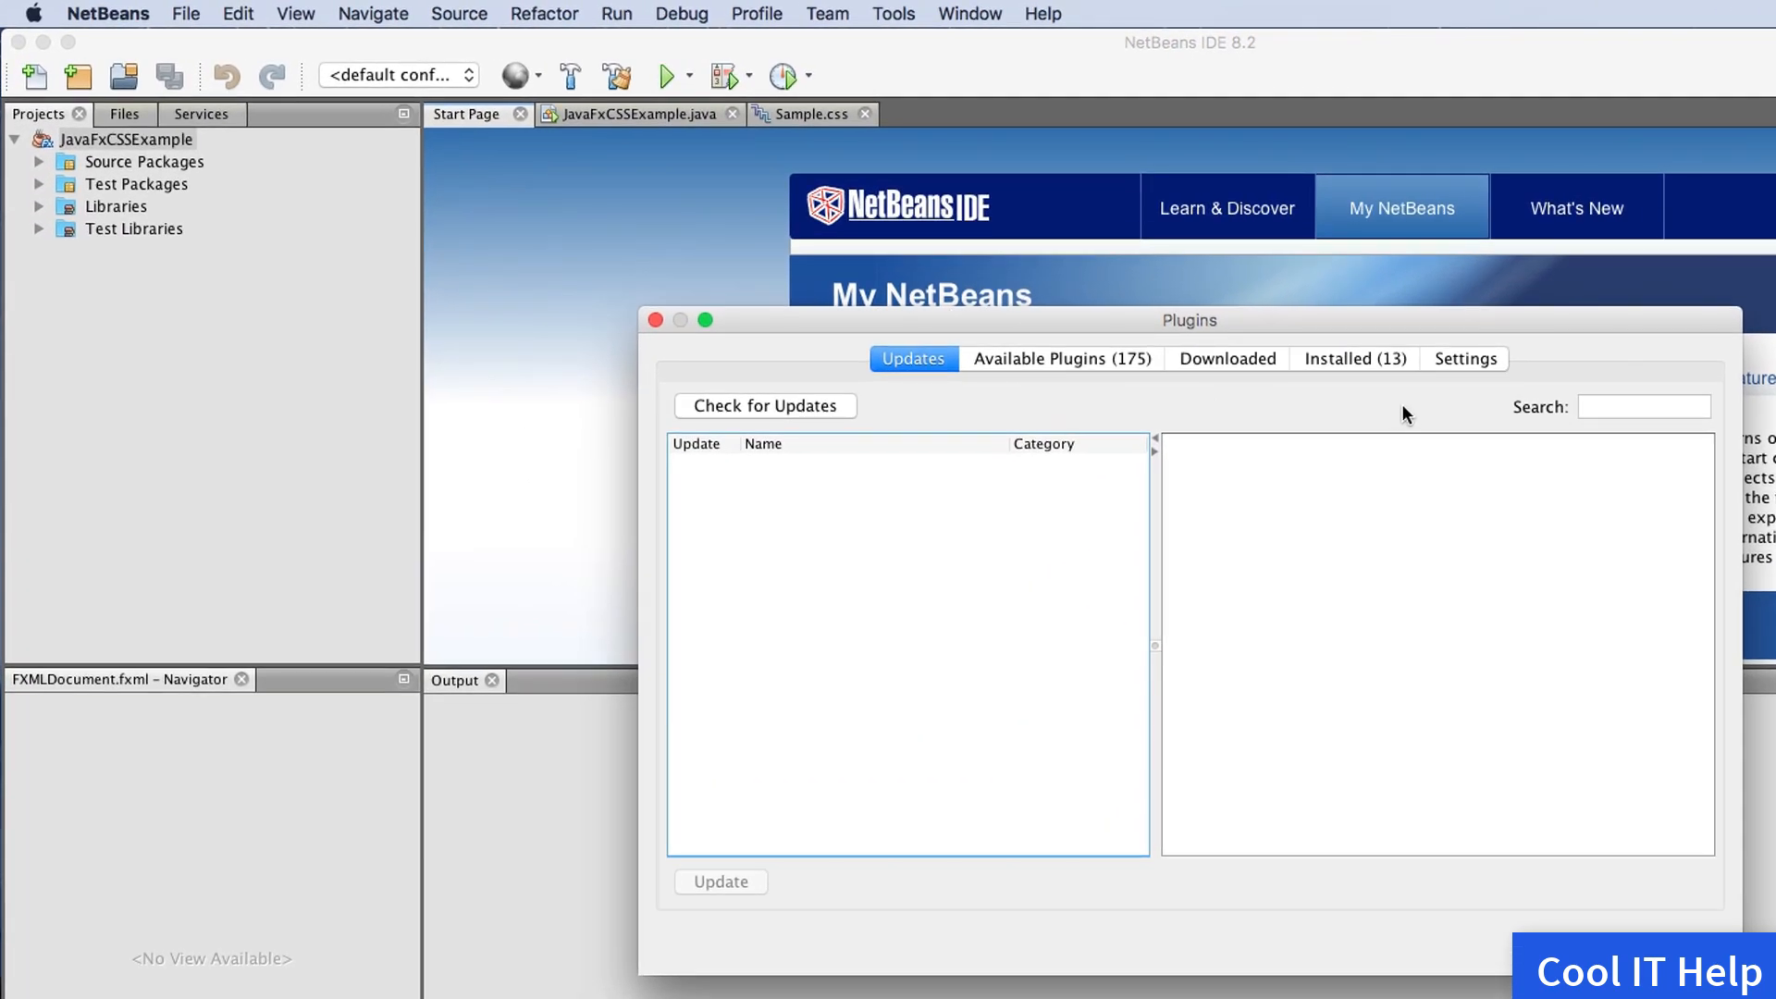
pyautogui.click(1644, 407)
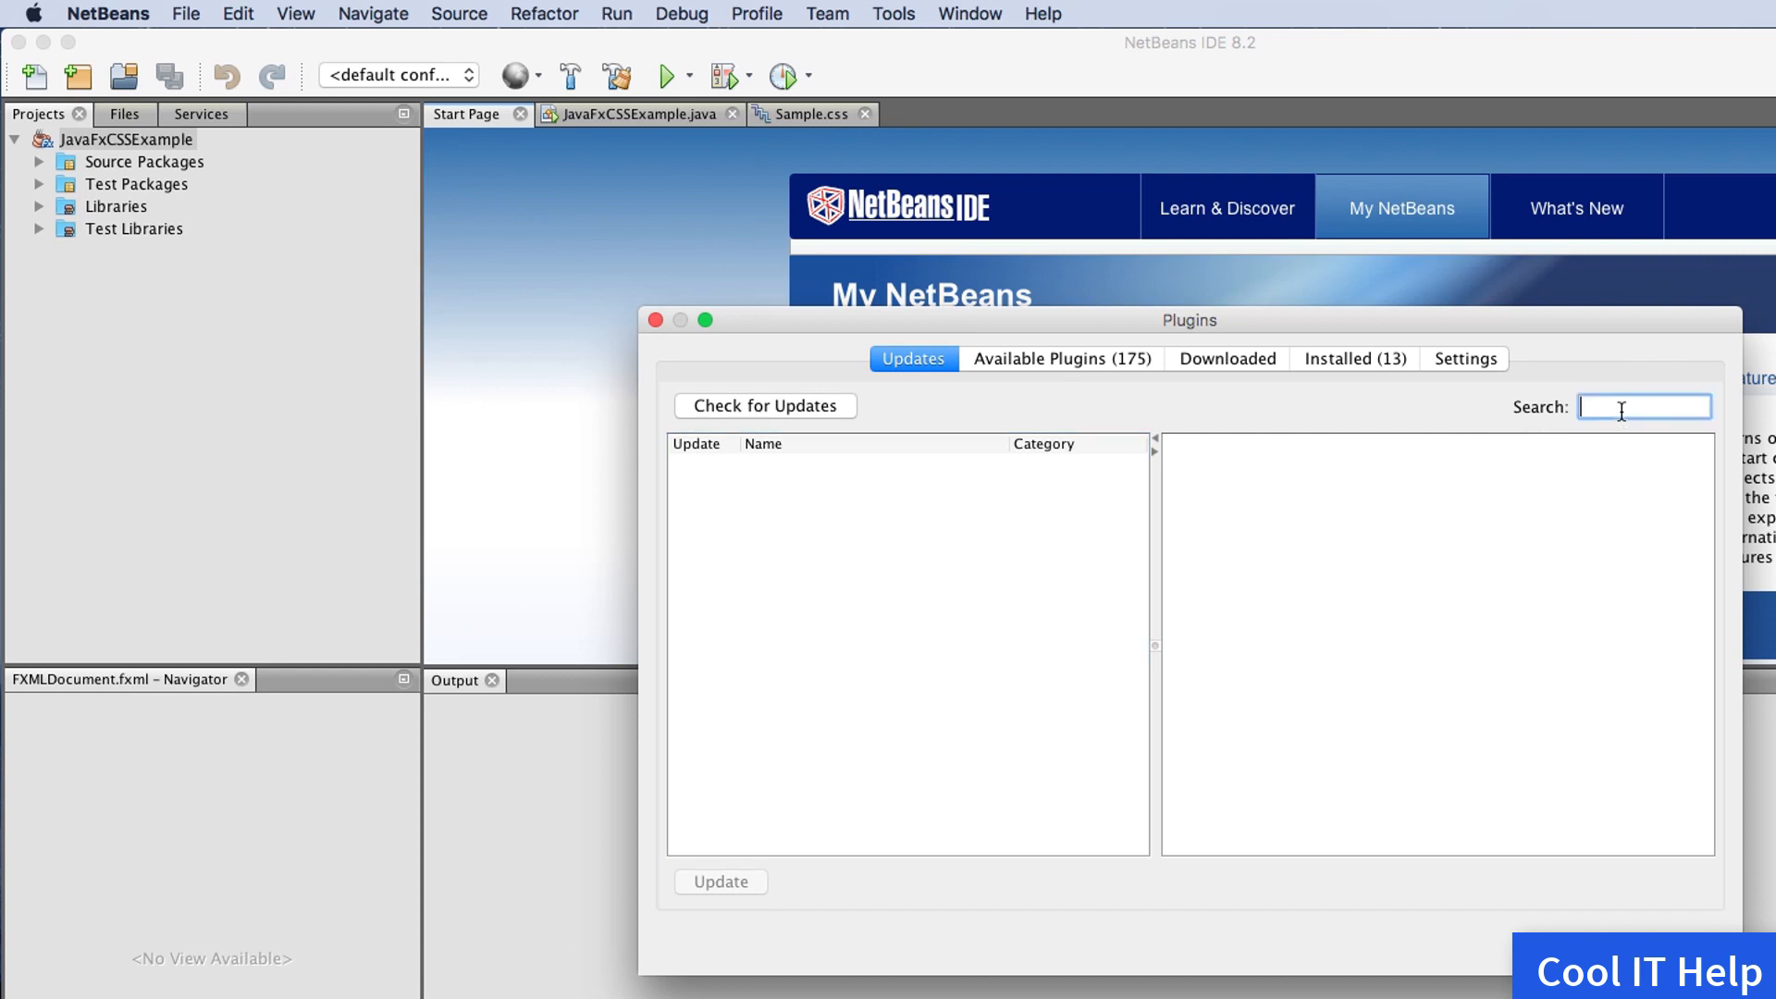
pyautogui.moveTo(1674, 393)
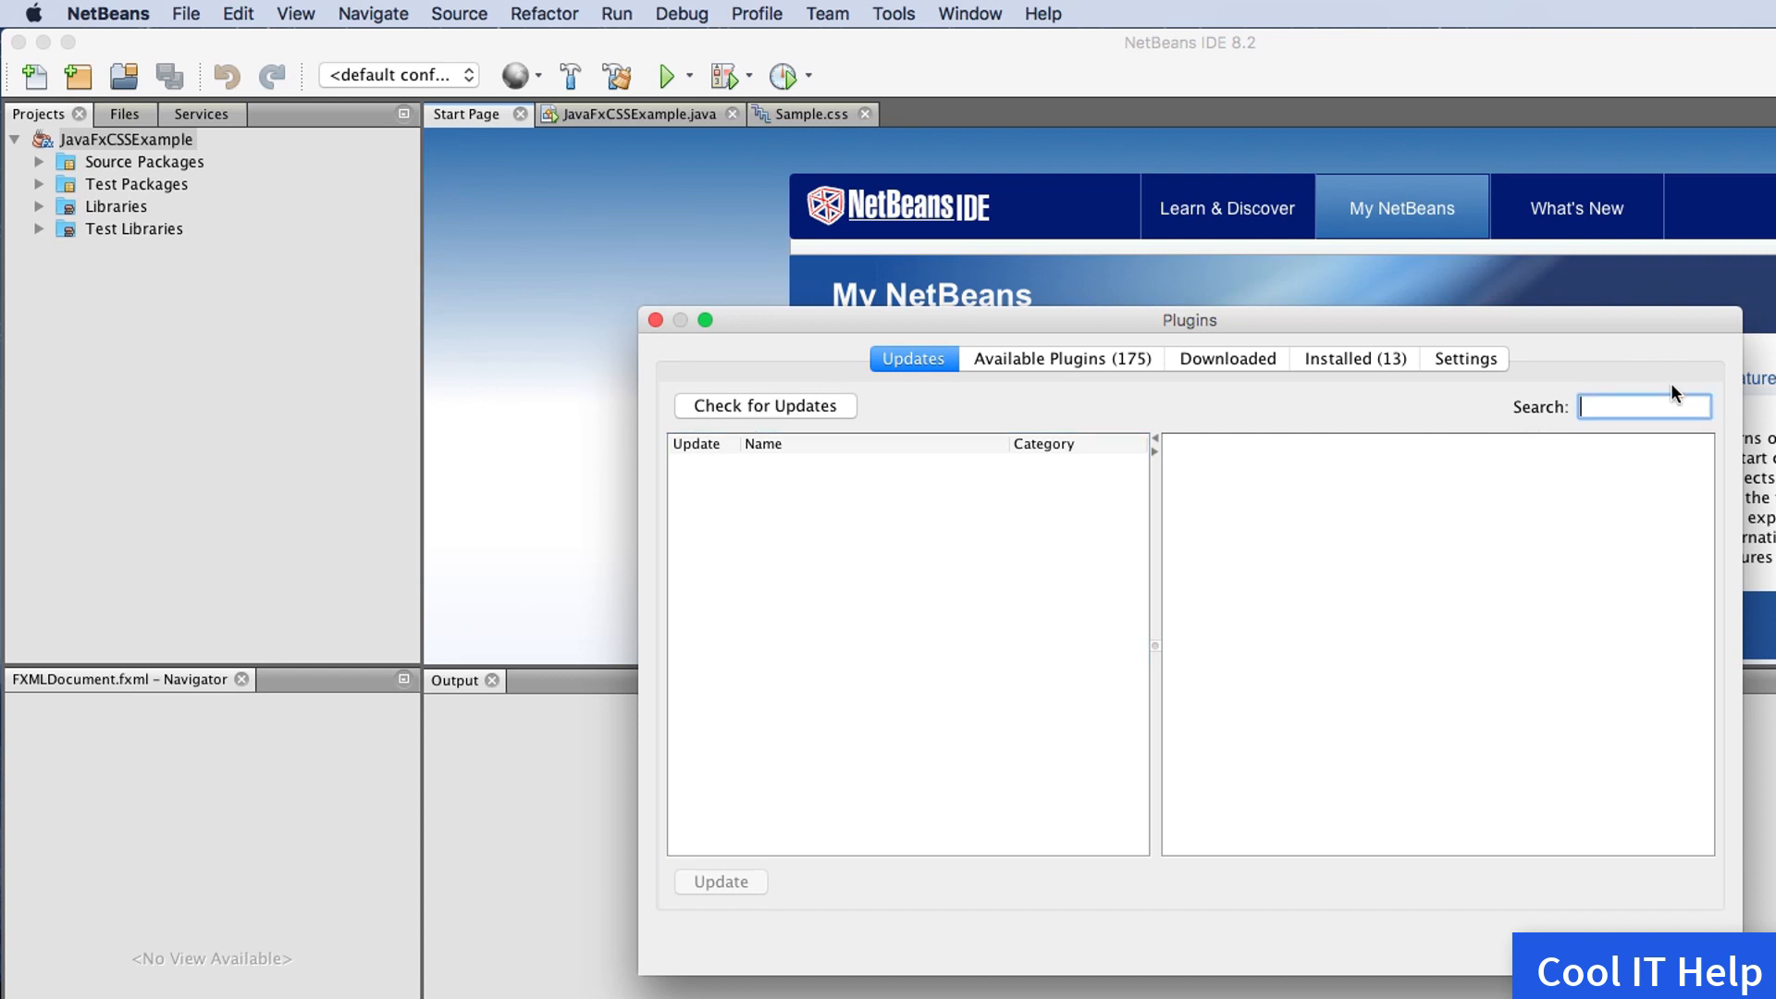
pyautogui.write('look')
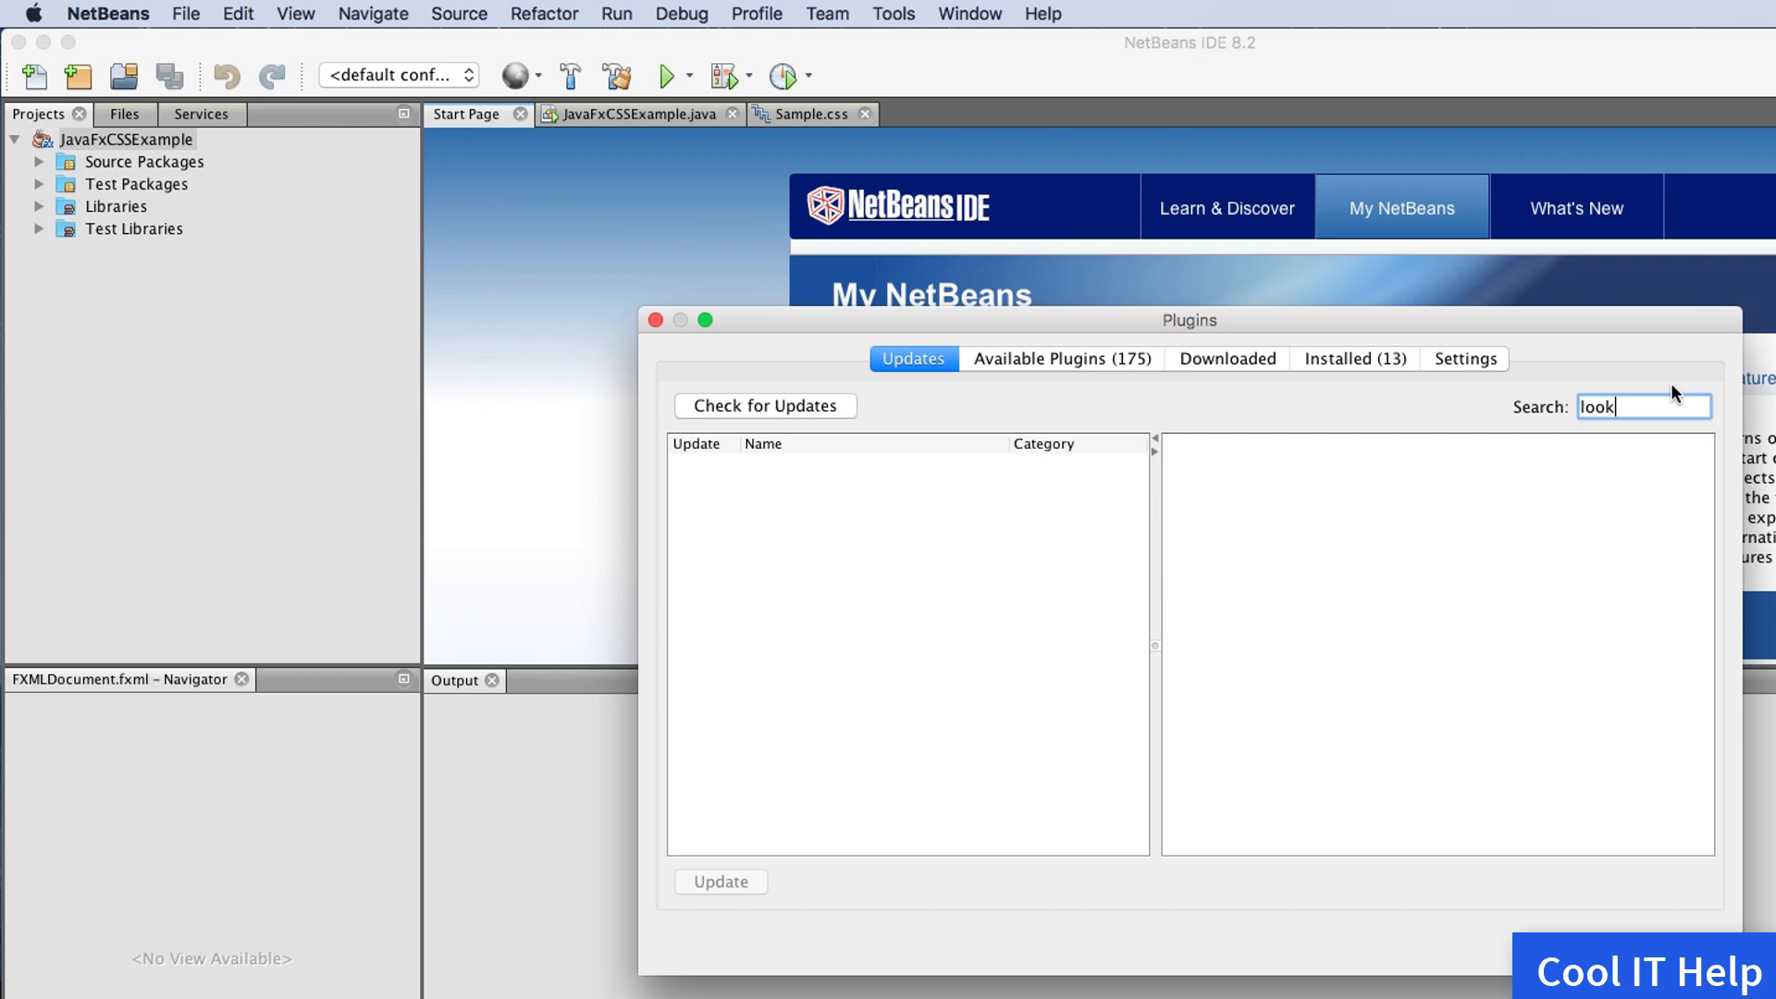
pyautogui.write('an')
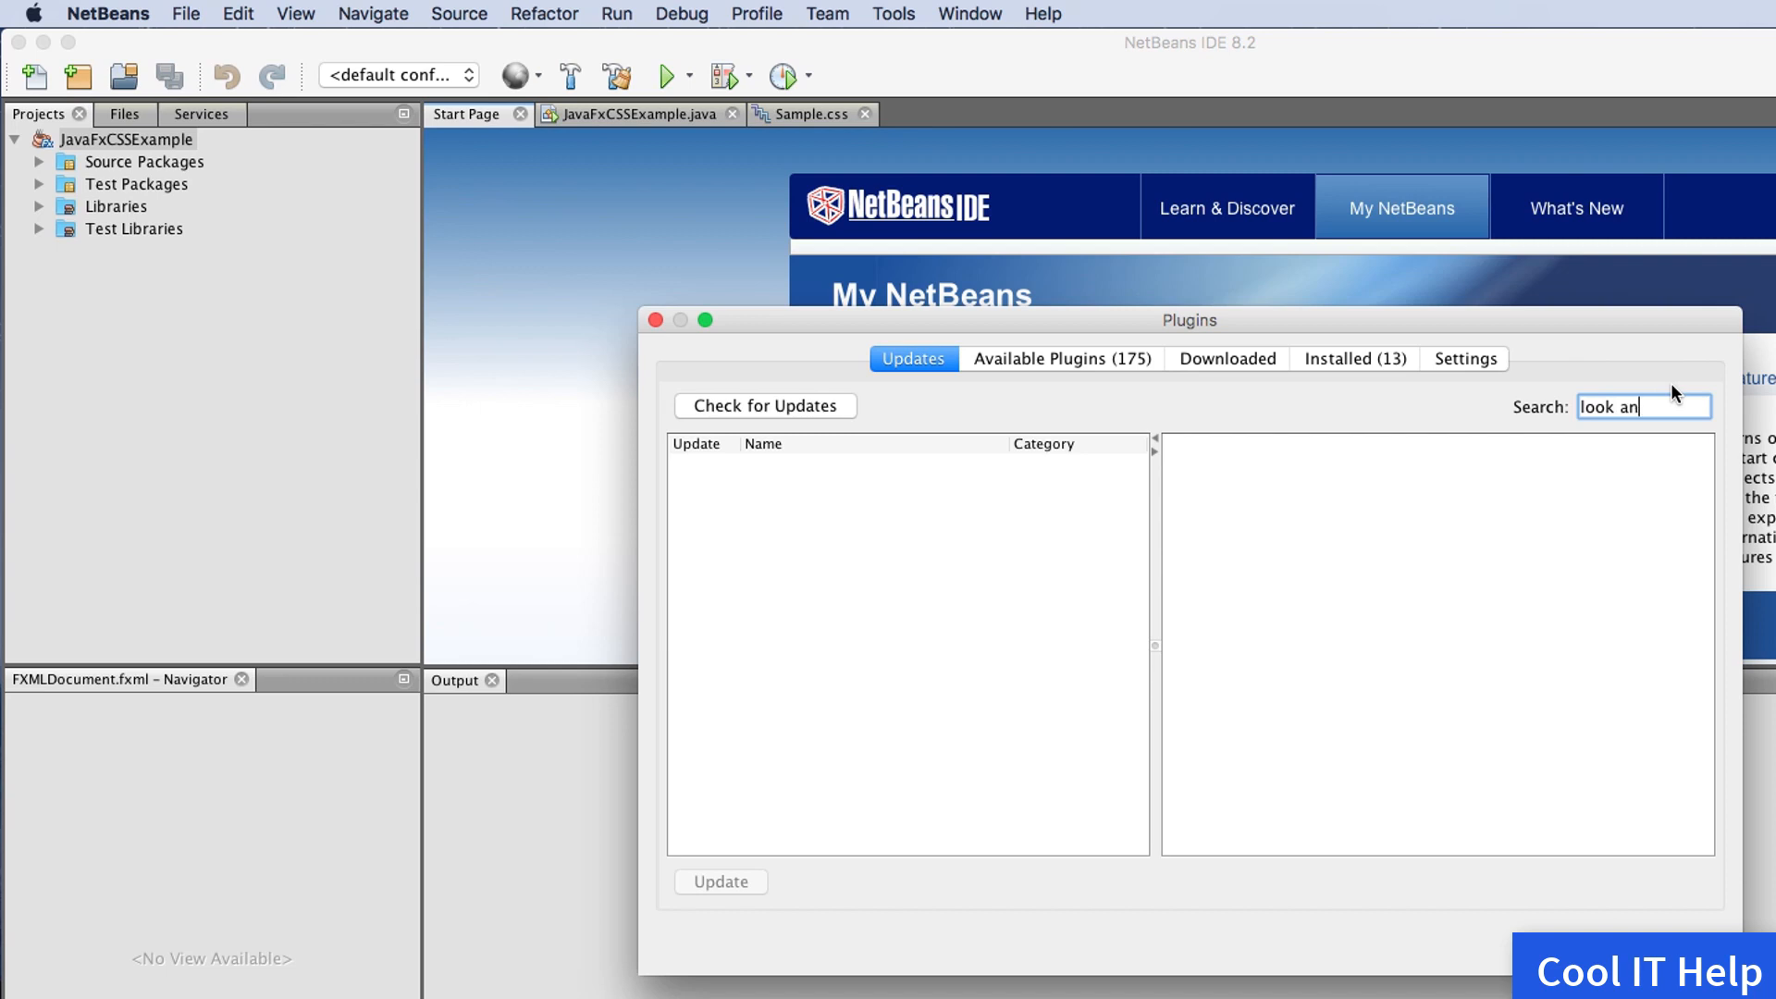
pyautogui.write('d')
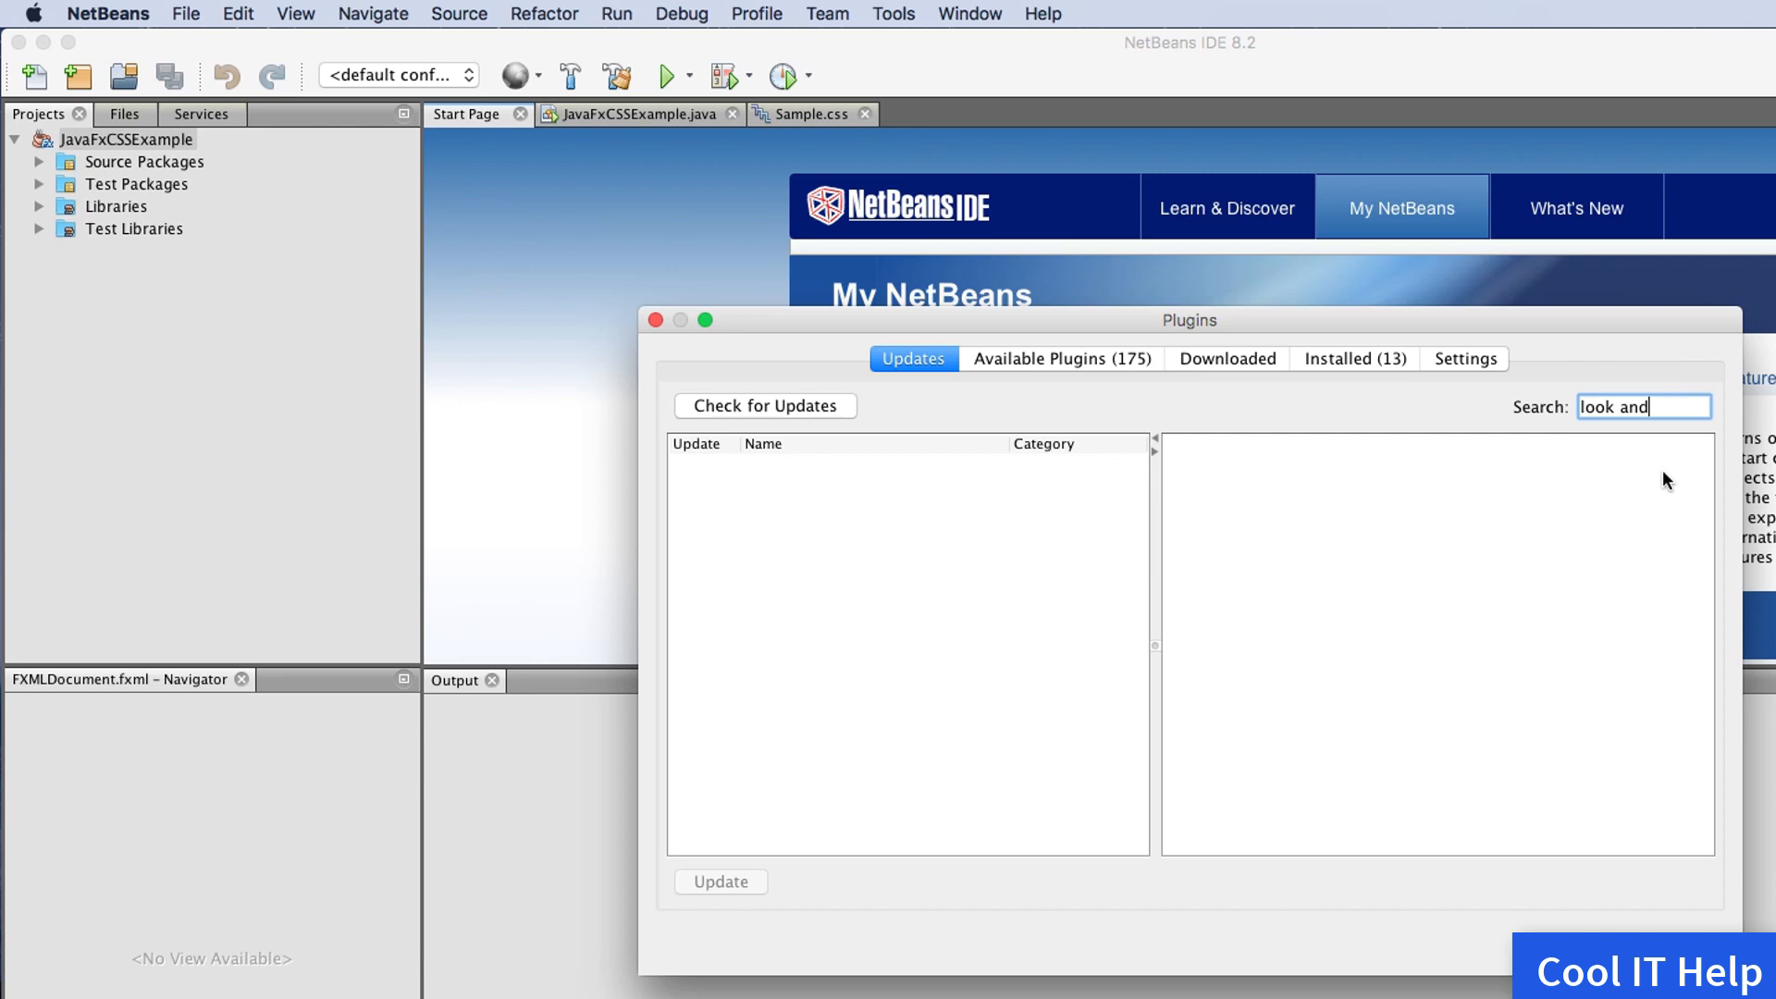
pyautogui.moveTo(1656, 488)
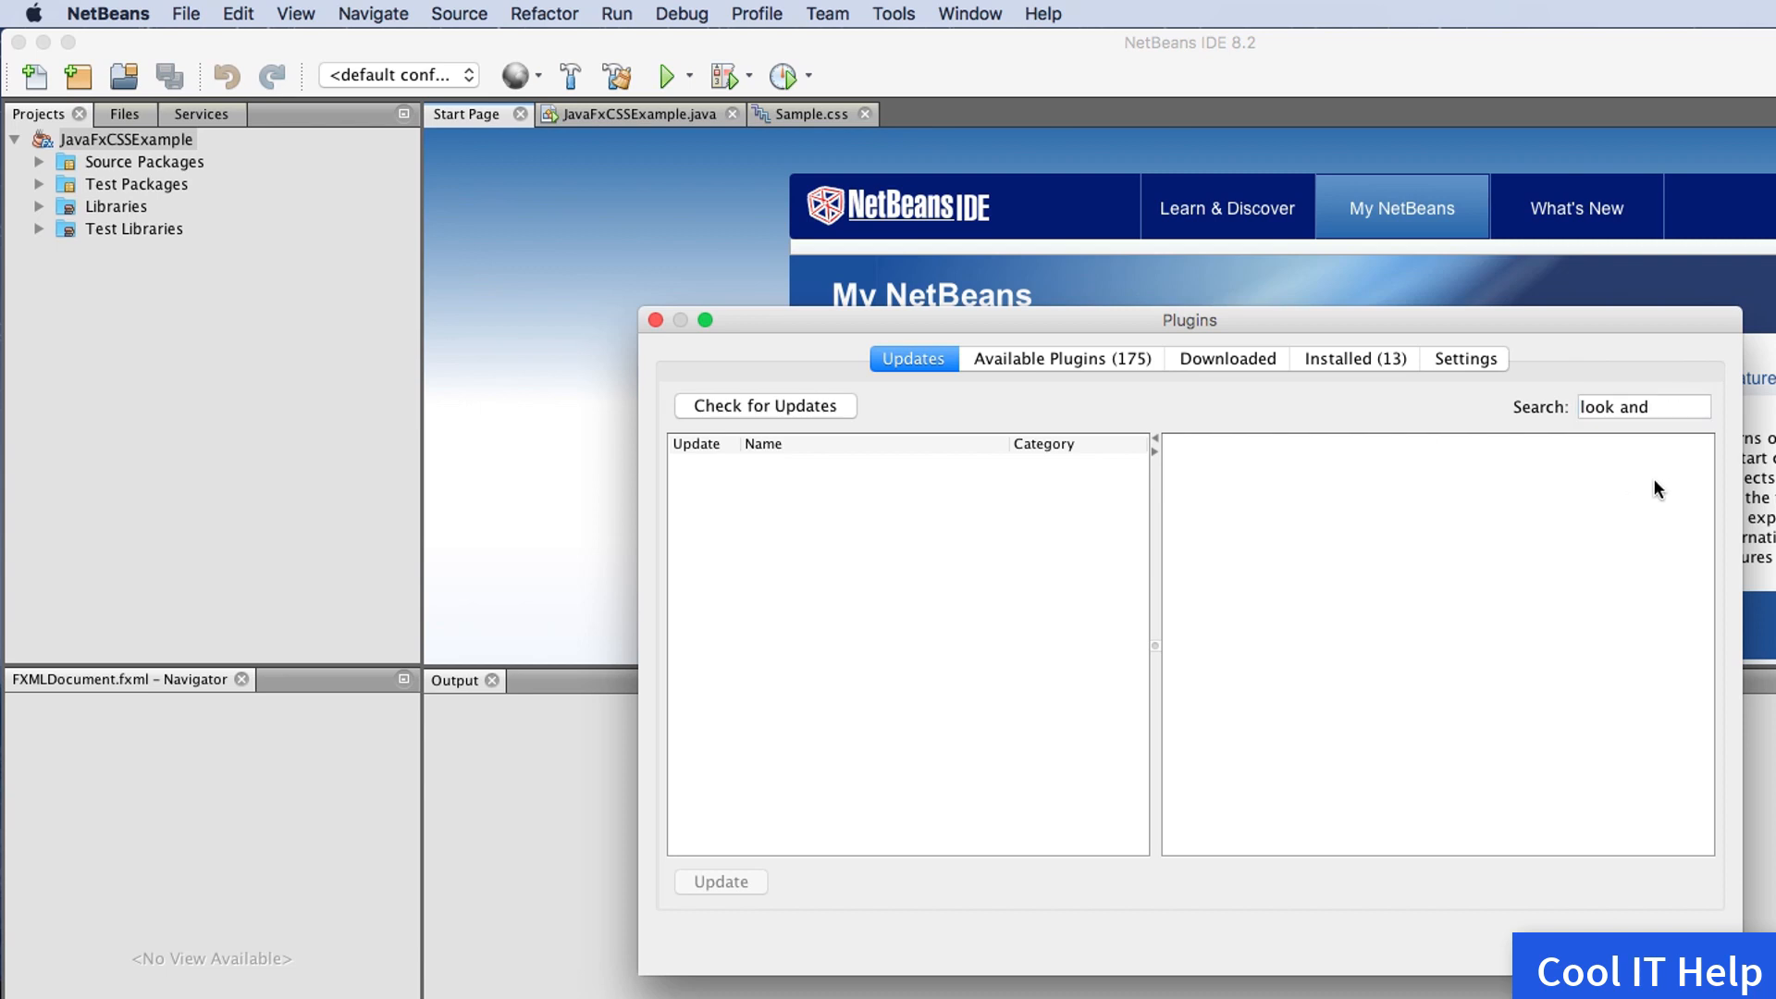
pyautogui.click(1642, 407)
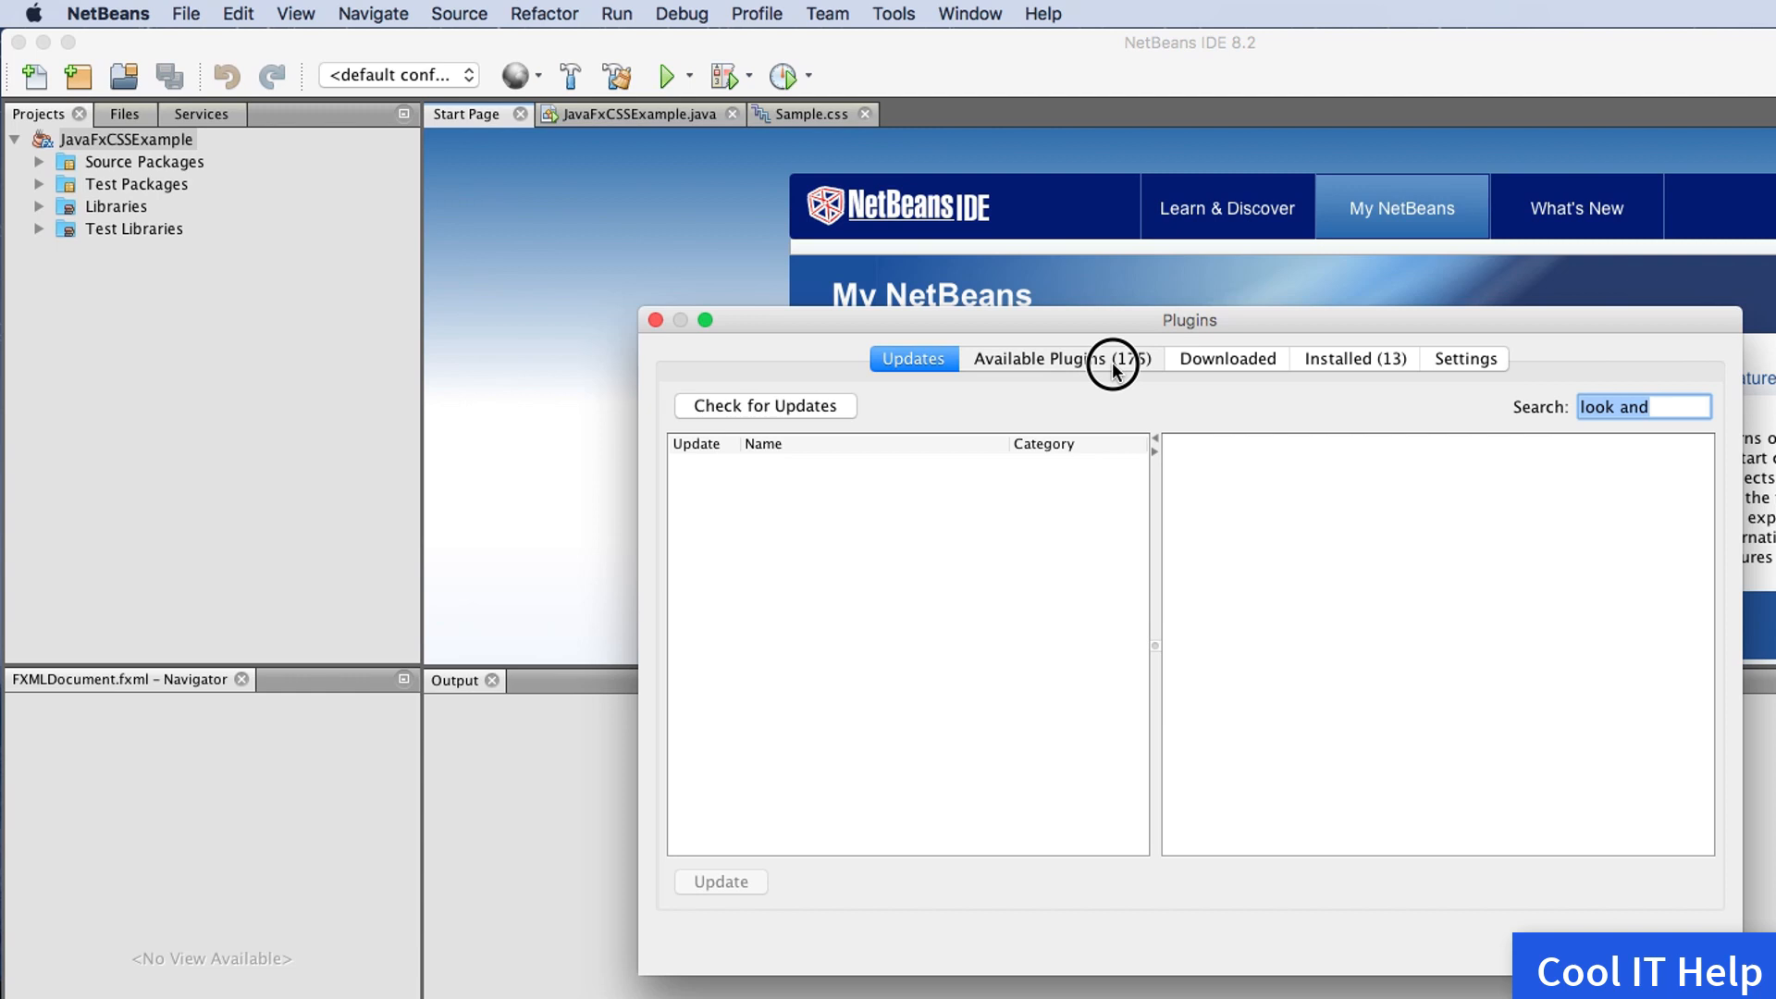
# Search Available Plugins for 'look' and mark Dark Look And Feel Themes for installation
pyautogui.click(1060, 358)
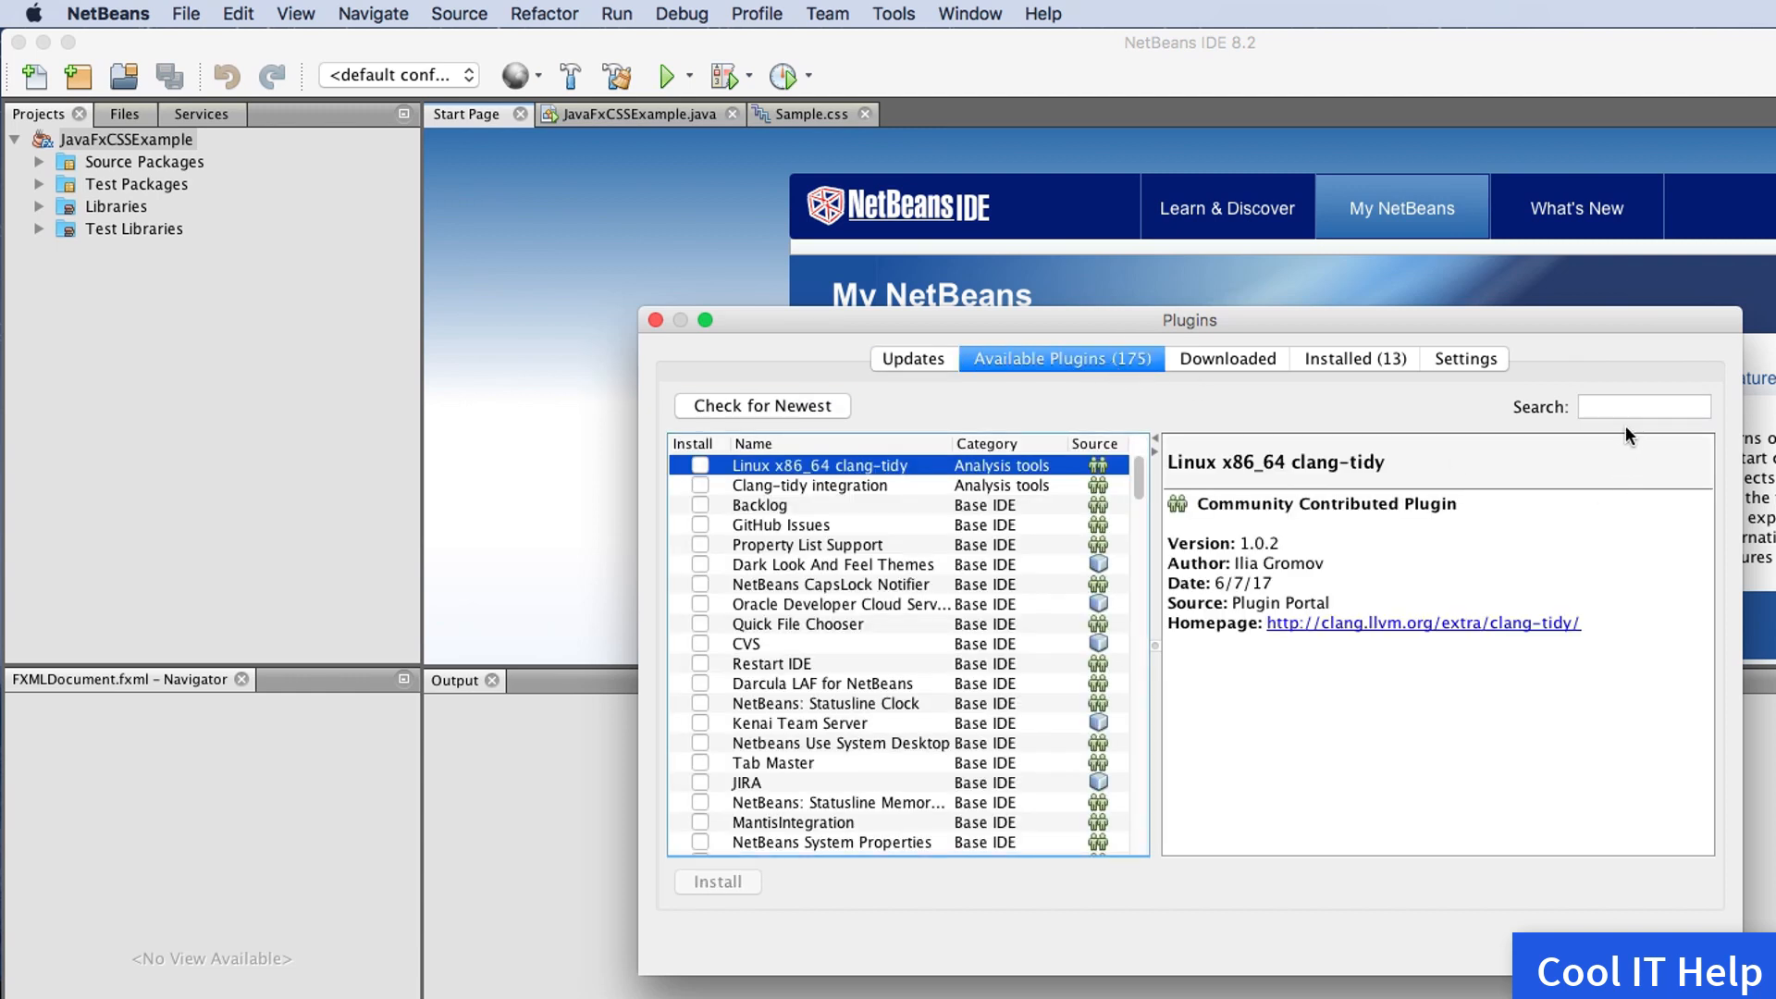
pyautogui.click(1644, 407)
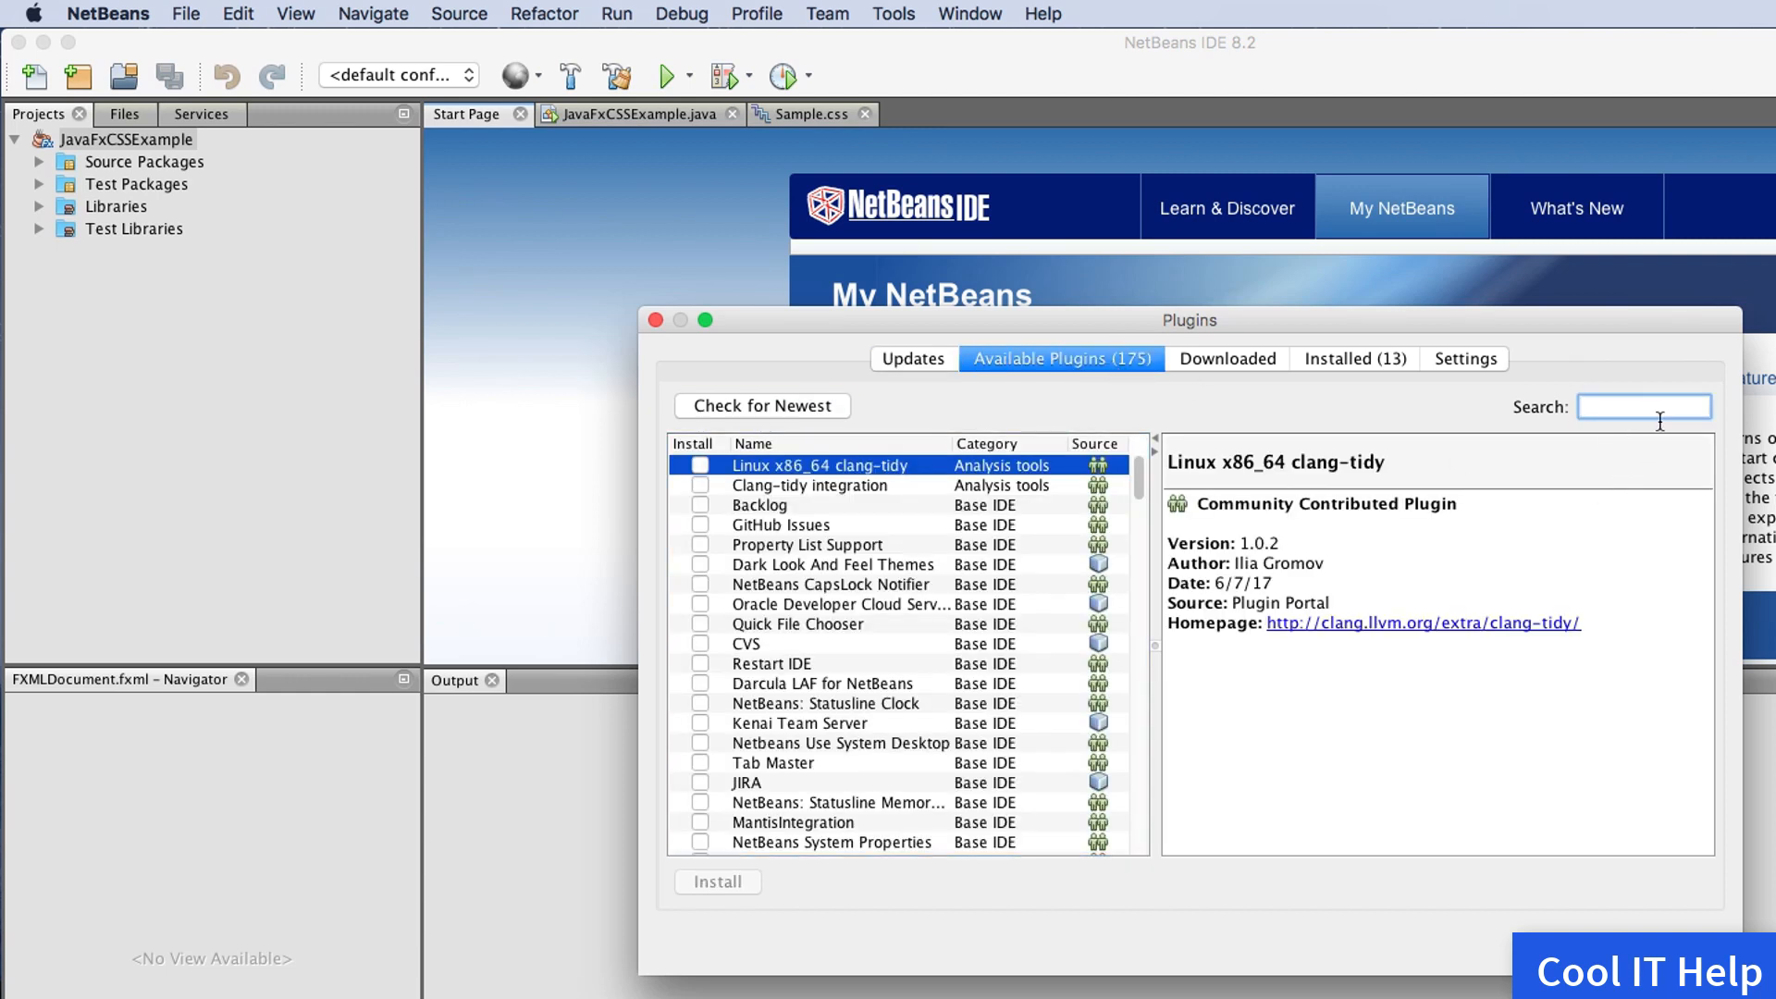
pyautogui.write('look')
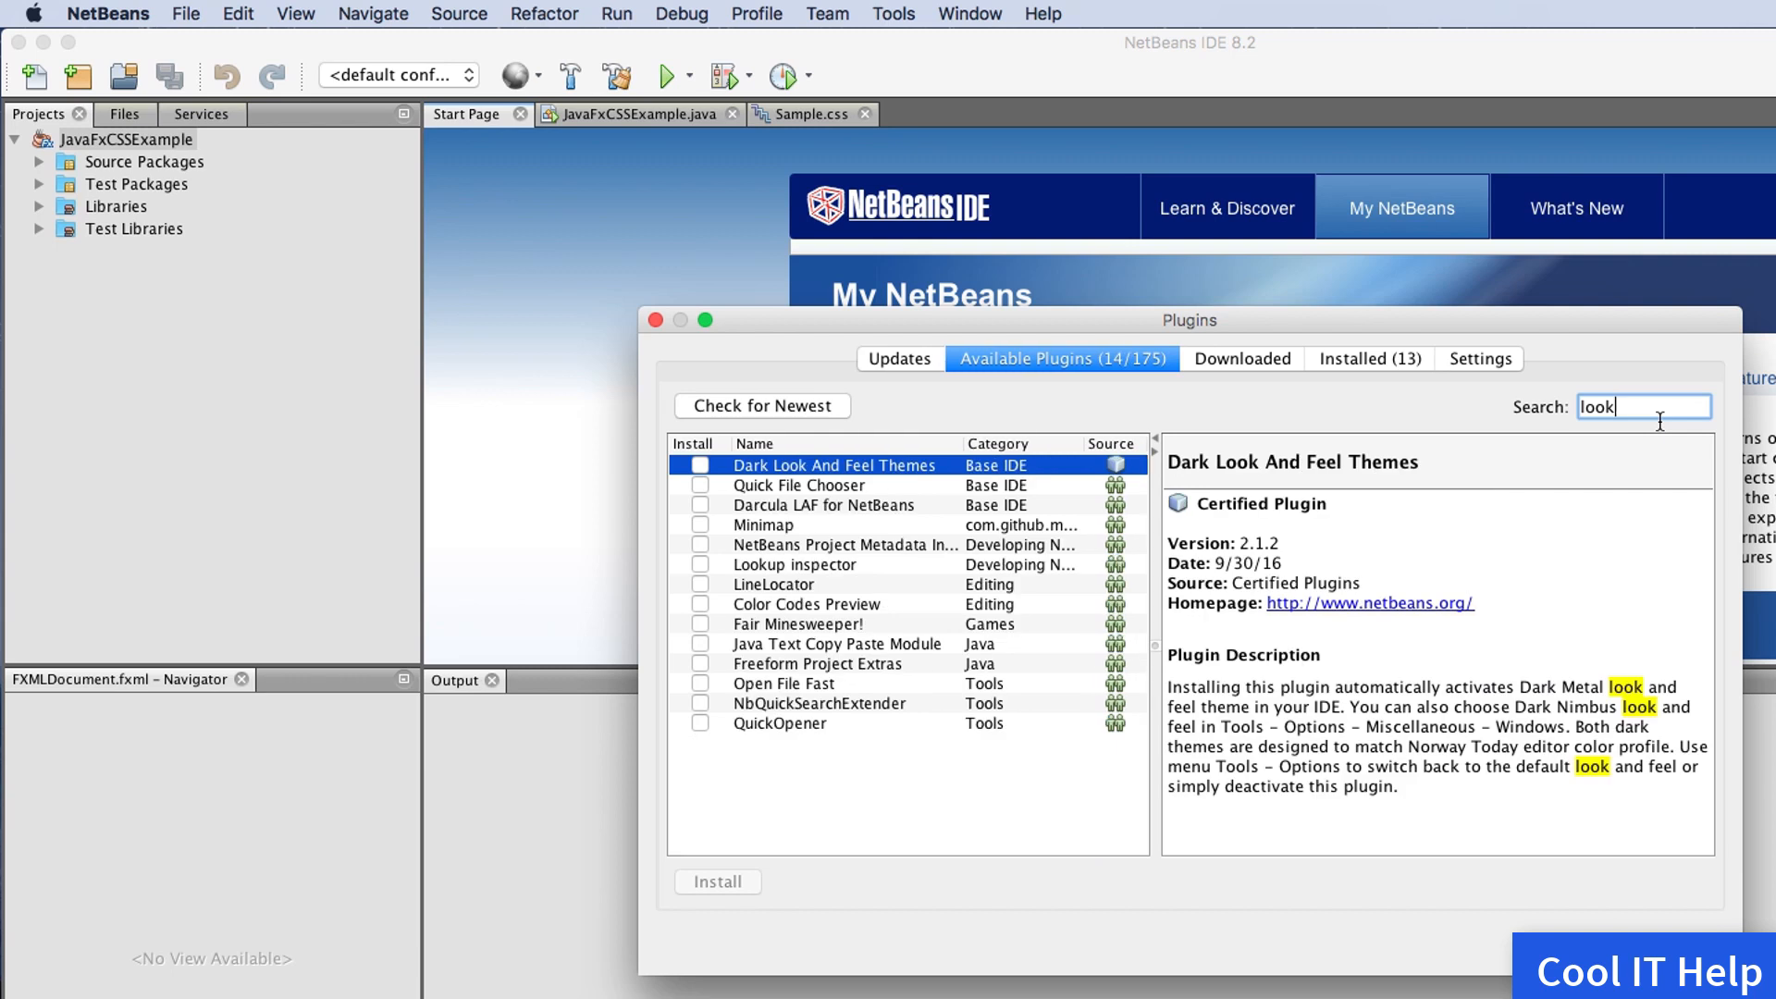
pyautogui.moveTo(1576, 424)
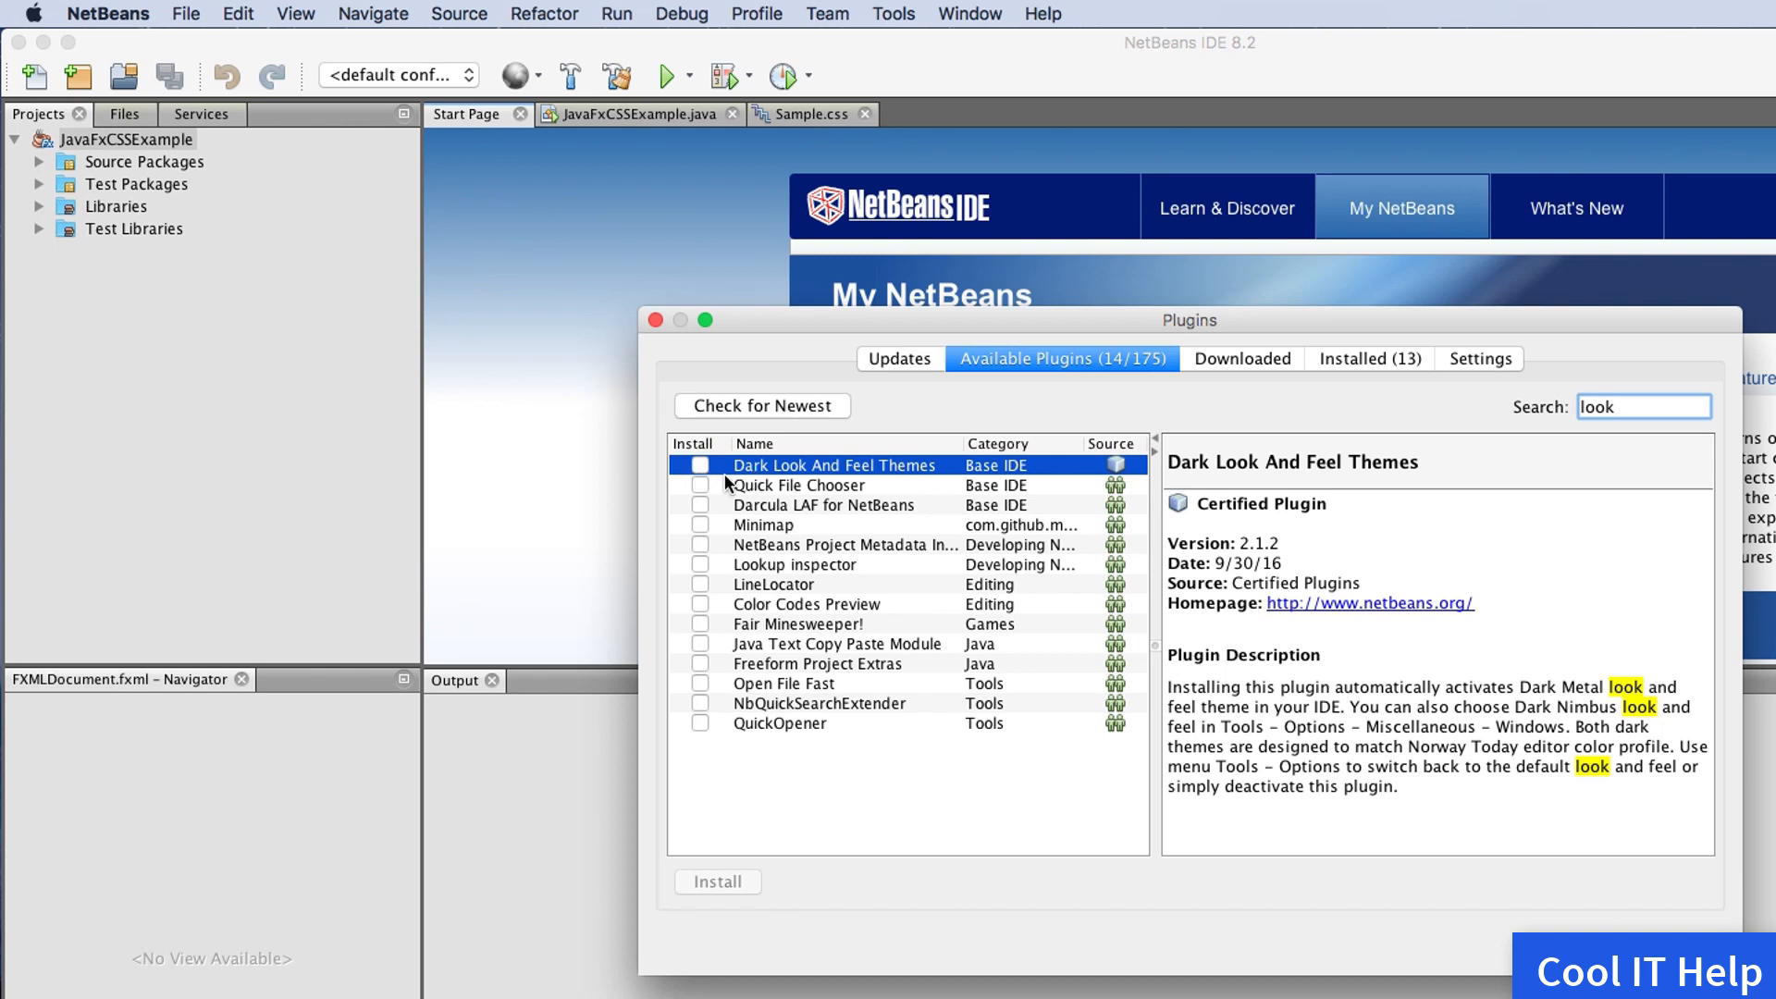
pyautogui.moveTo(753, 478)
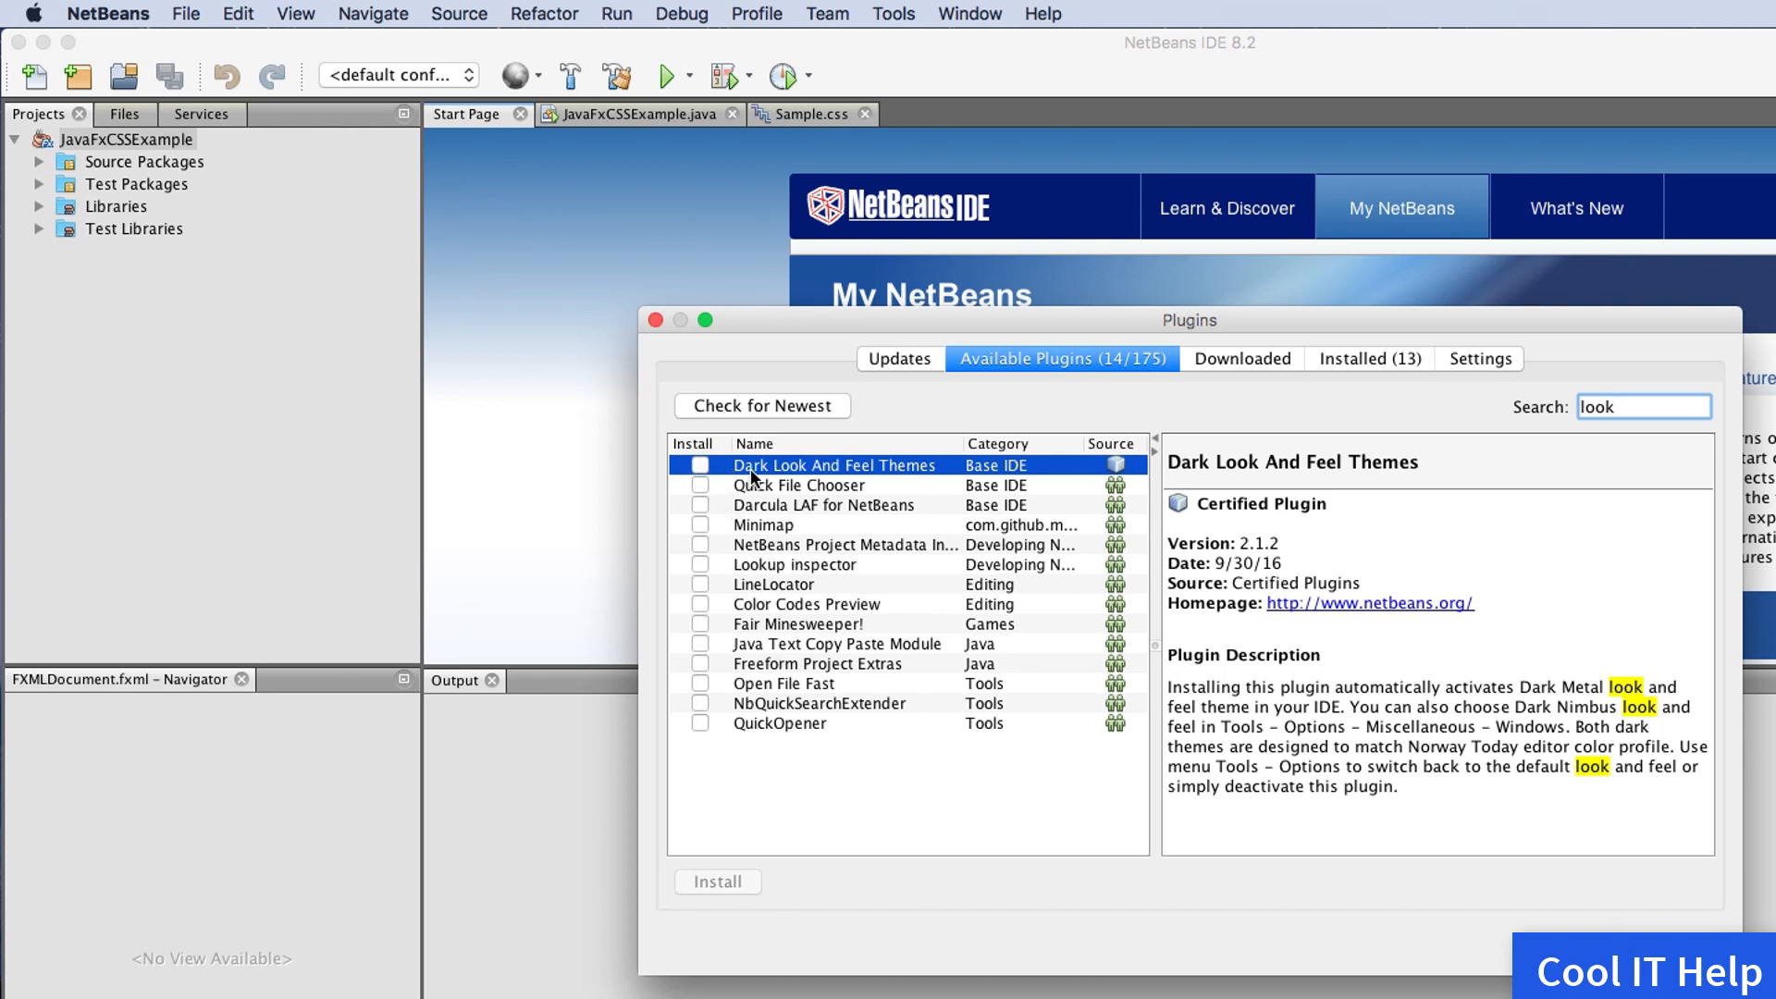
pyautogui.moveTo(836, 481)
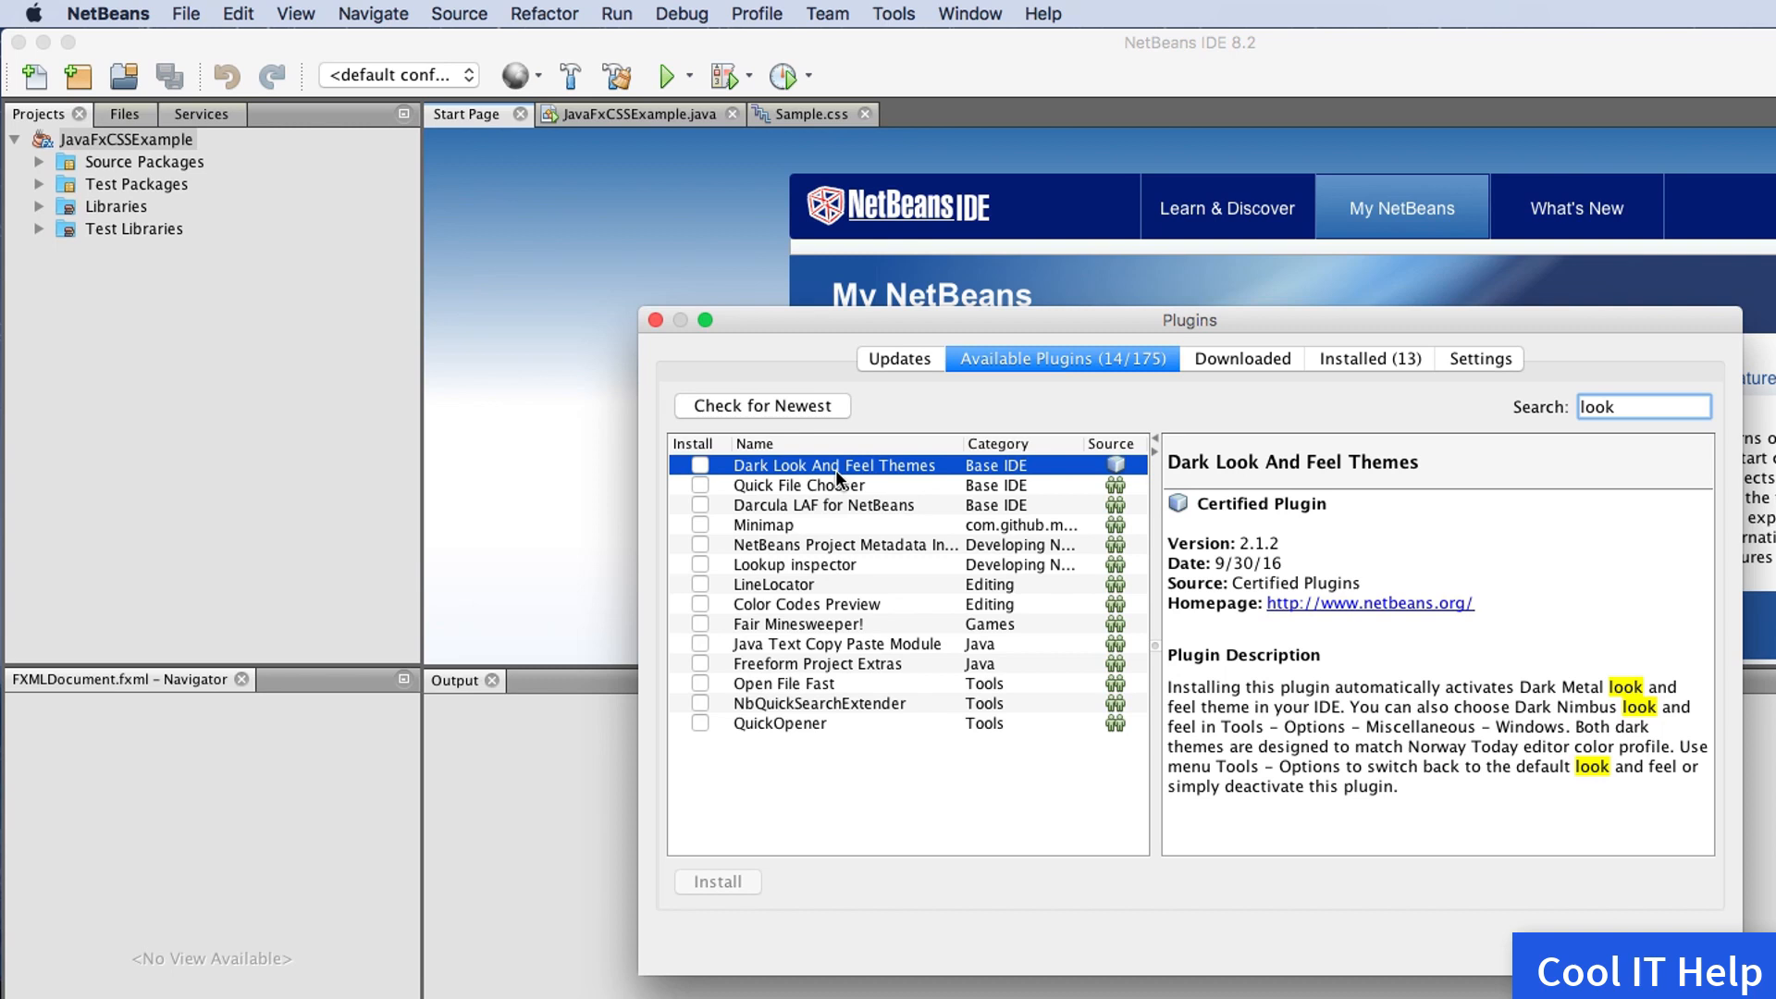
pyautogui.moveTo(1032, 477)
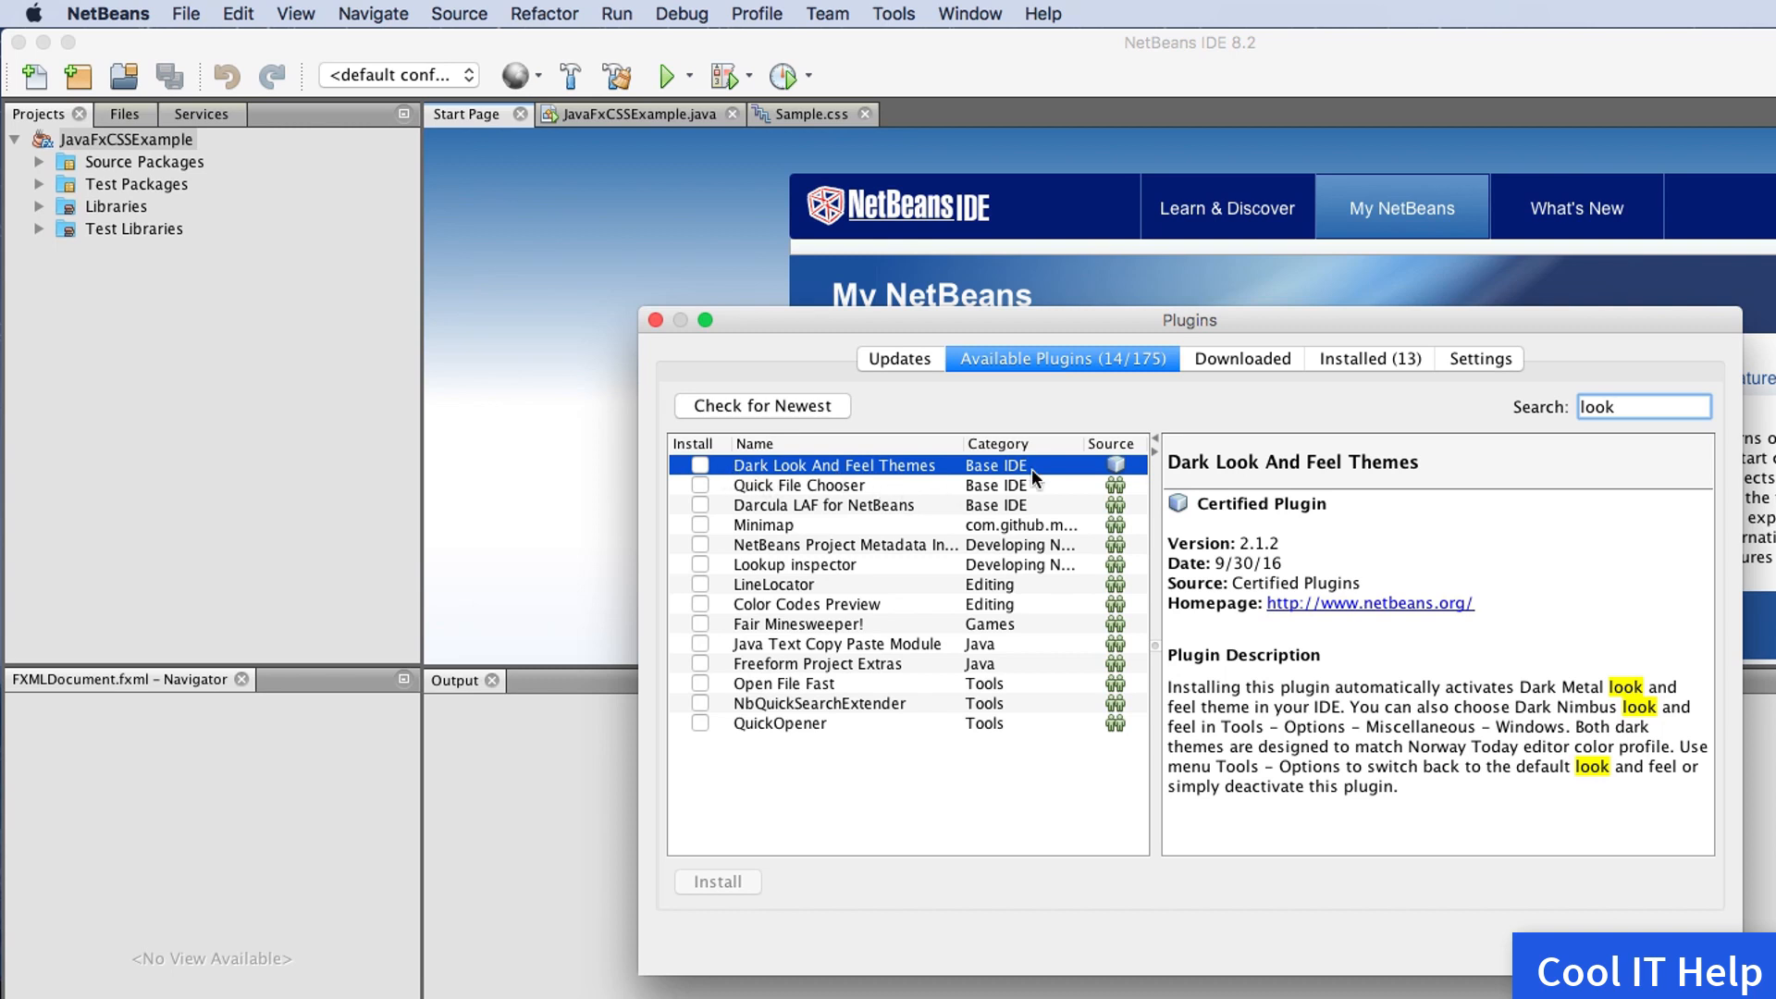
pyautogui.moveTo(757, 481)
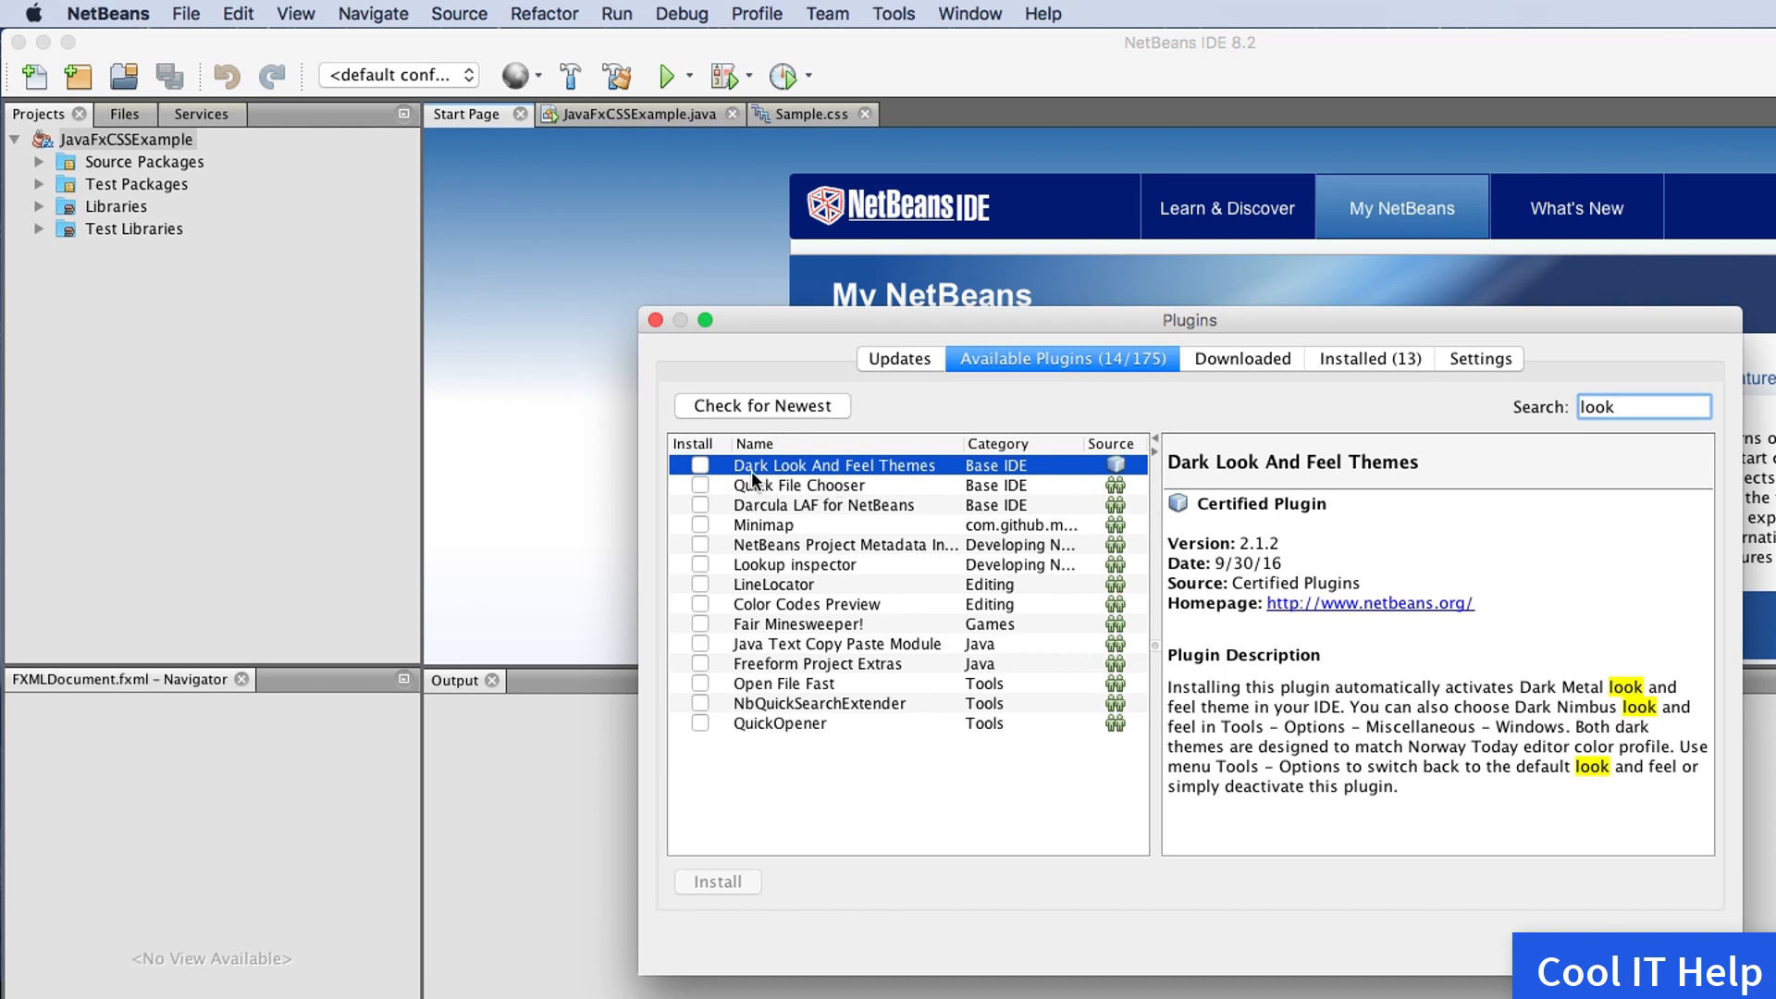
pyautogui.moveTo(923, 480)
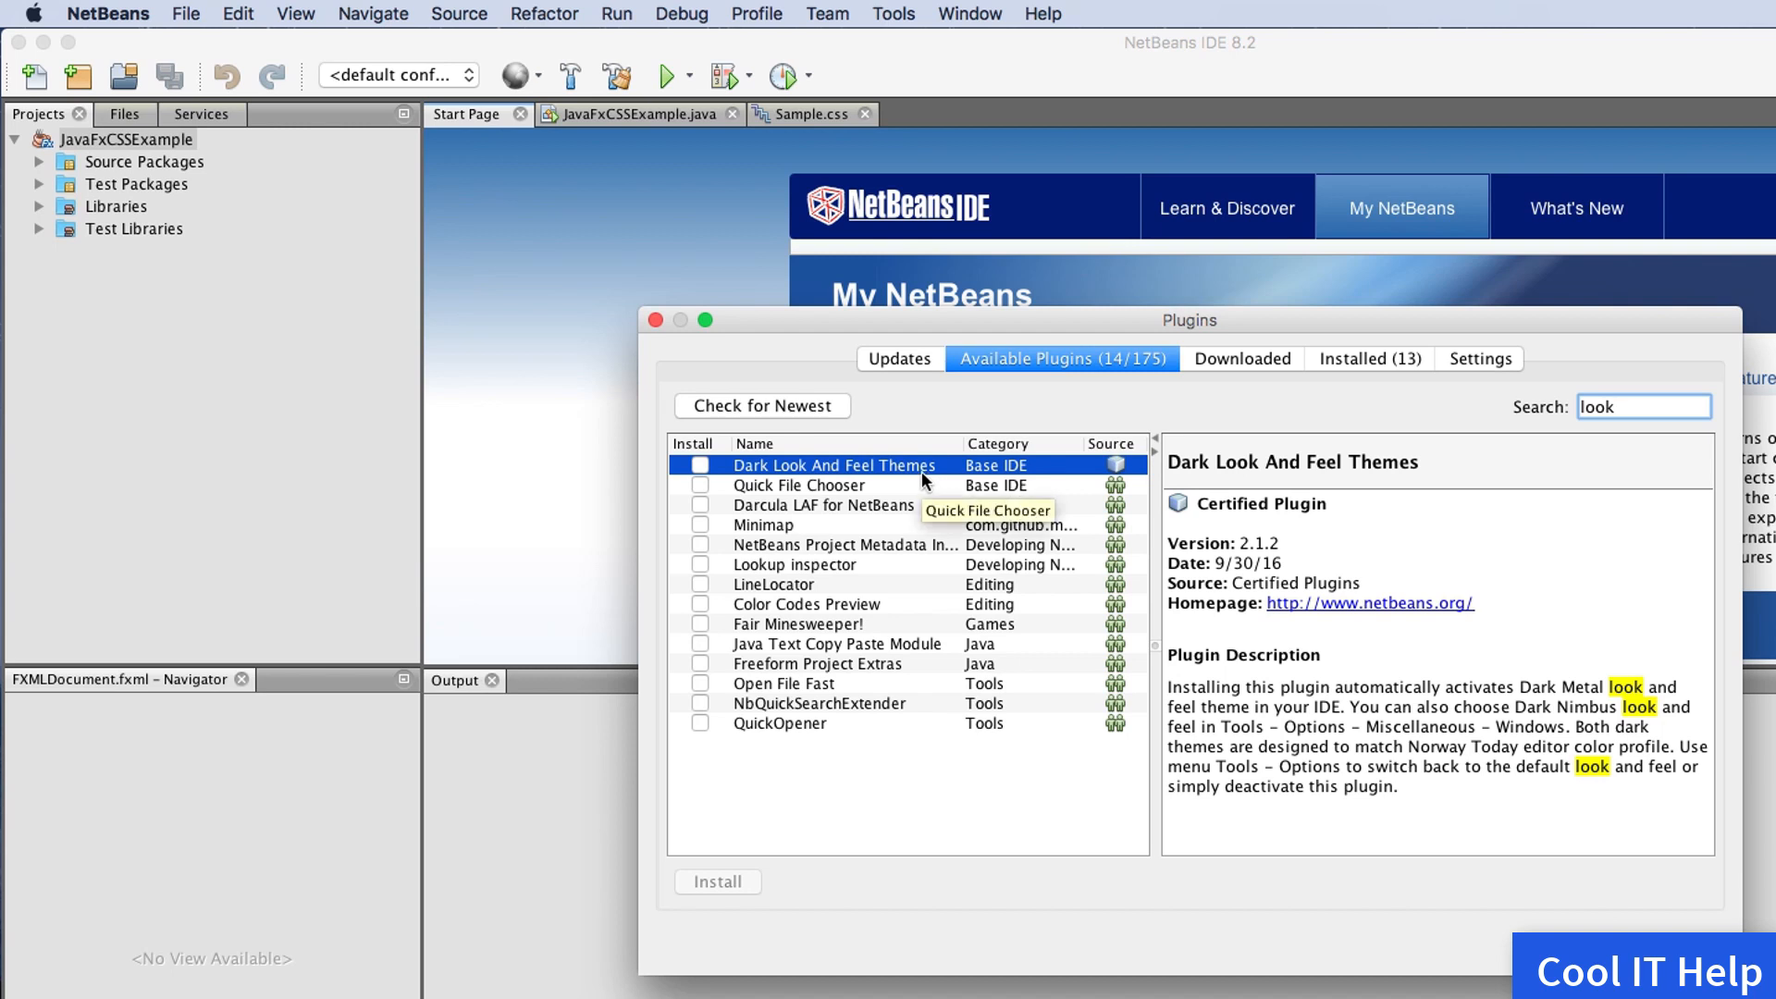
pyautogui.moveTo(702, 478)
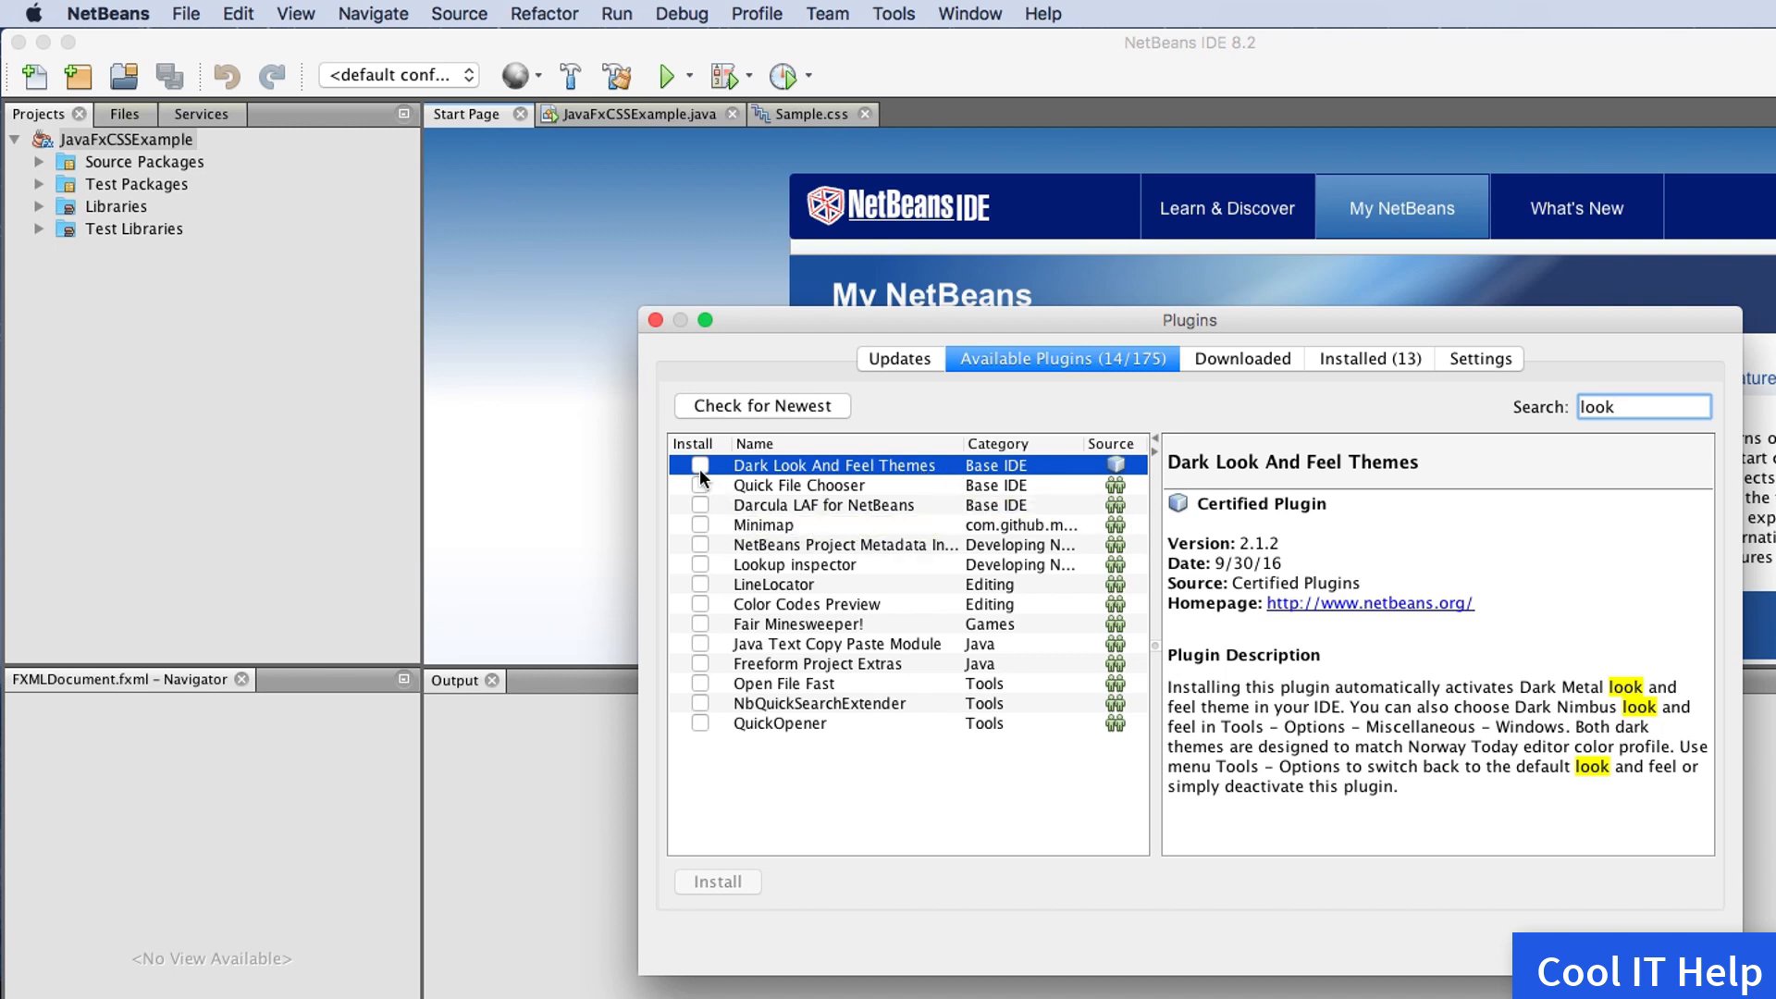
pyautogui.click(700, 465)
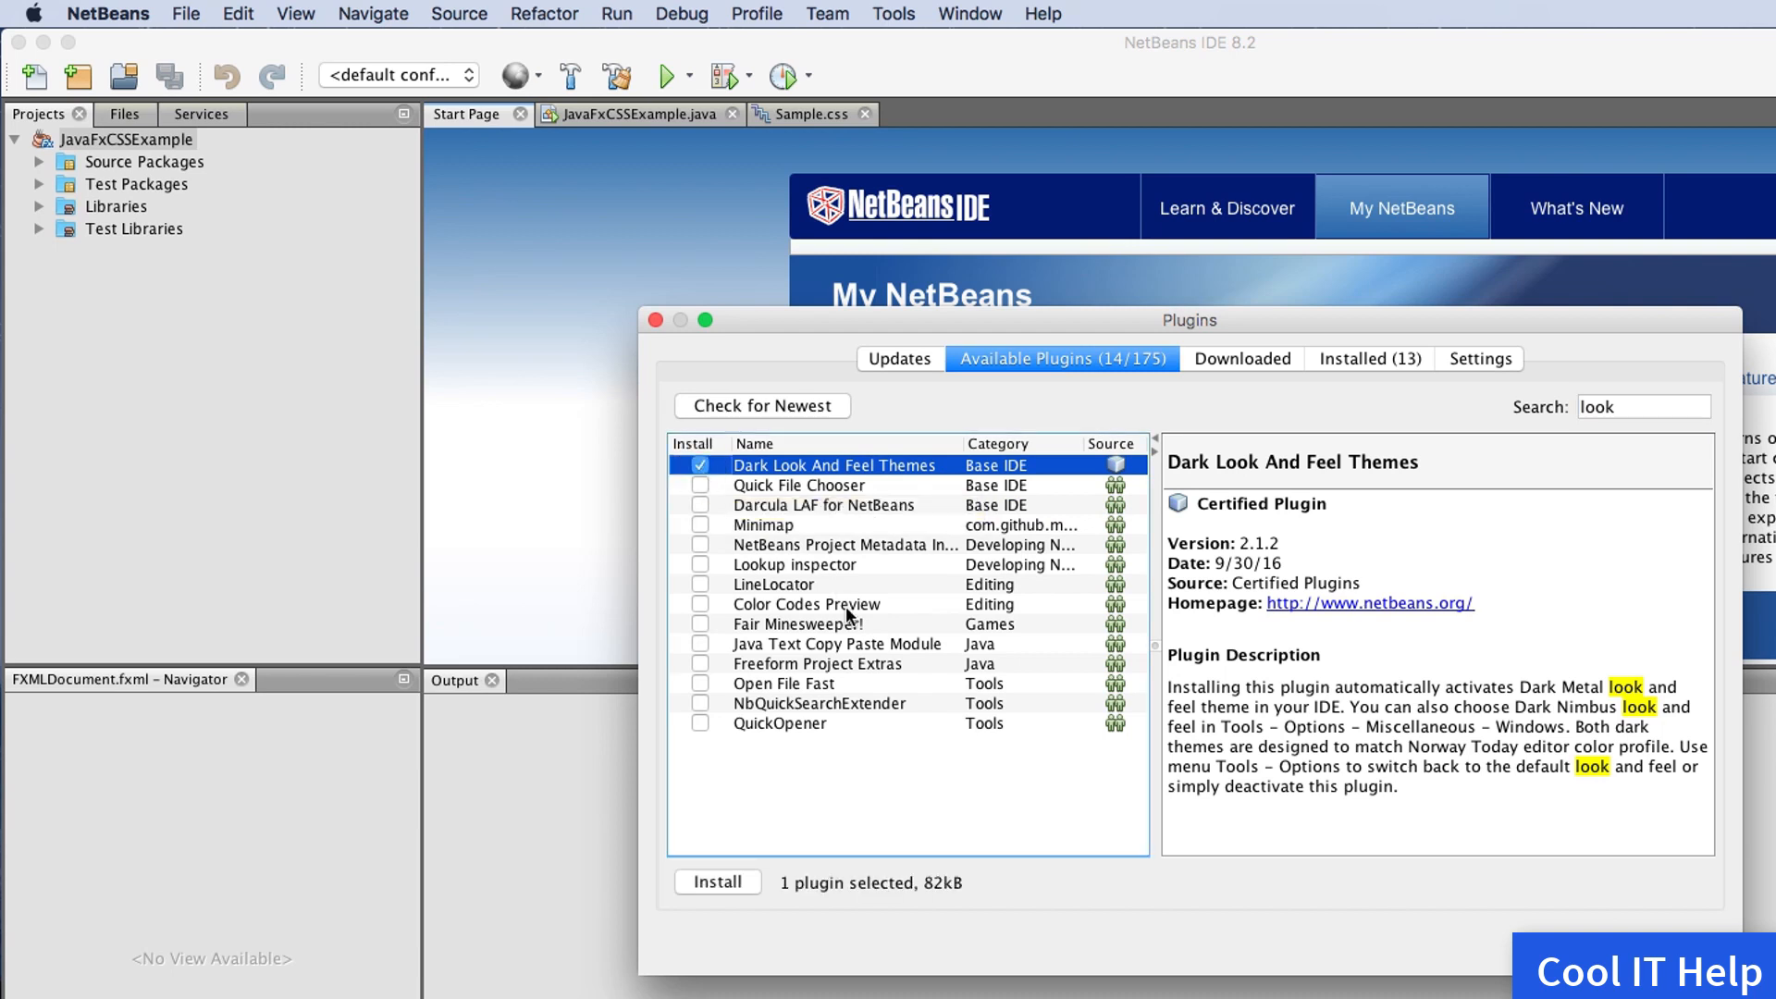
pyautogui.moveTo(789, 899)
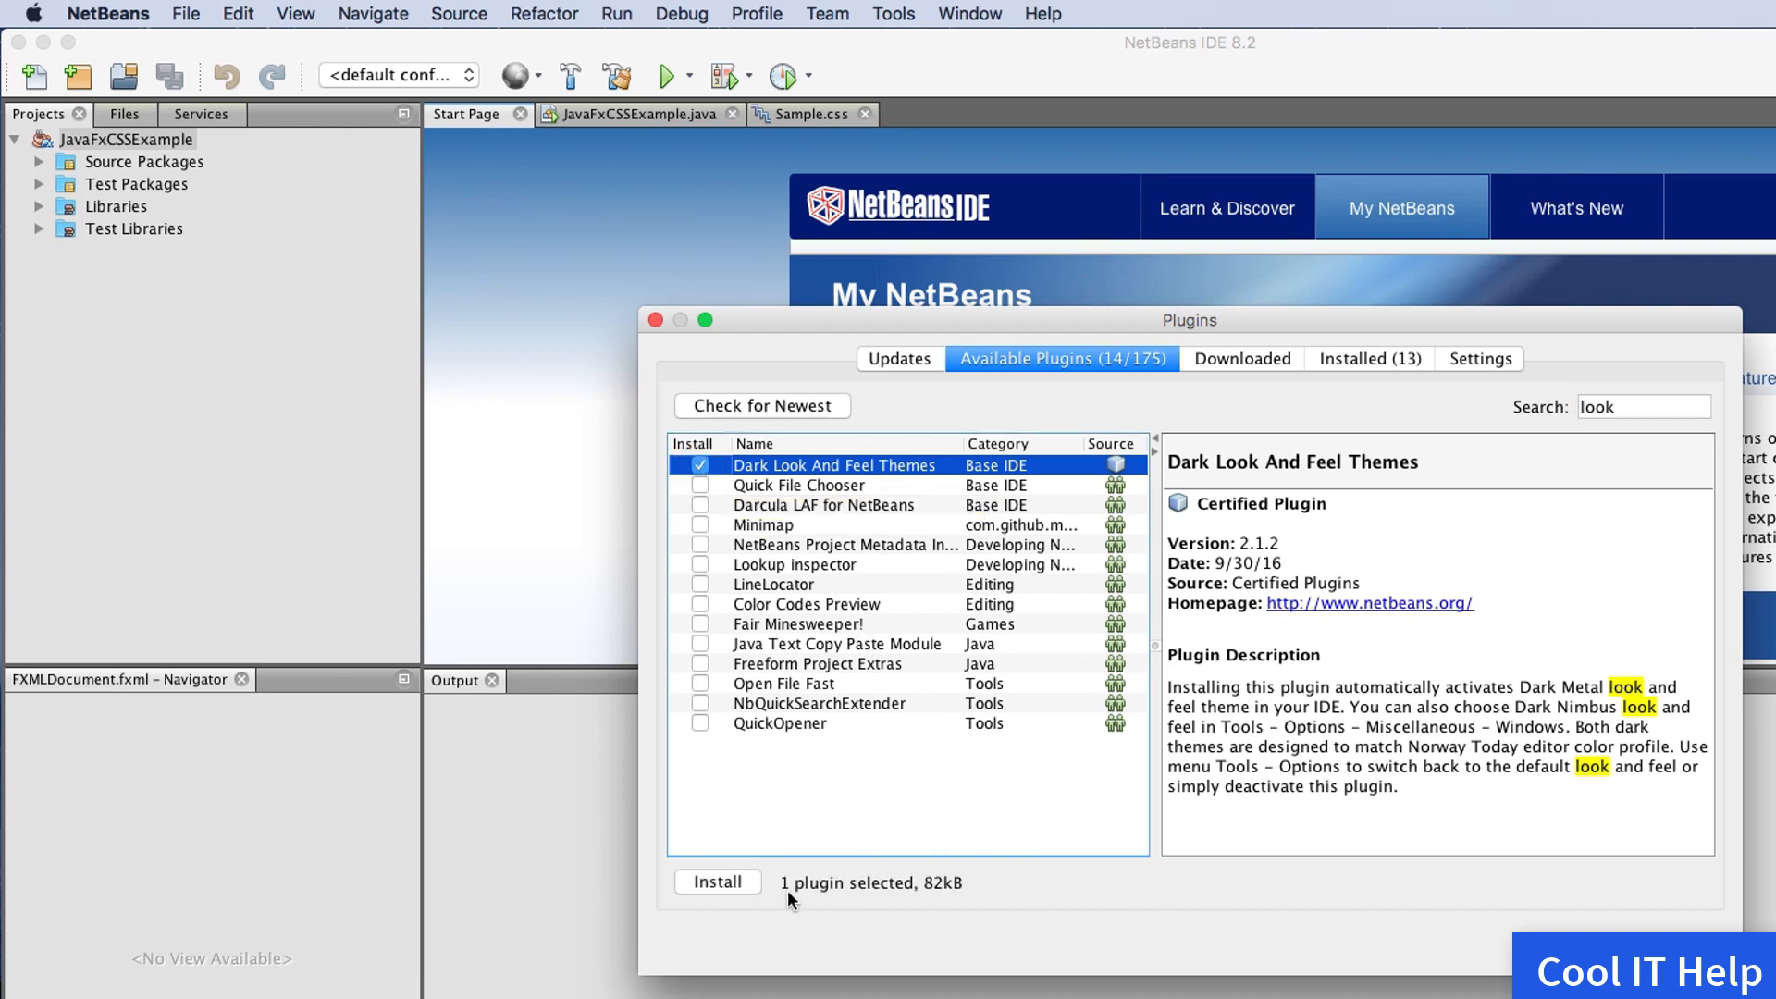
pyautogui.moveTo(947, 904)
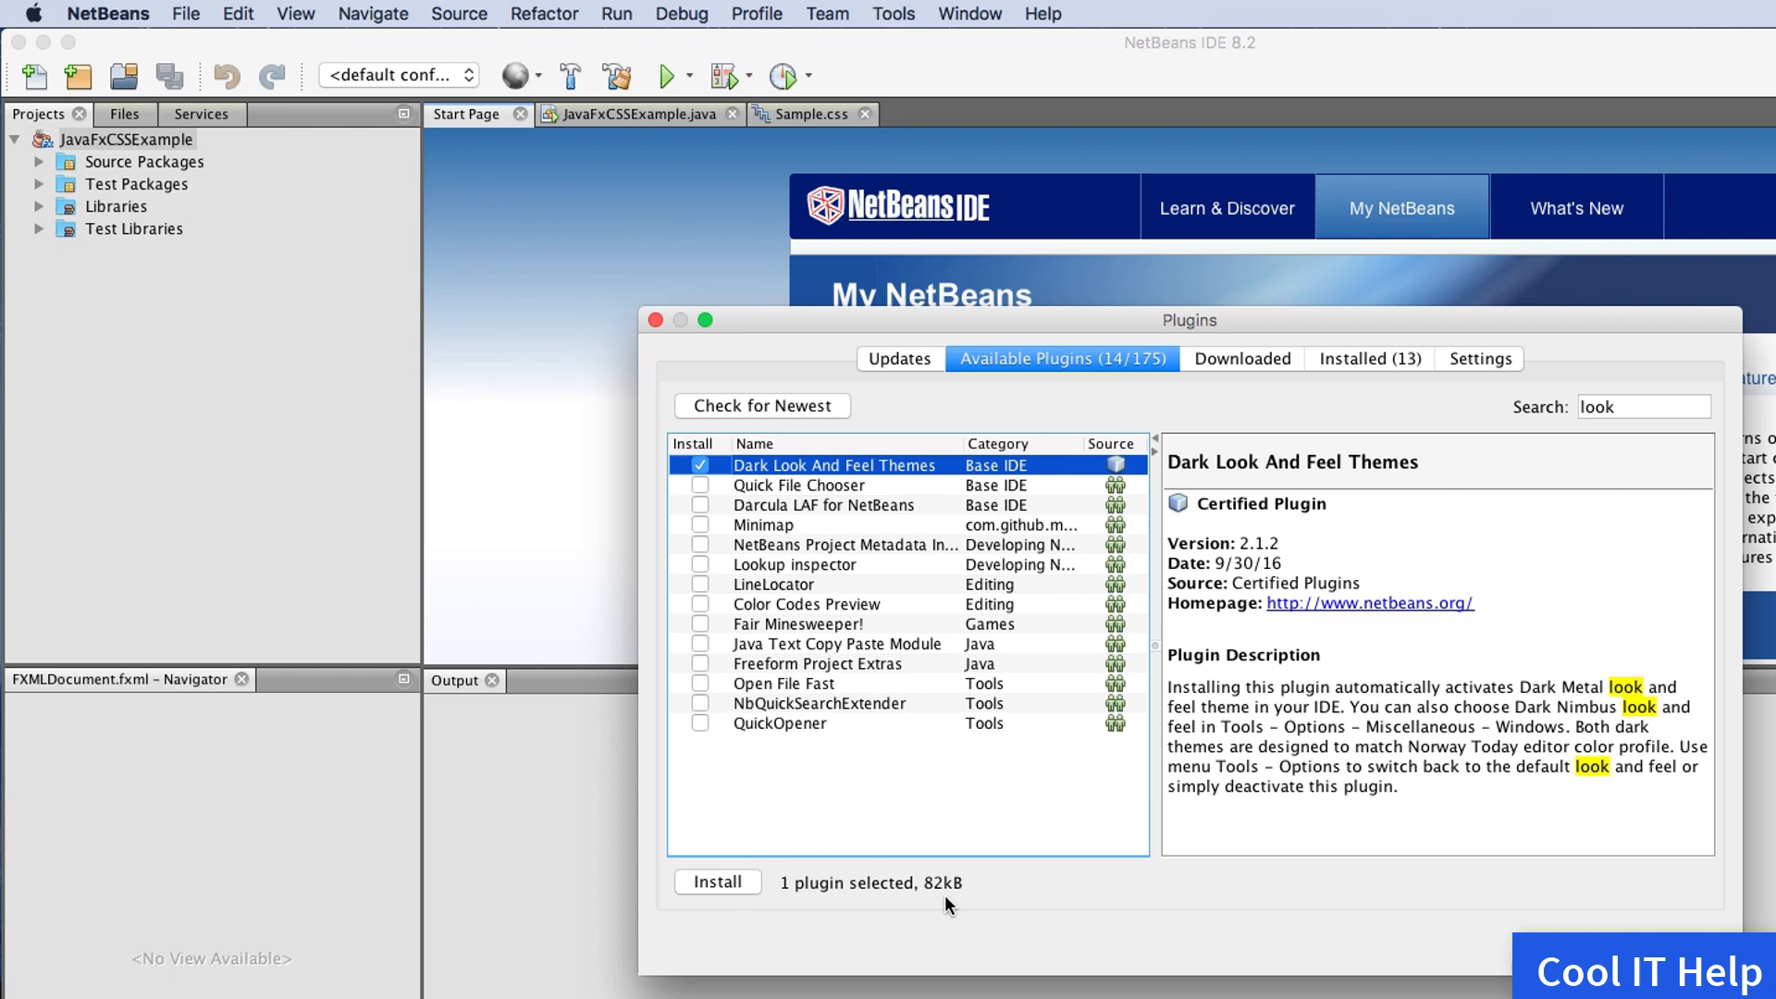
pyautogui.moveTo(725, 867)
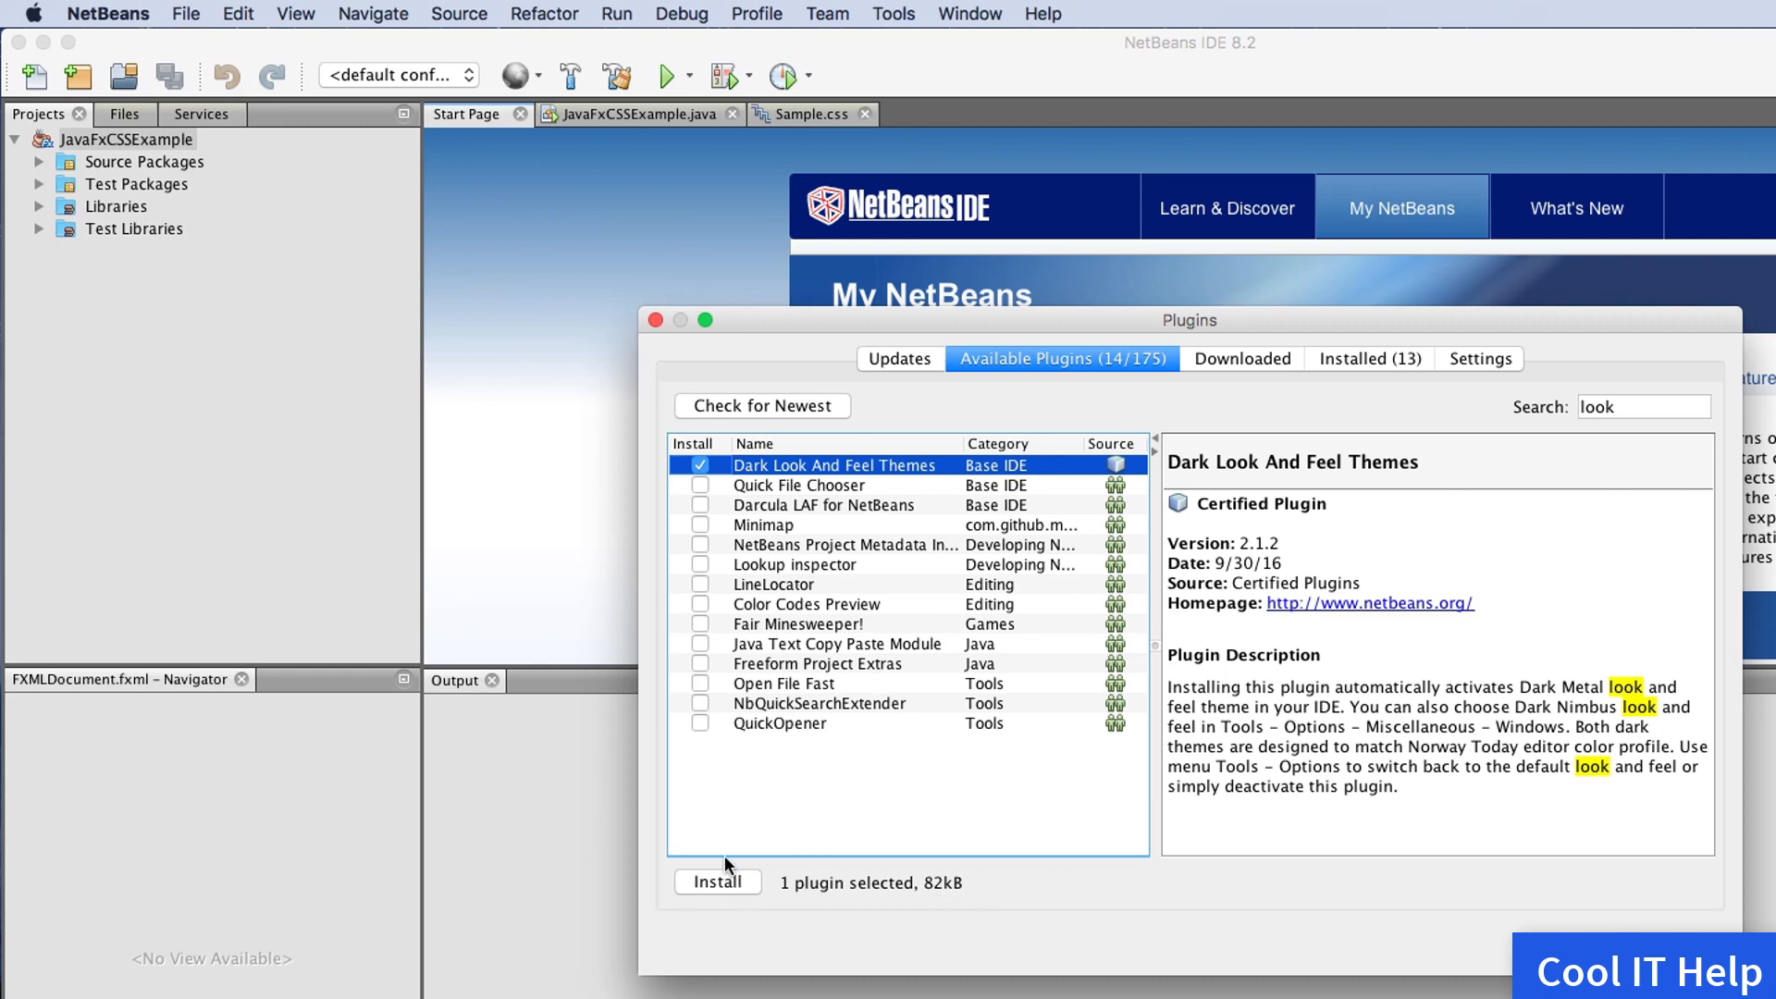
pyautogui.click(716, 882)
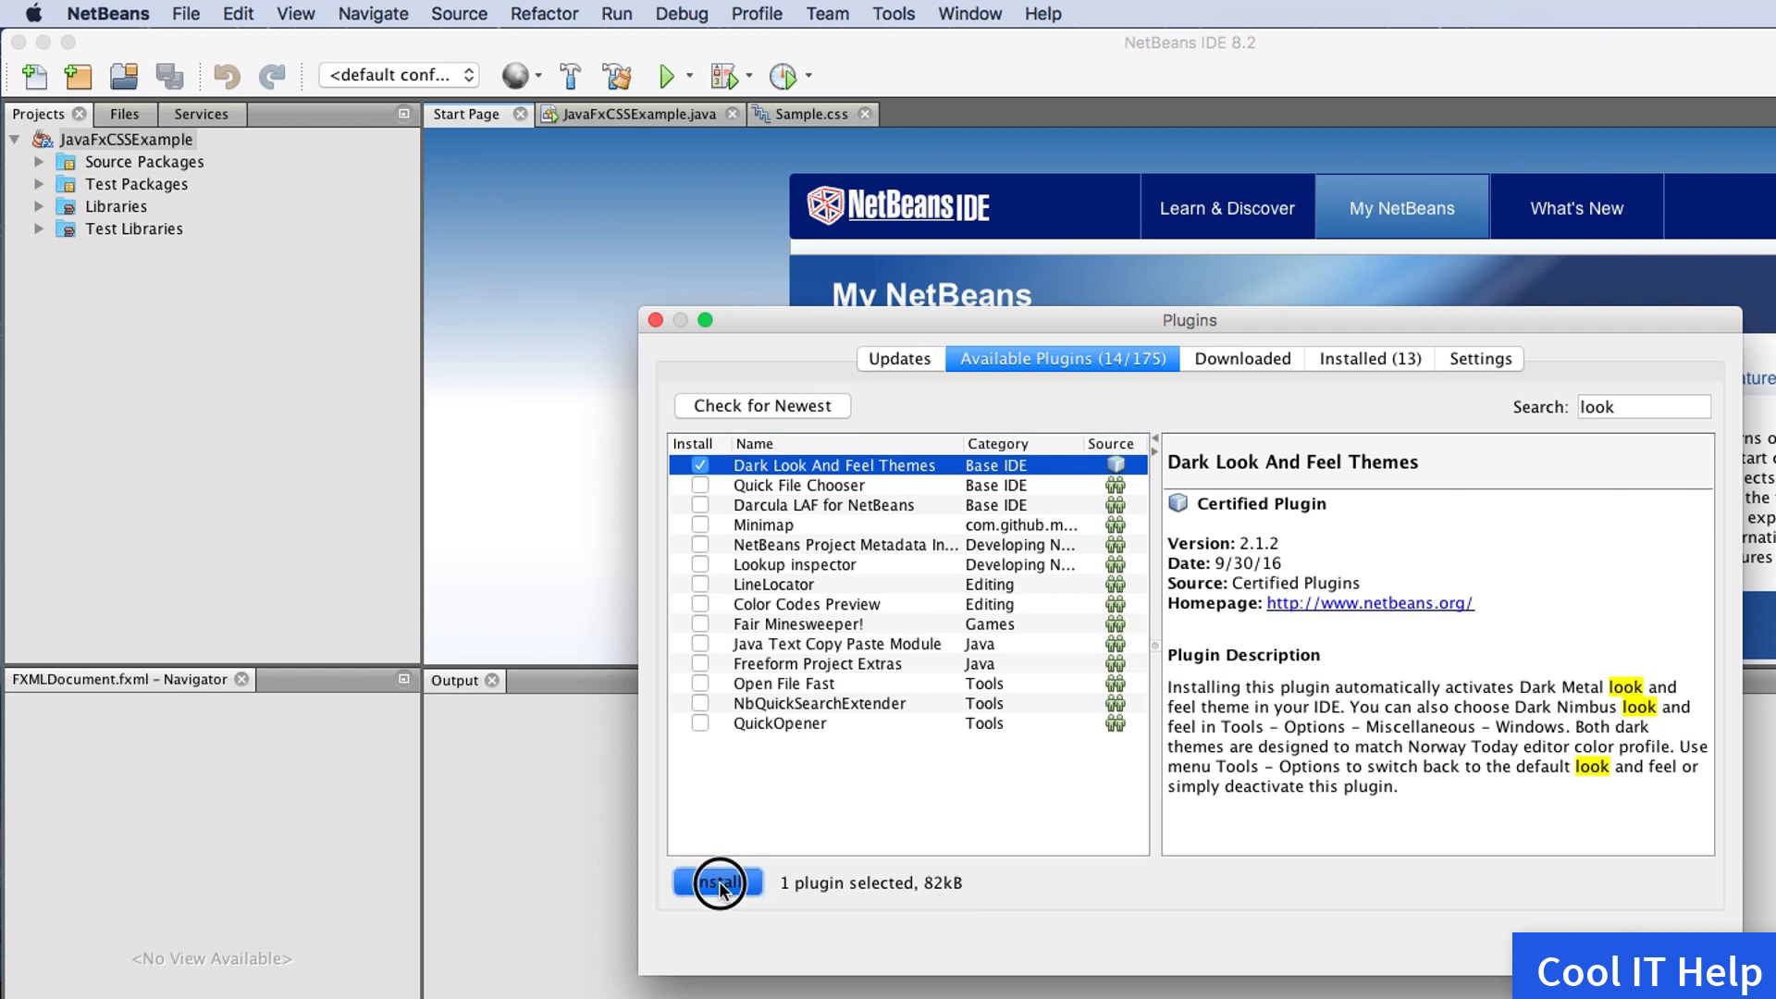
# Start the installer and scroll through the plugin license agreement
pyautogui.click(715, 882)
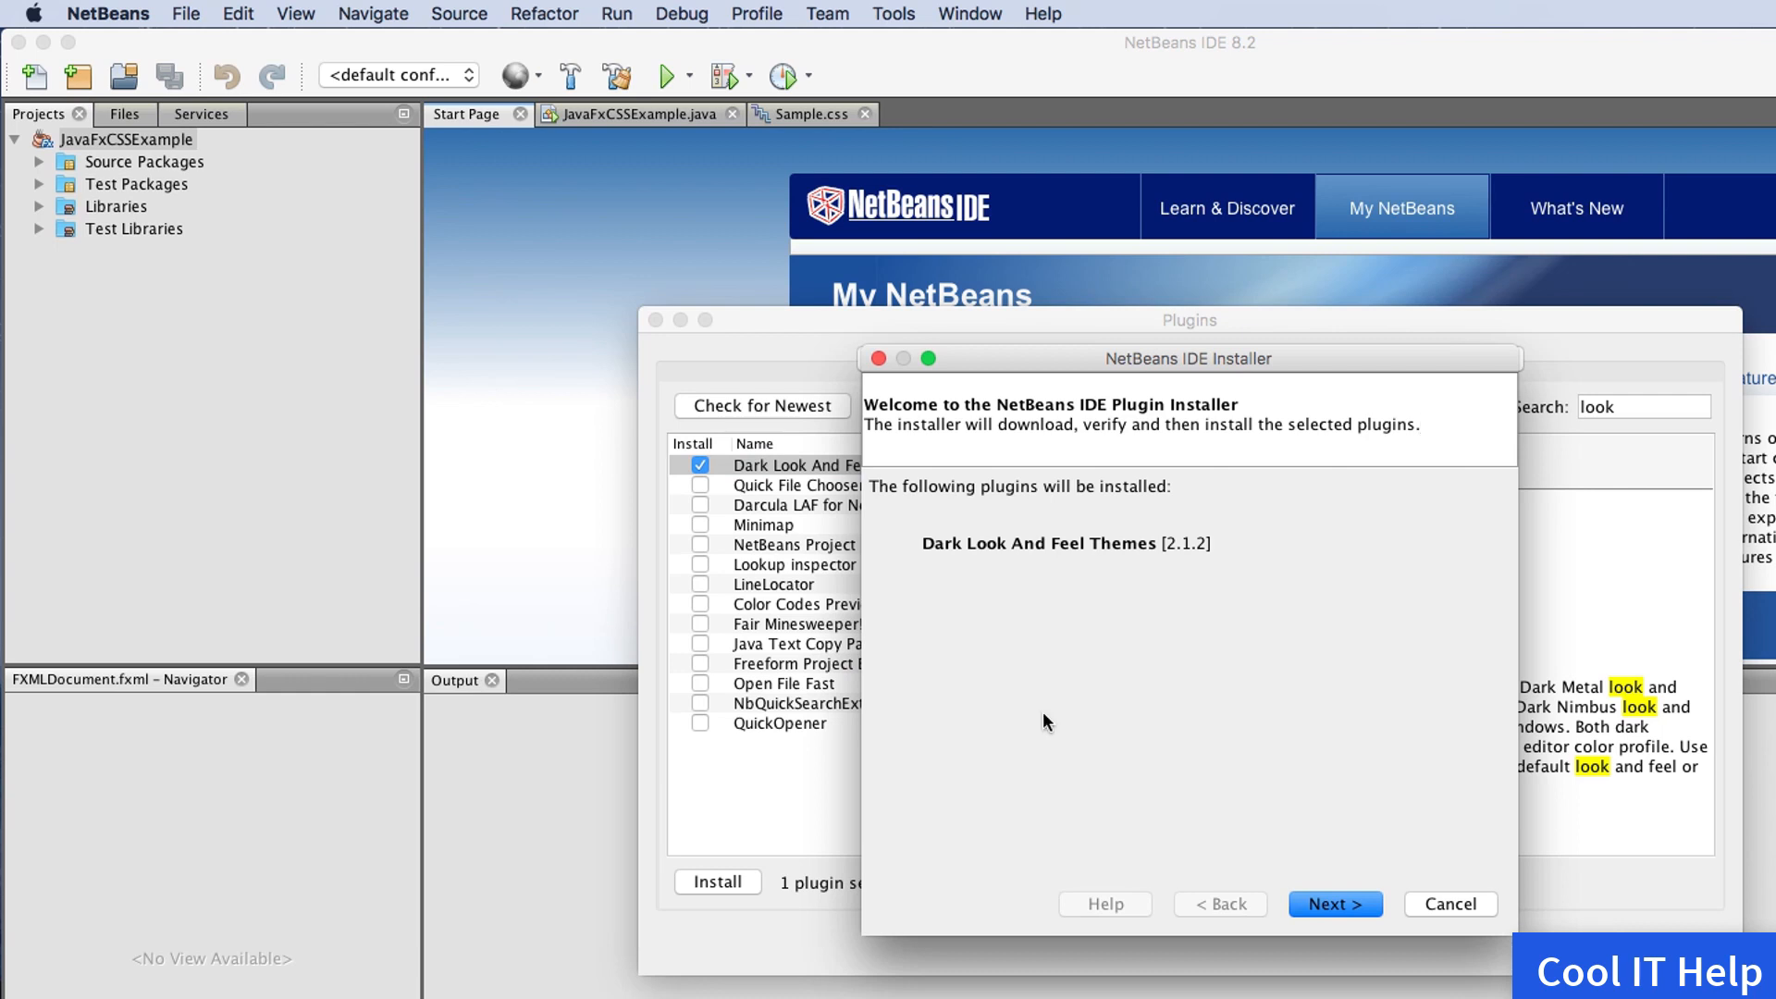
pyautogui.moveTo(1303, 464)
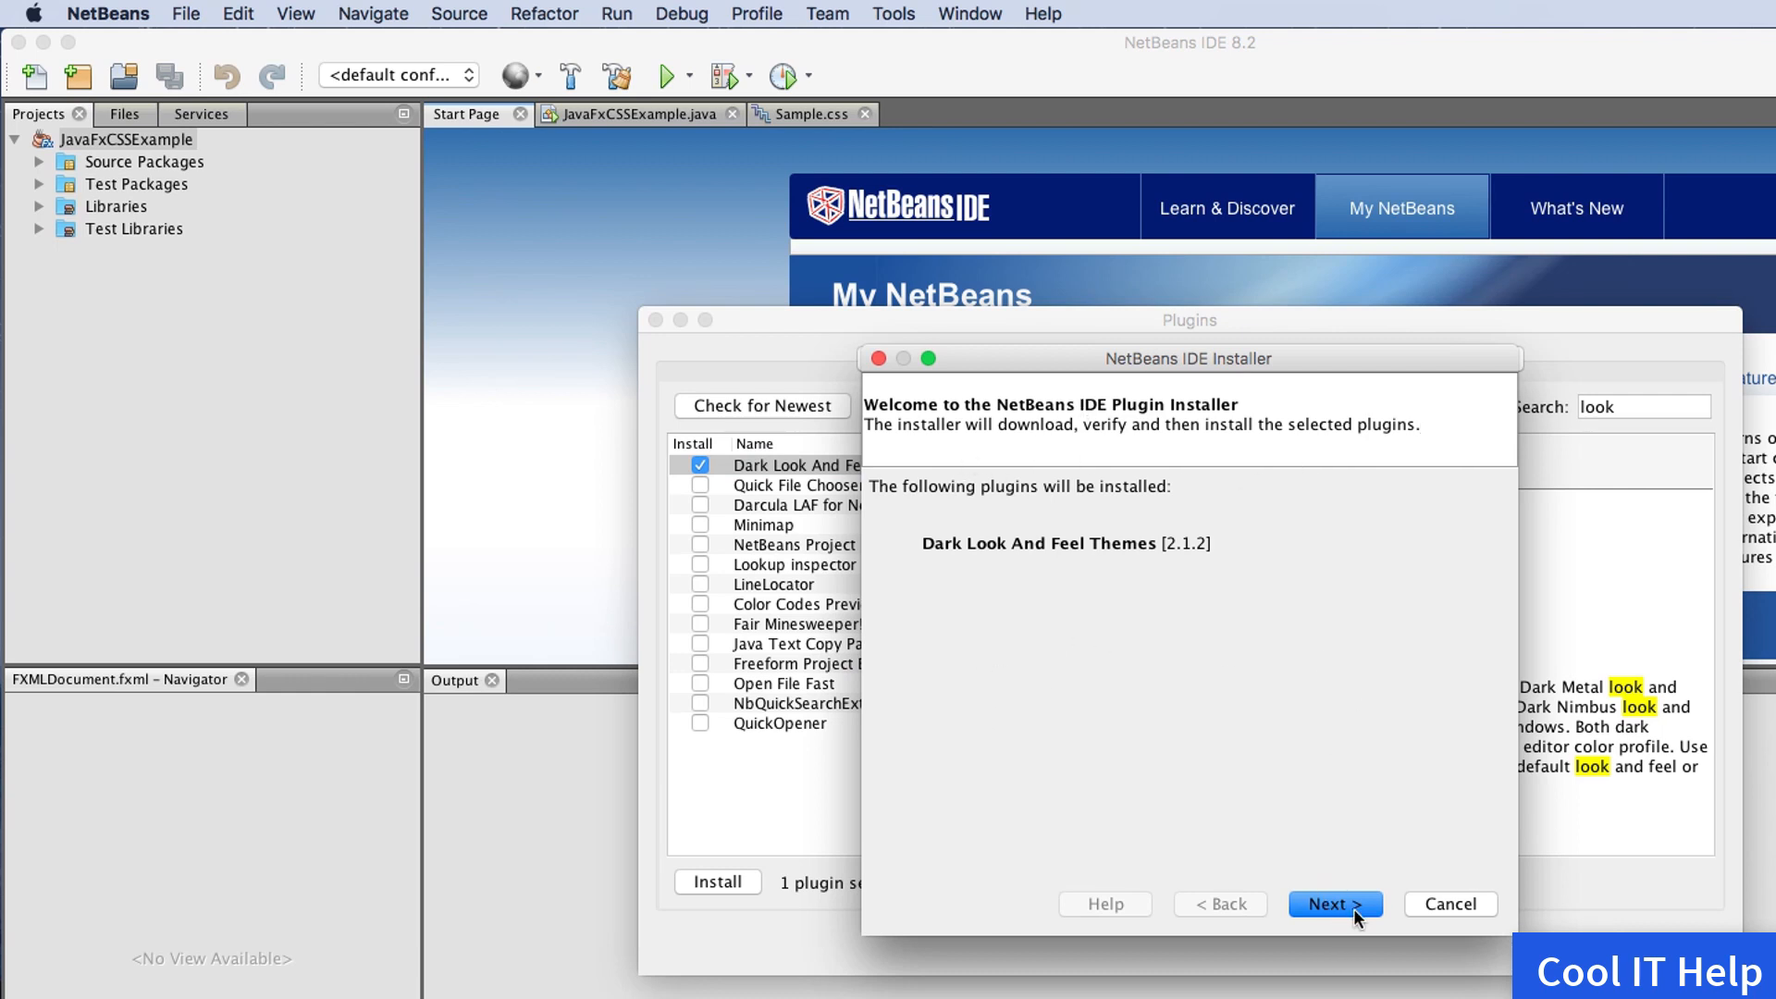
pyautogui.click(1334, 904)
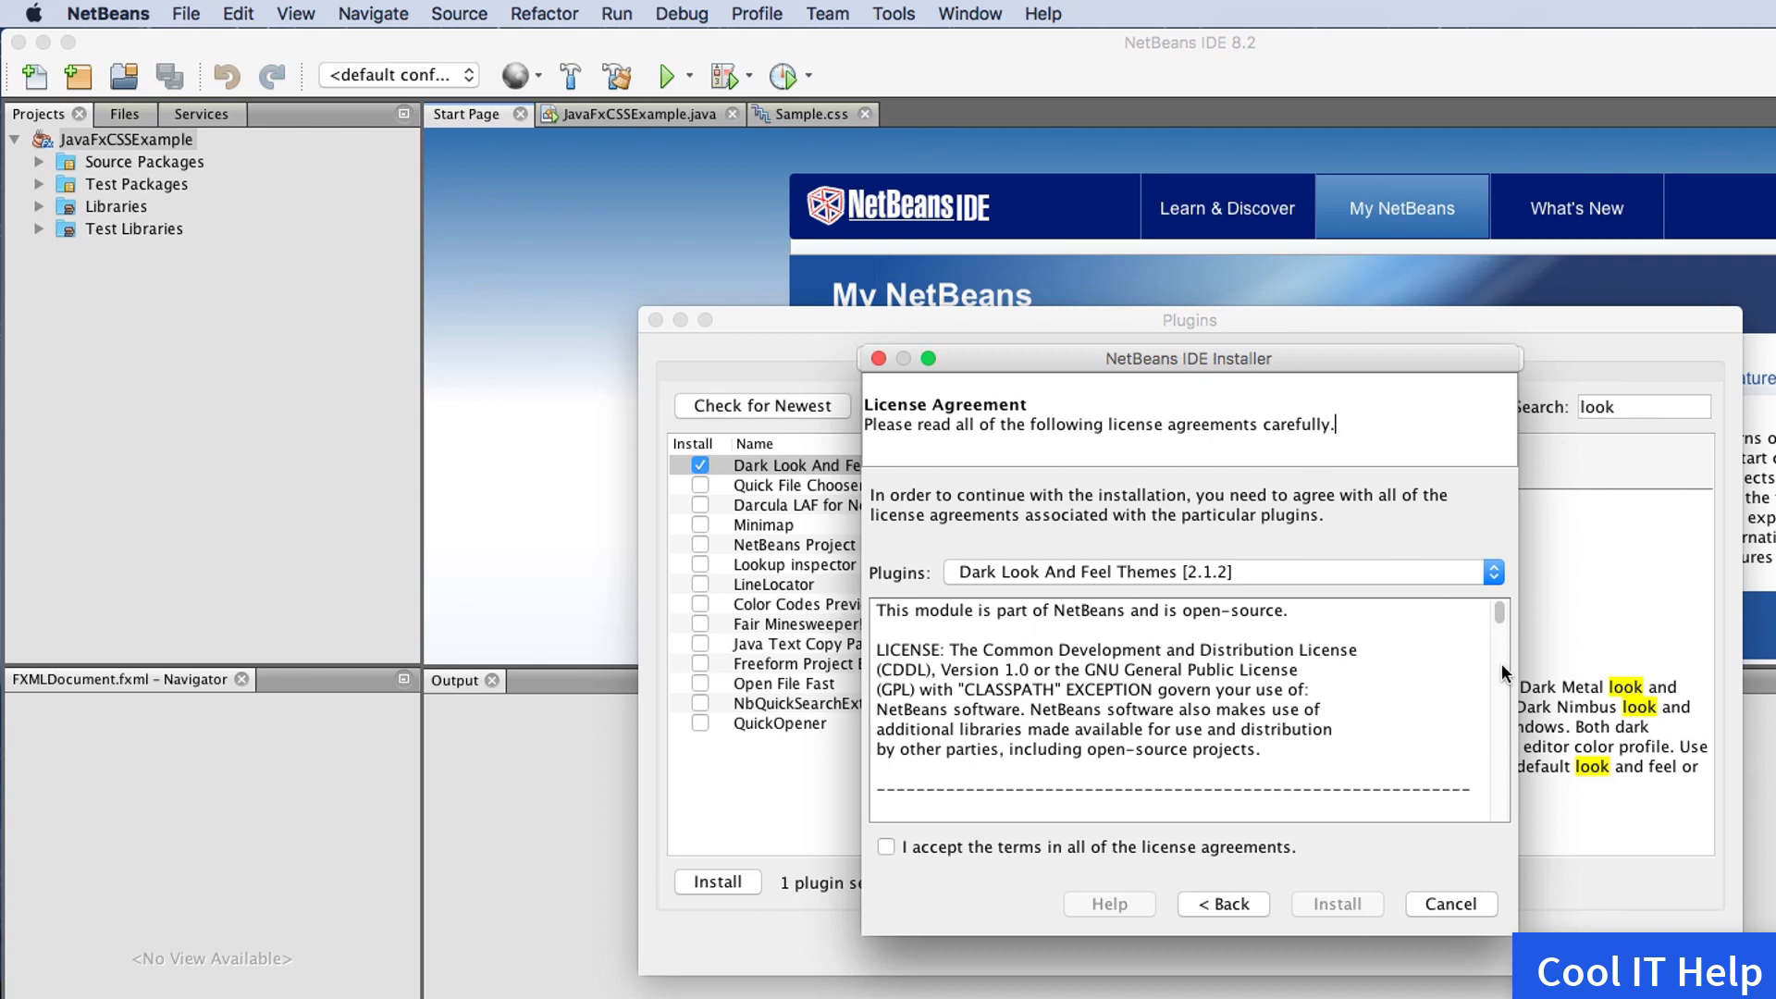
pyautogui.scroll(-3)
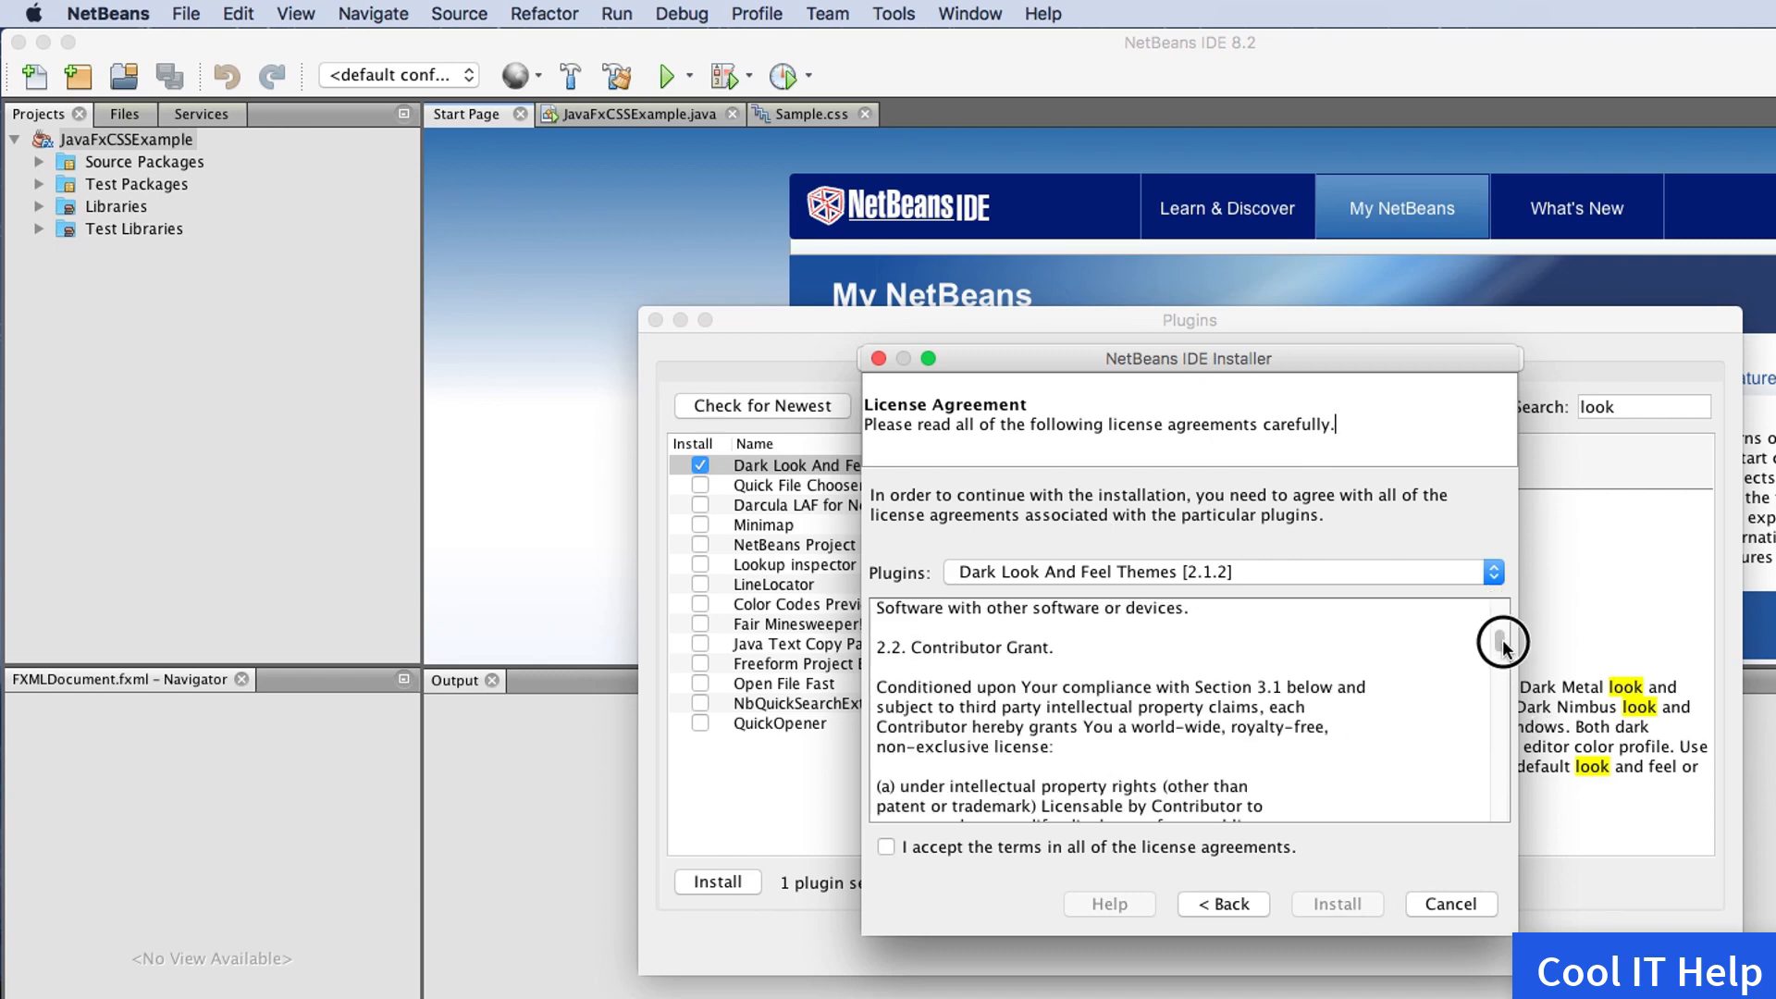
pyautogui.scroll(-3)
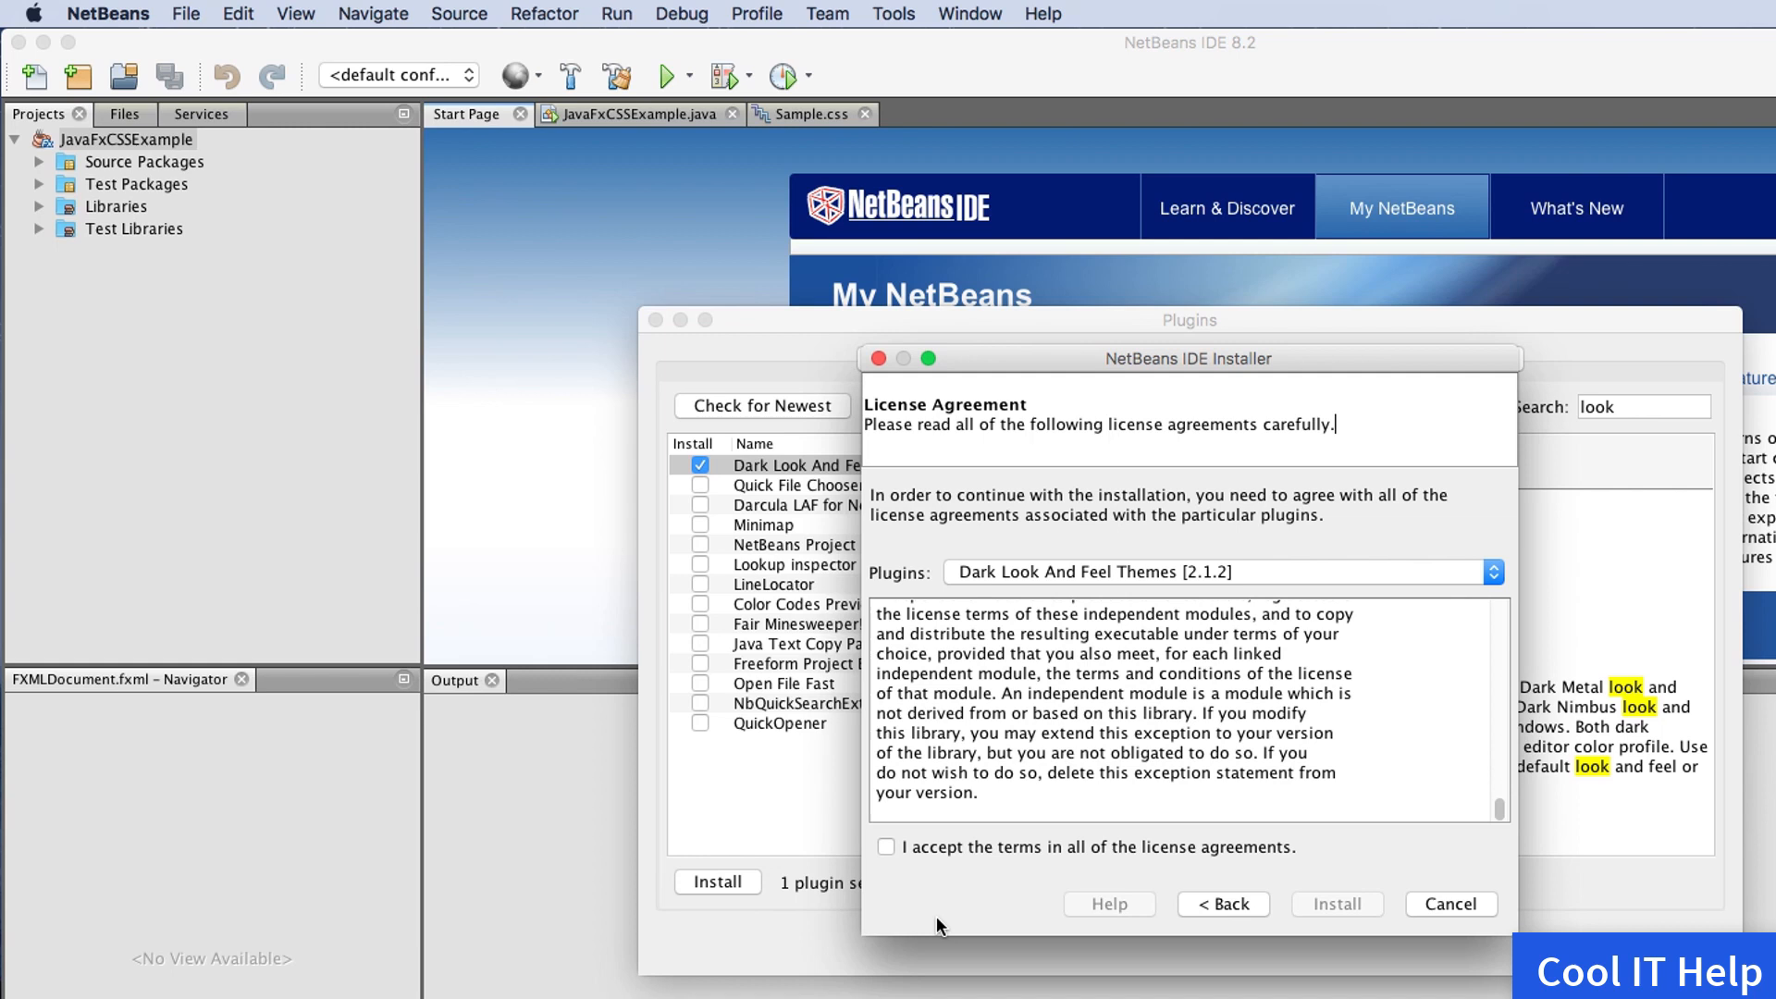
# Accept the license and install Dark Look And Feel Themes
pyautogui.click(886, 847)
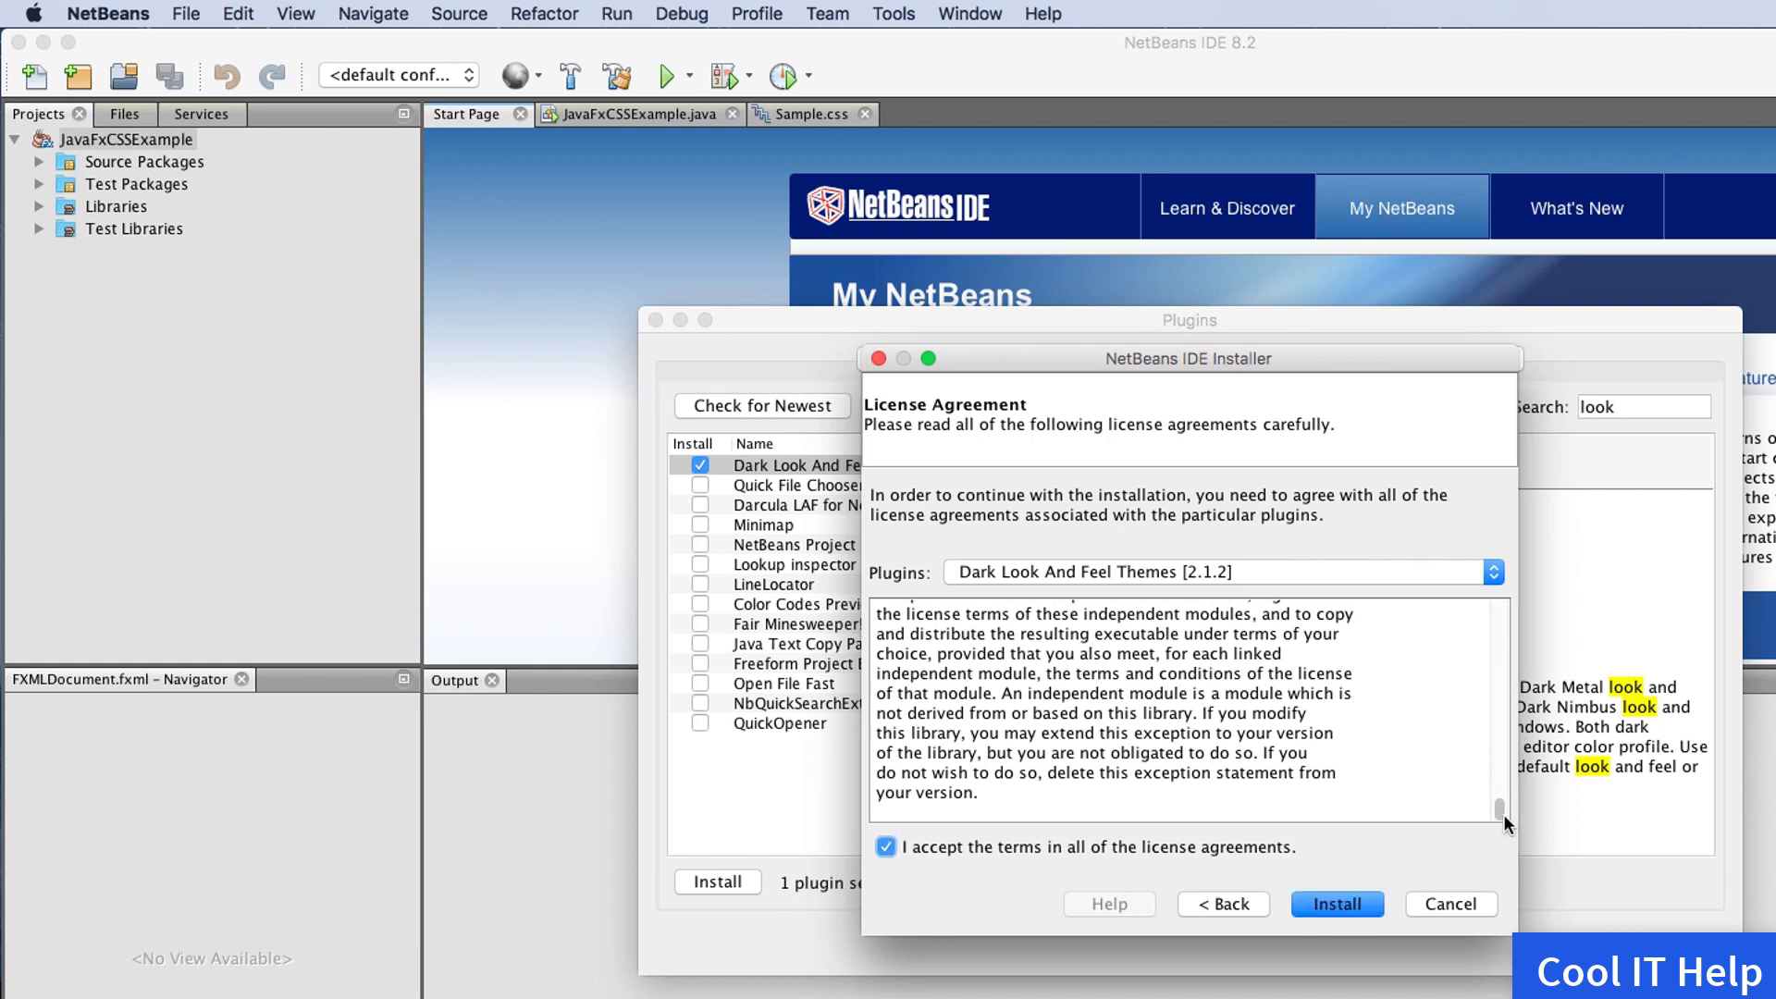
pyautogui.click(1337, 904)
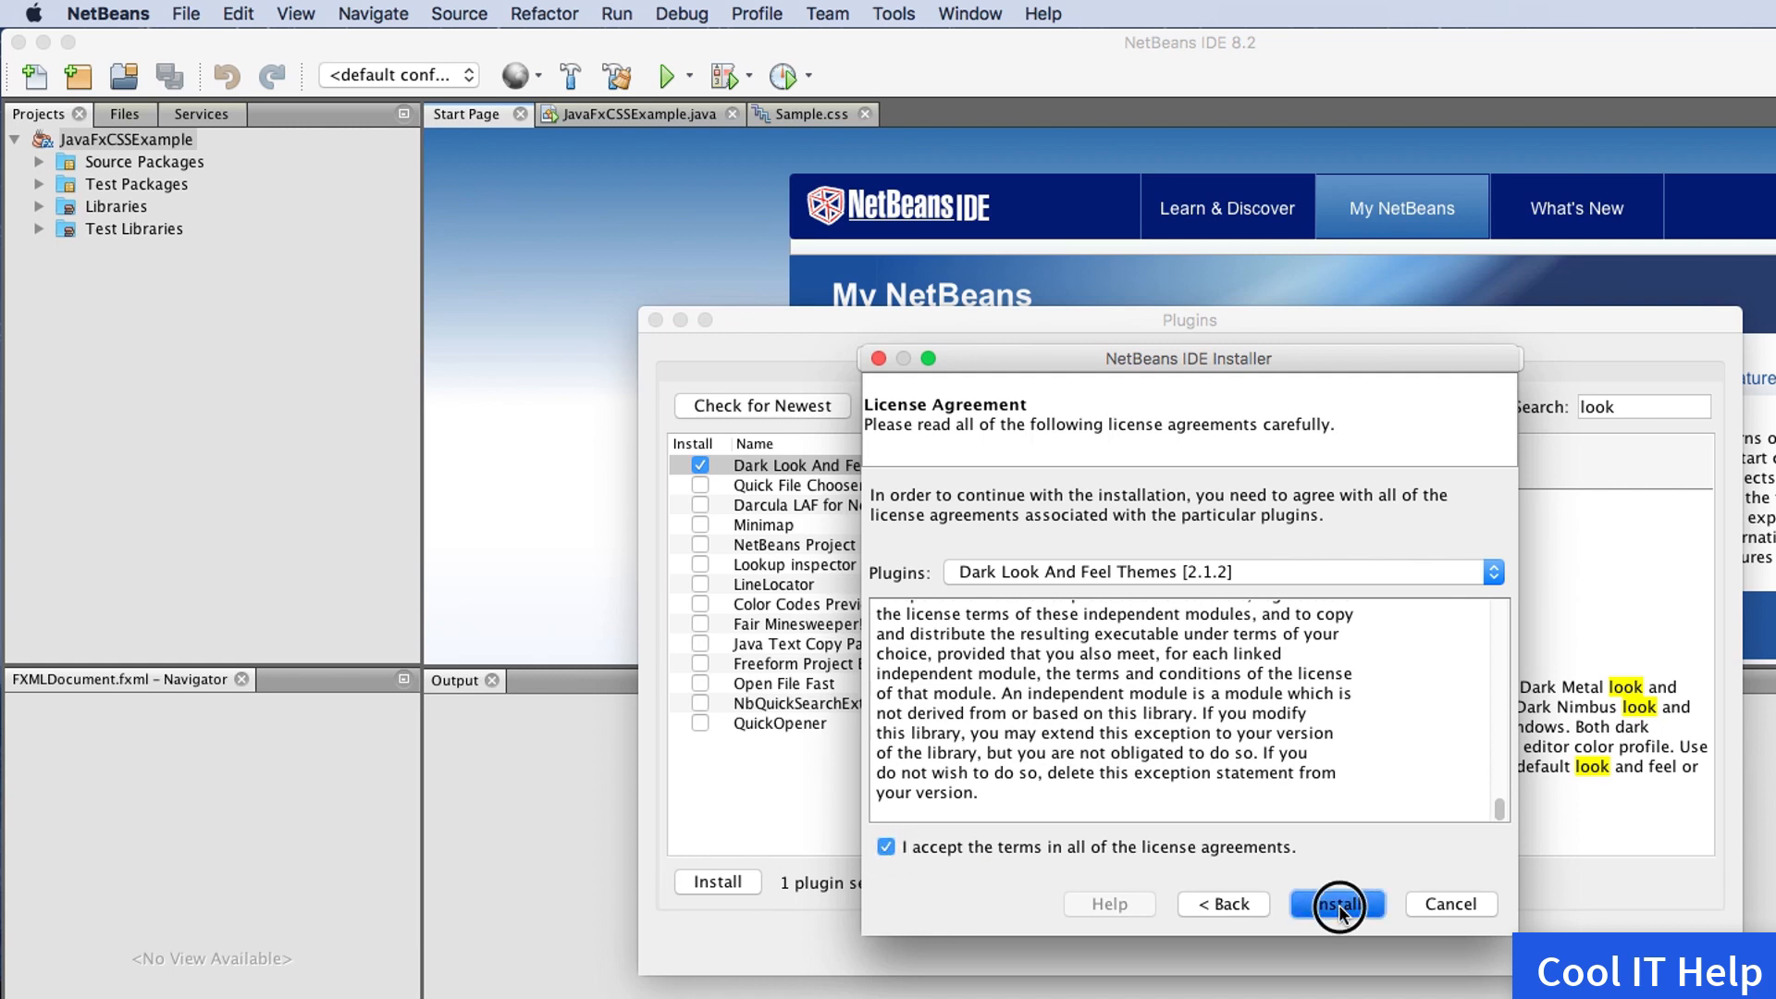
pyautogui.click(1336, 903)
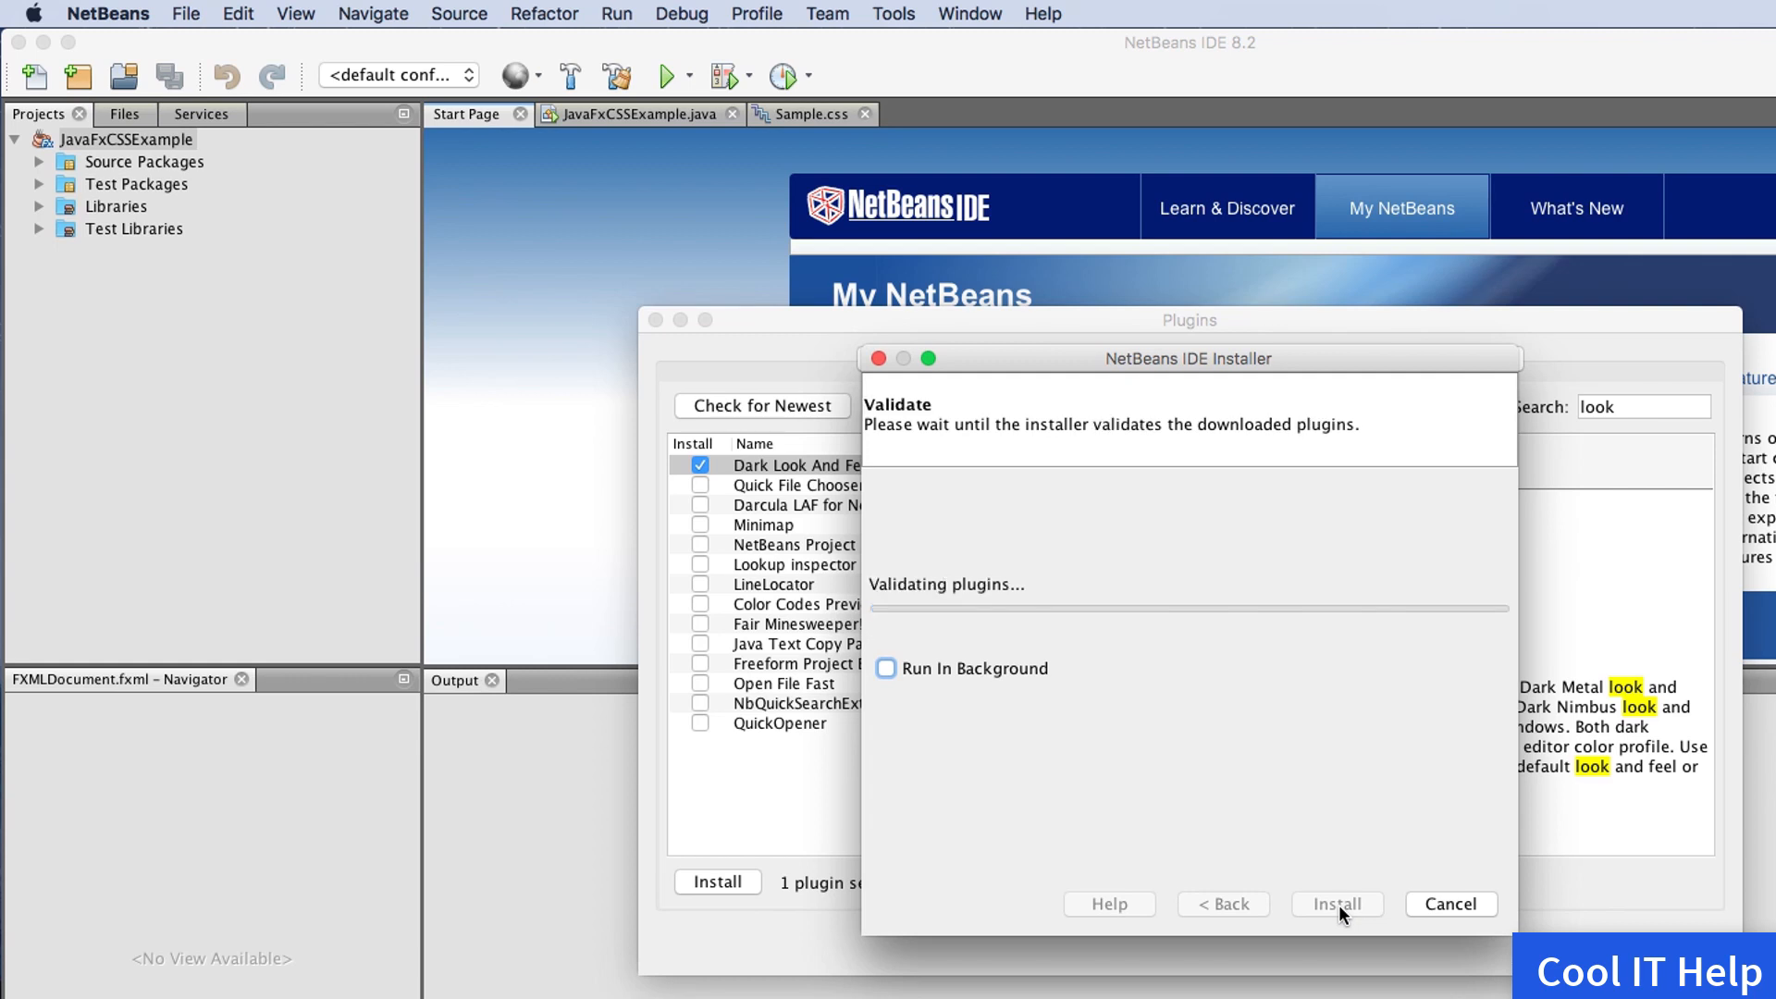
pyautogui.click(1337, 904)
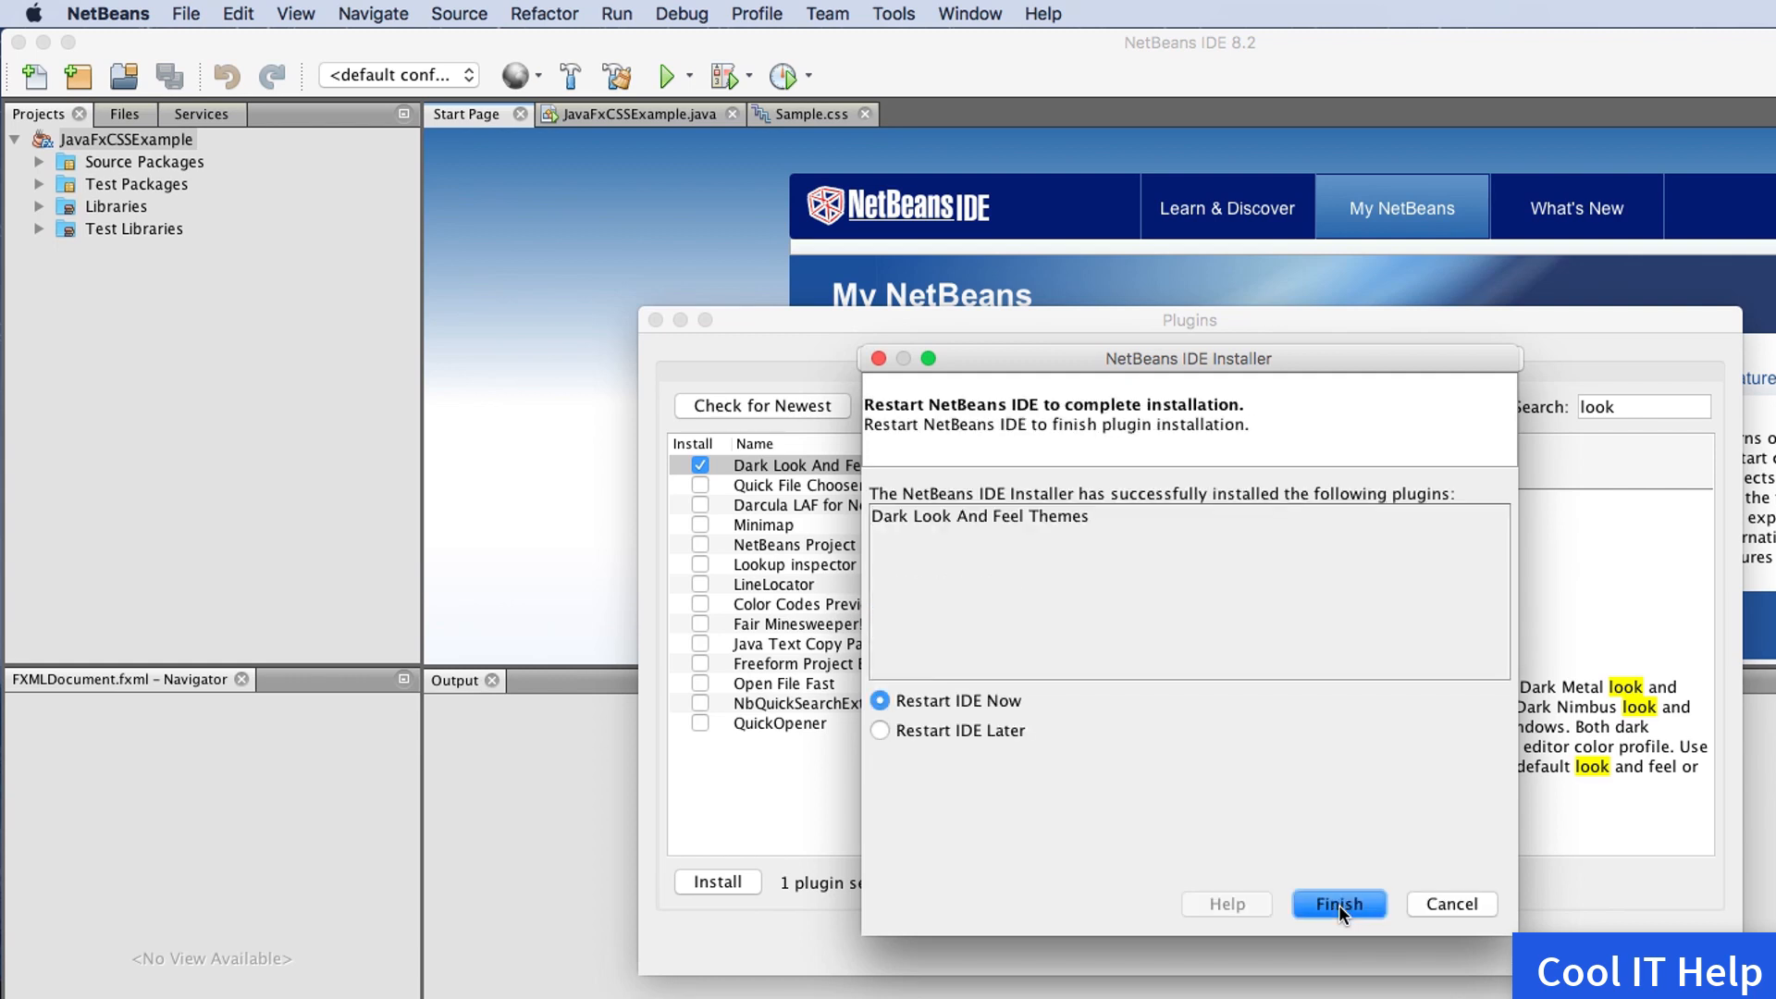
pyautogui.moveTo(1428, 420)
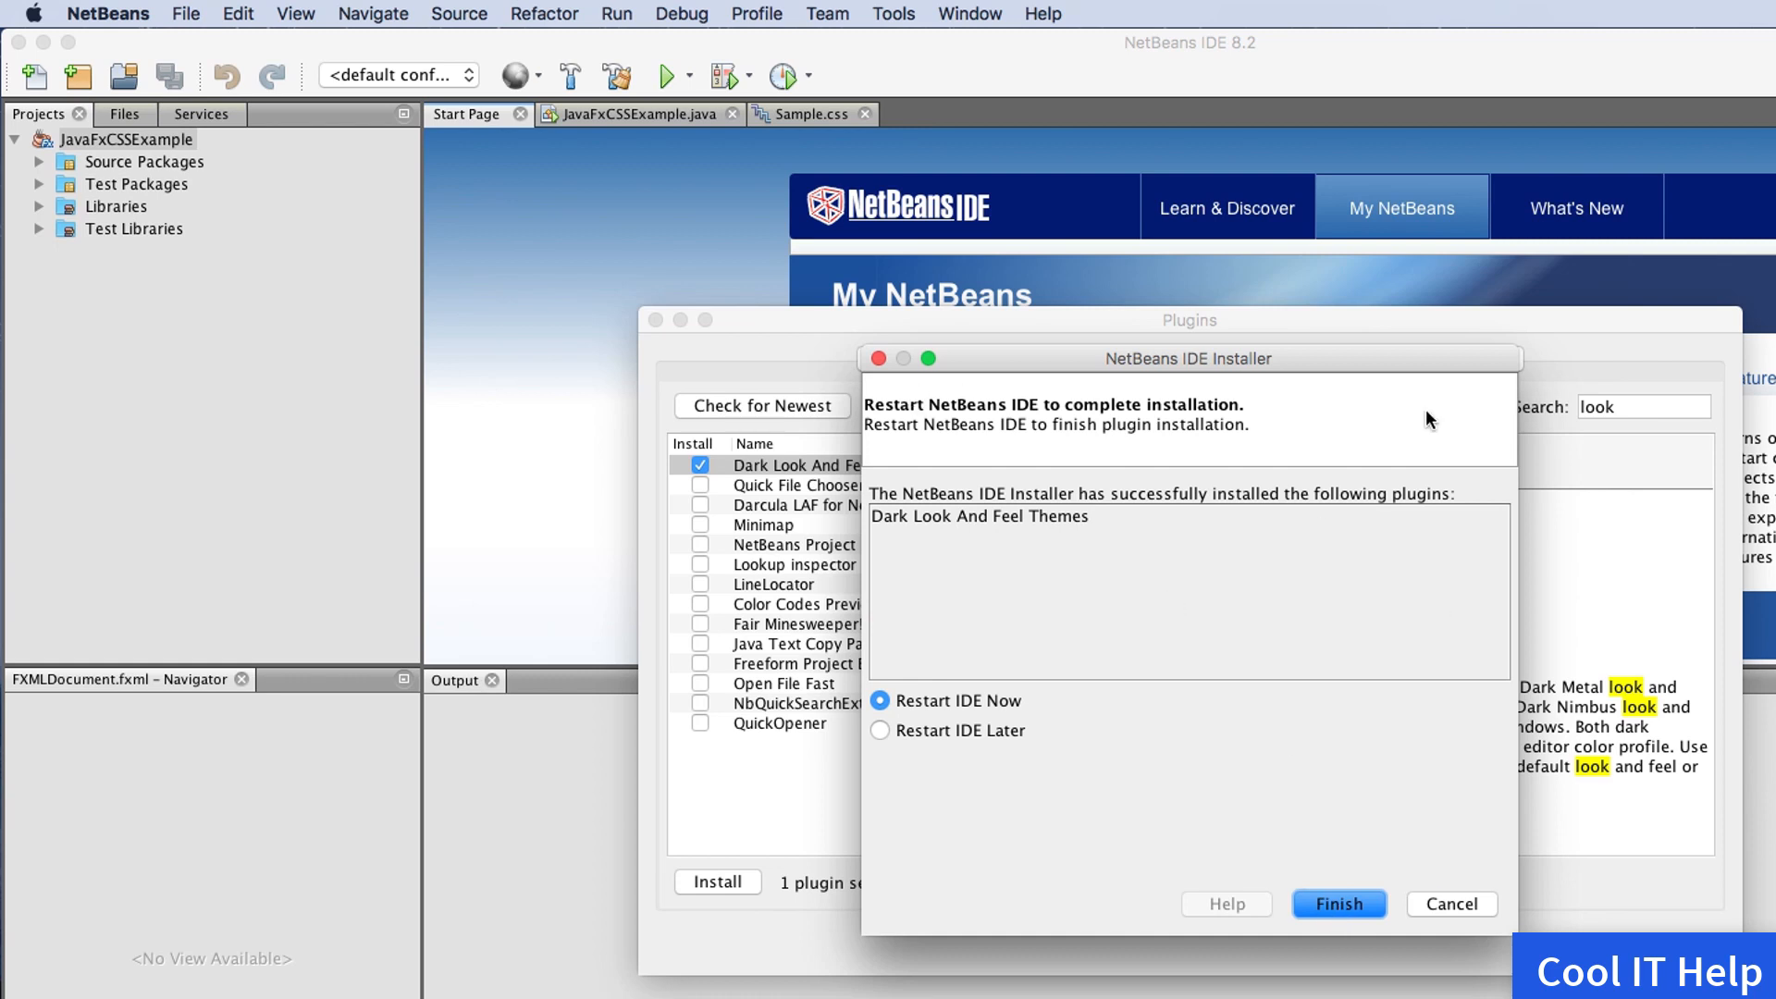
pyautogui.moveTo(828, 678)
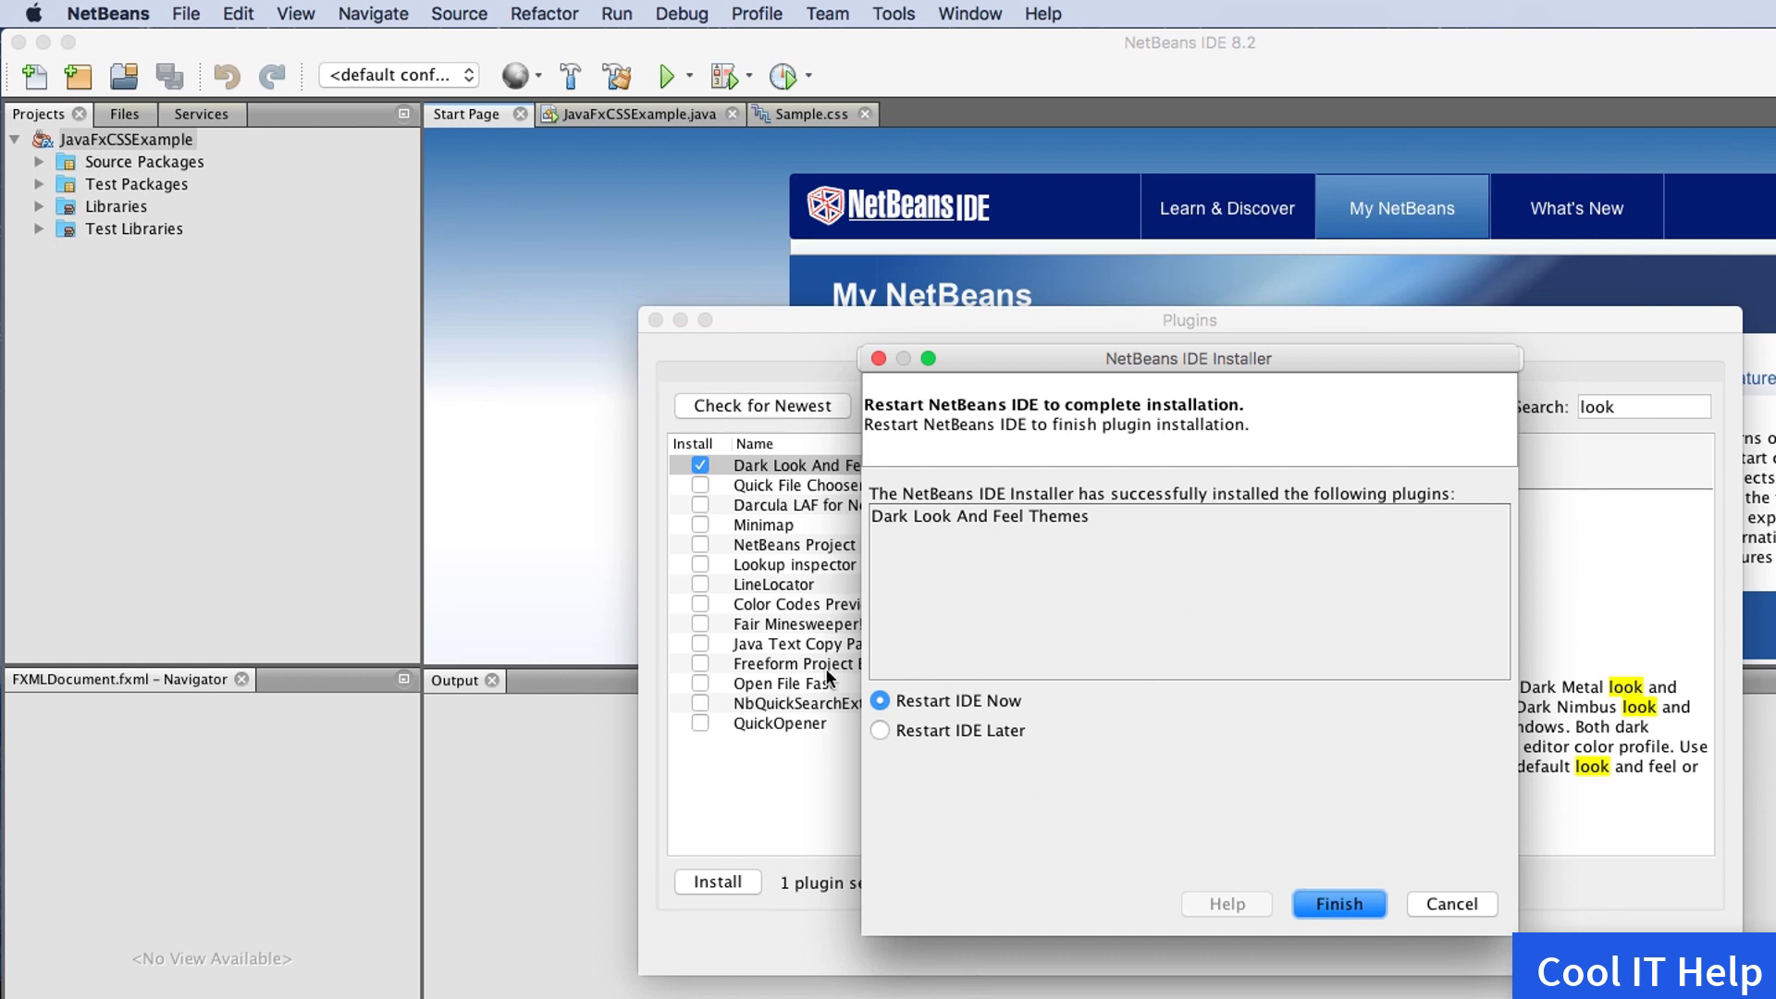
pyautogui.moveTo(1053, 808)
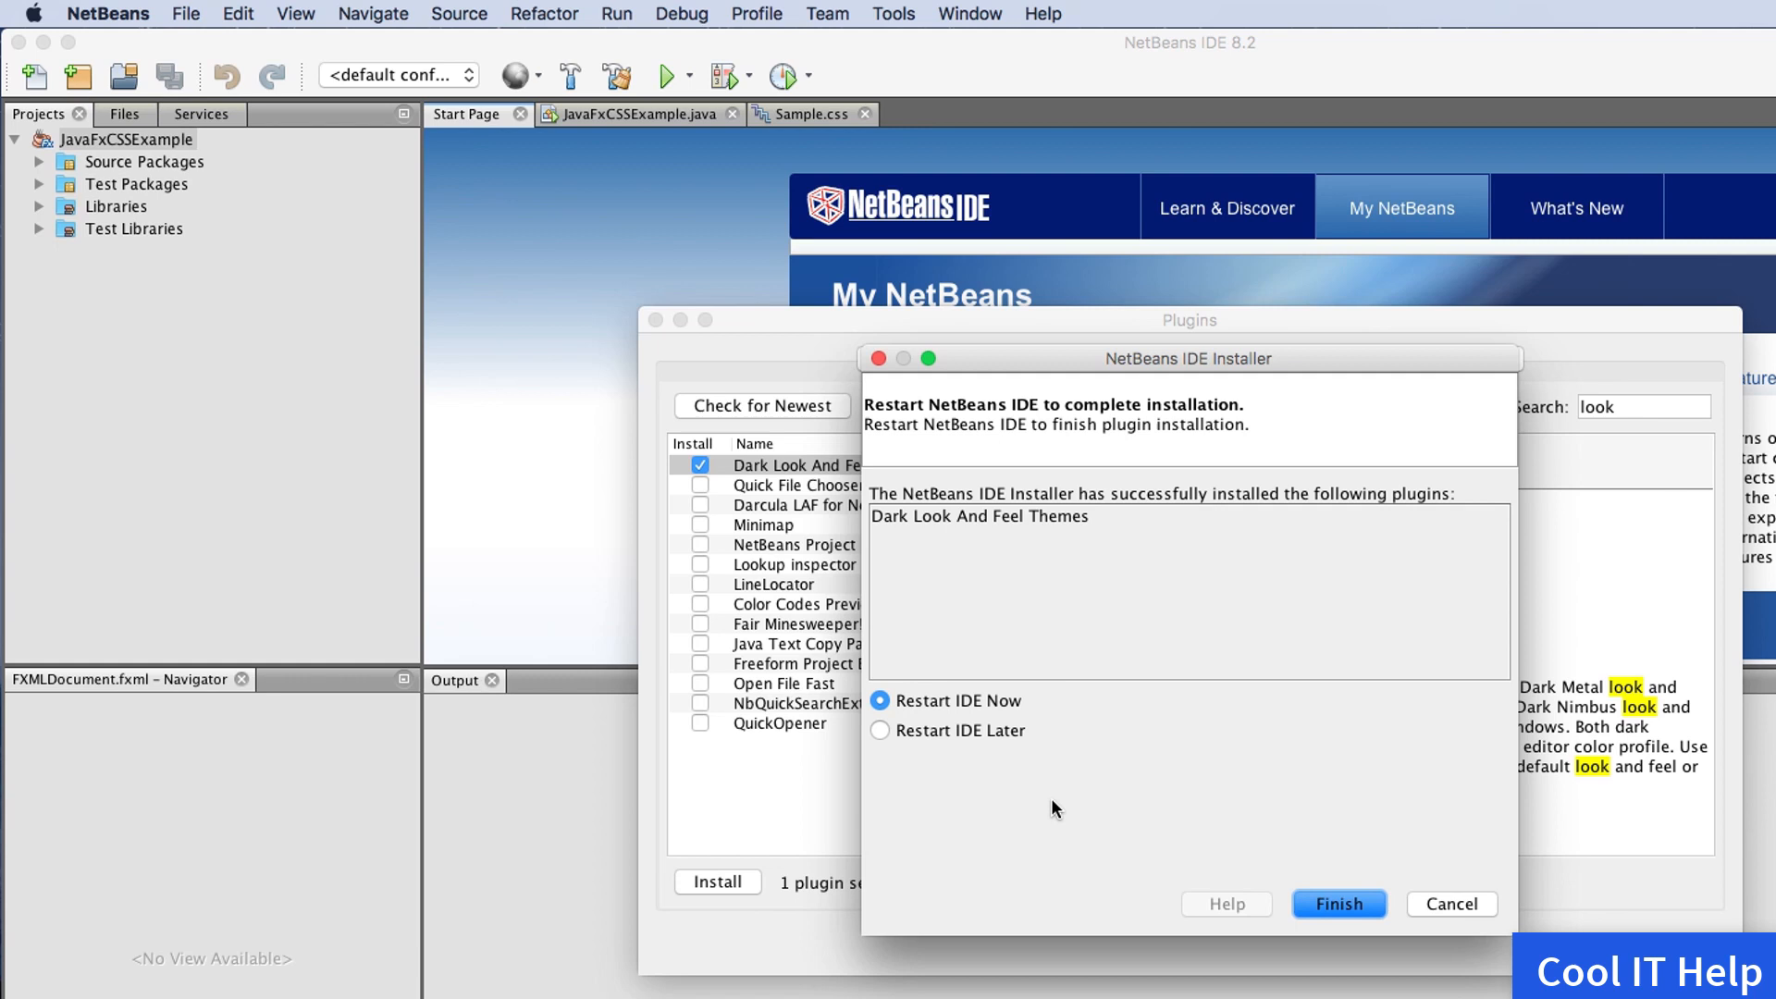
pyautogui.moveTo(1019, 711)
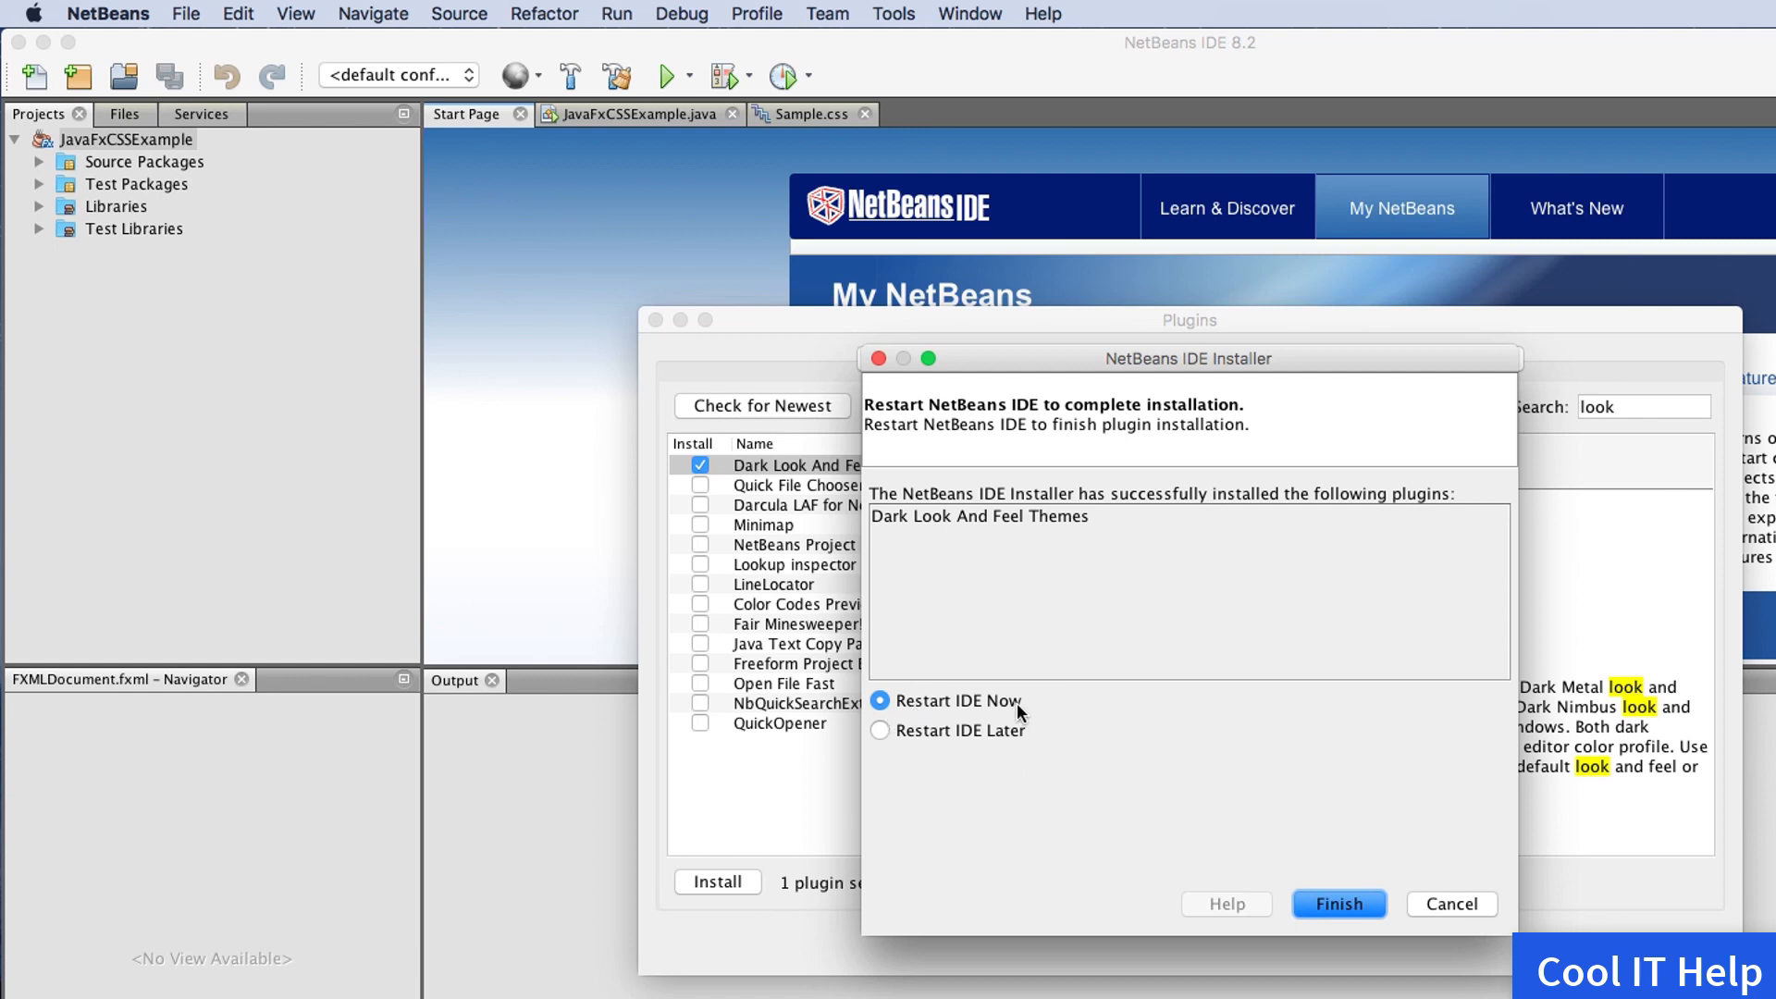
pyautogui.moveTo(1365, 938)
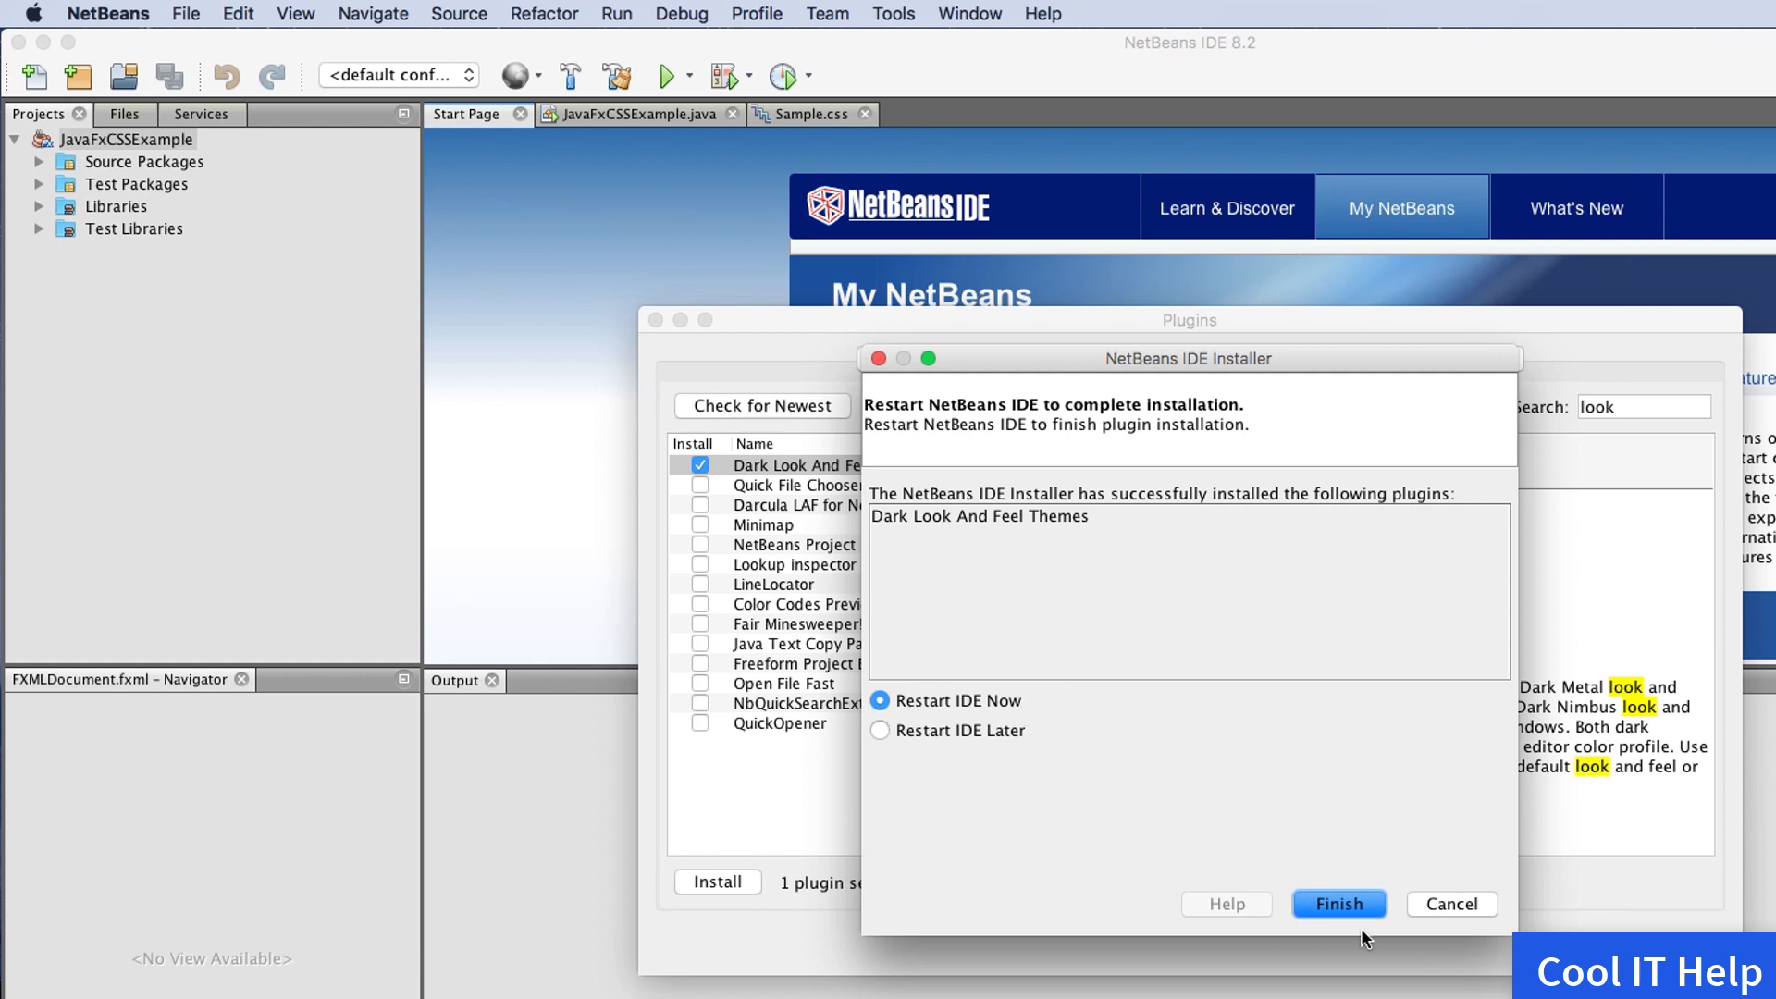
# Restart the IDE and expand Source Packages, Test Packages and Libraries
pyautogui.click(1337, 903)
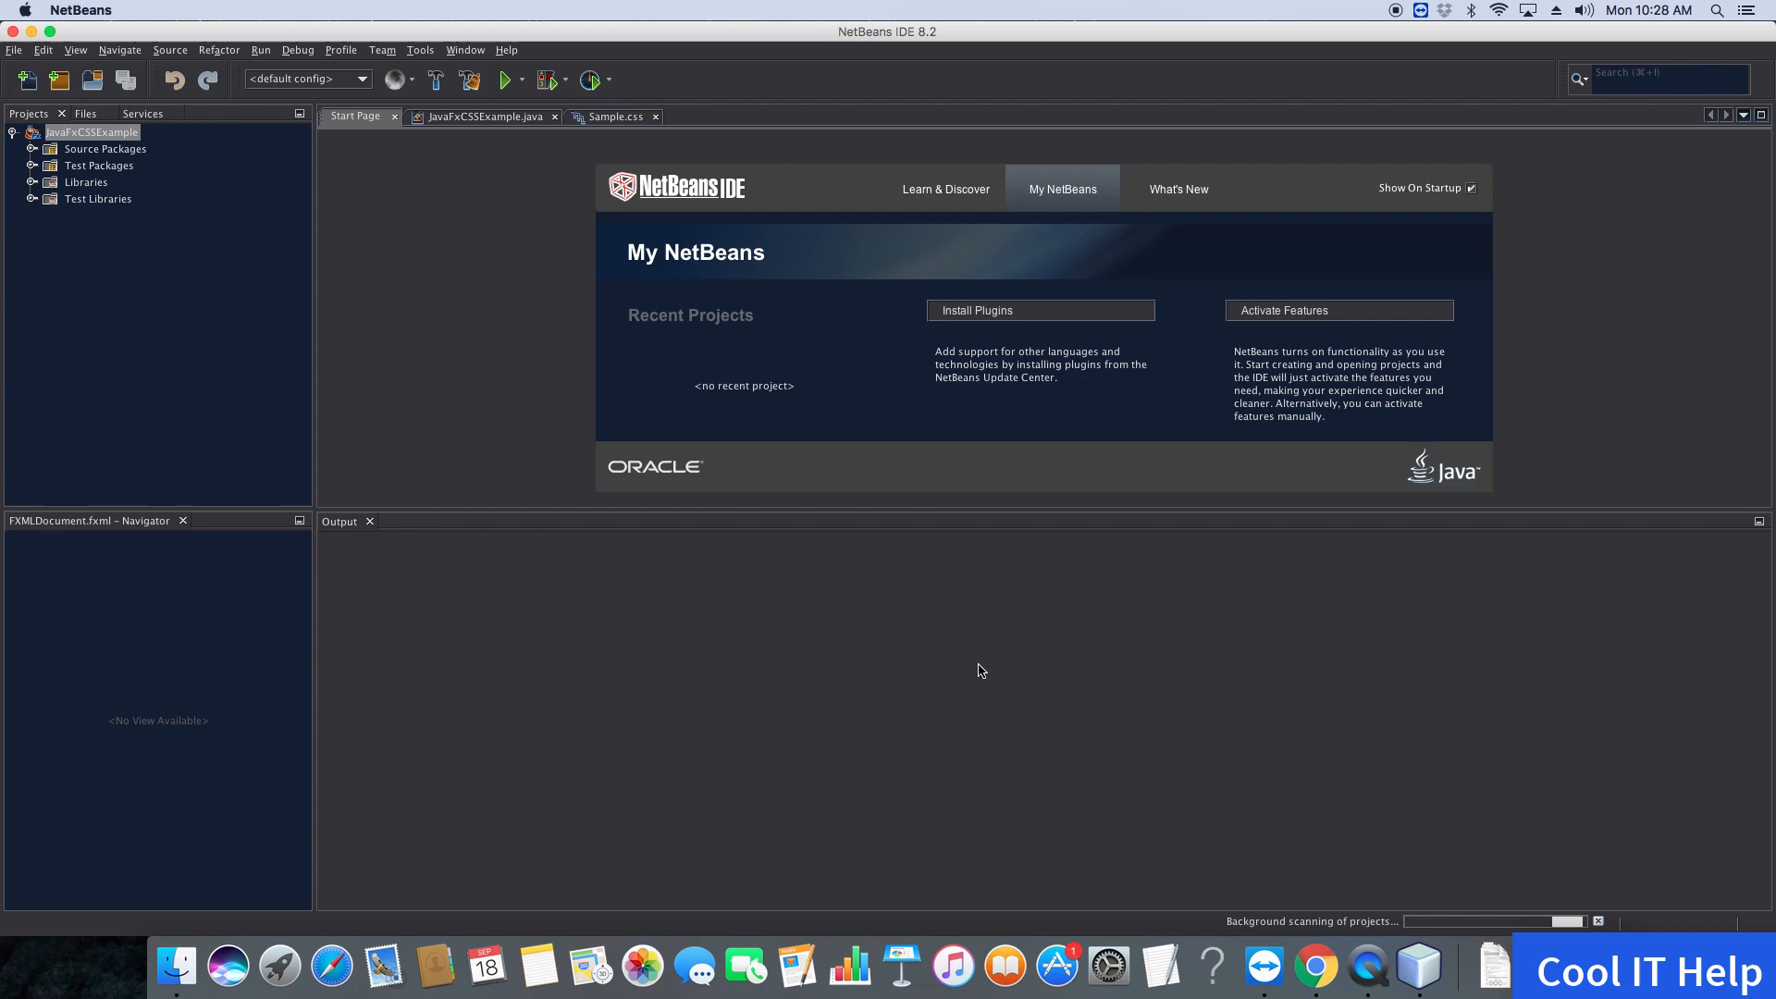
pyautogui.moveTo(152, 235)
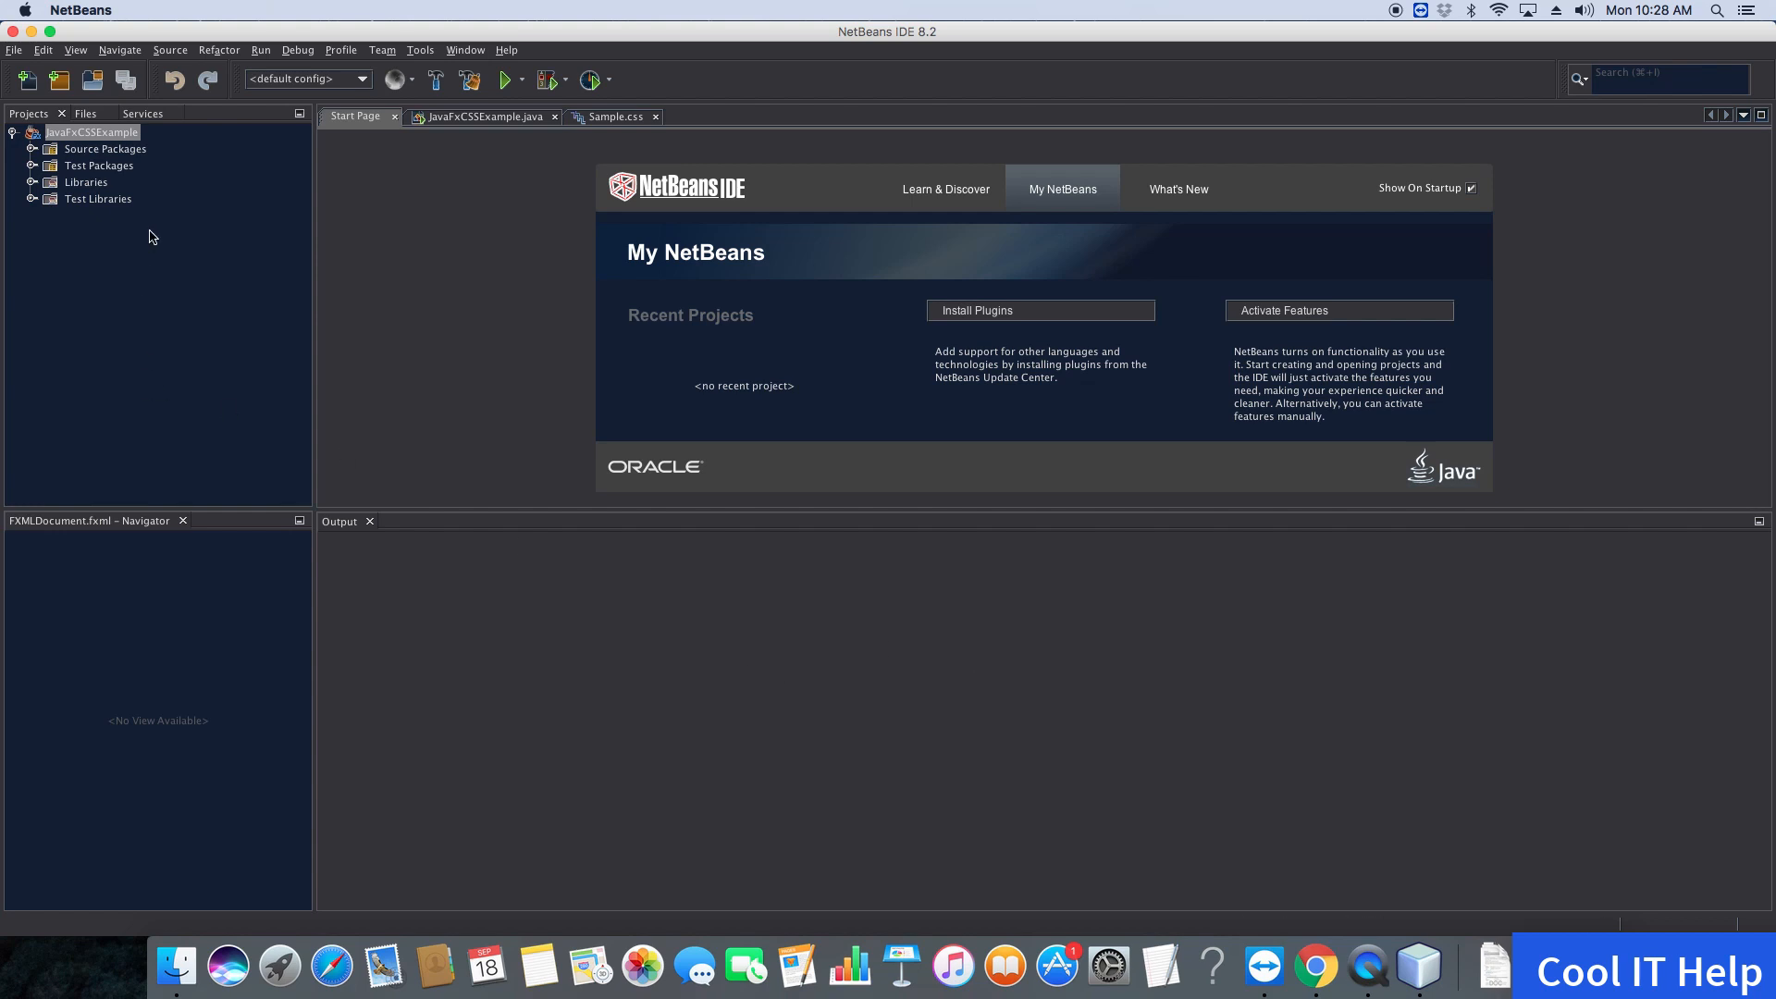
pyautogui.click(31, 148)
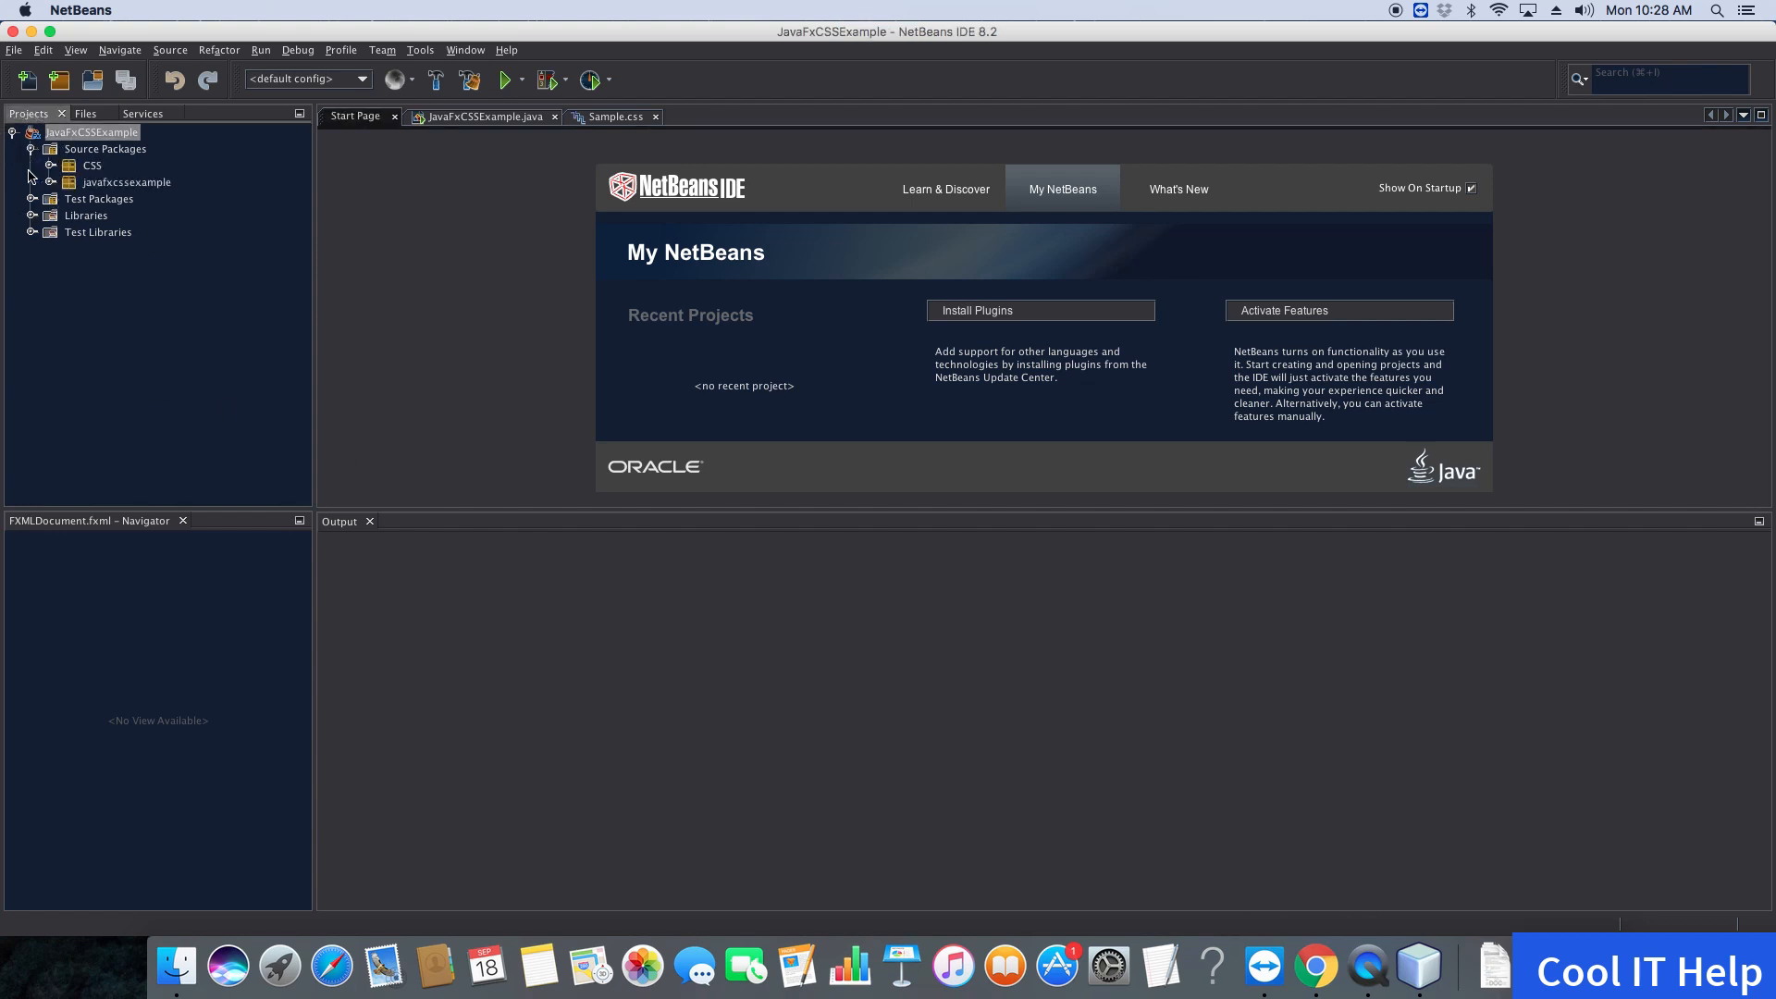
pyautogui.click(30, 198)
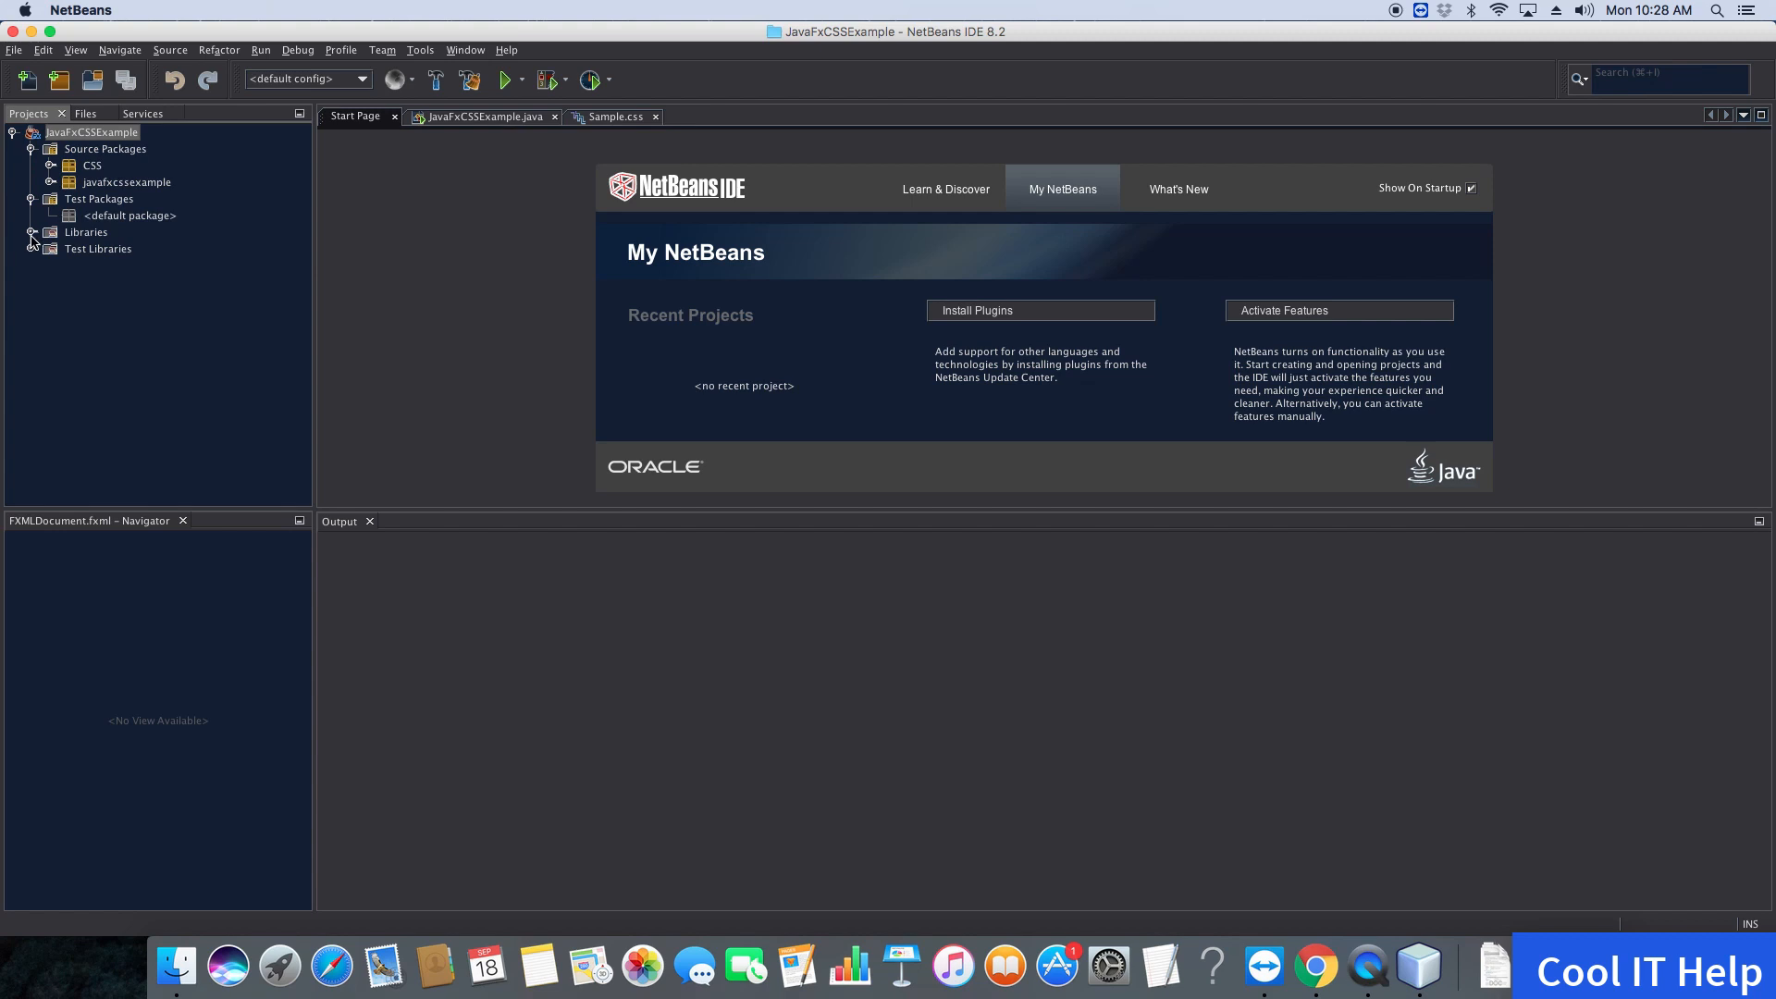
pyautogui.click(31, 232)
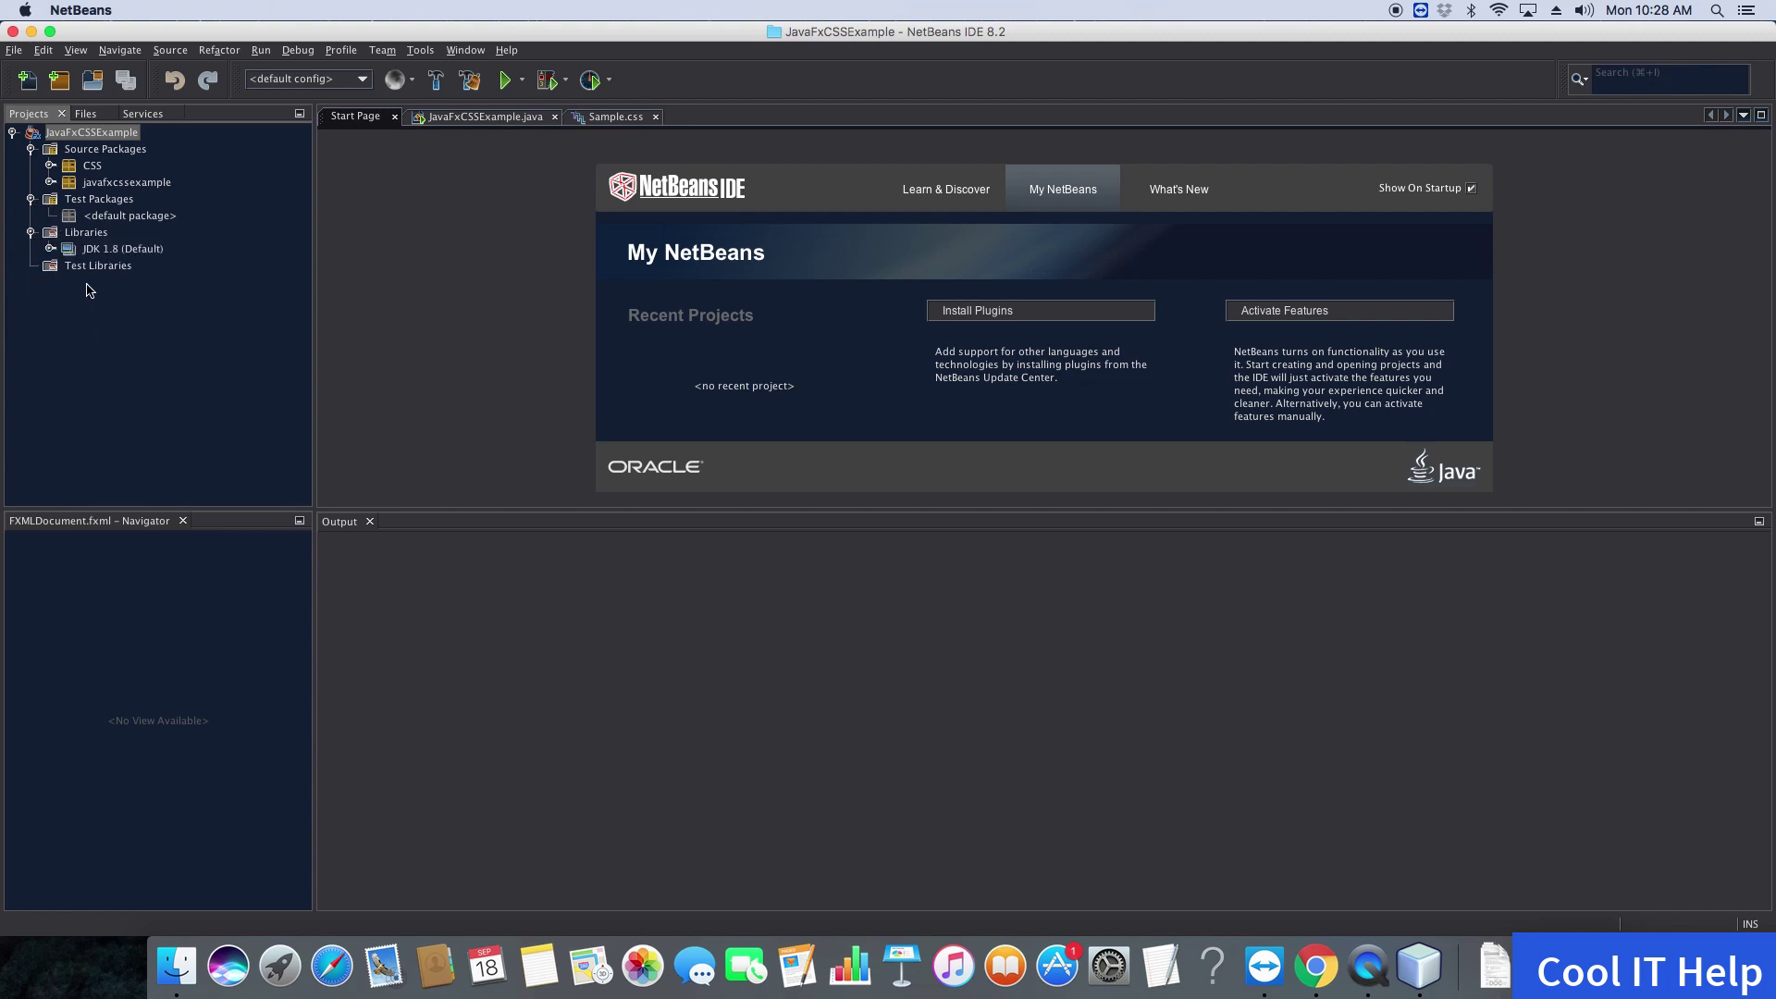
# Select the JDK 1.8 library, the javafxcssexample package and the CSS package
pyautogui.click(122, 248)
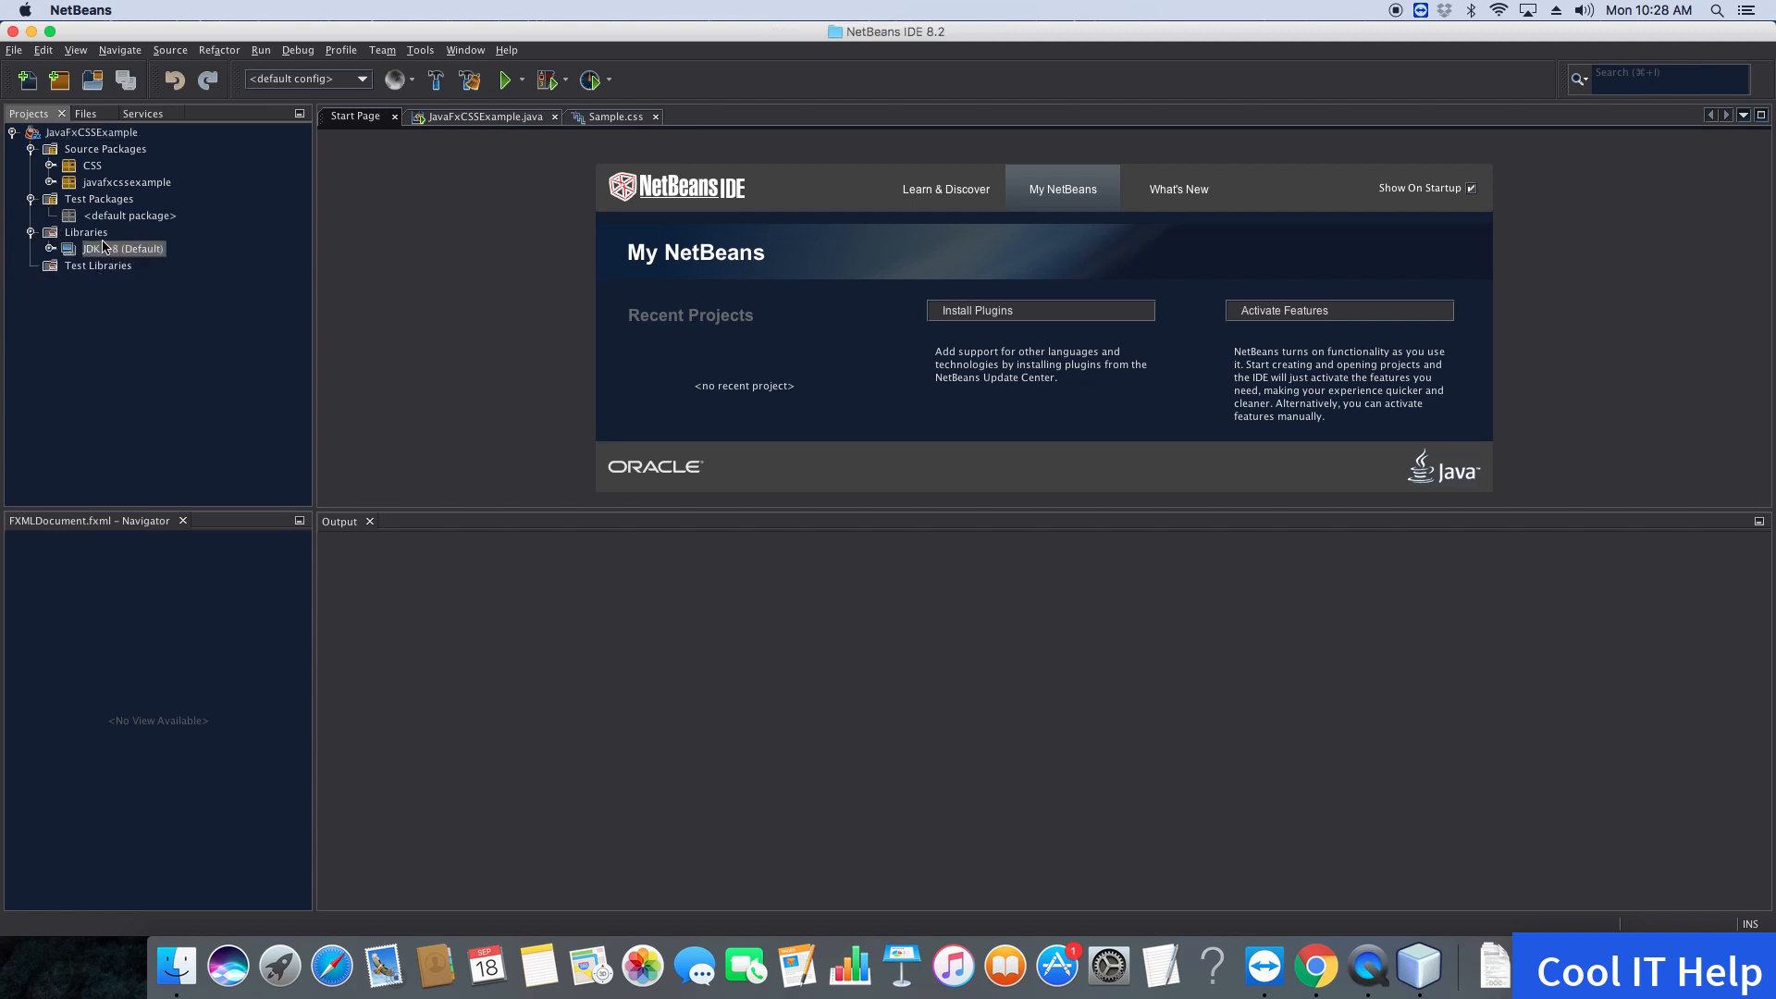
pyautogui.click(126, 182)
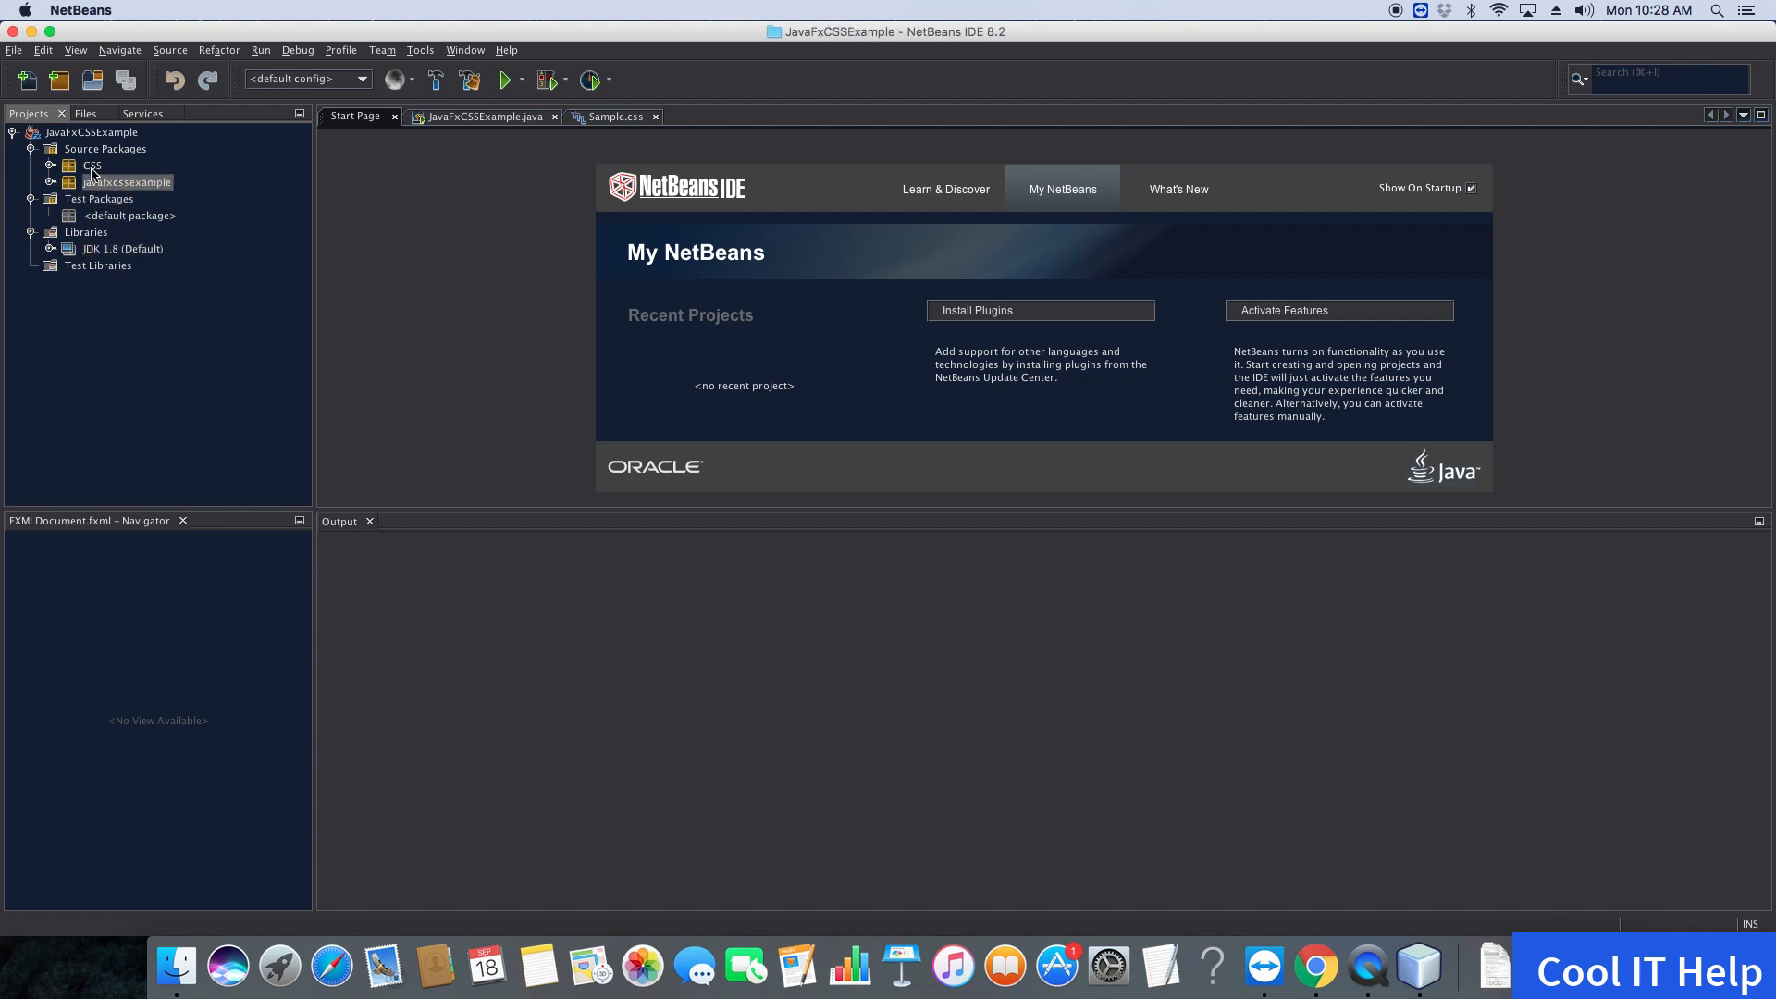
pyautogui.click(487, 116)
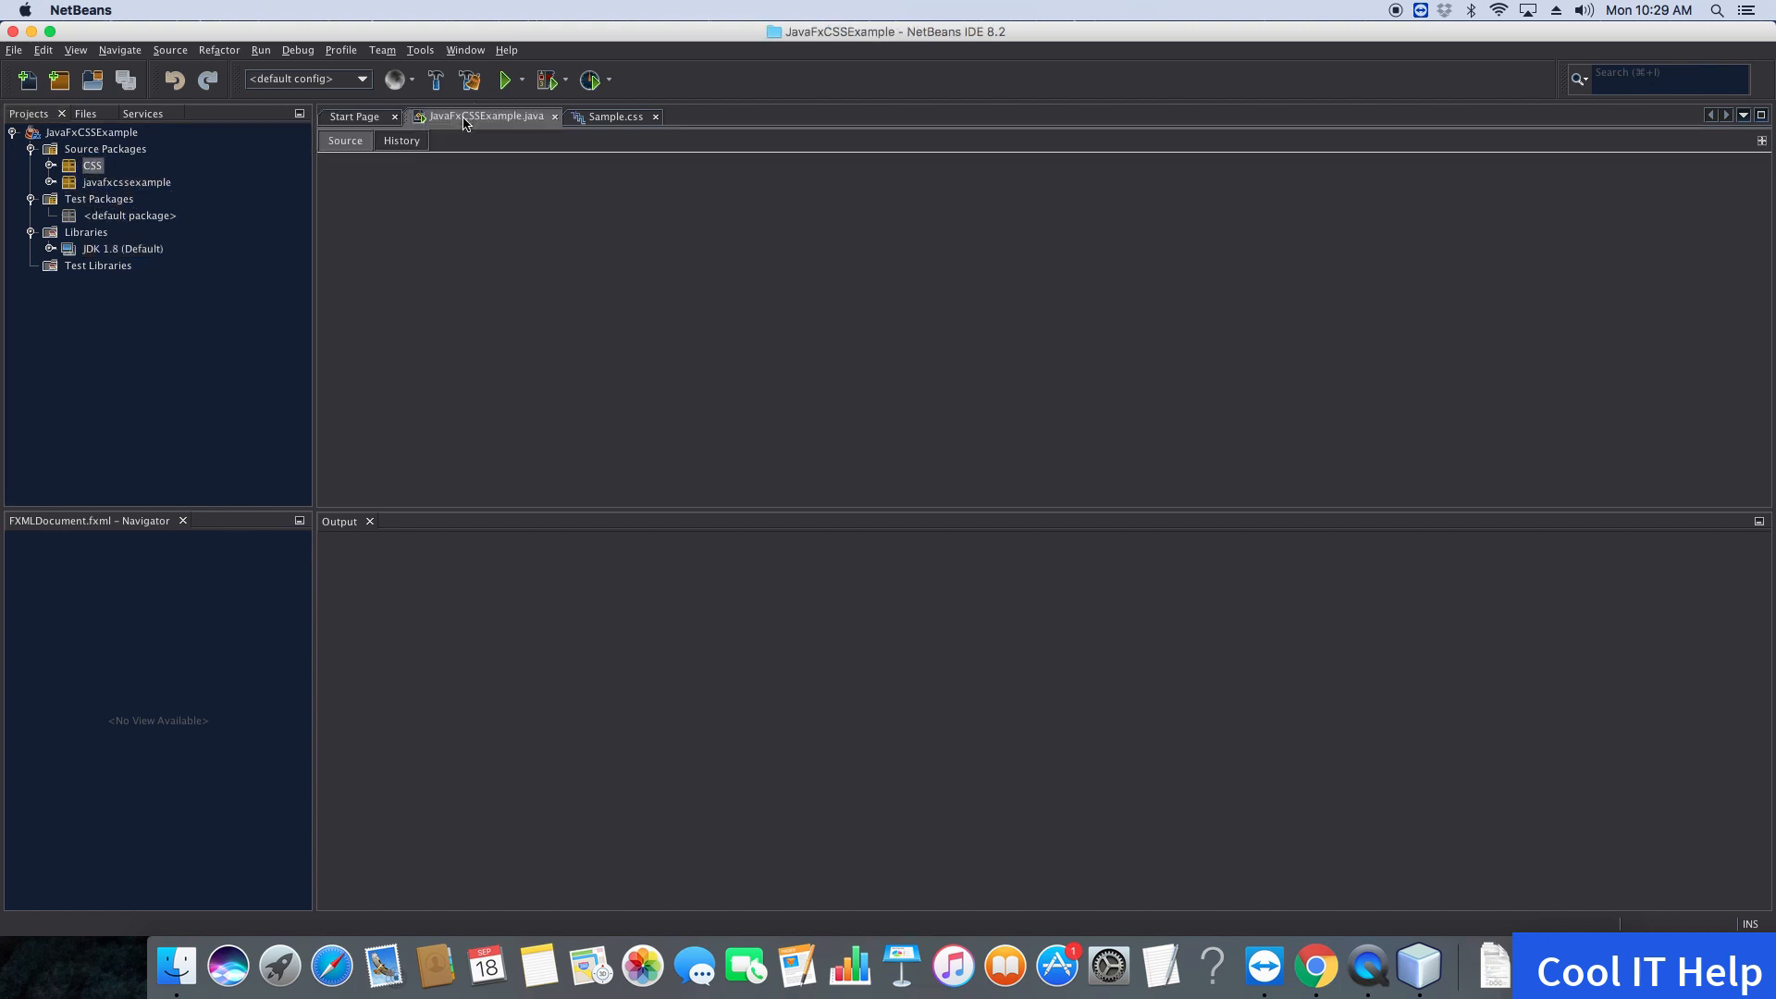
pyautogui.click(483, 116)
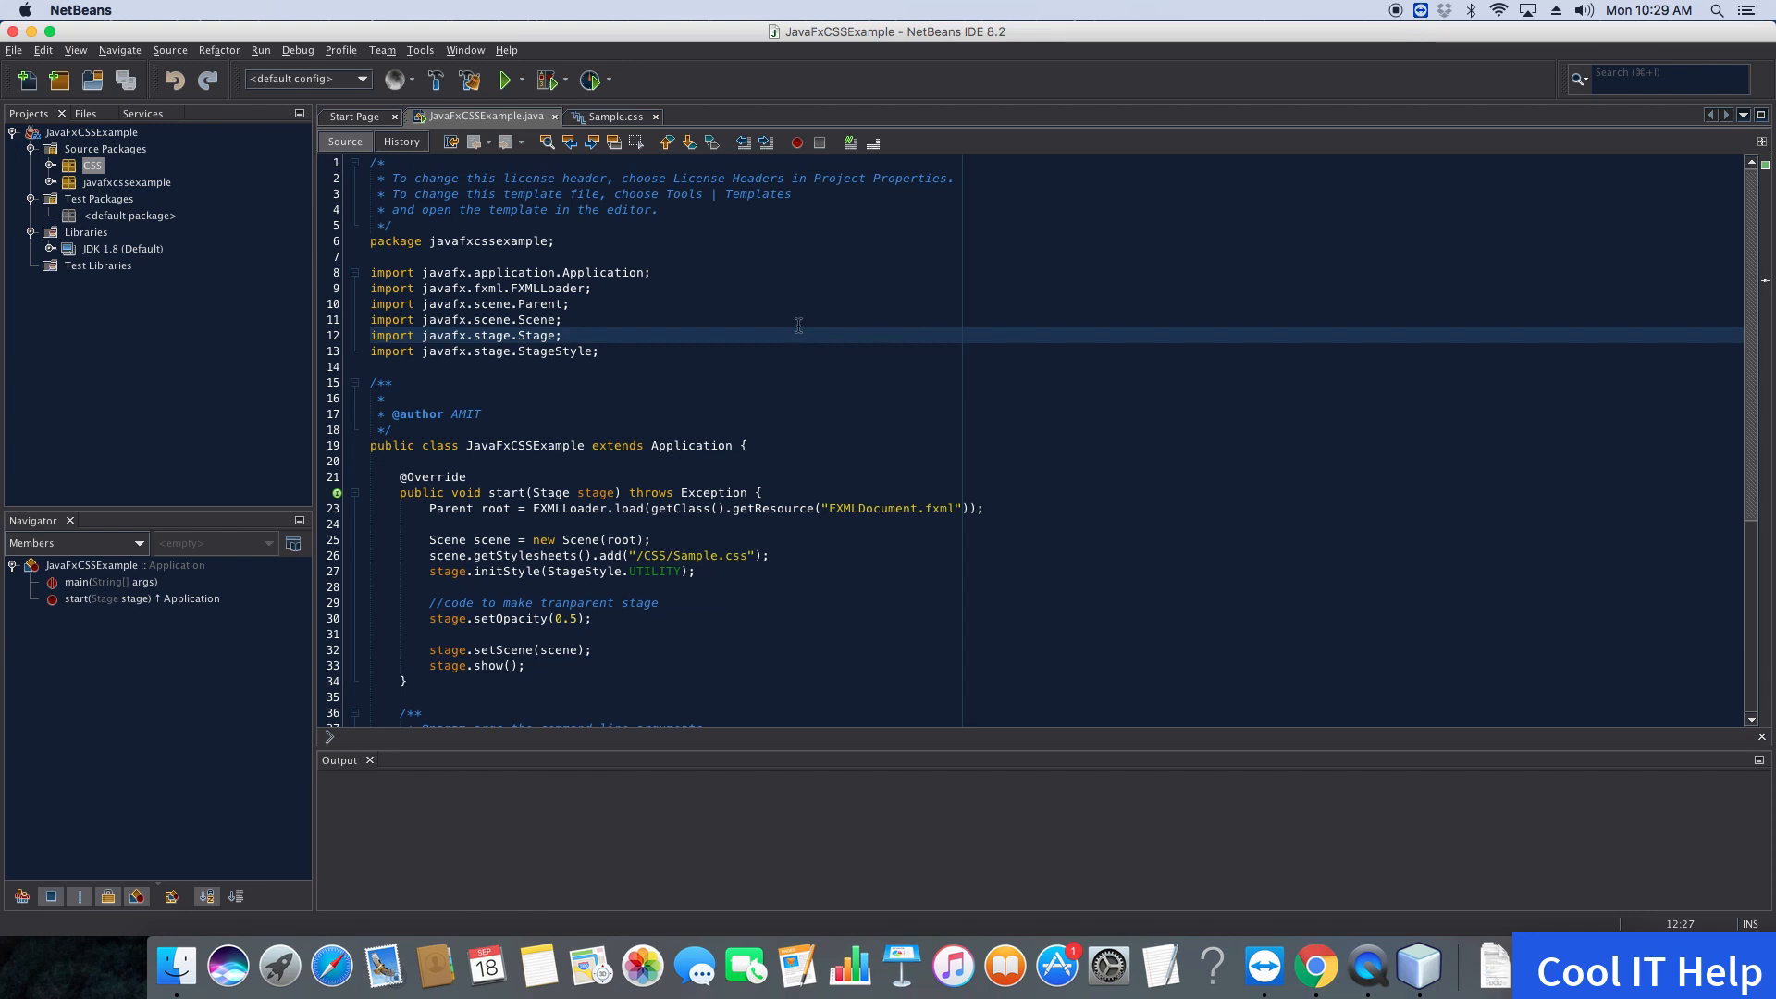
pyautogui.click(701, 619)
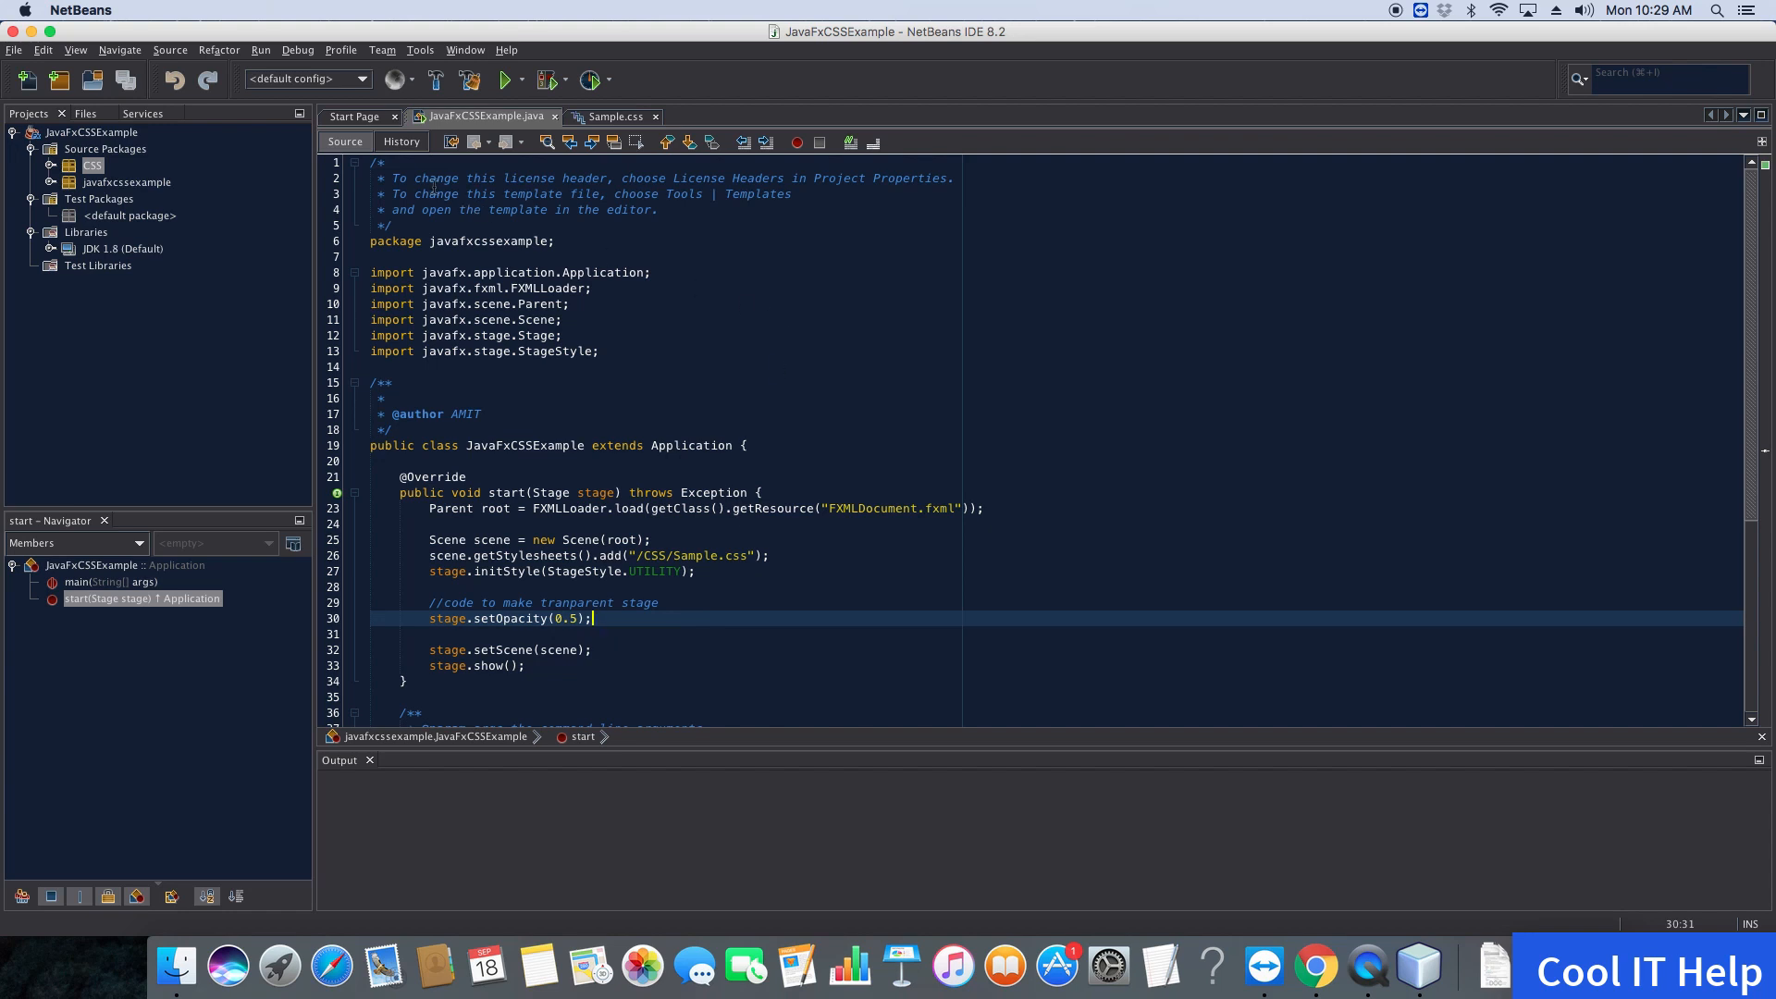
pyautogui.moveTo(810, 486)
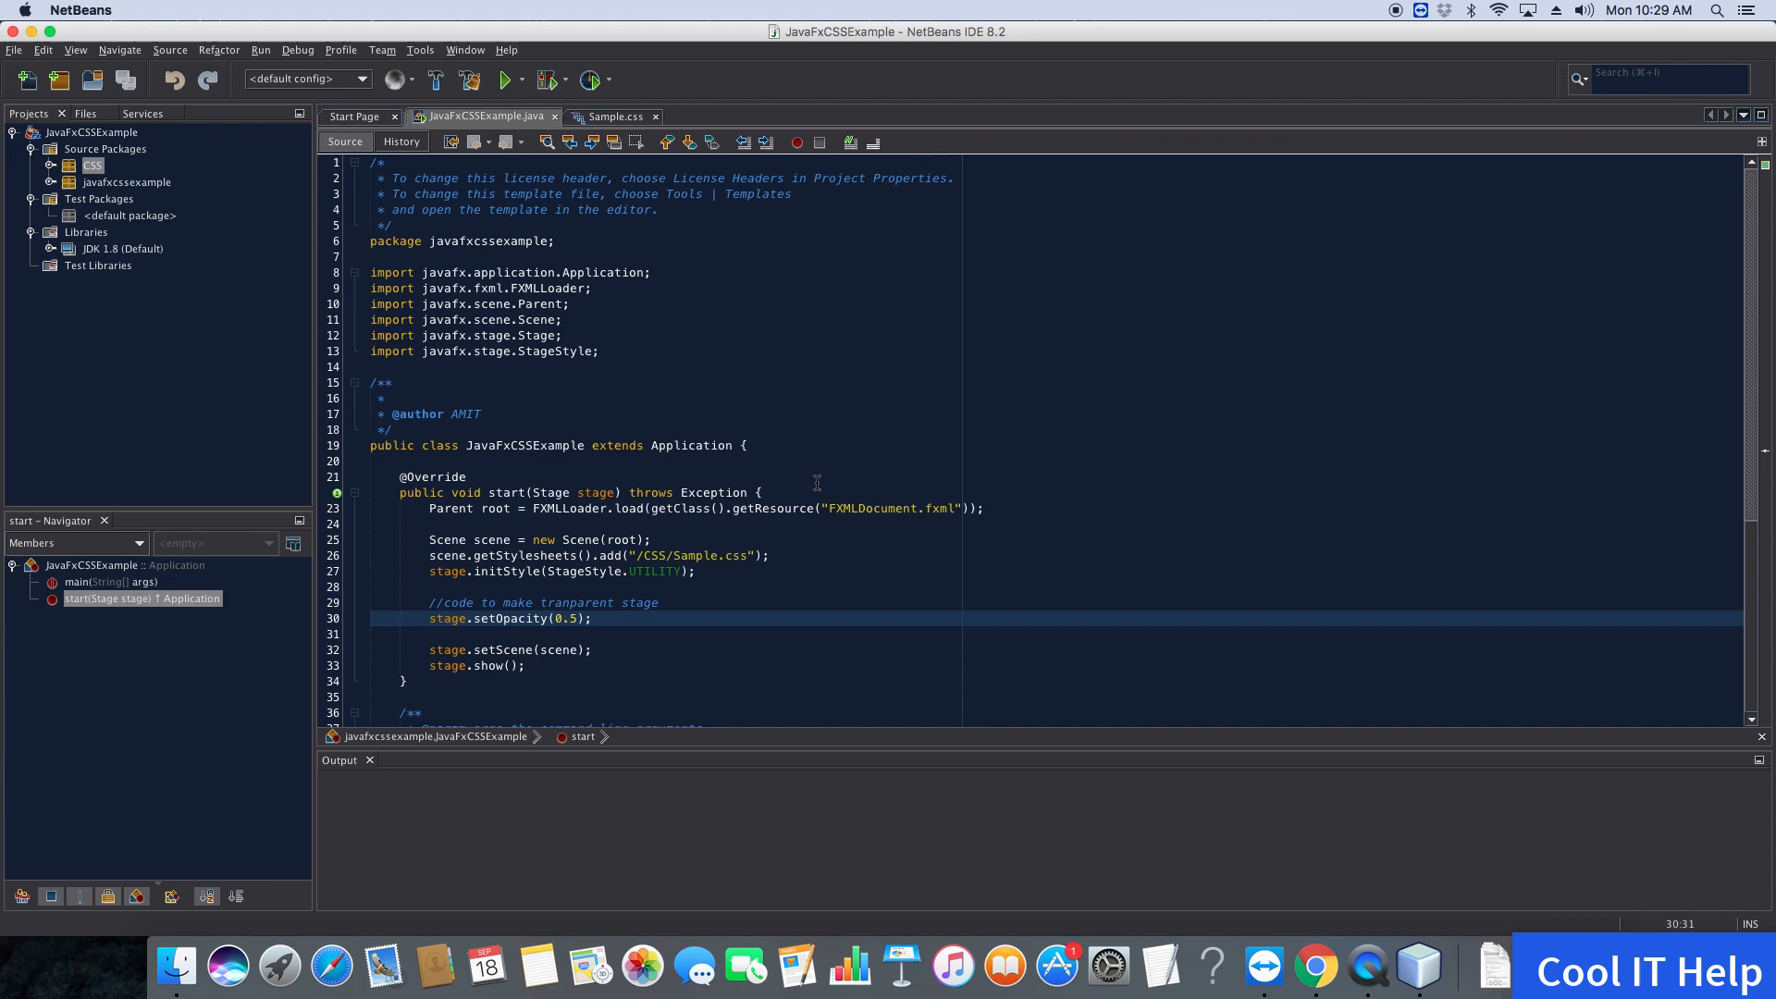
pyautogui.click(619, 241)
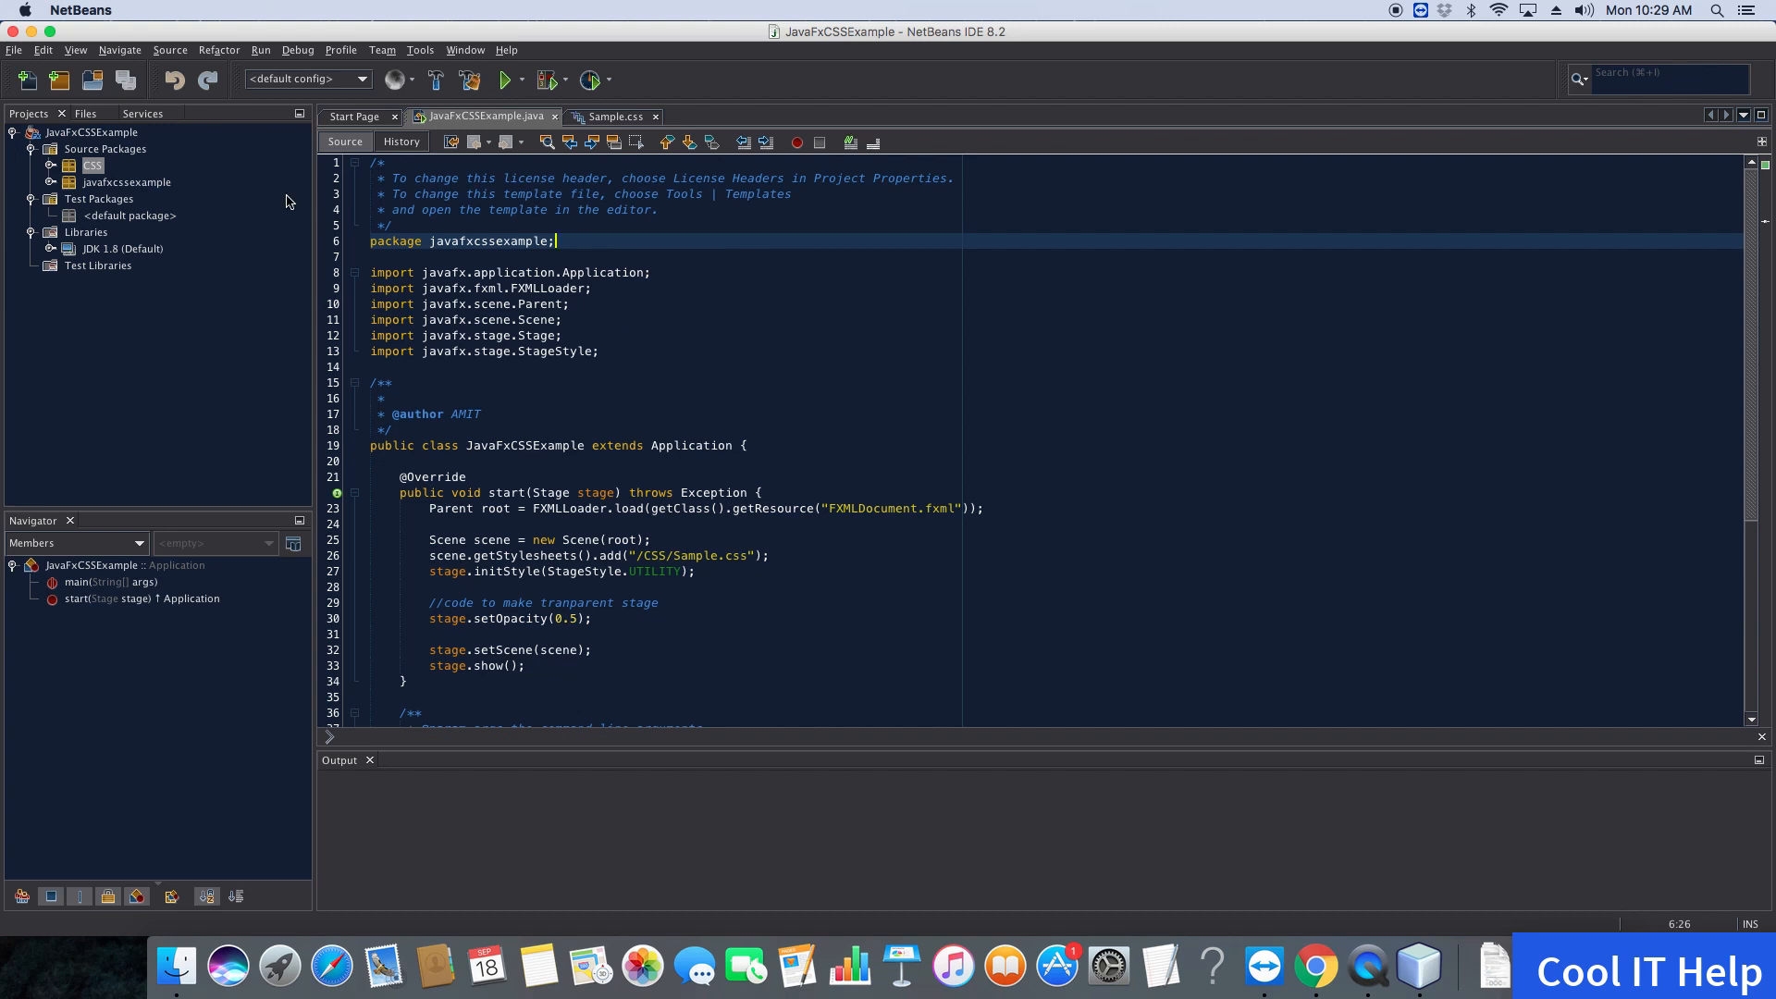
pyautogui.moveTo(168, 13)
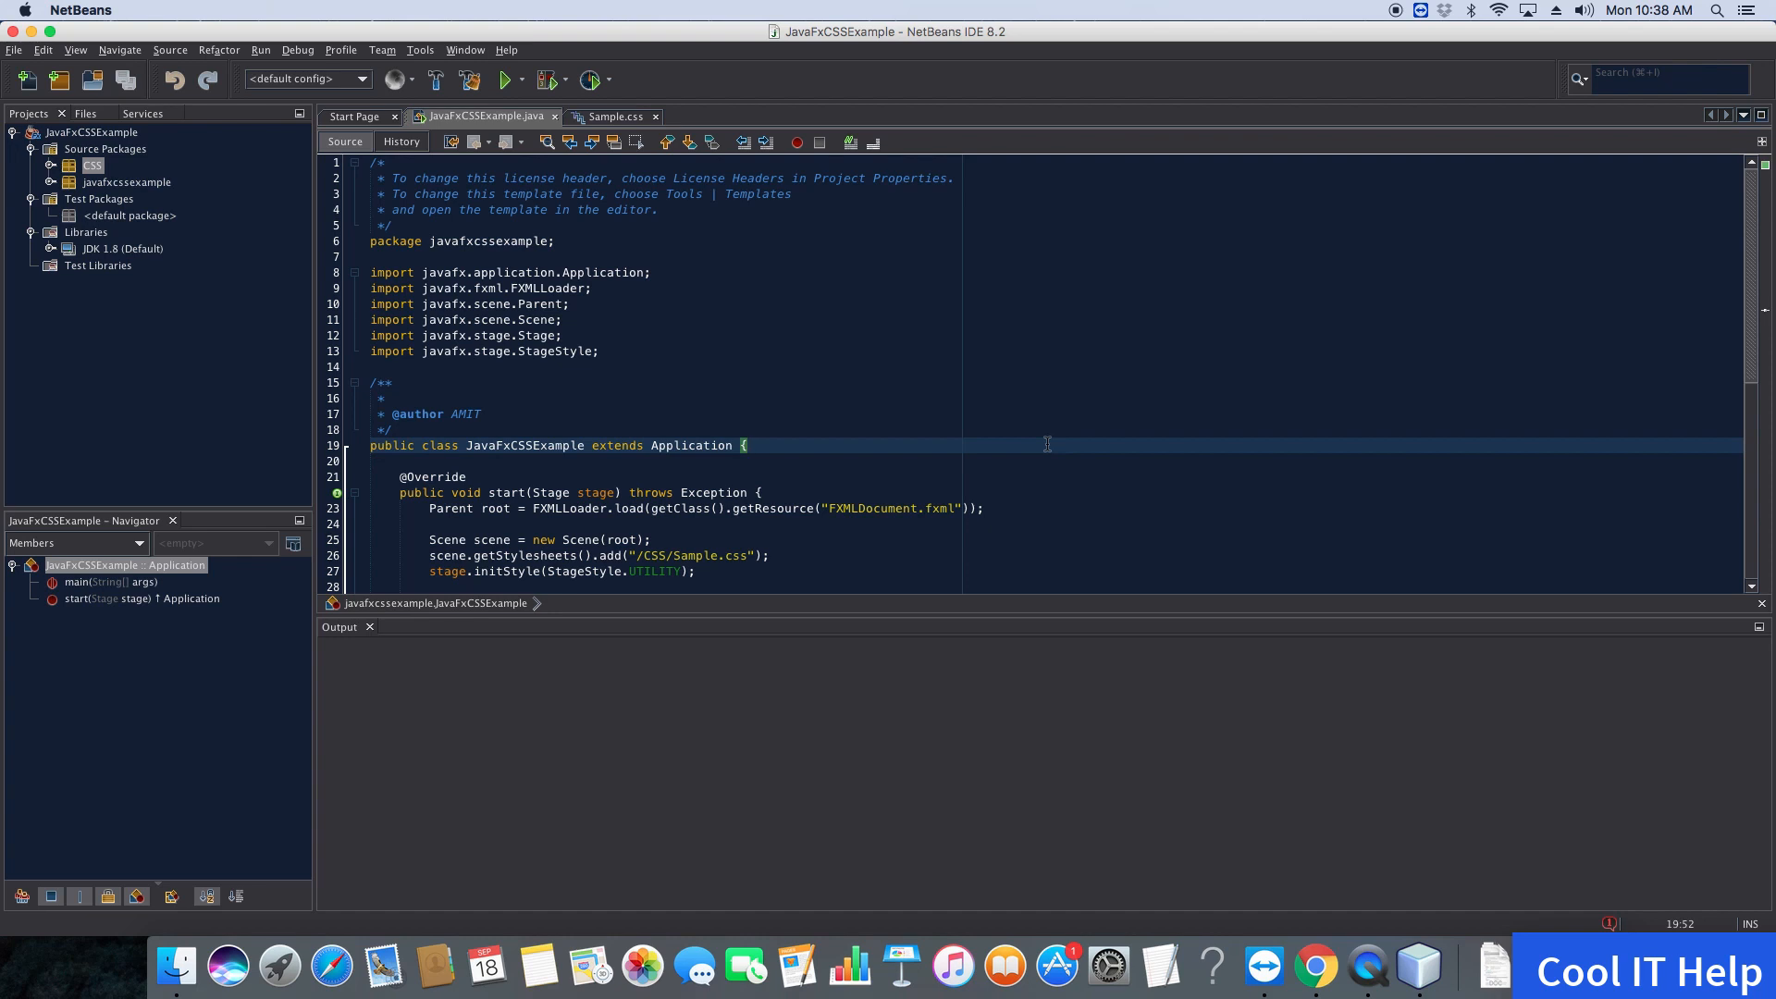
pyautogui.moveTo(880, 388)
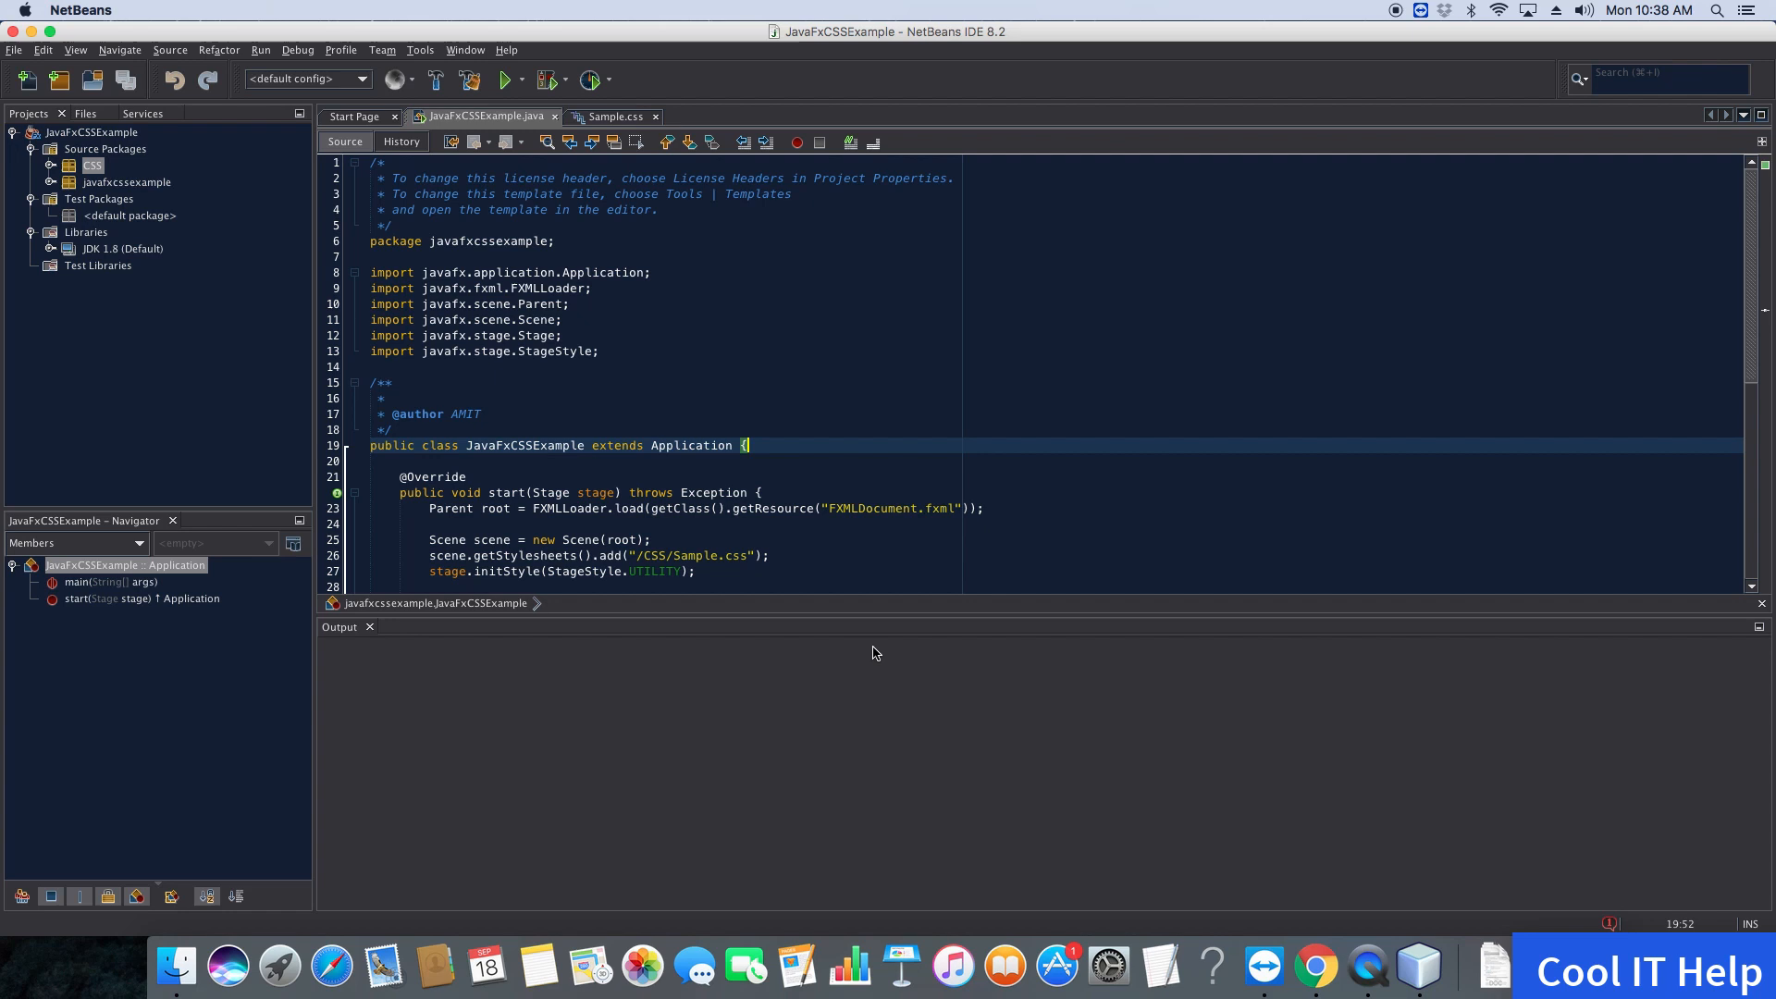
pyautogui.moveTo(866, 627)
pyautogui.write('stage.setOpacity(0.5);')
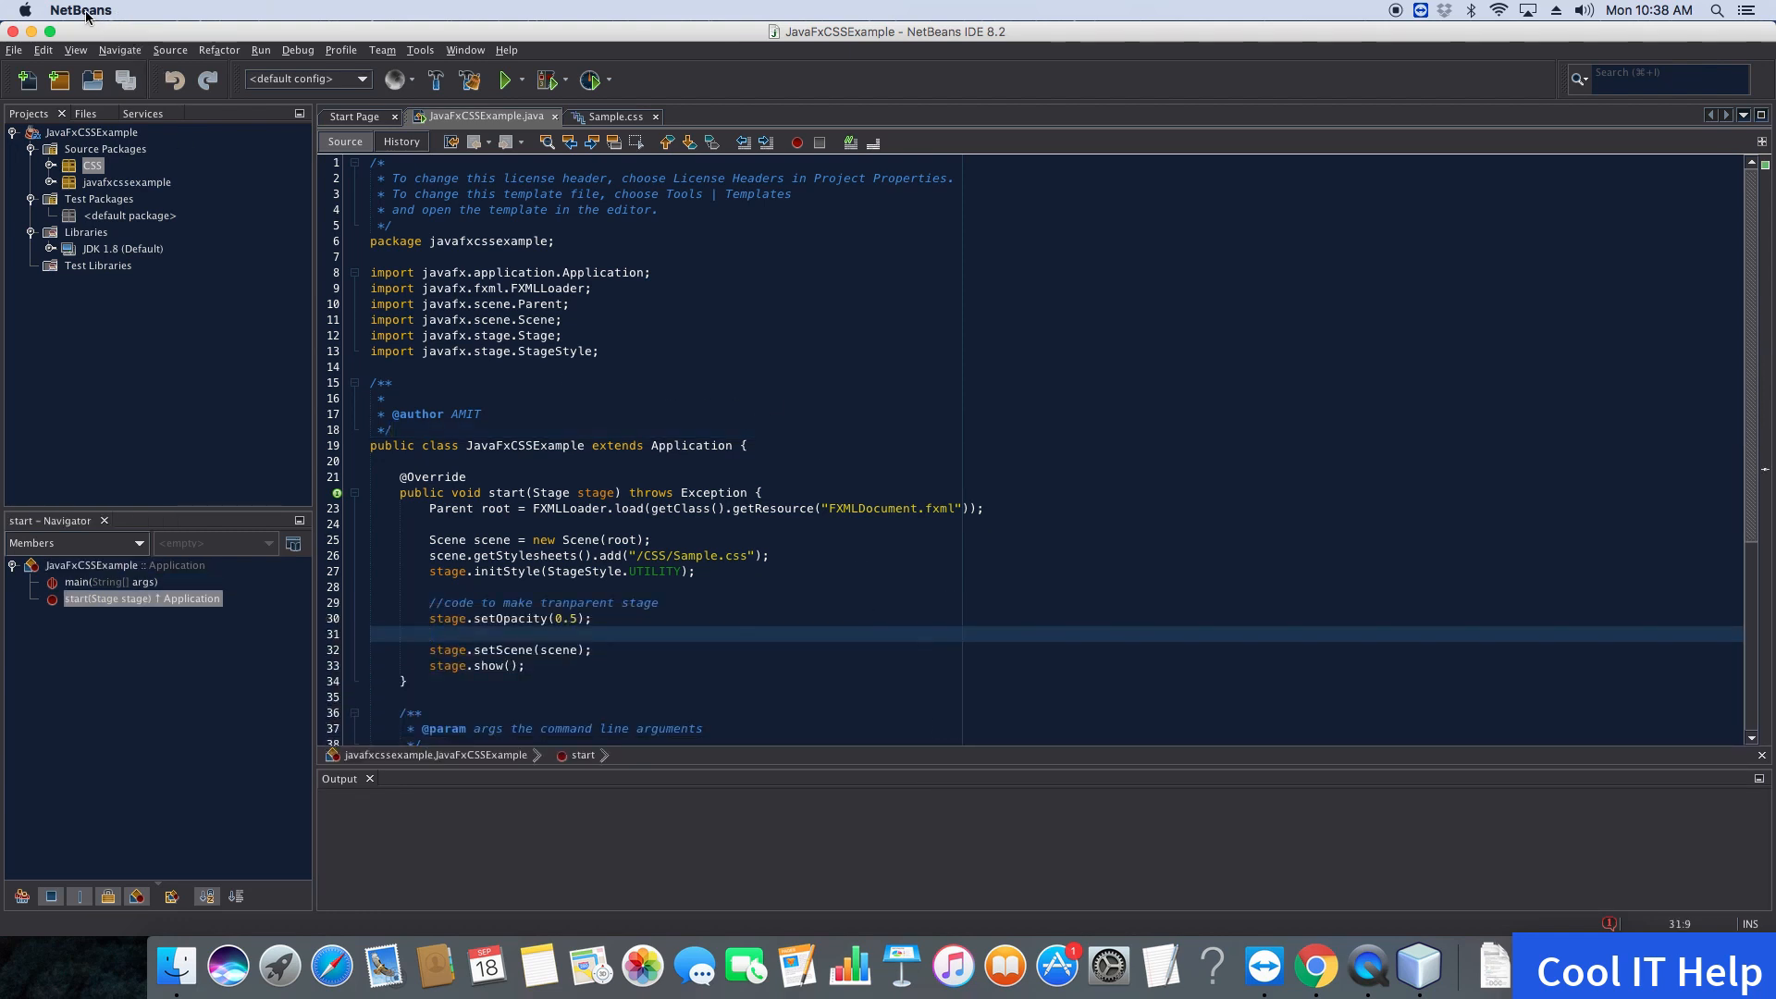
# Open Preferences from the NetBeans application menu
pyautogui.click(79, 11)
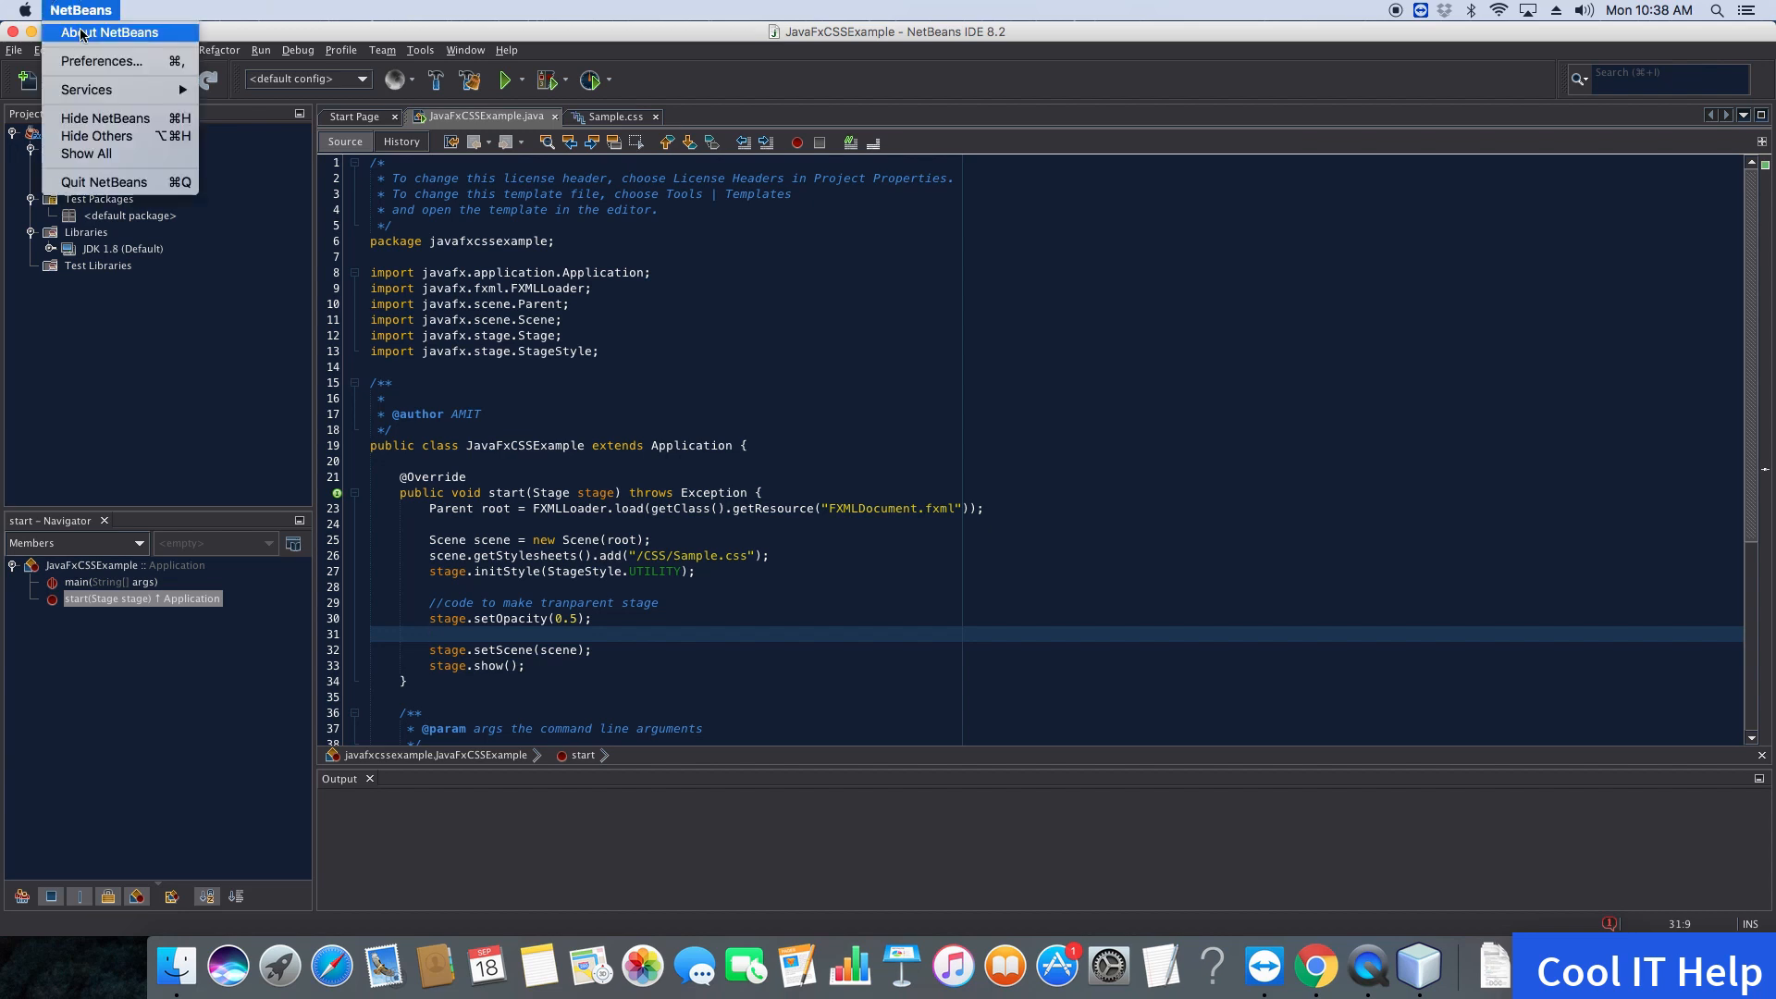
pyautogui.moveTo(101, 61)
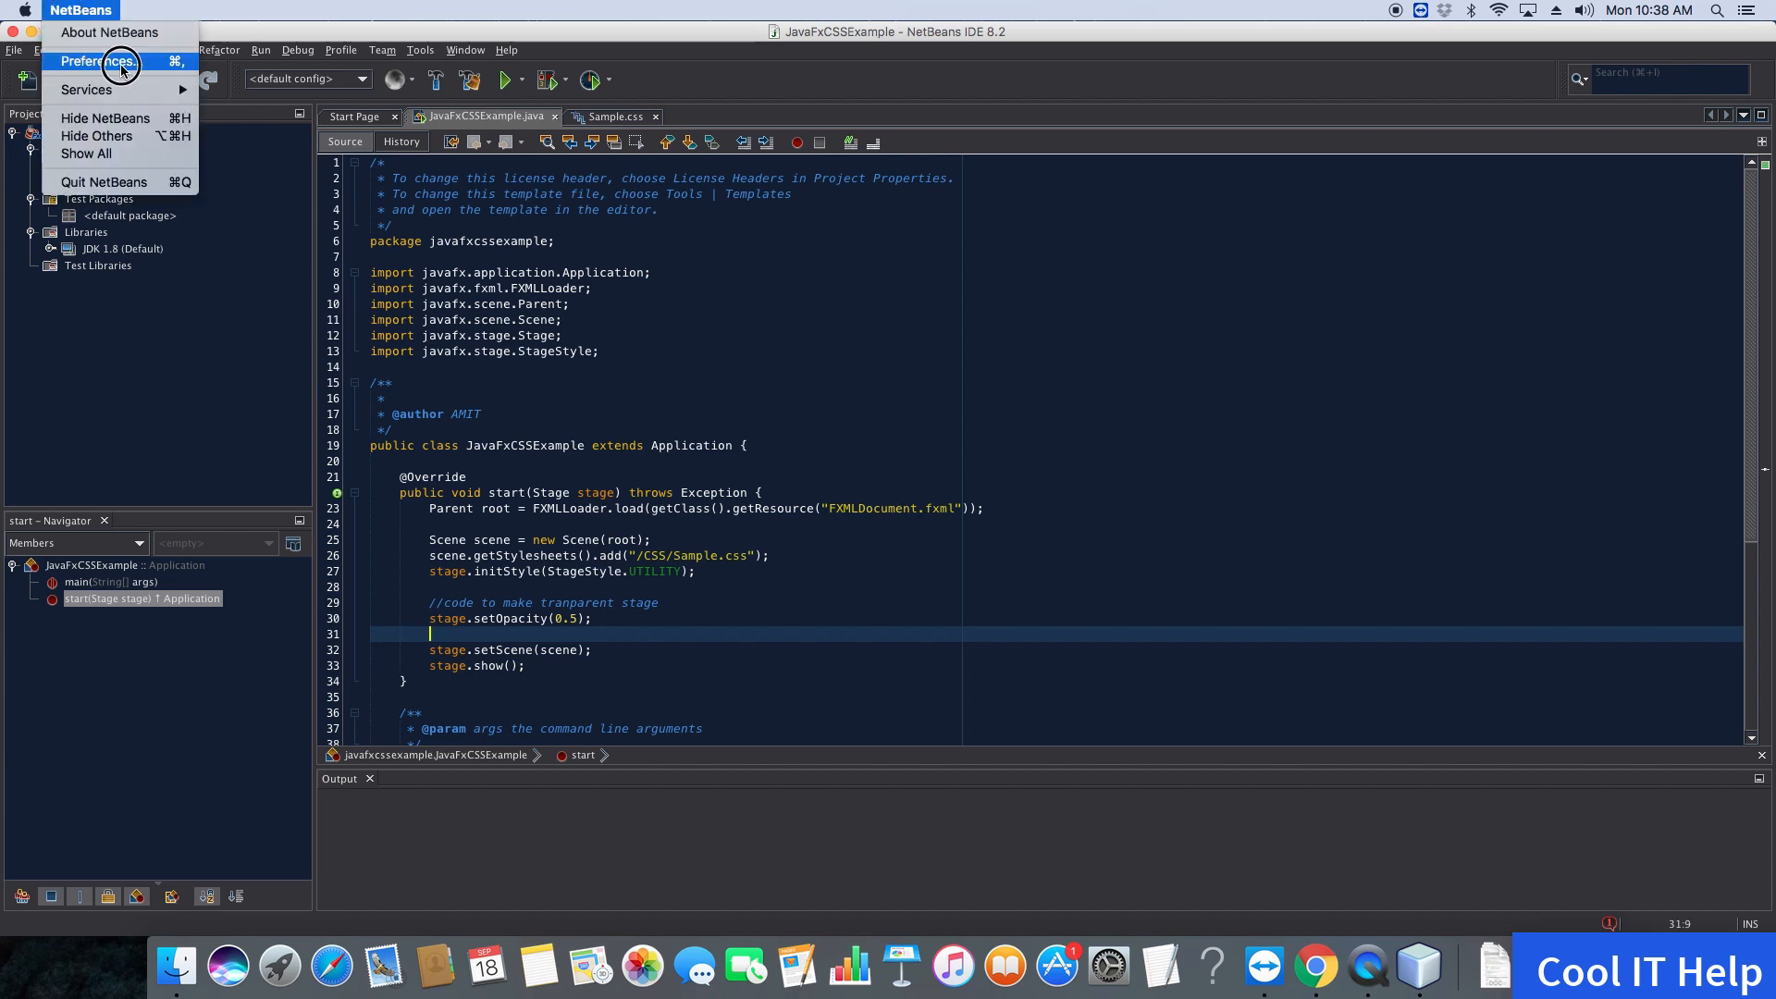
pyautogui.click(95, 61)
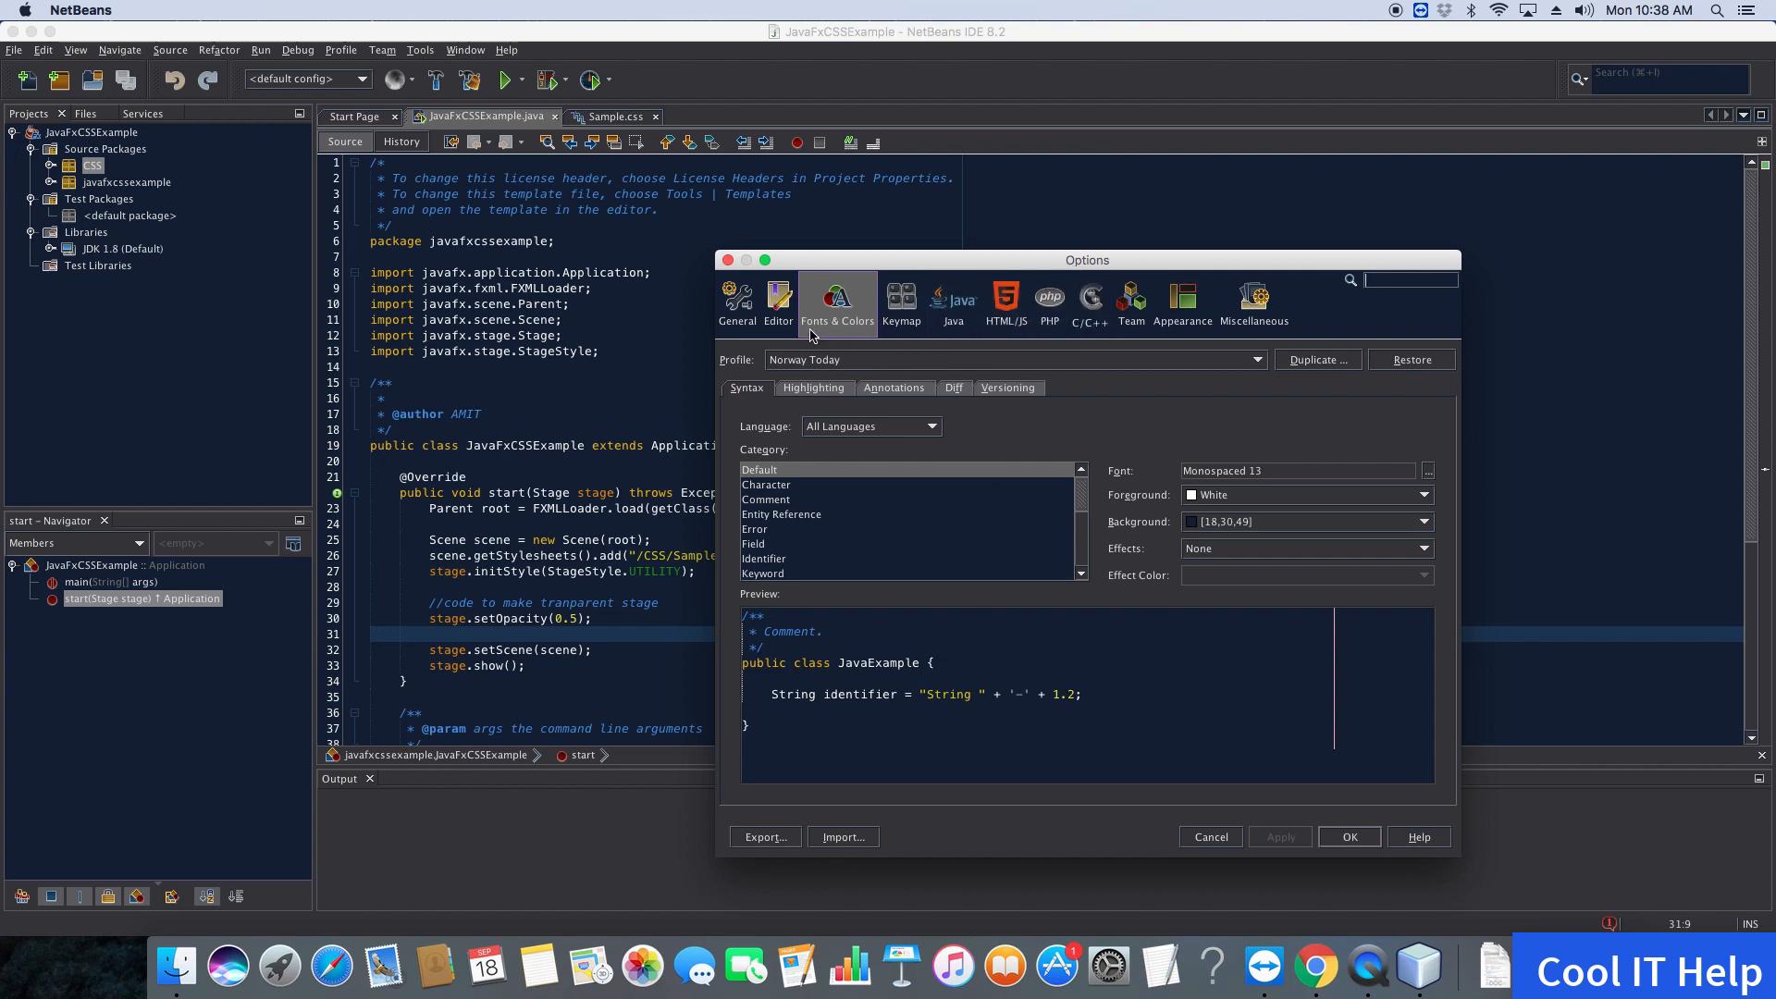
pyautogui.moveTo(818, 328)
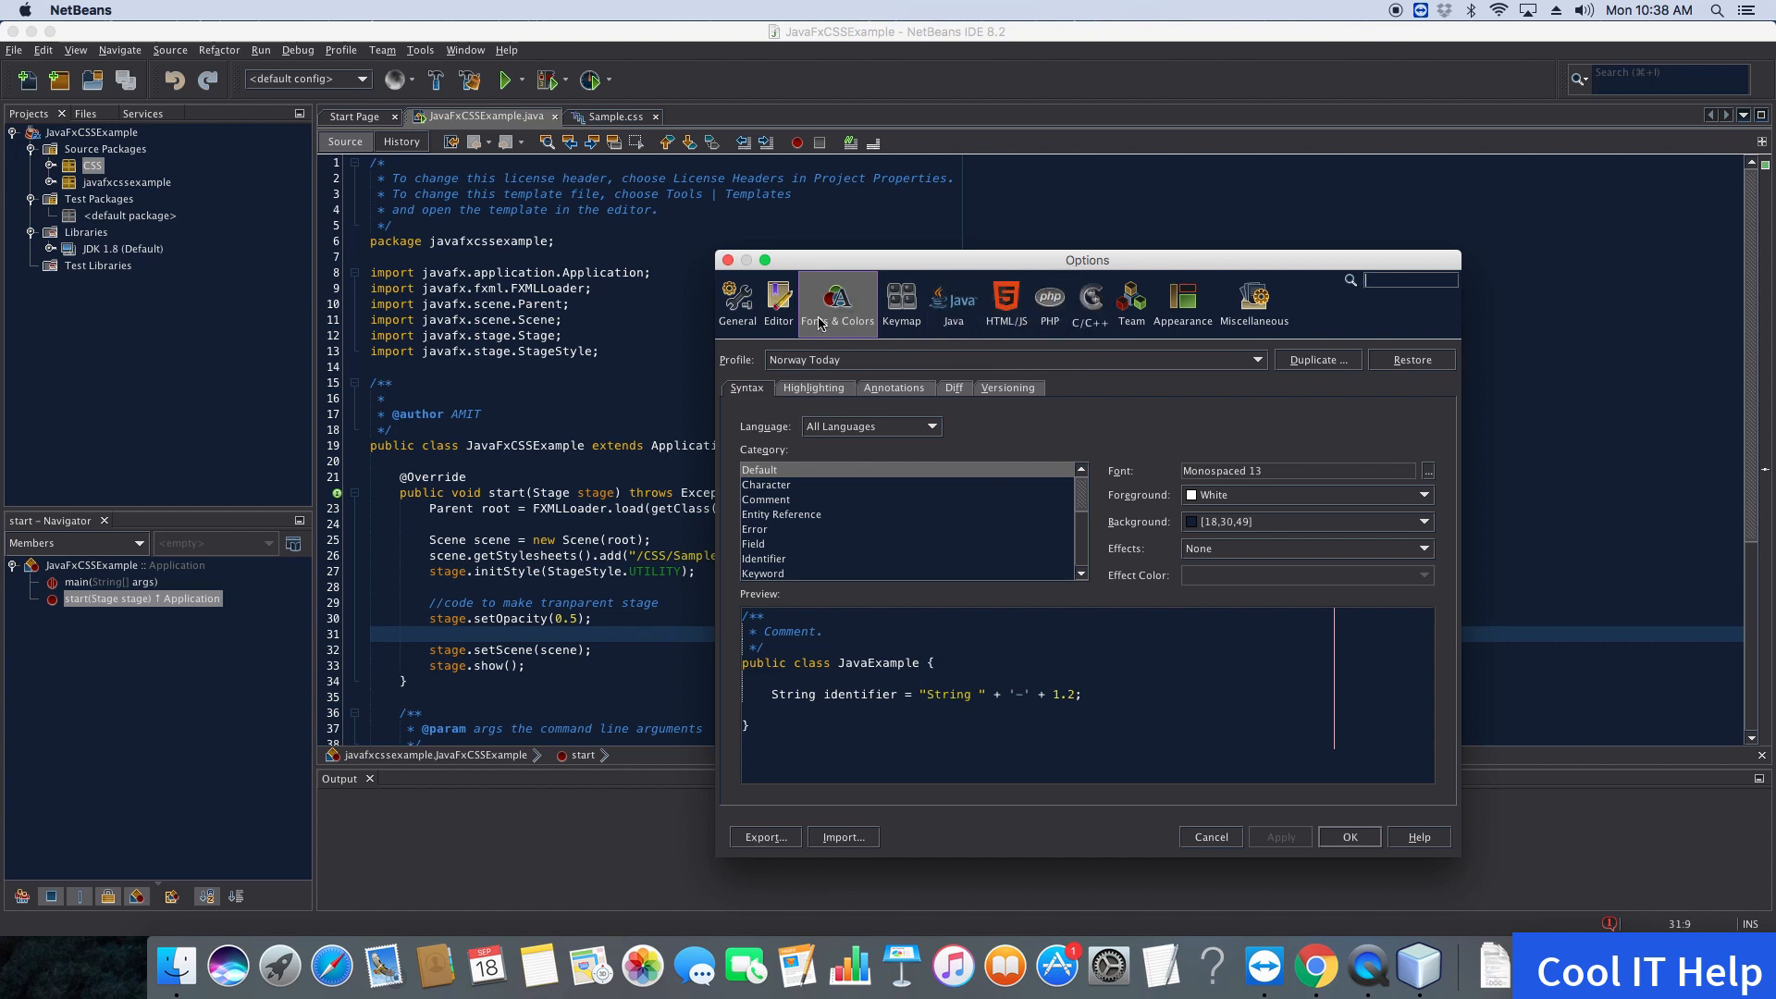
pyautogui.moveTo(977, 500)
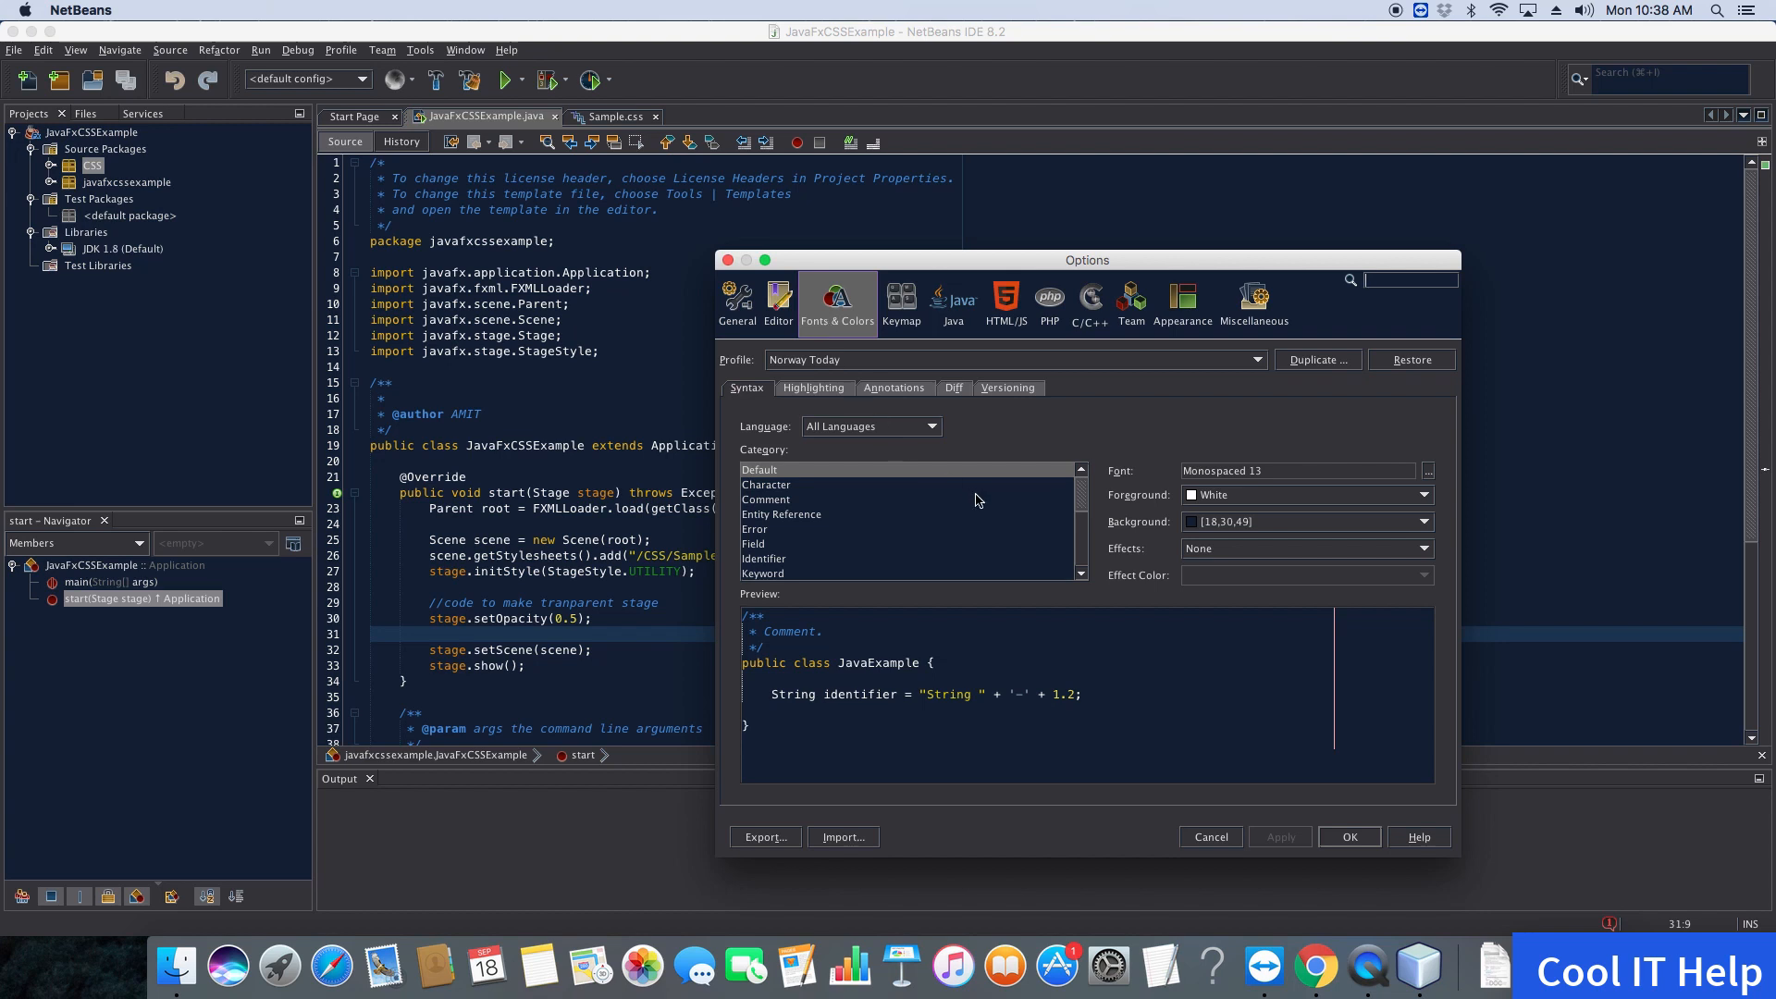
pyautogui.moveTo(1126, 484)
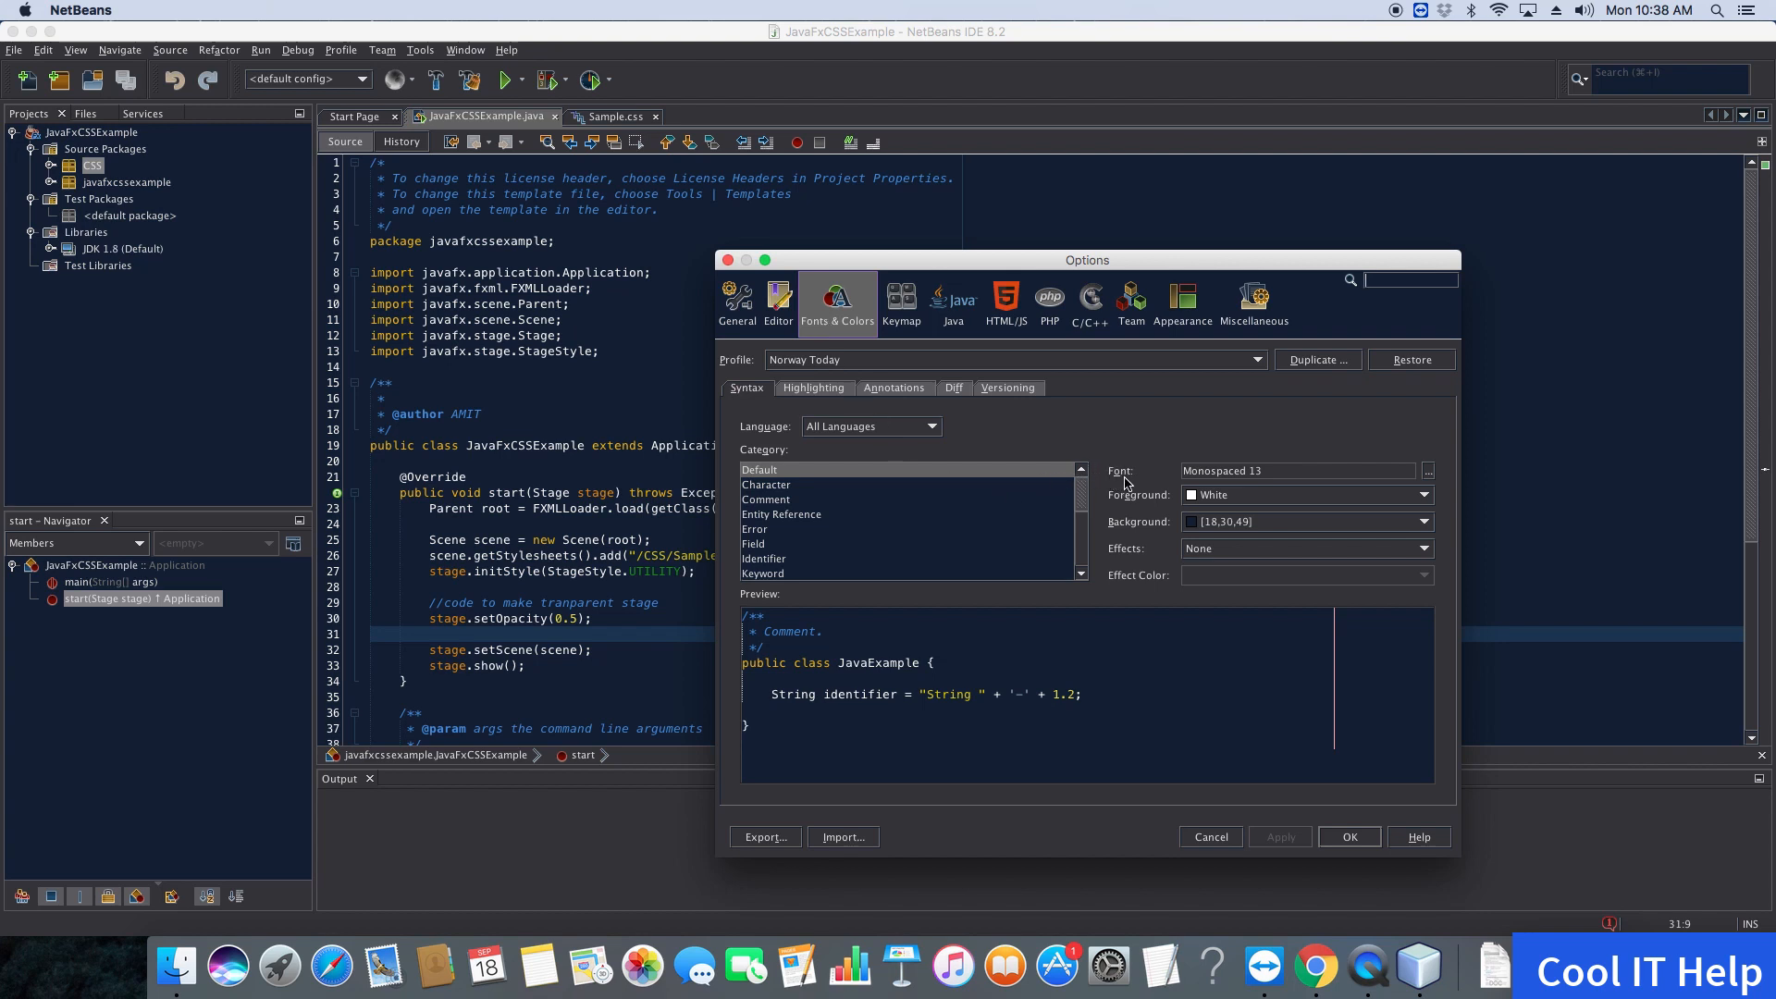
pyautogui.moveTo(1147, 535)
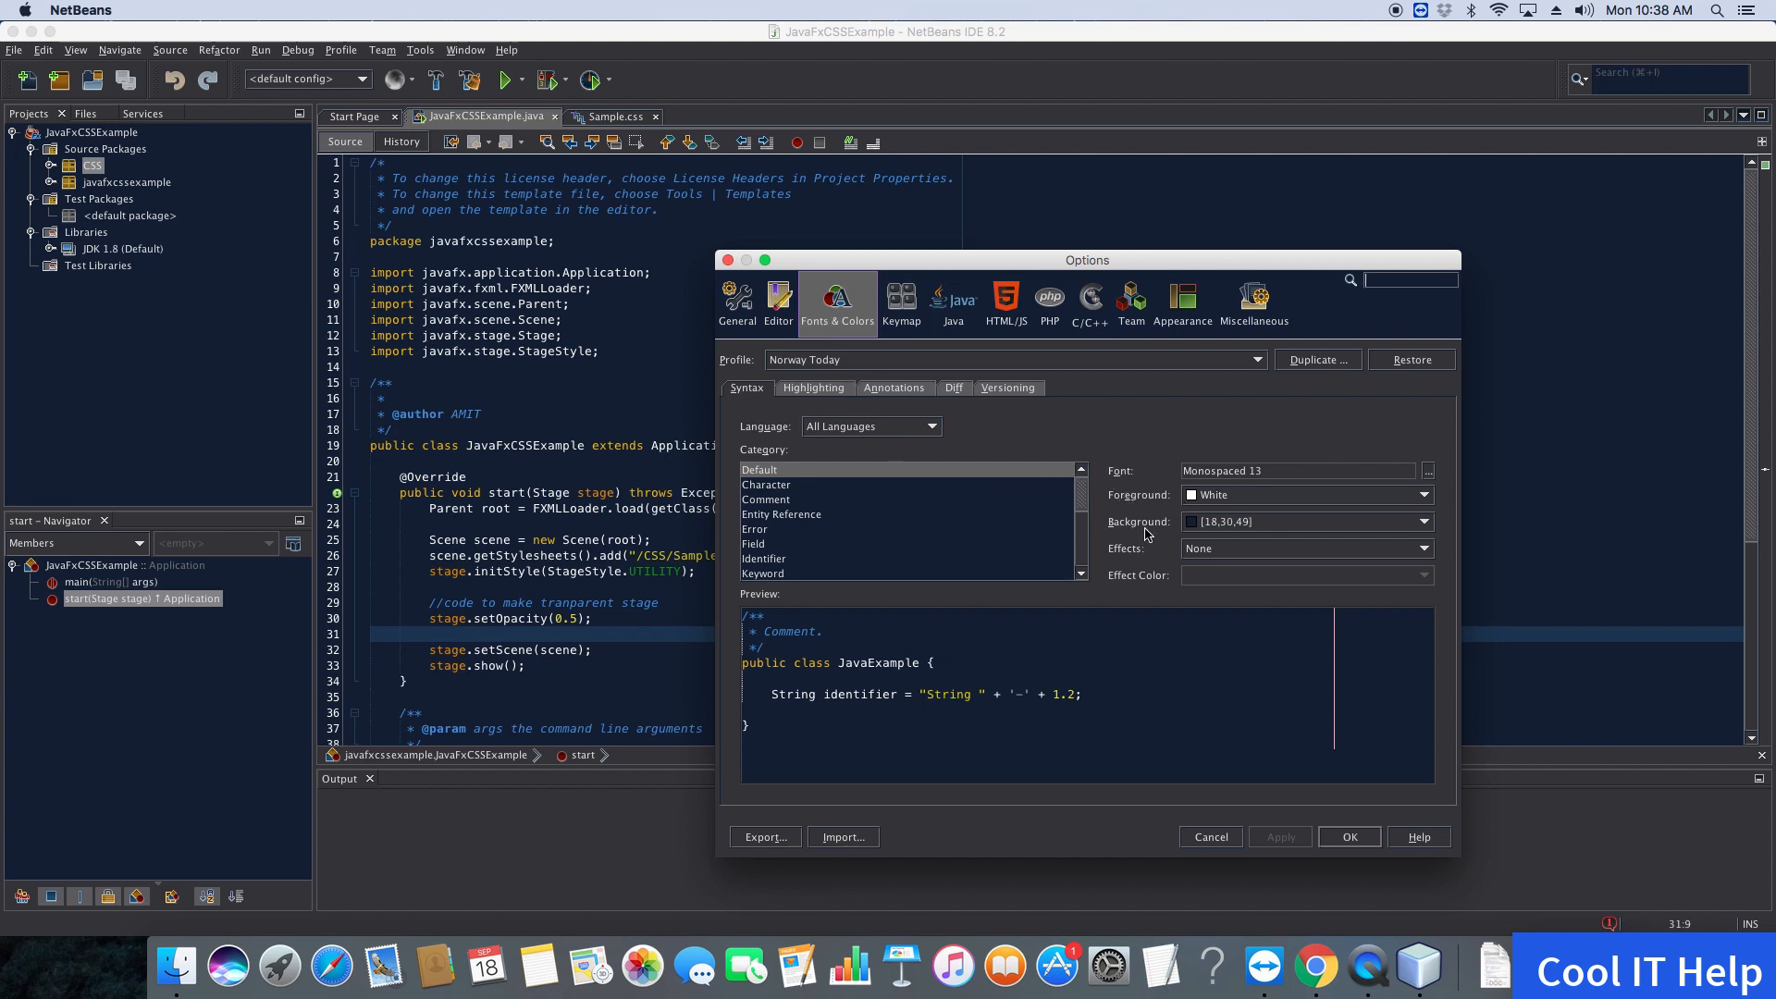
pyautogui.moveTo(1159, 592)
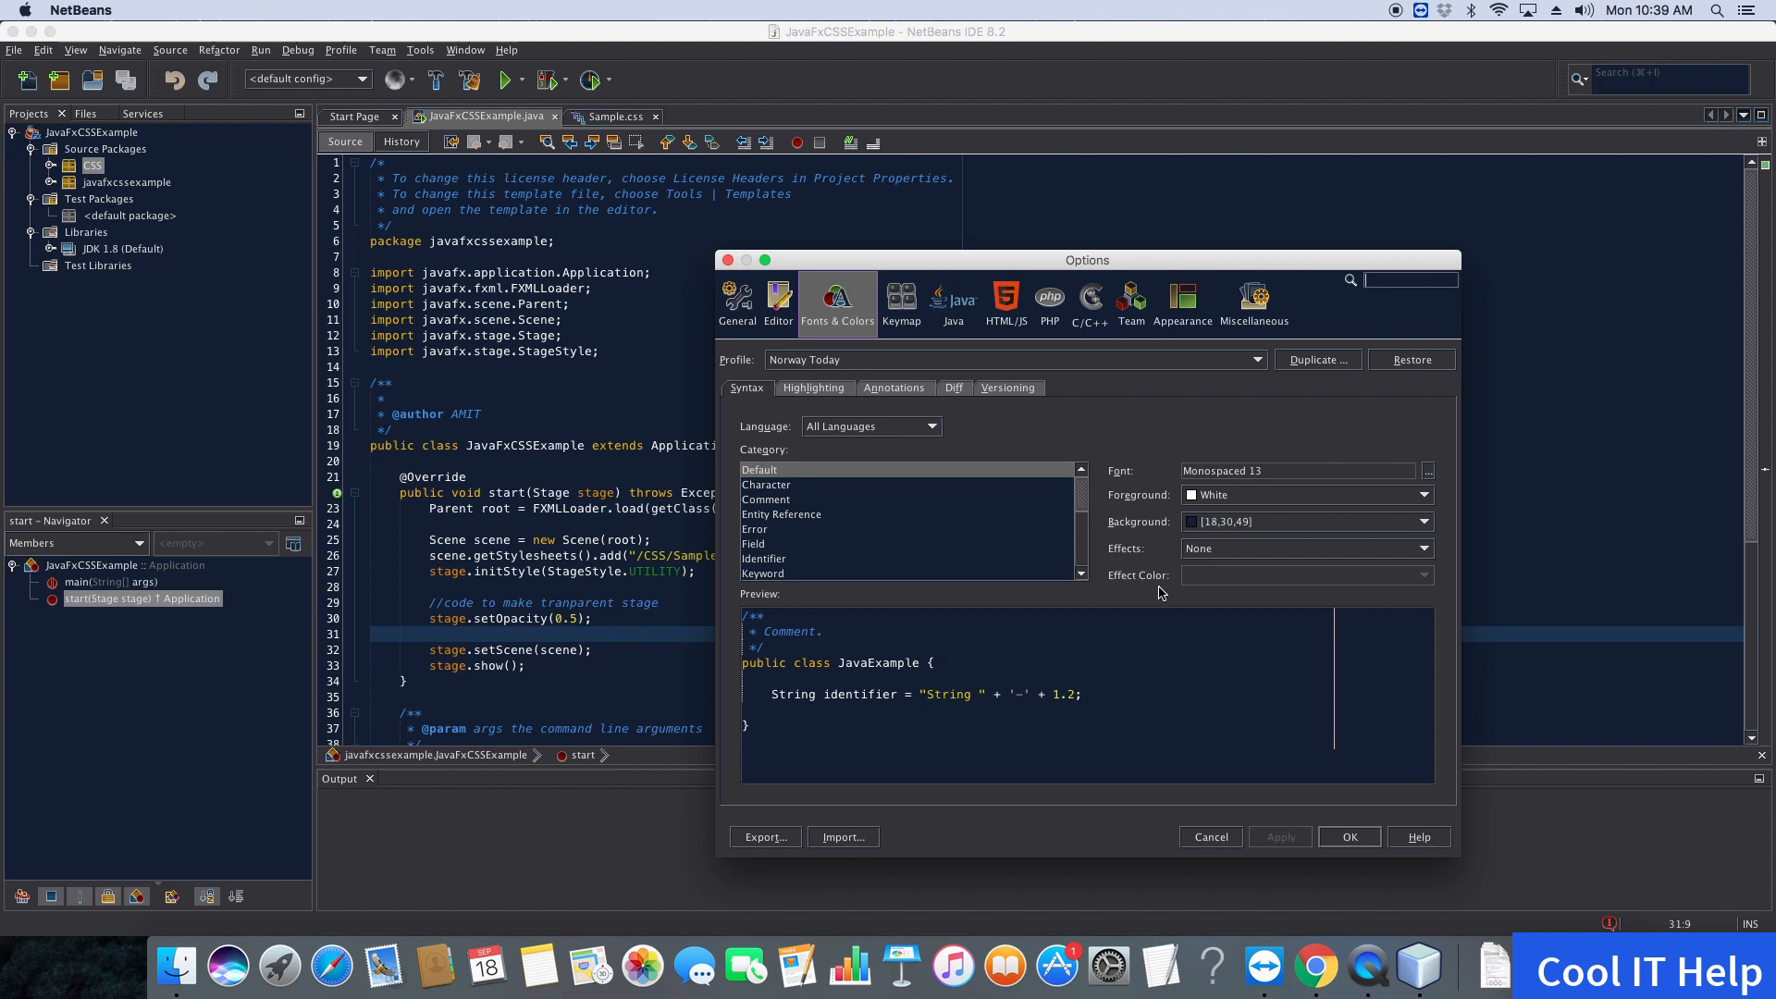
pyautogui.moveTo(1113, 538)
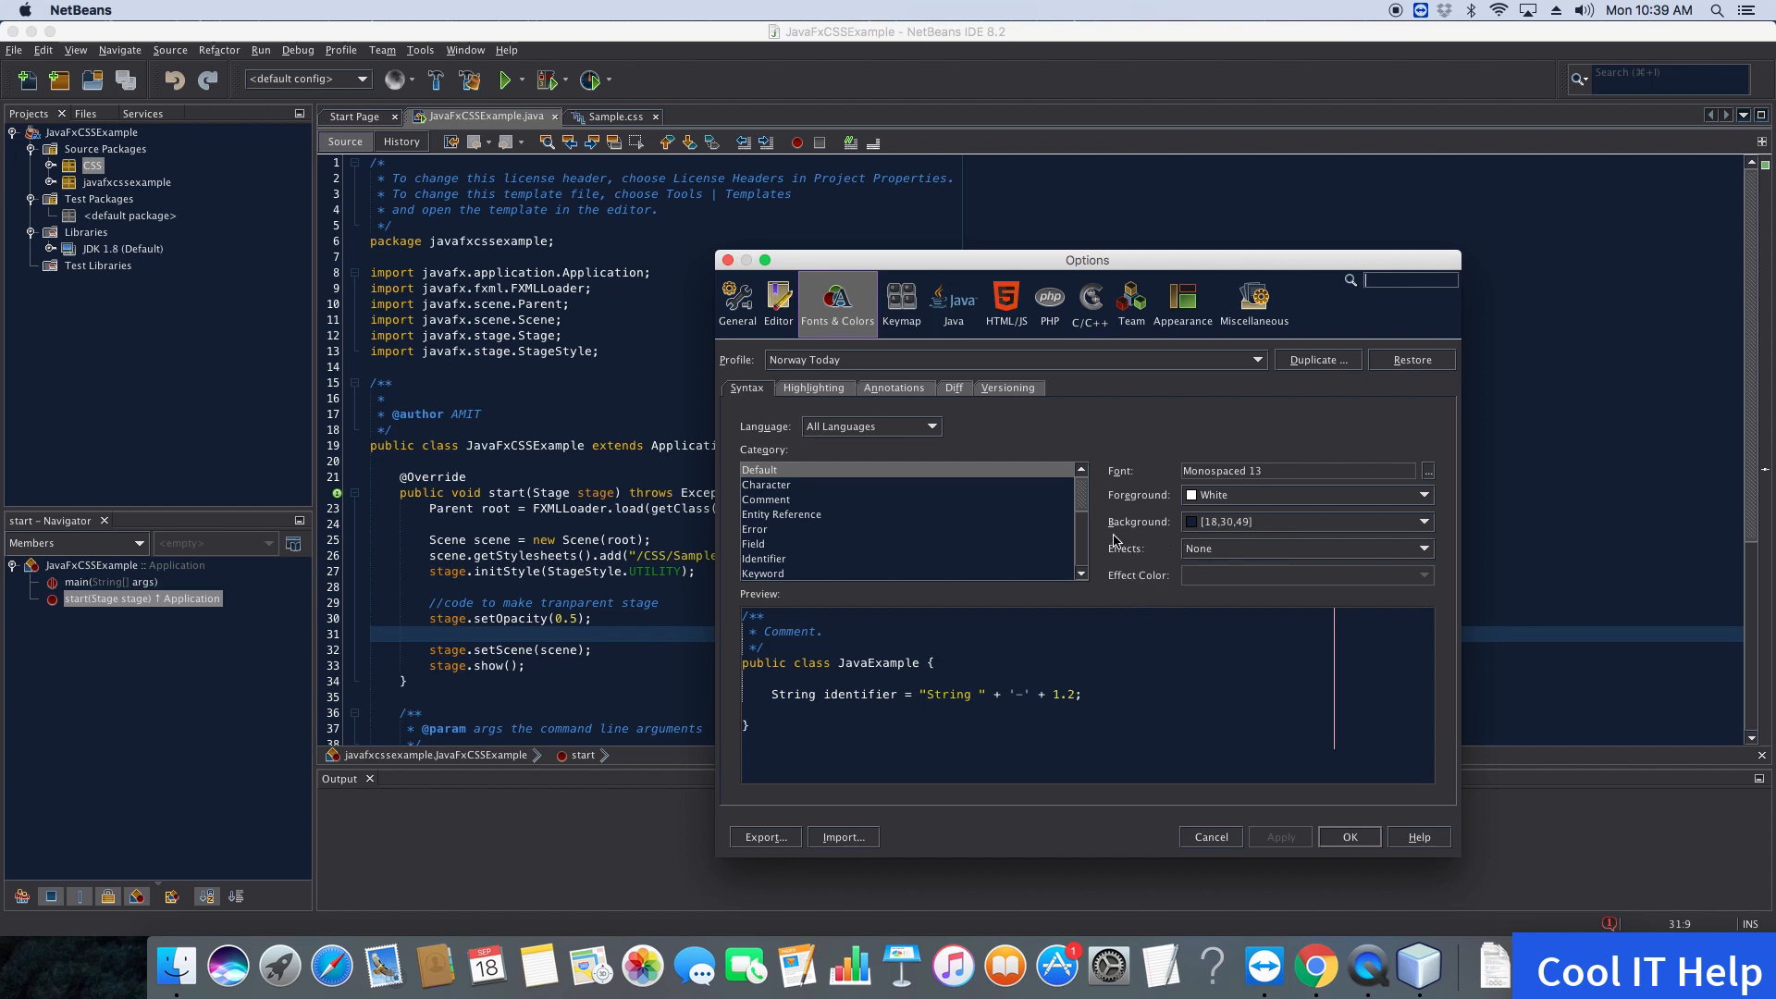
pyautogui.moveTo(1425, 530)
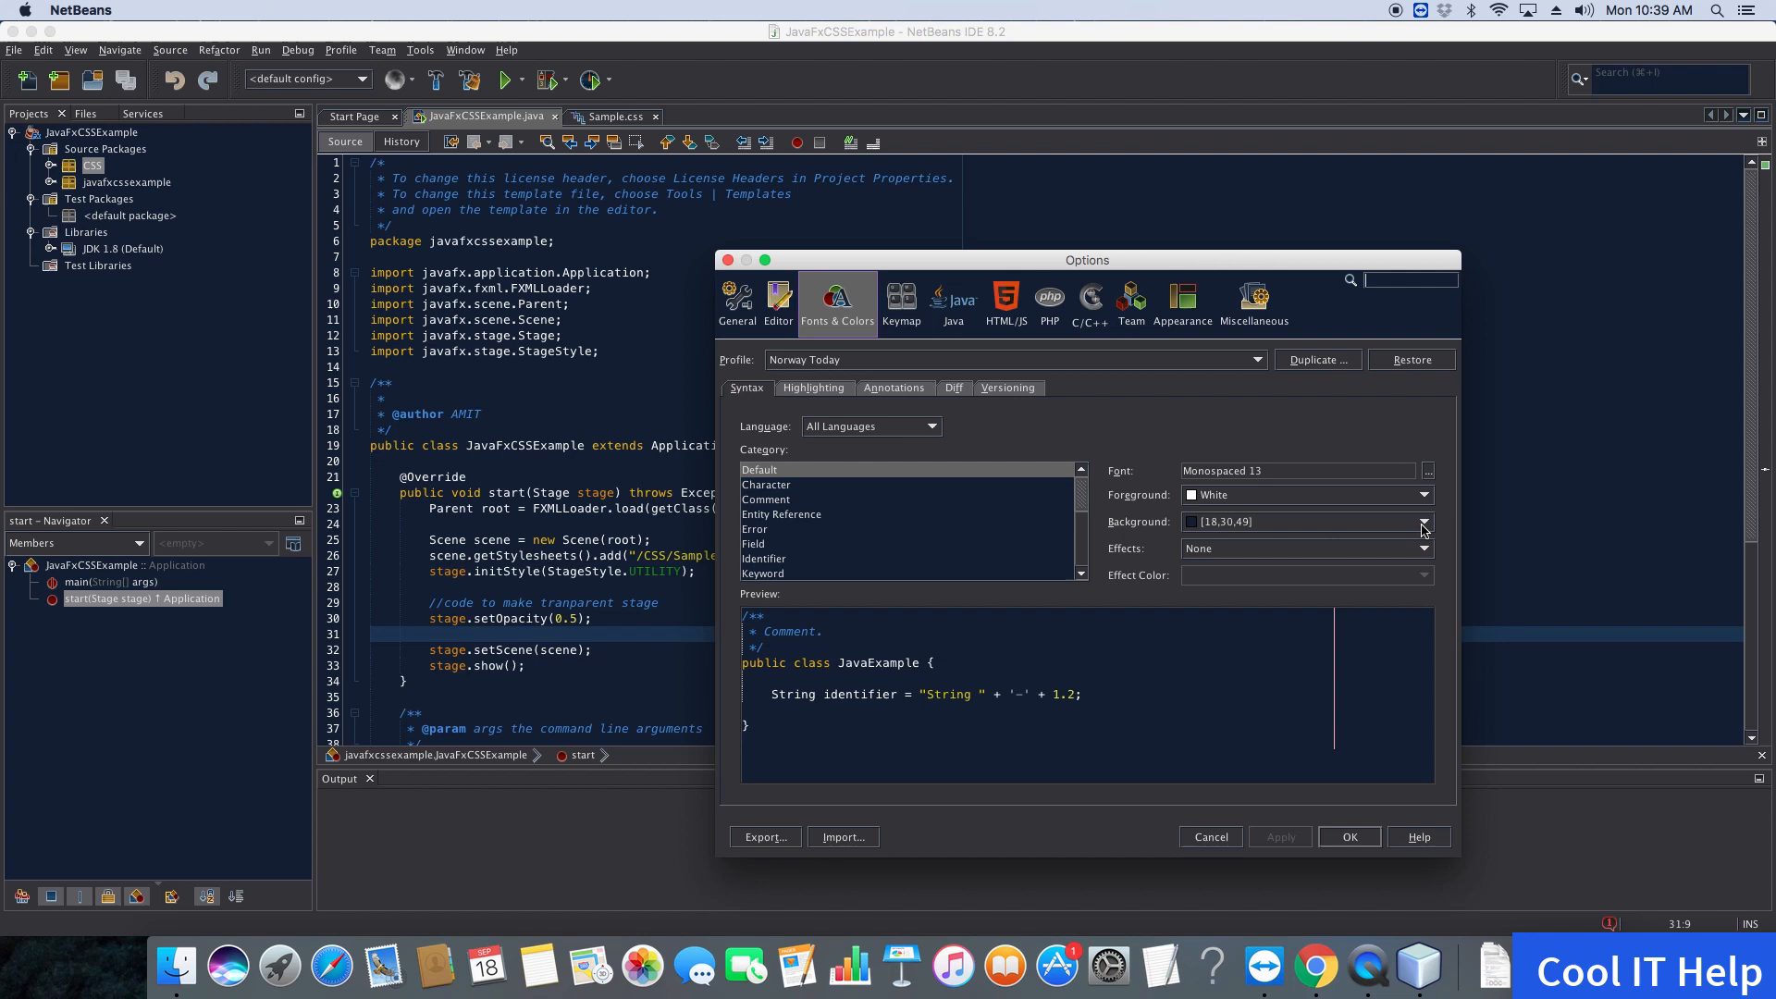
# Set the default text background to white and the foreground to Inherited, then black
pyautogui.click(1422, 521)
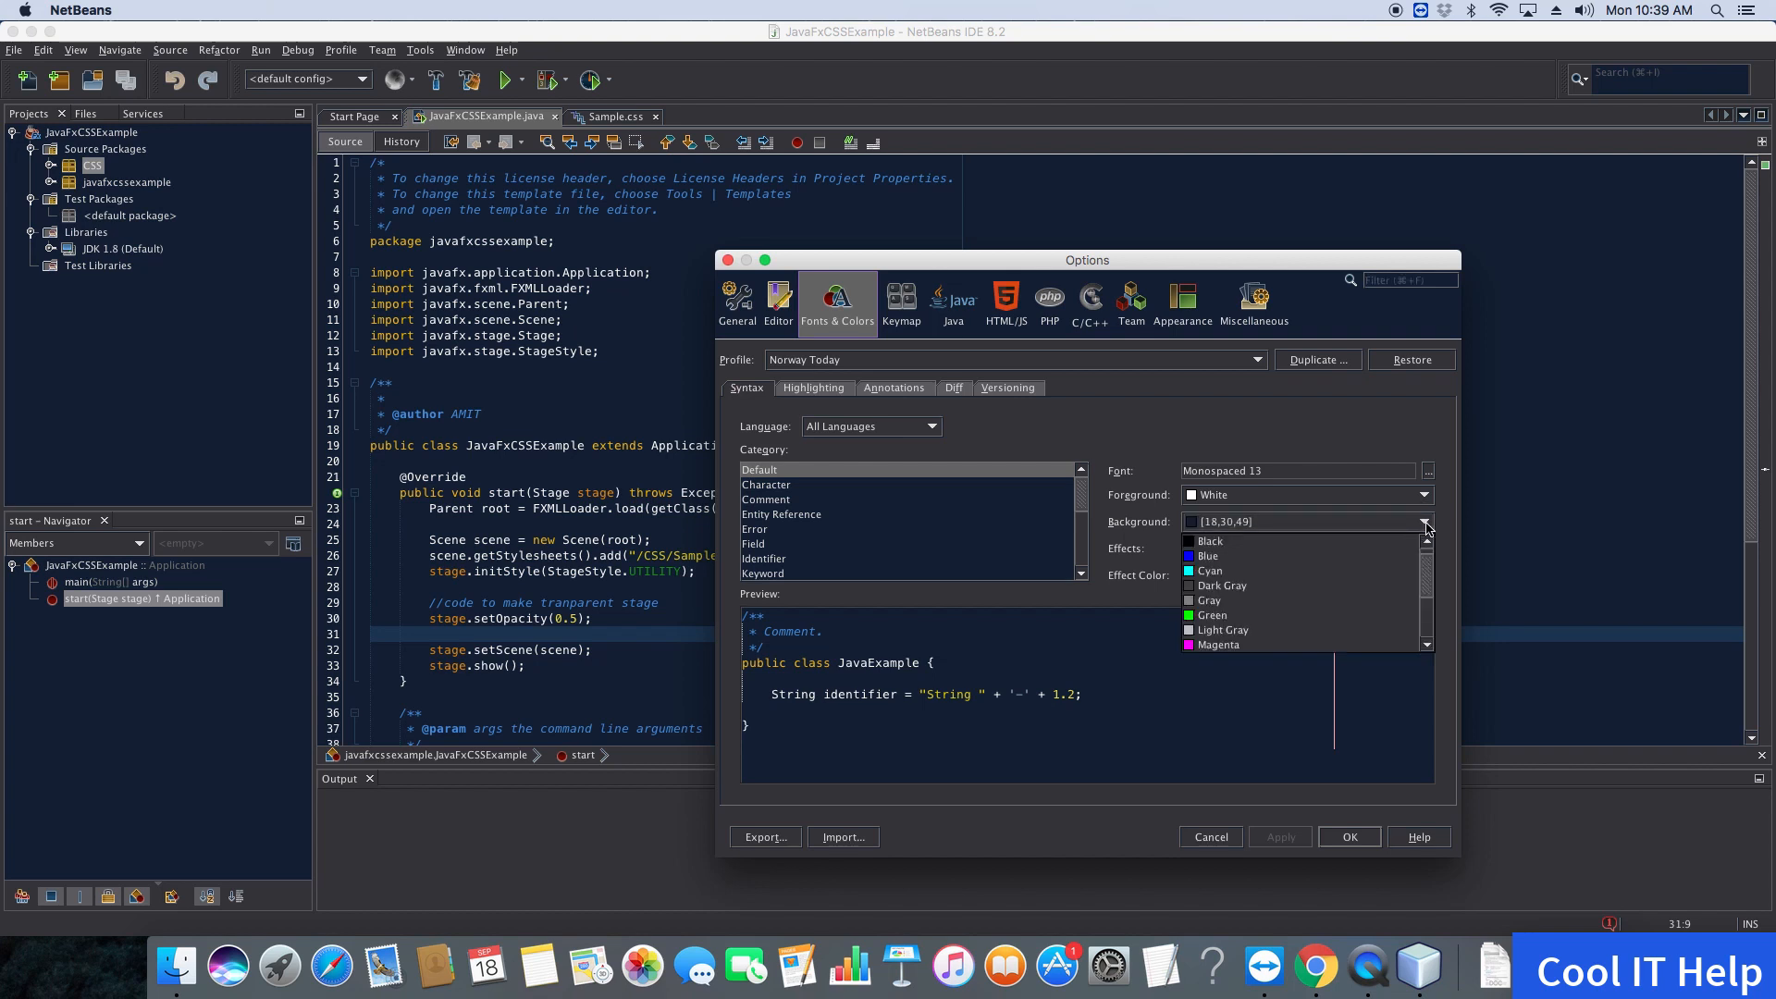
pyautogui.scroll(-3)
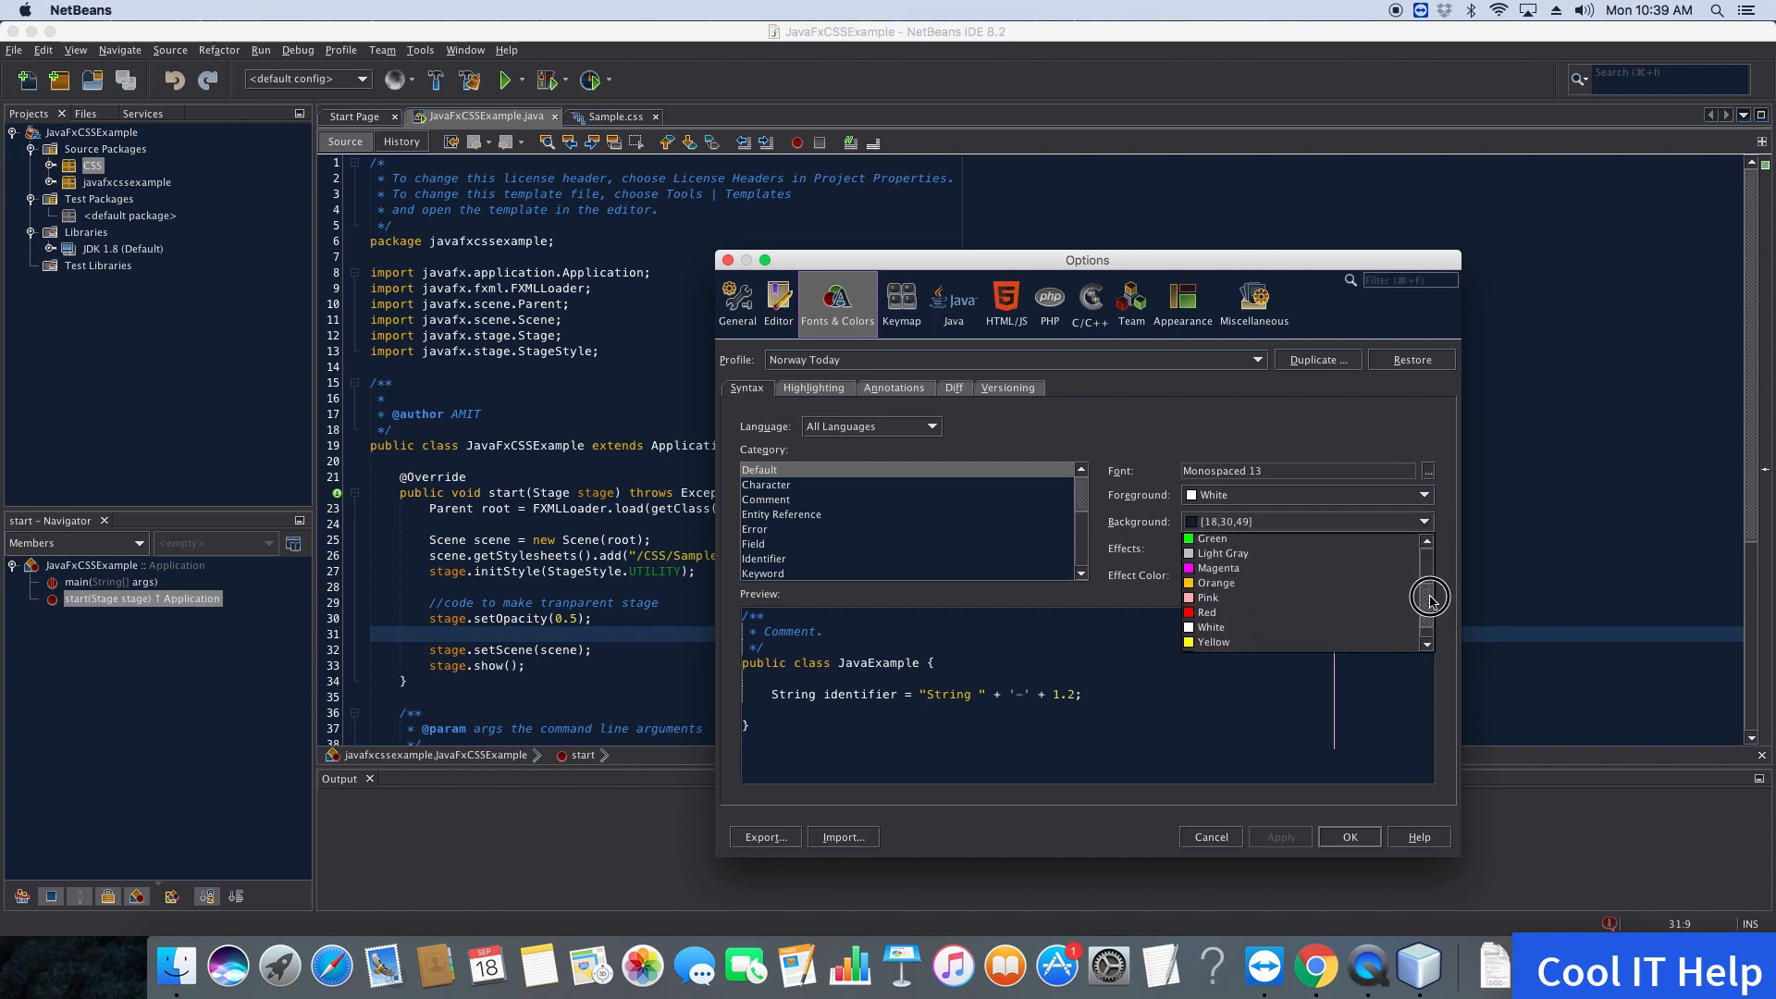
pyautogui.click(1209, 626)
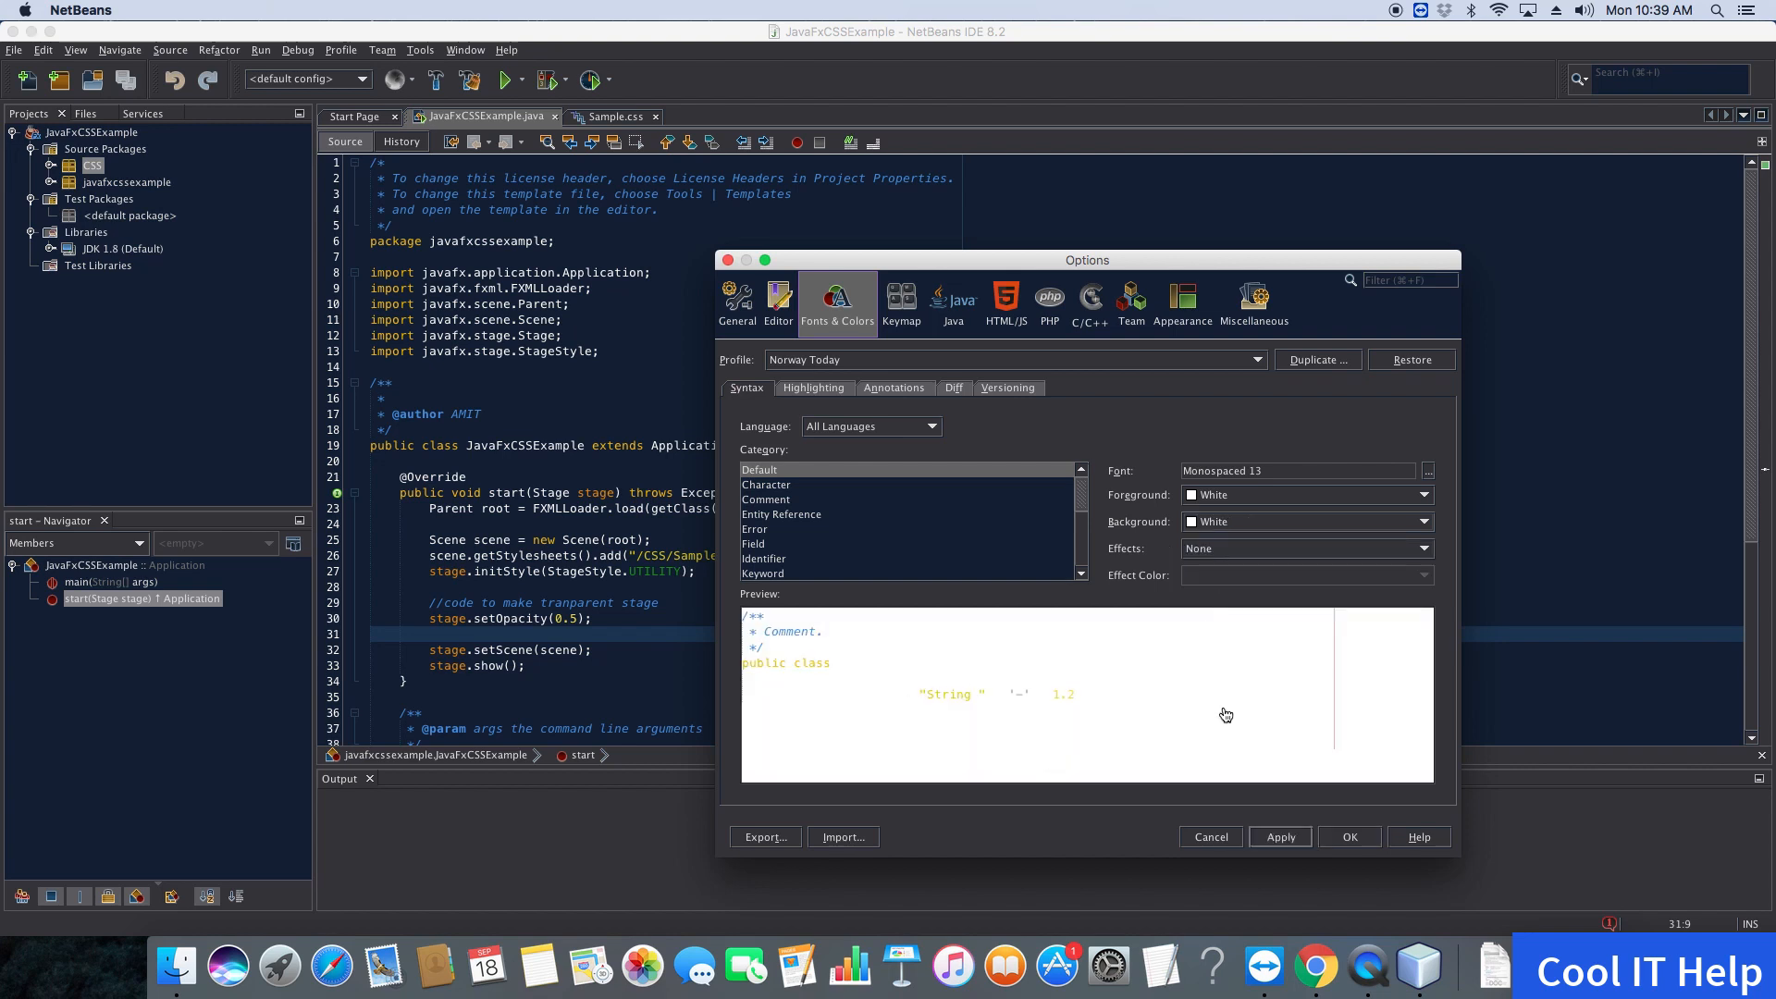
pyautogui.moveTo(998, 697)
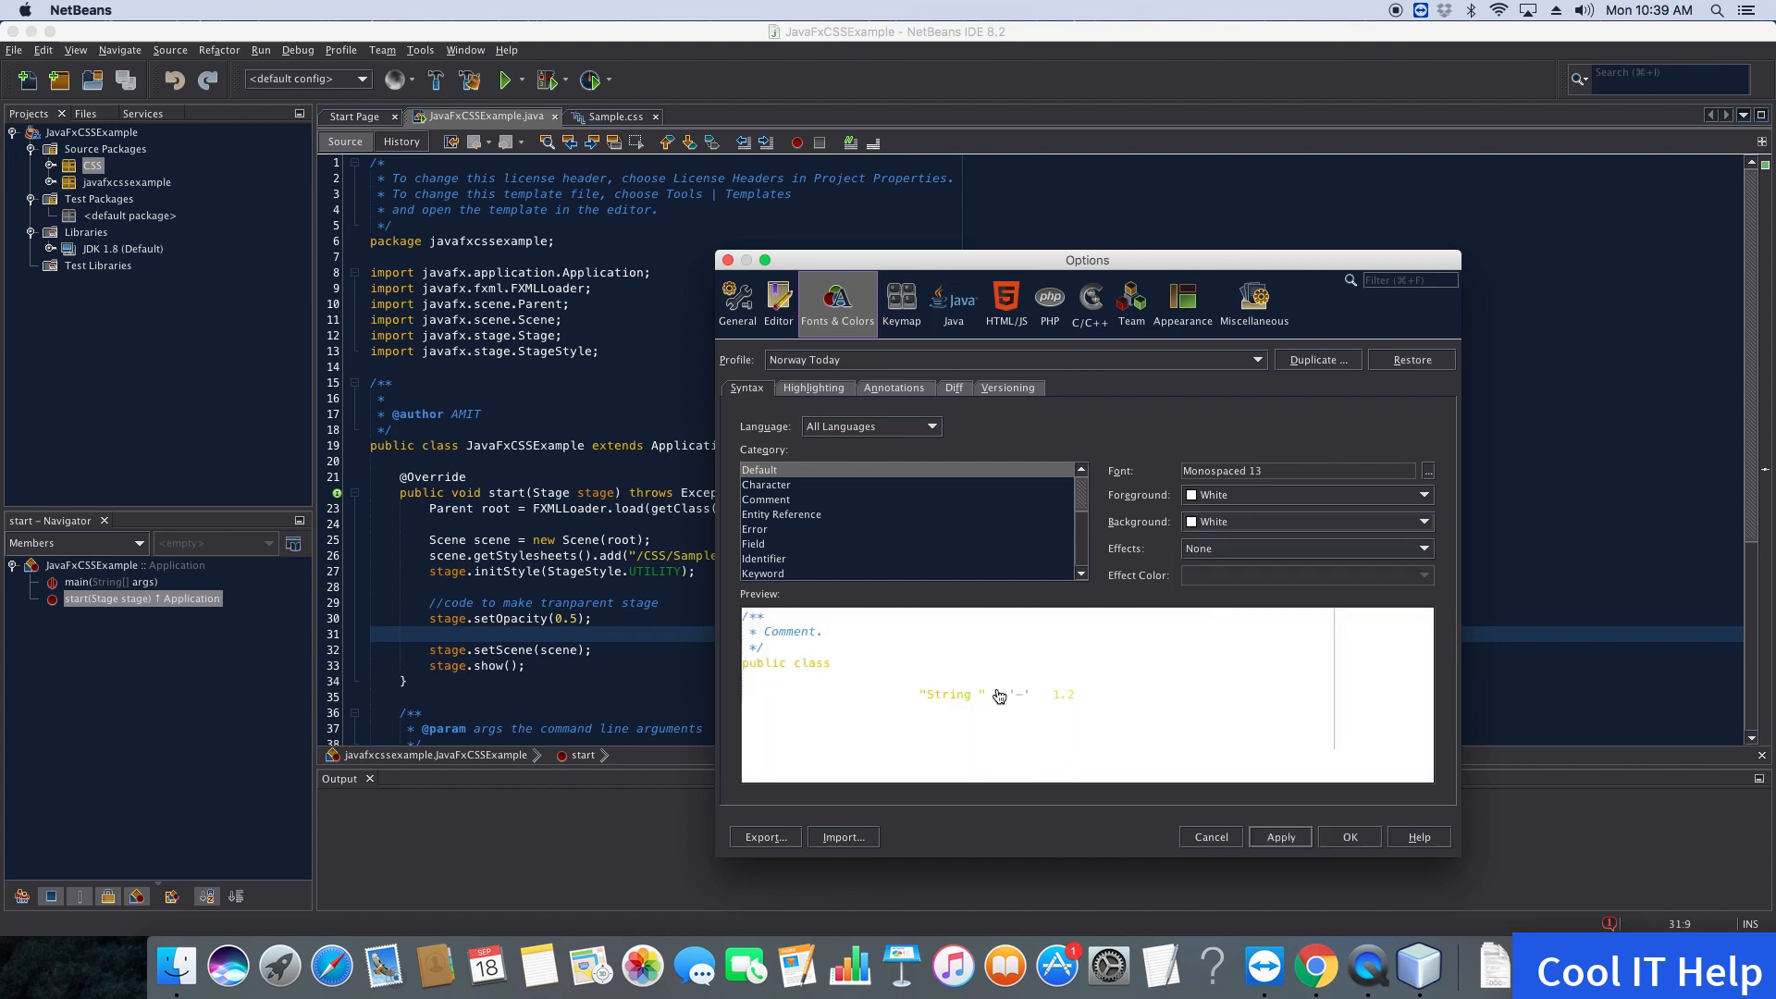
pyautogui.moveTo(819, 675)
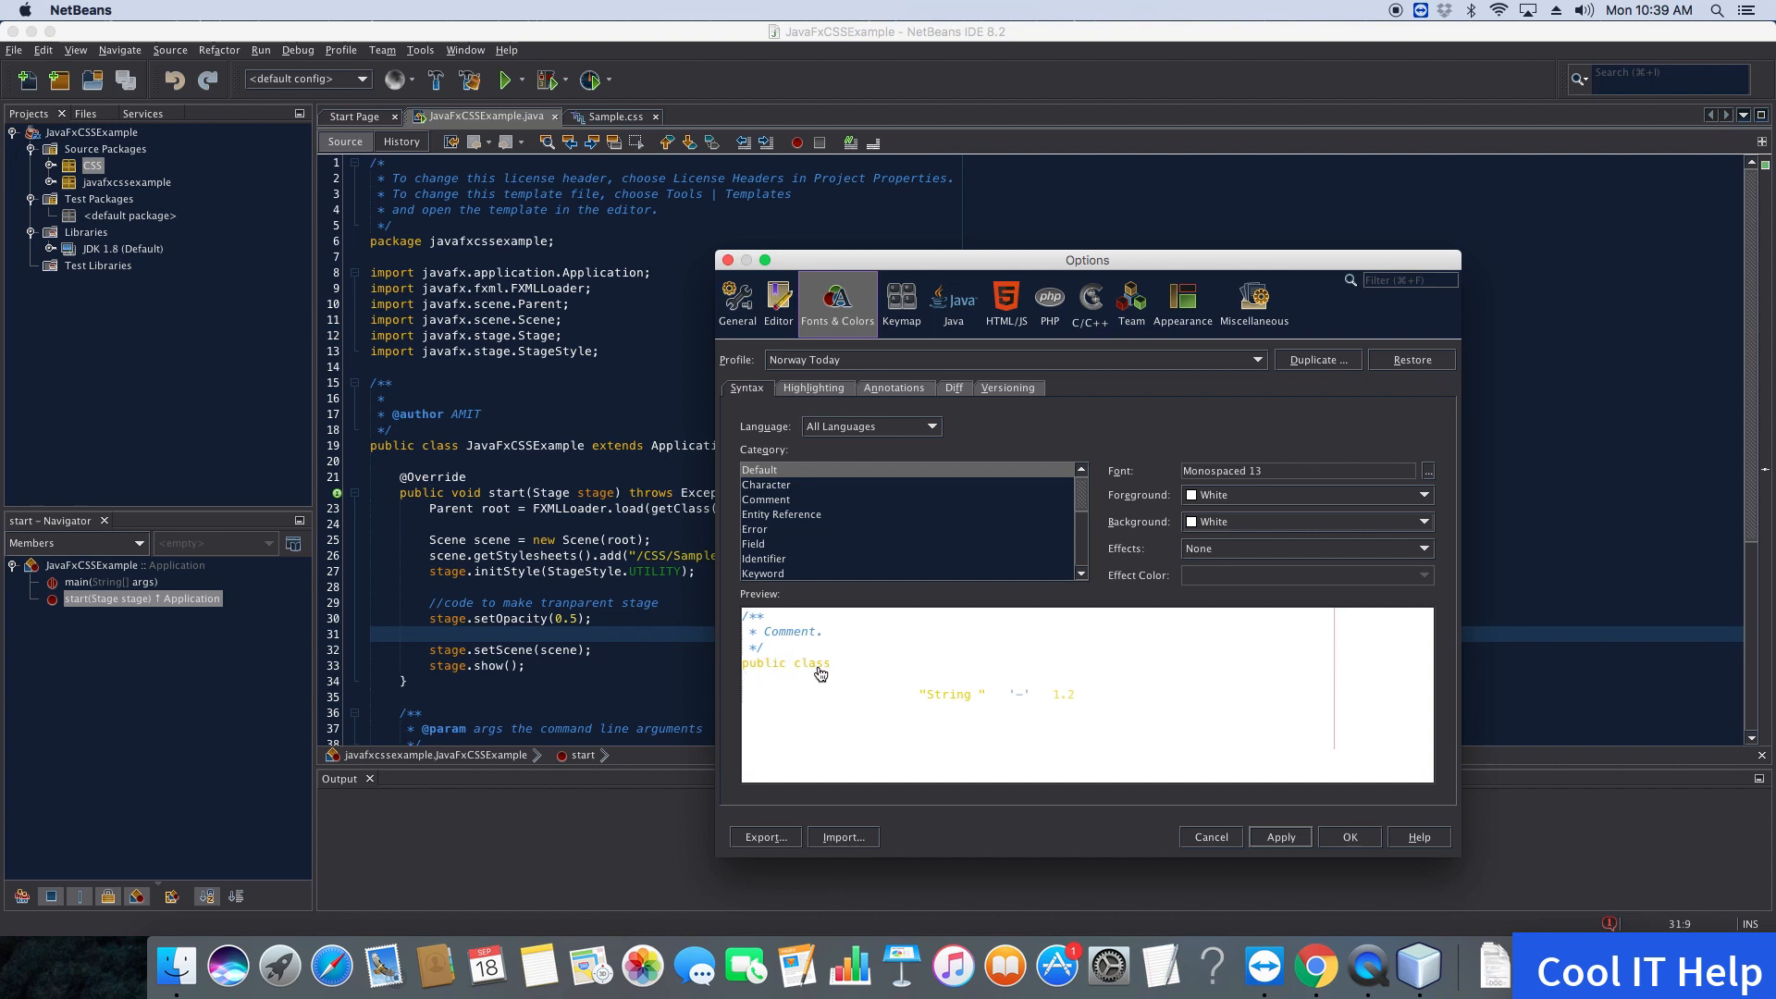
pyautogui.click(1424, 495)
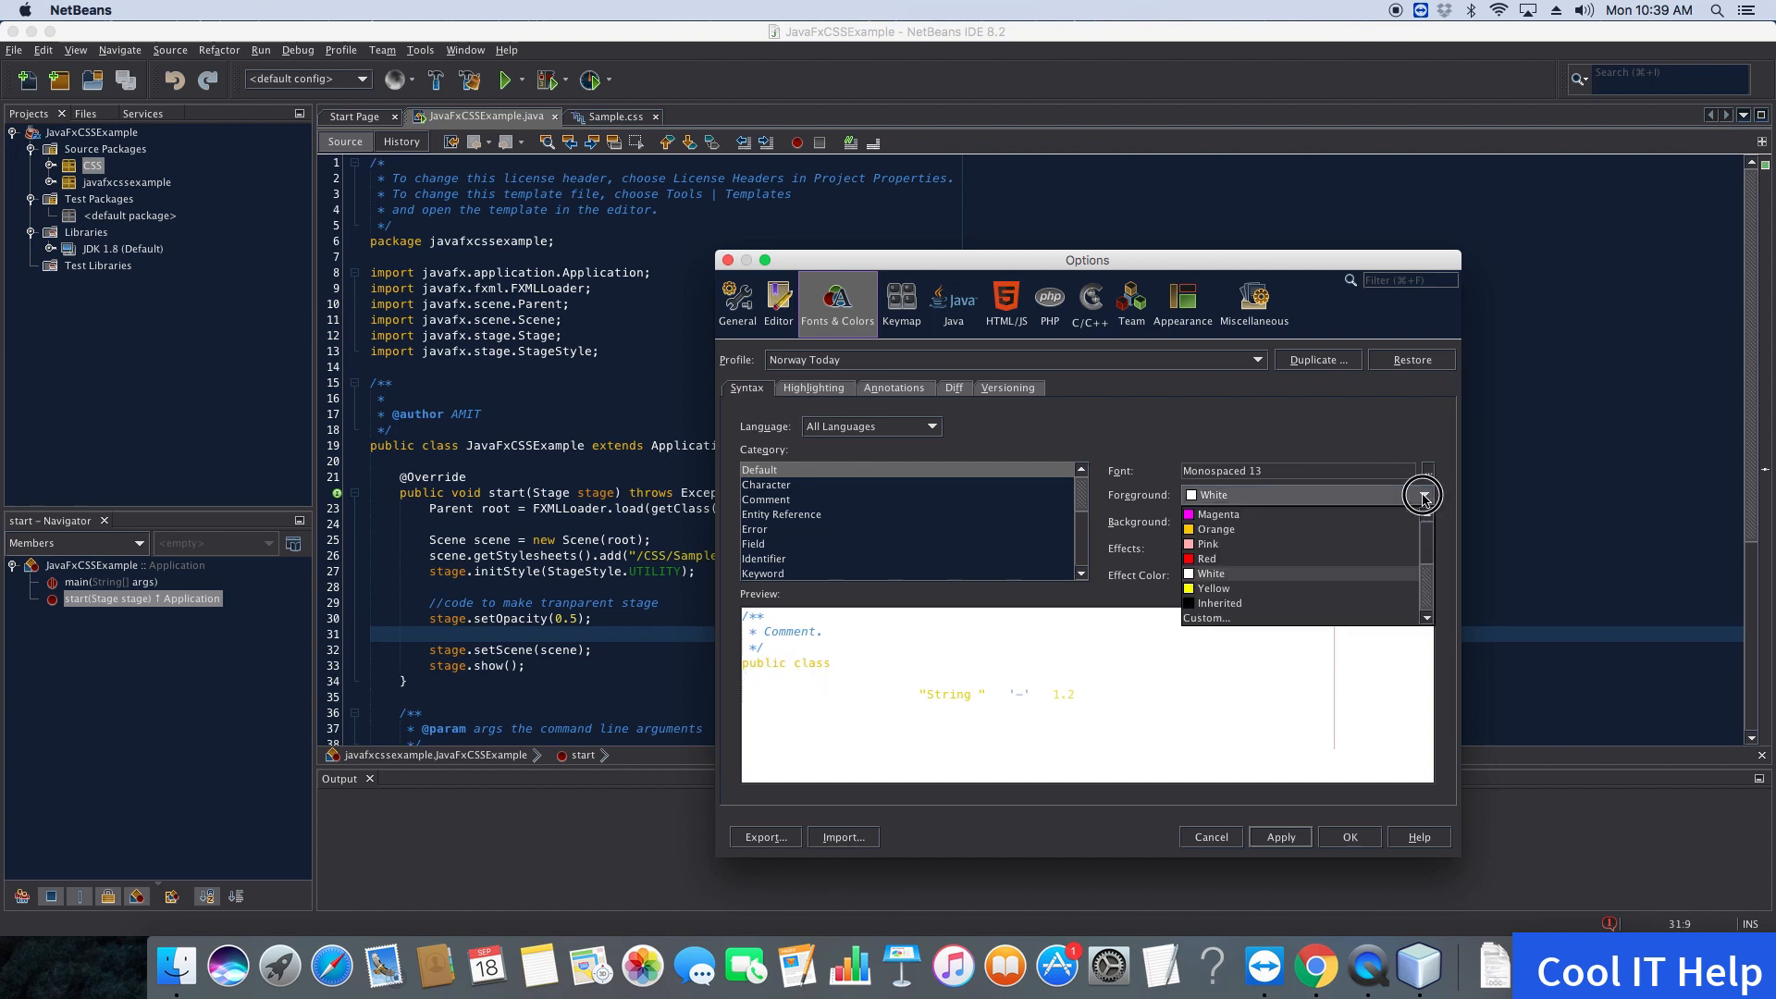
pyautogui.click(1217, 602)
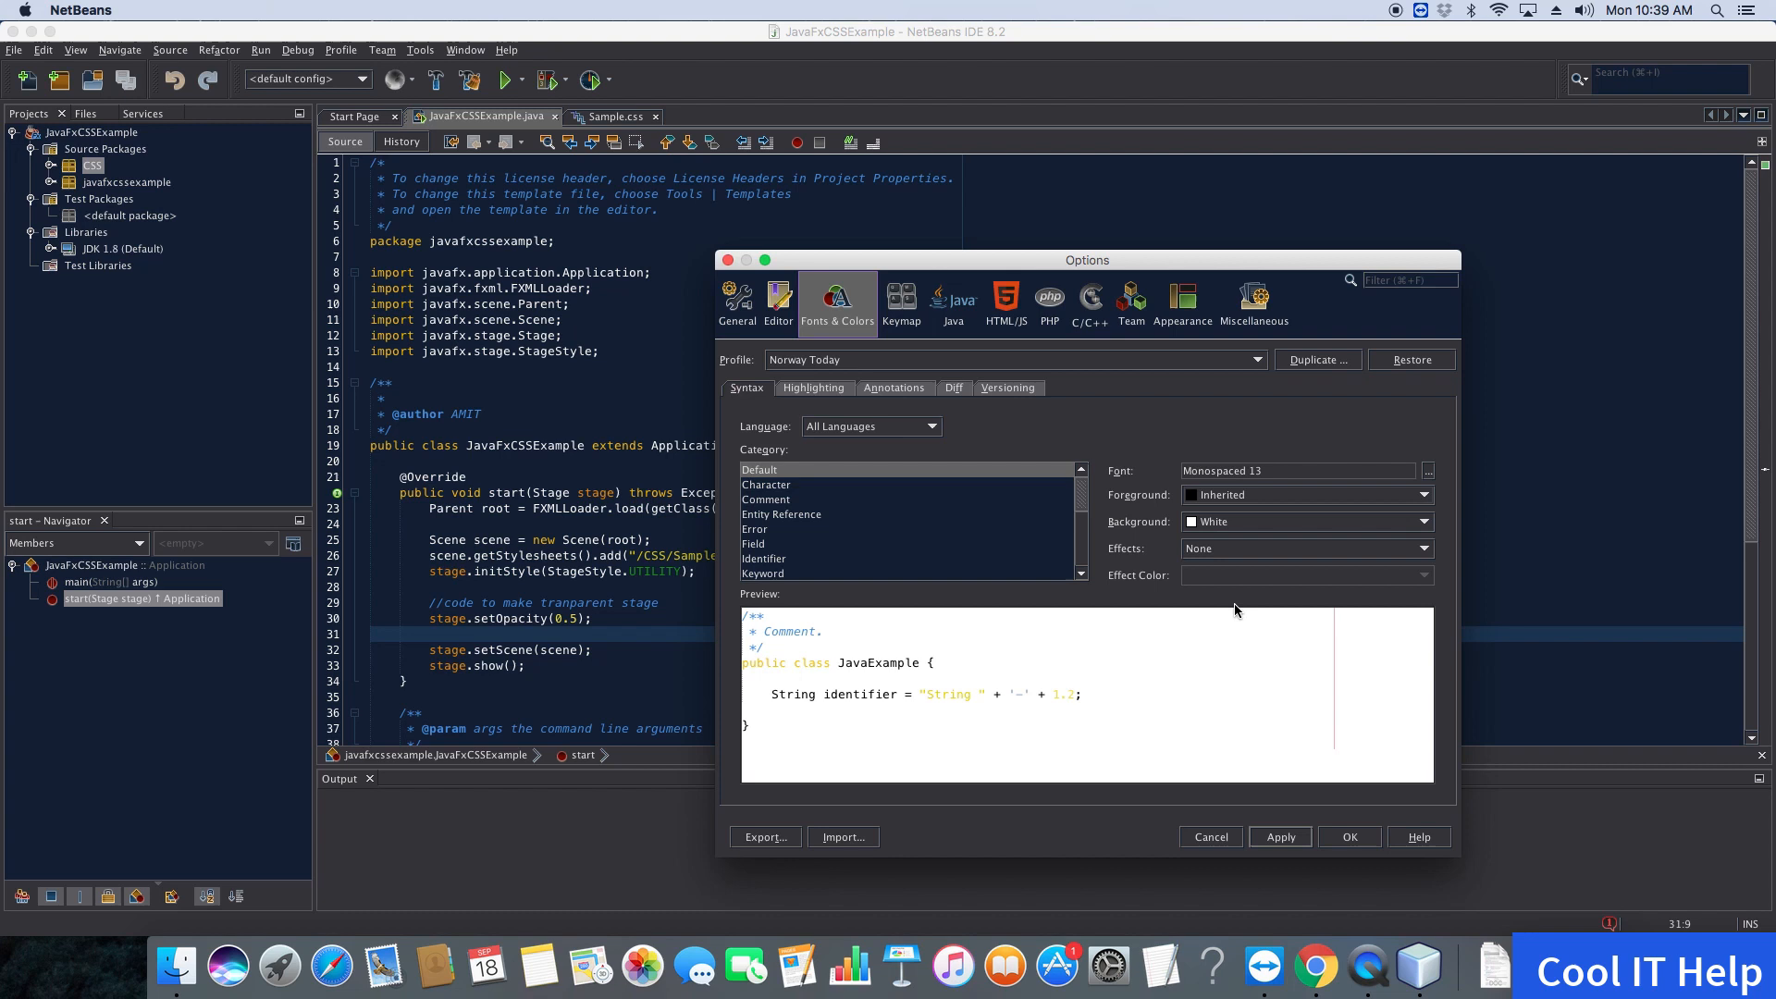
pyautogui.moveTo(1401, 521)
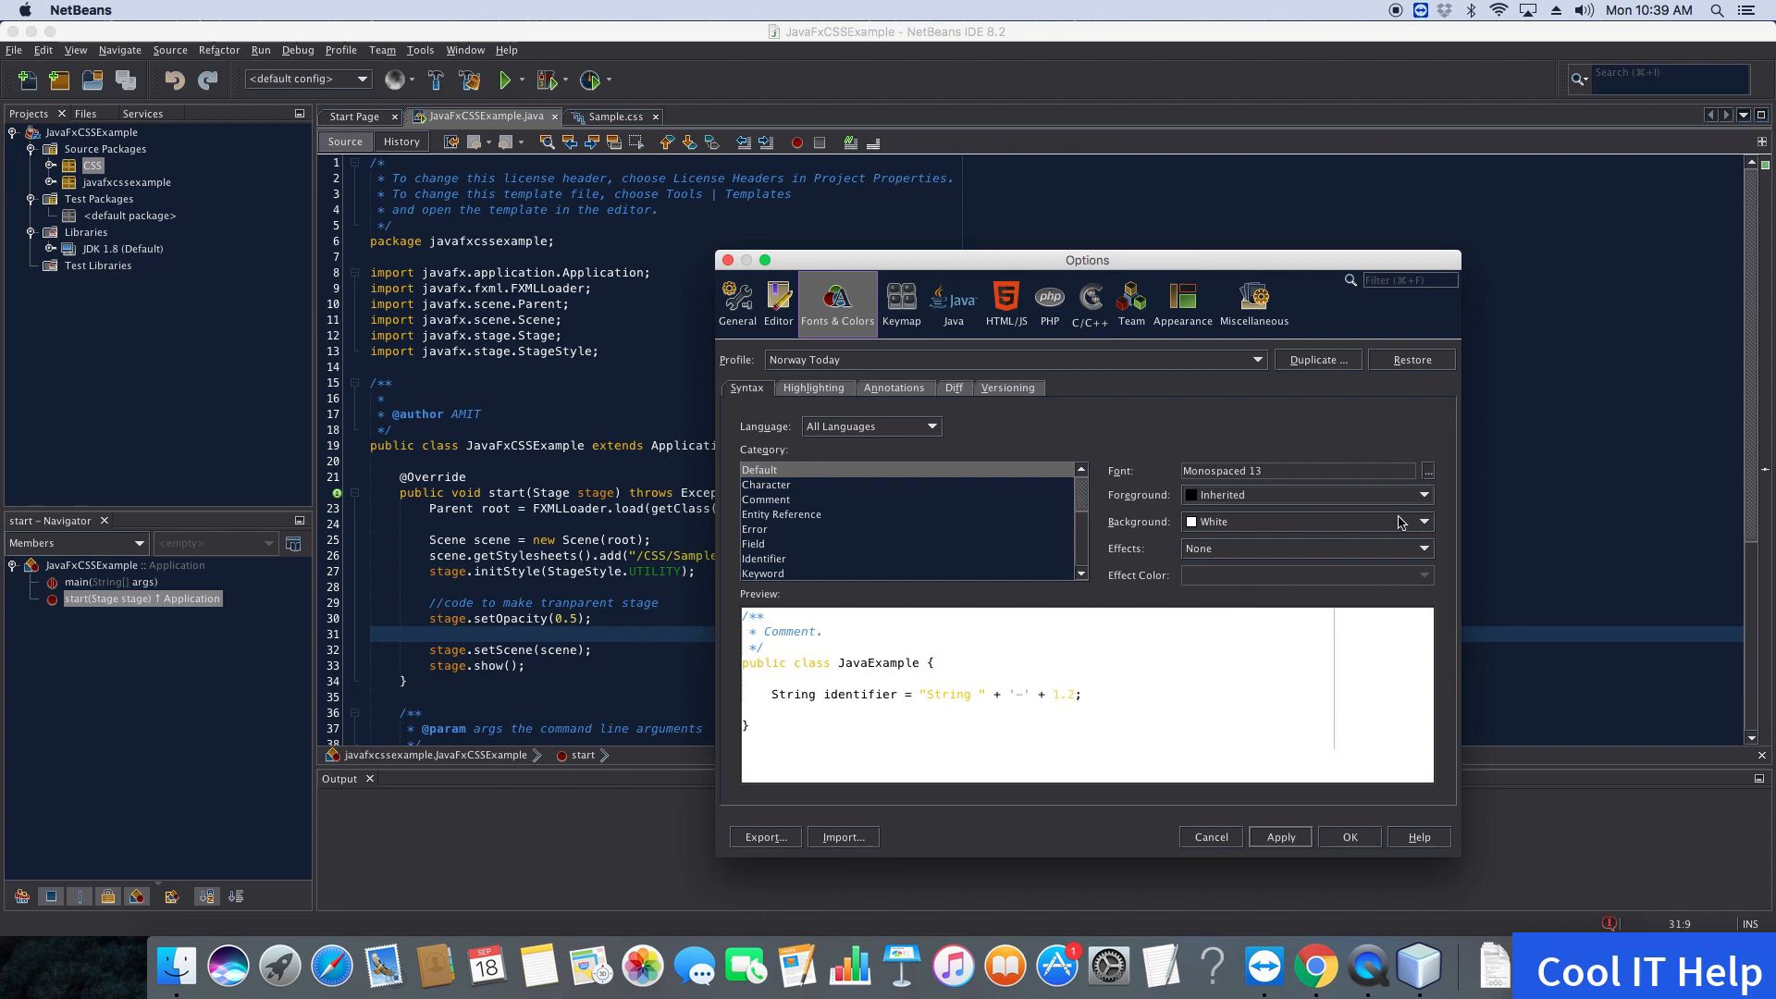
pyautogui.click(1422, 521)
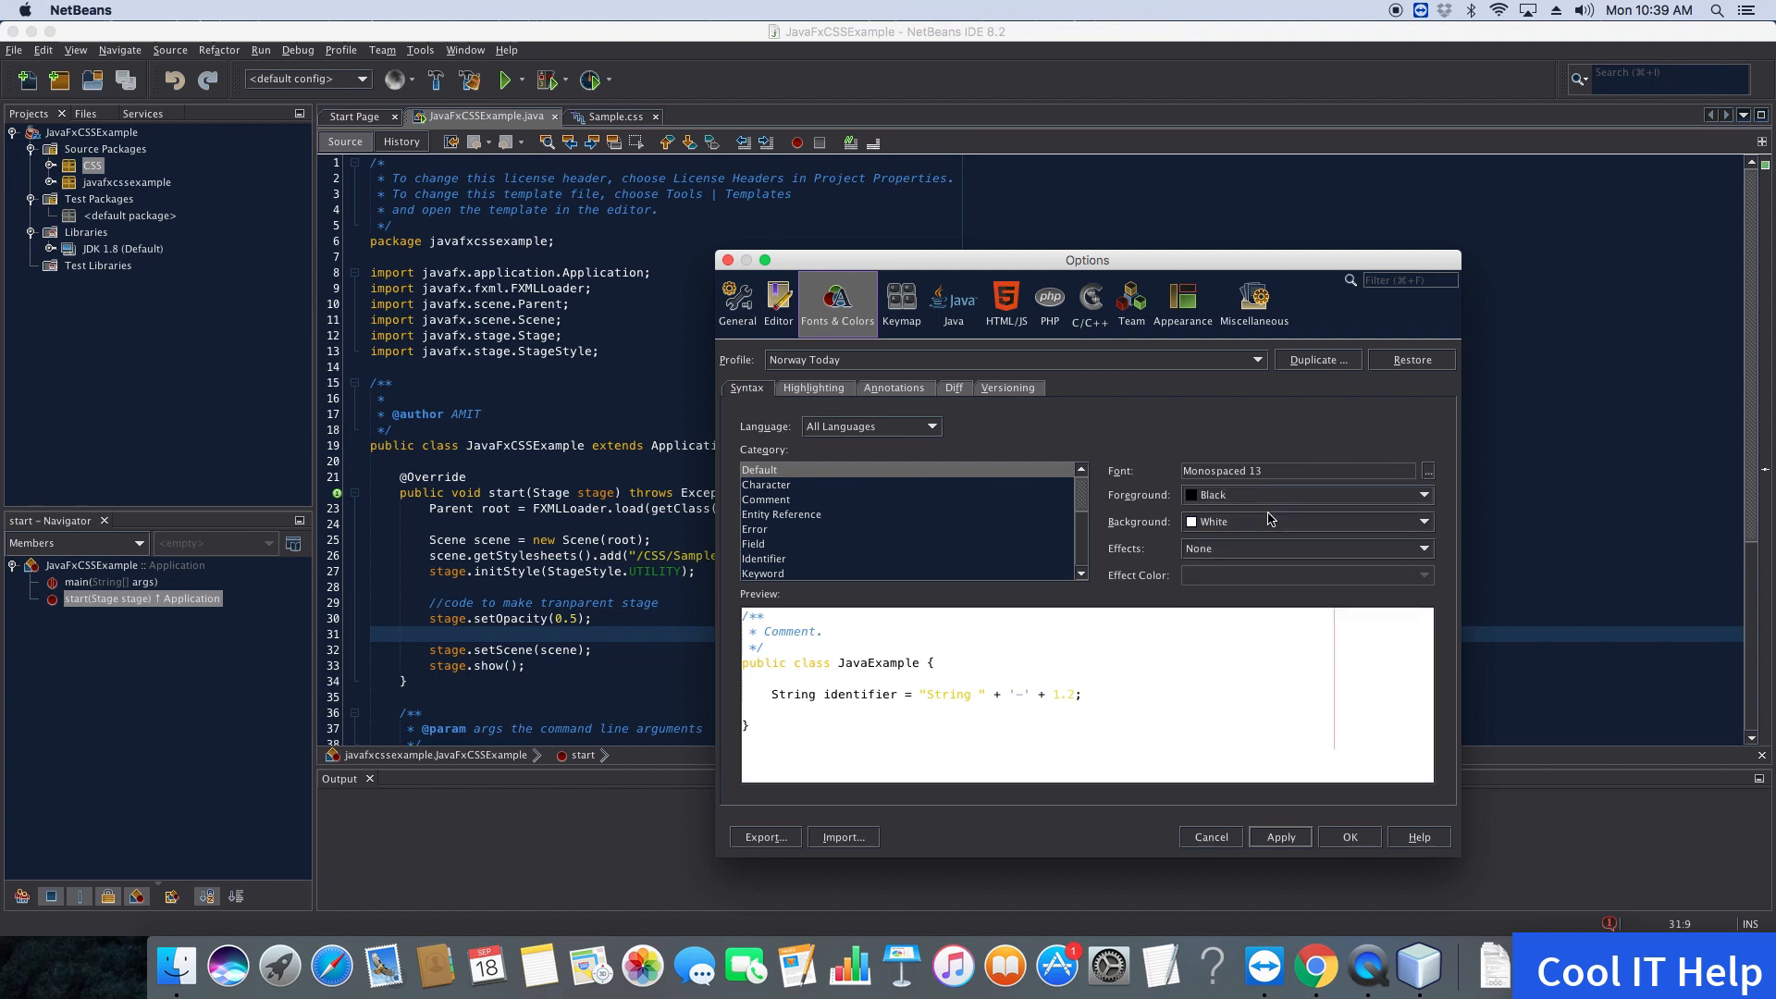
# Set the default background to Inherited and apply the Norway Today color settings
pyautogui.click(1424, 549)
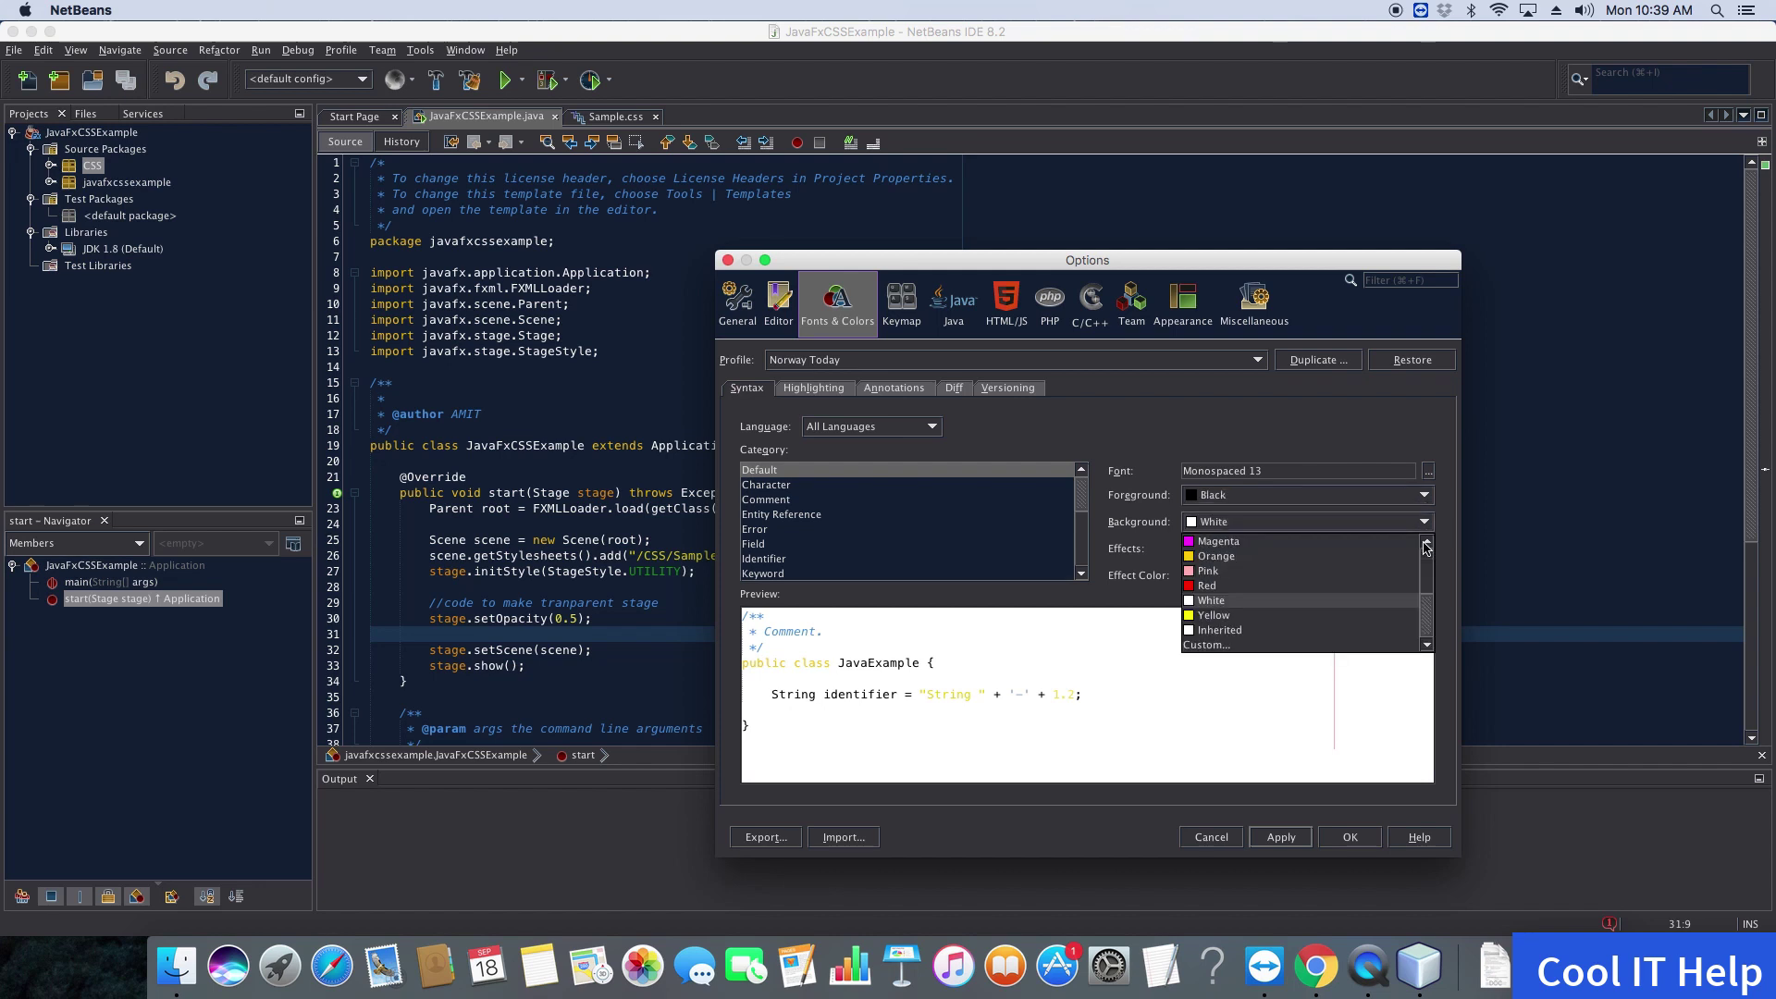
pyautogui.click(1219, 630)
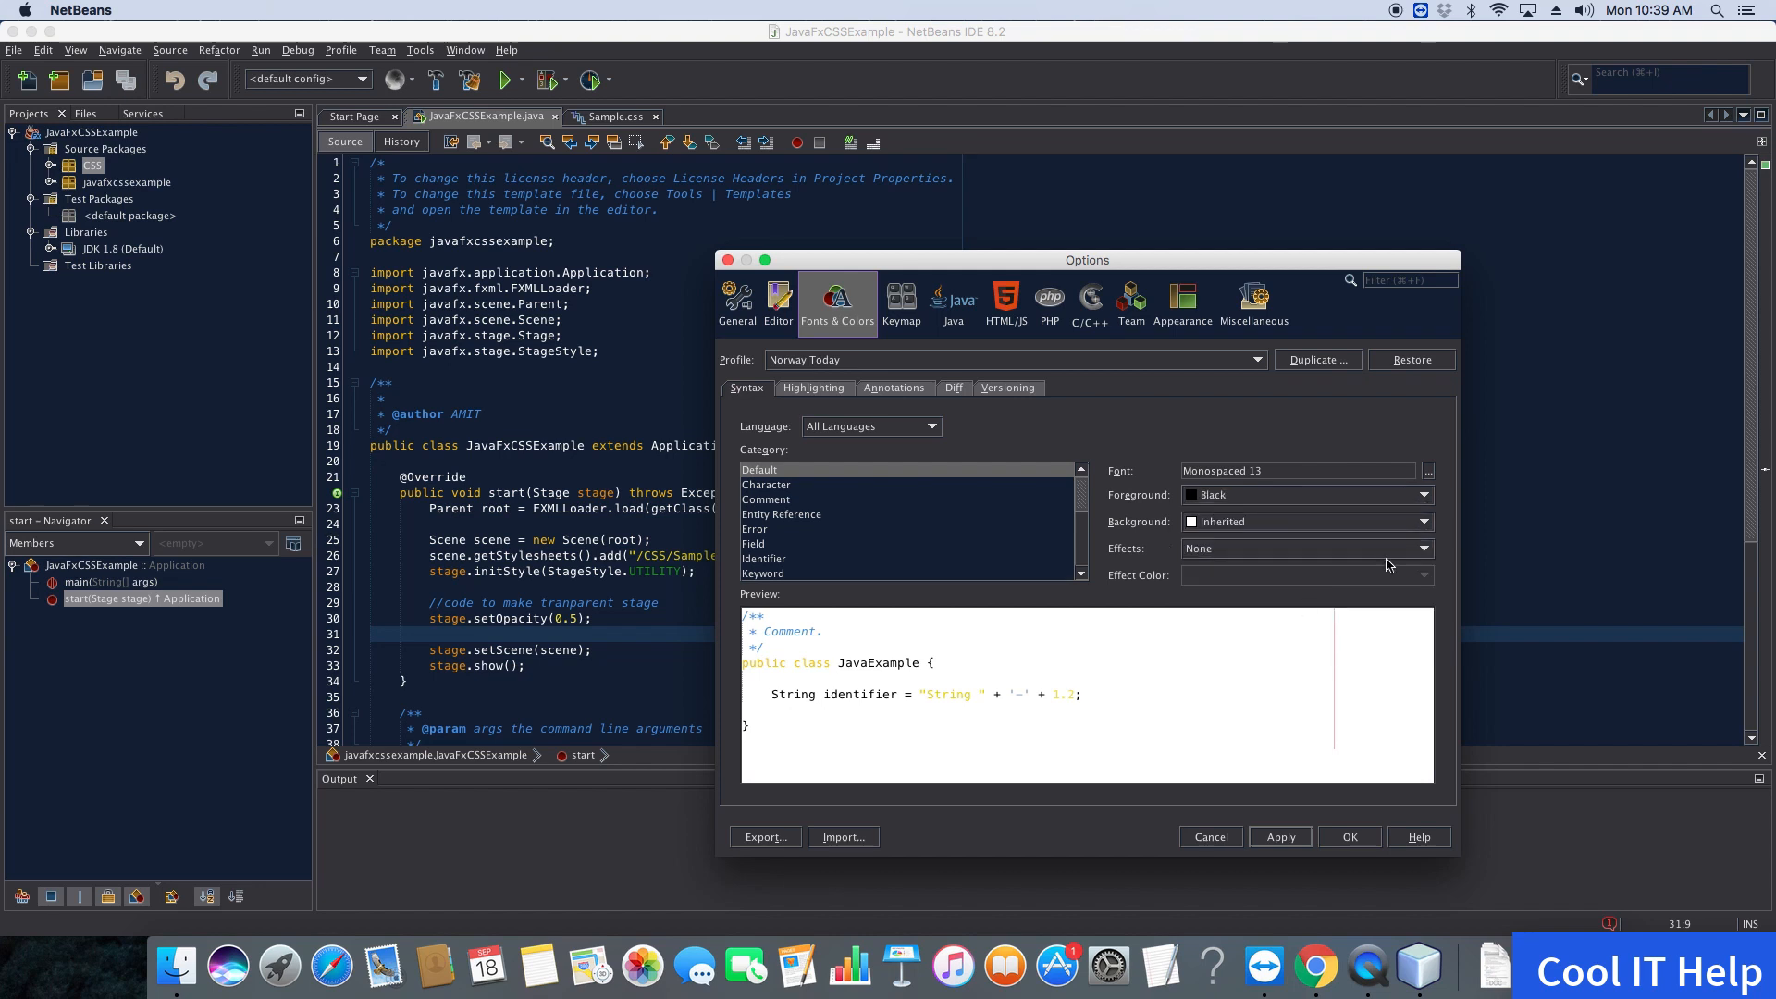
pyautogui.click(1425, 522)
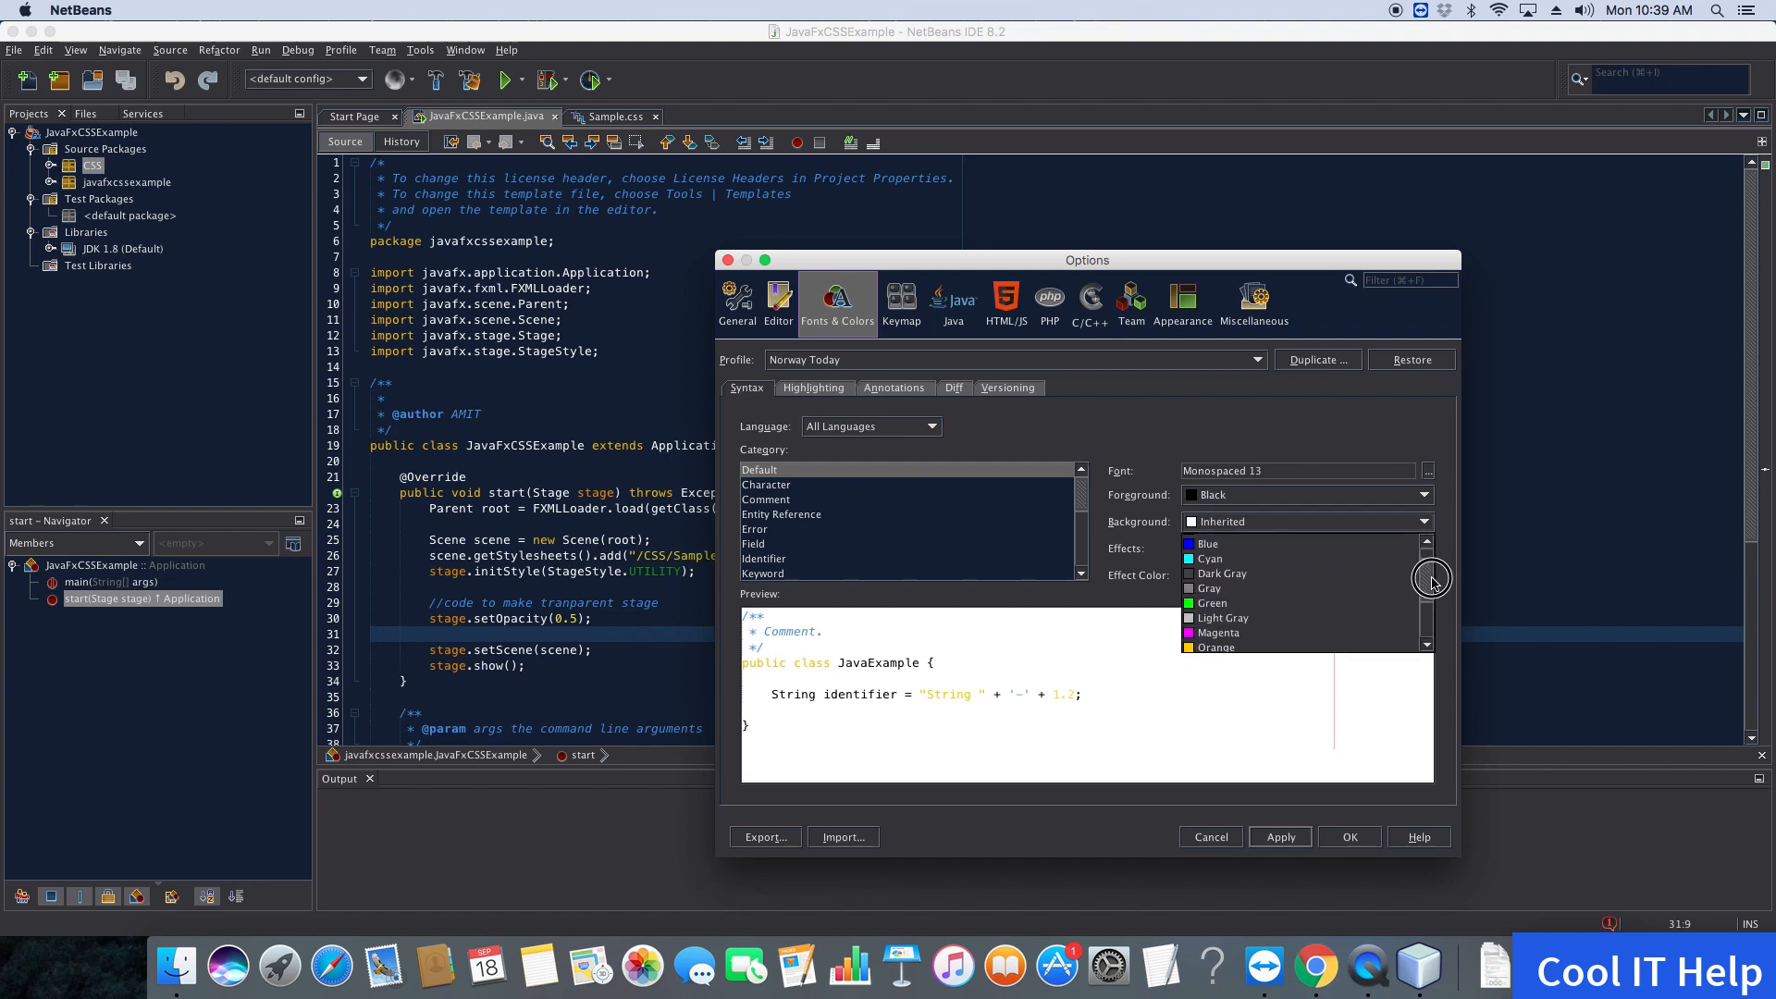
pyautogui.scroll(3)
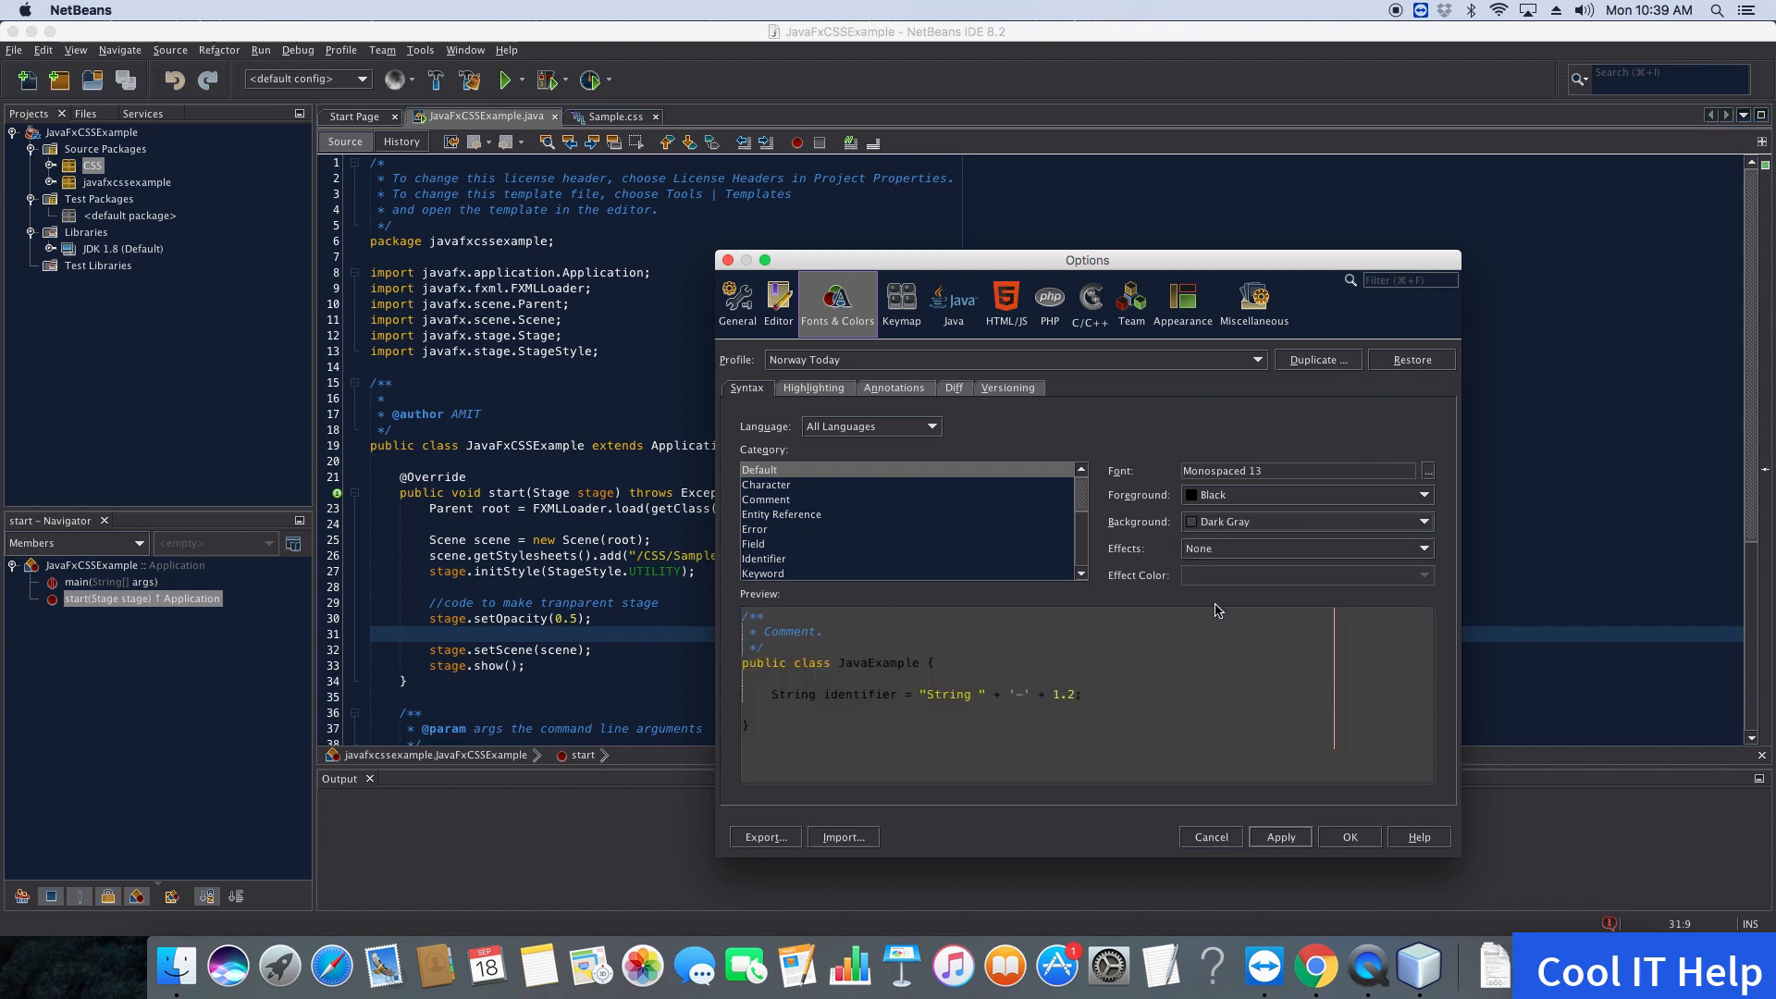
pyautogui.moveTo(1121, 726)
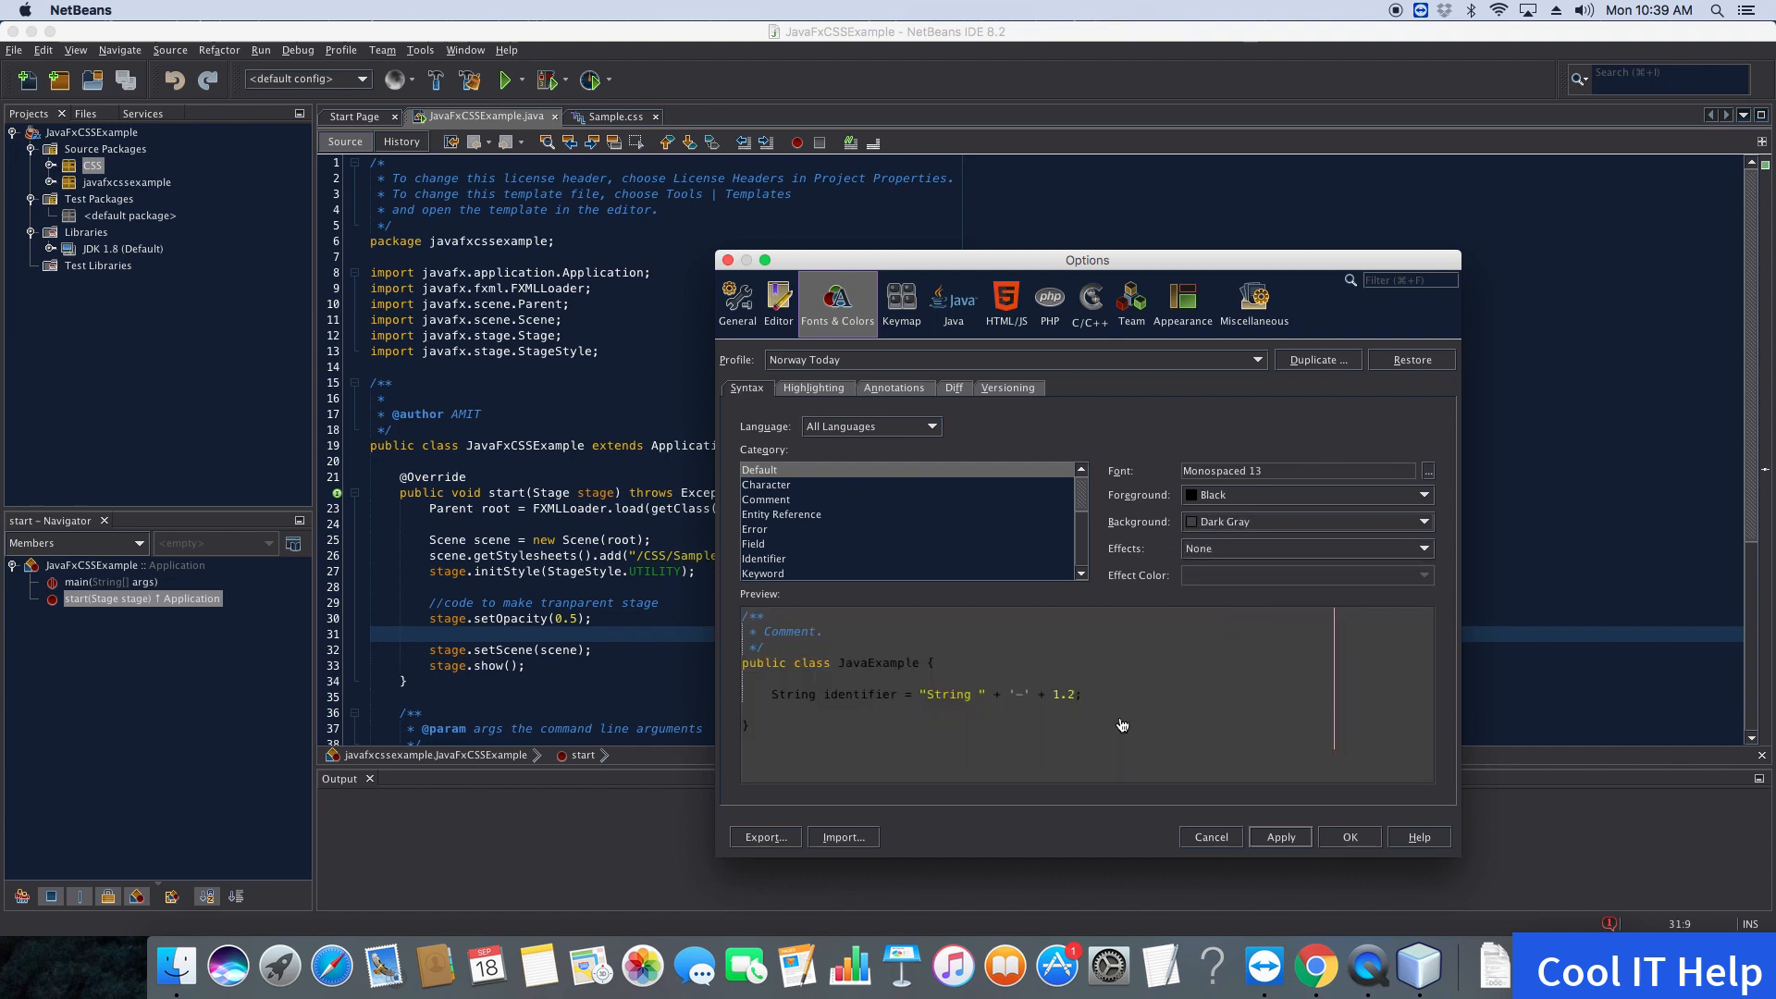
pyautogui.moveTo(1025, 695)
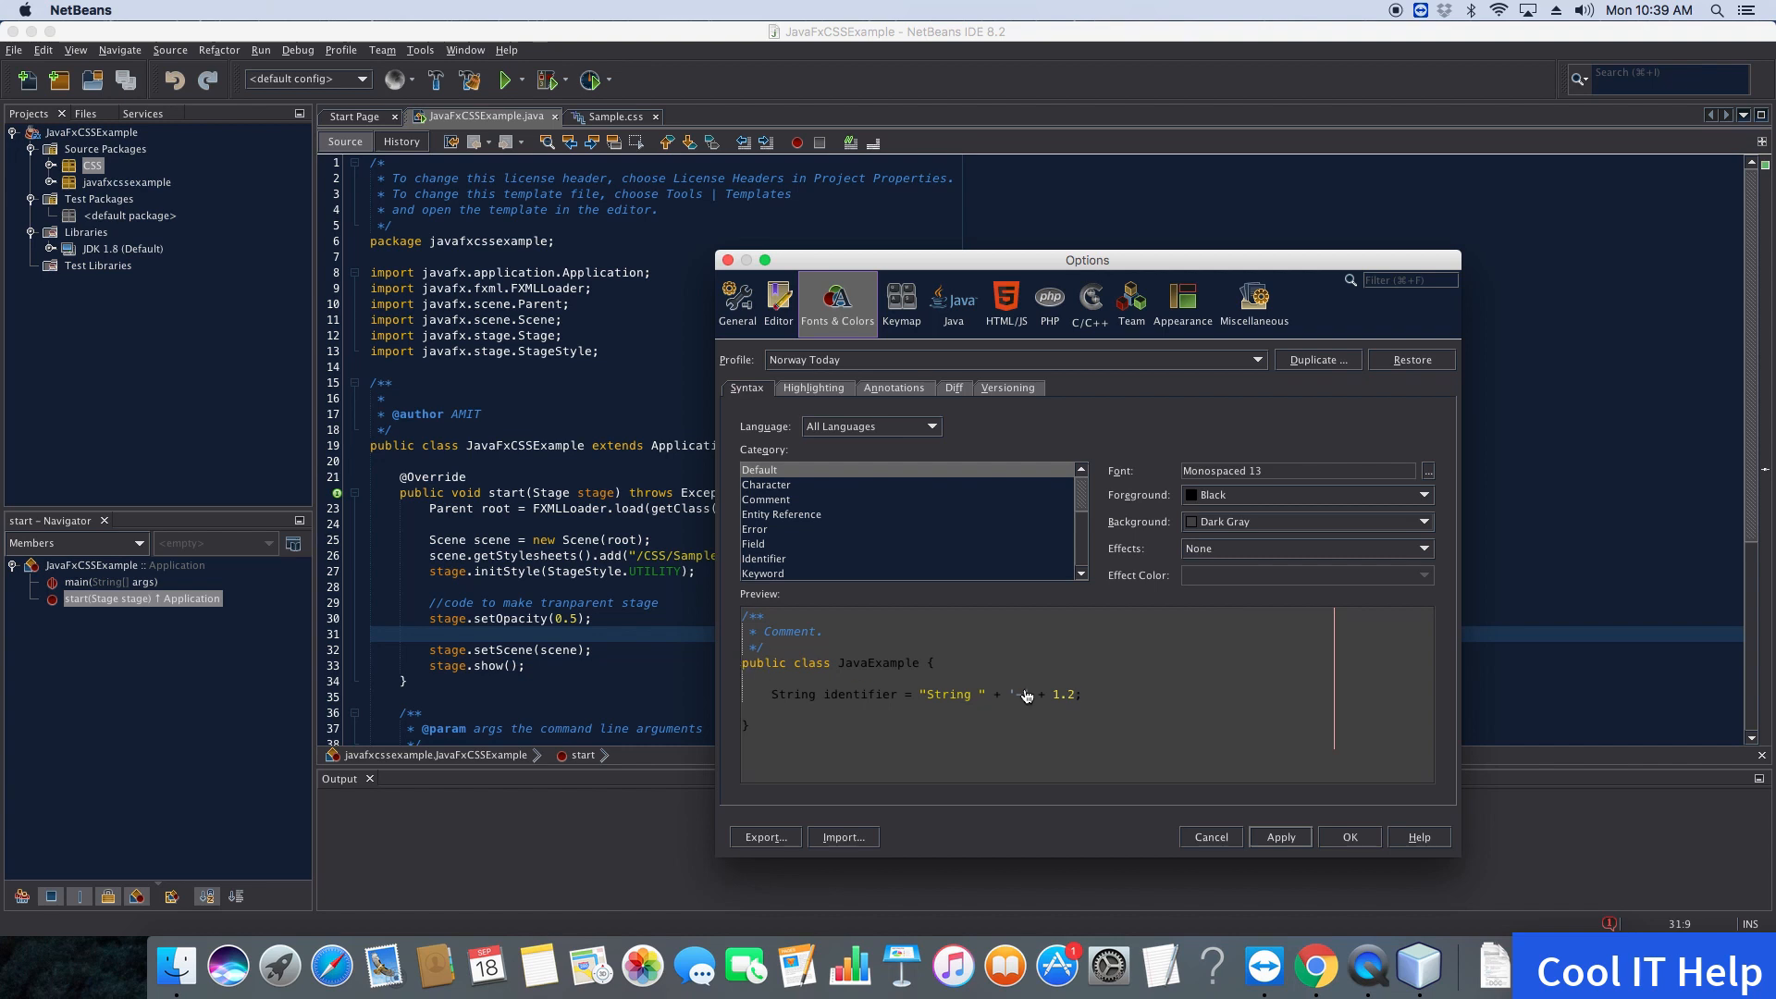
pyautogui.moveTo(1322, 812)
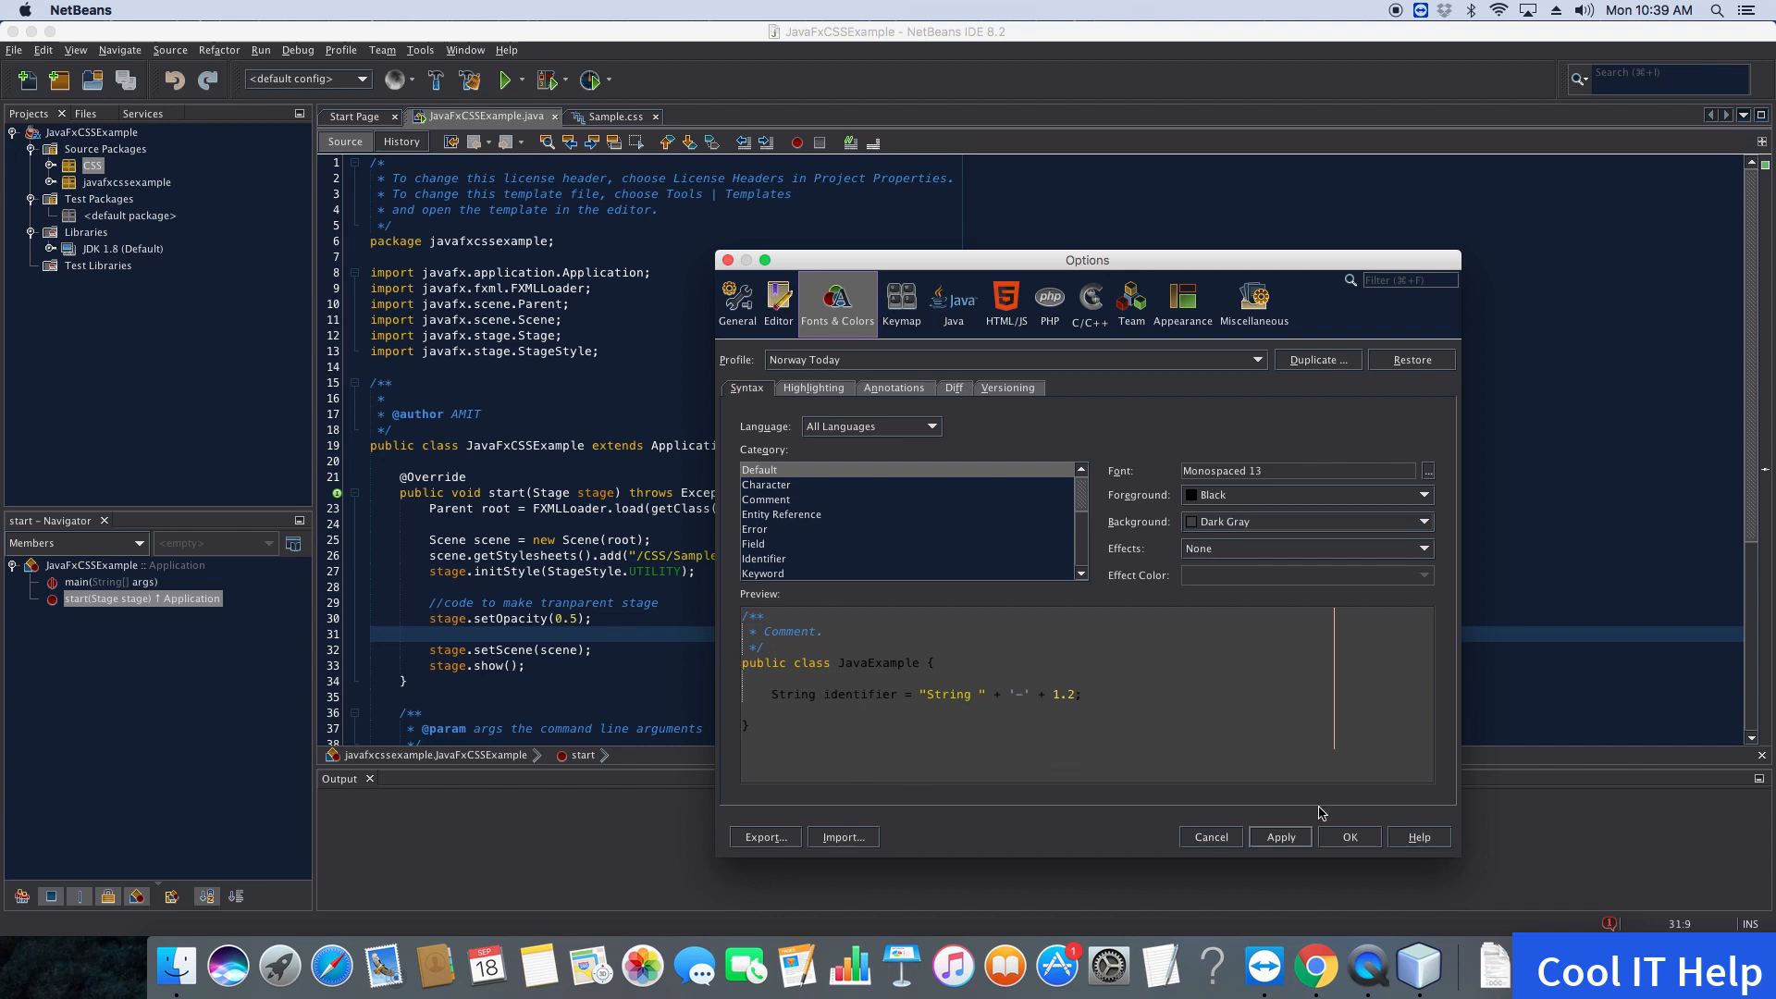
pyautogui.click(1280, 837)
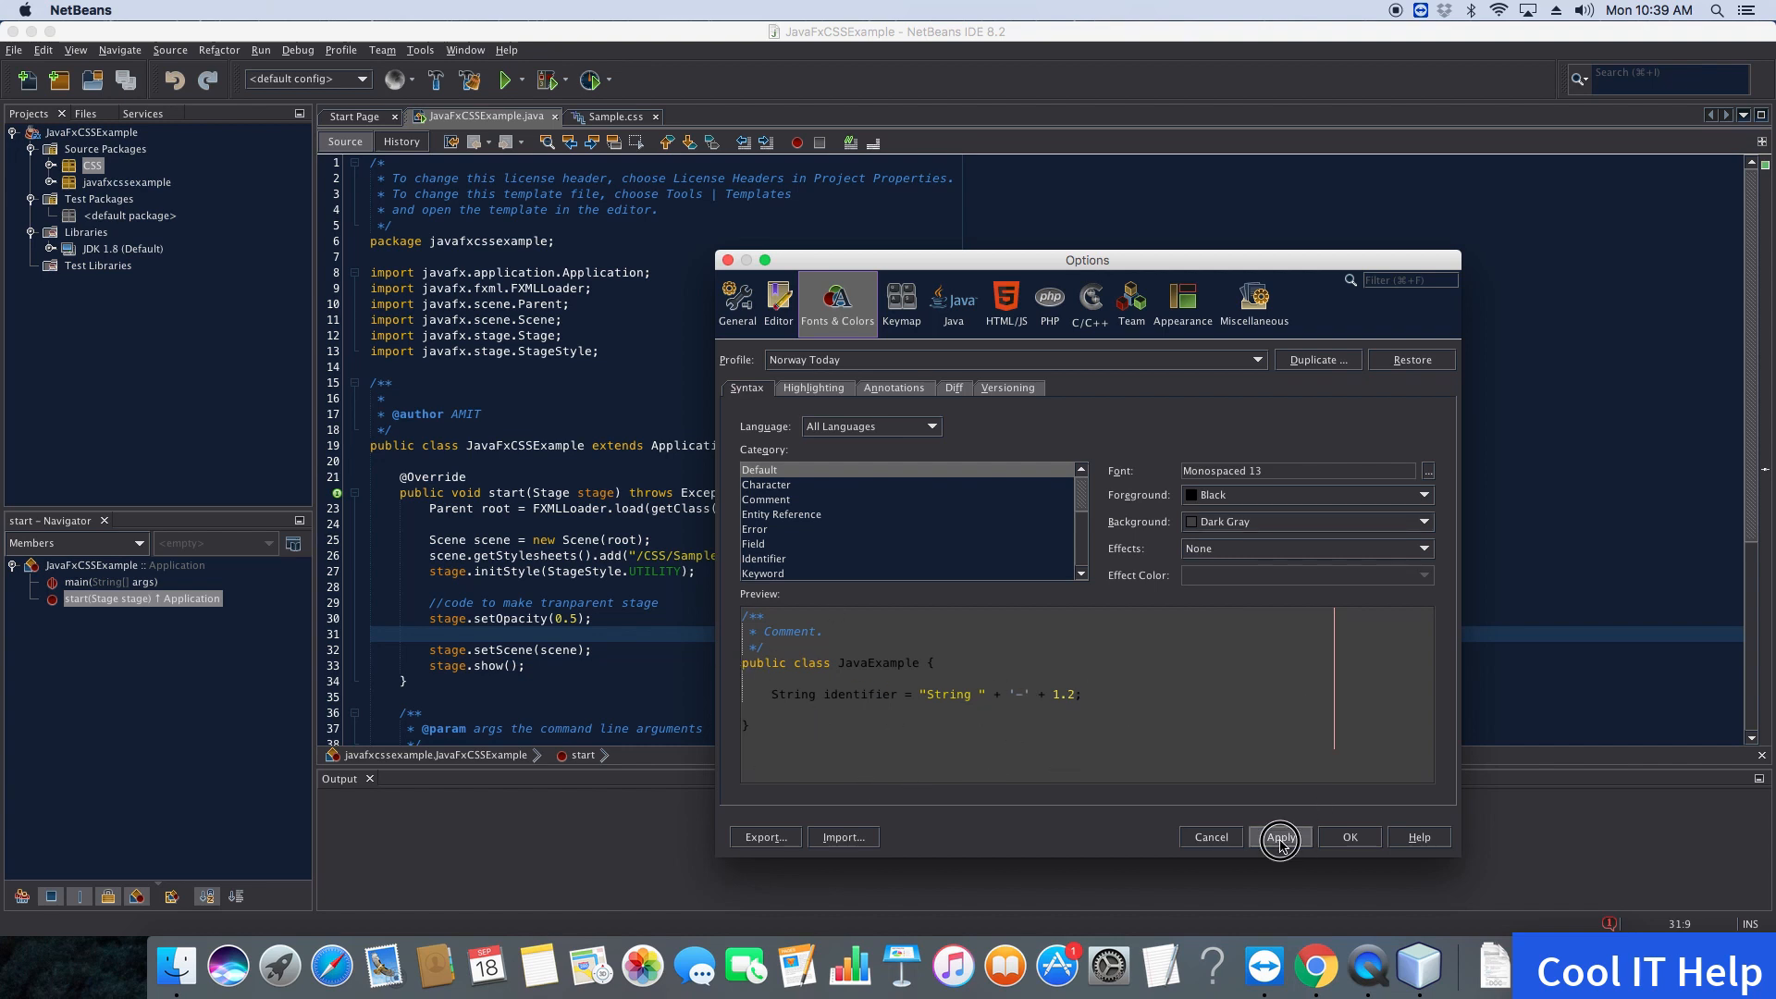
pyautogui.click(1280, 836)
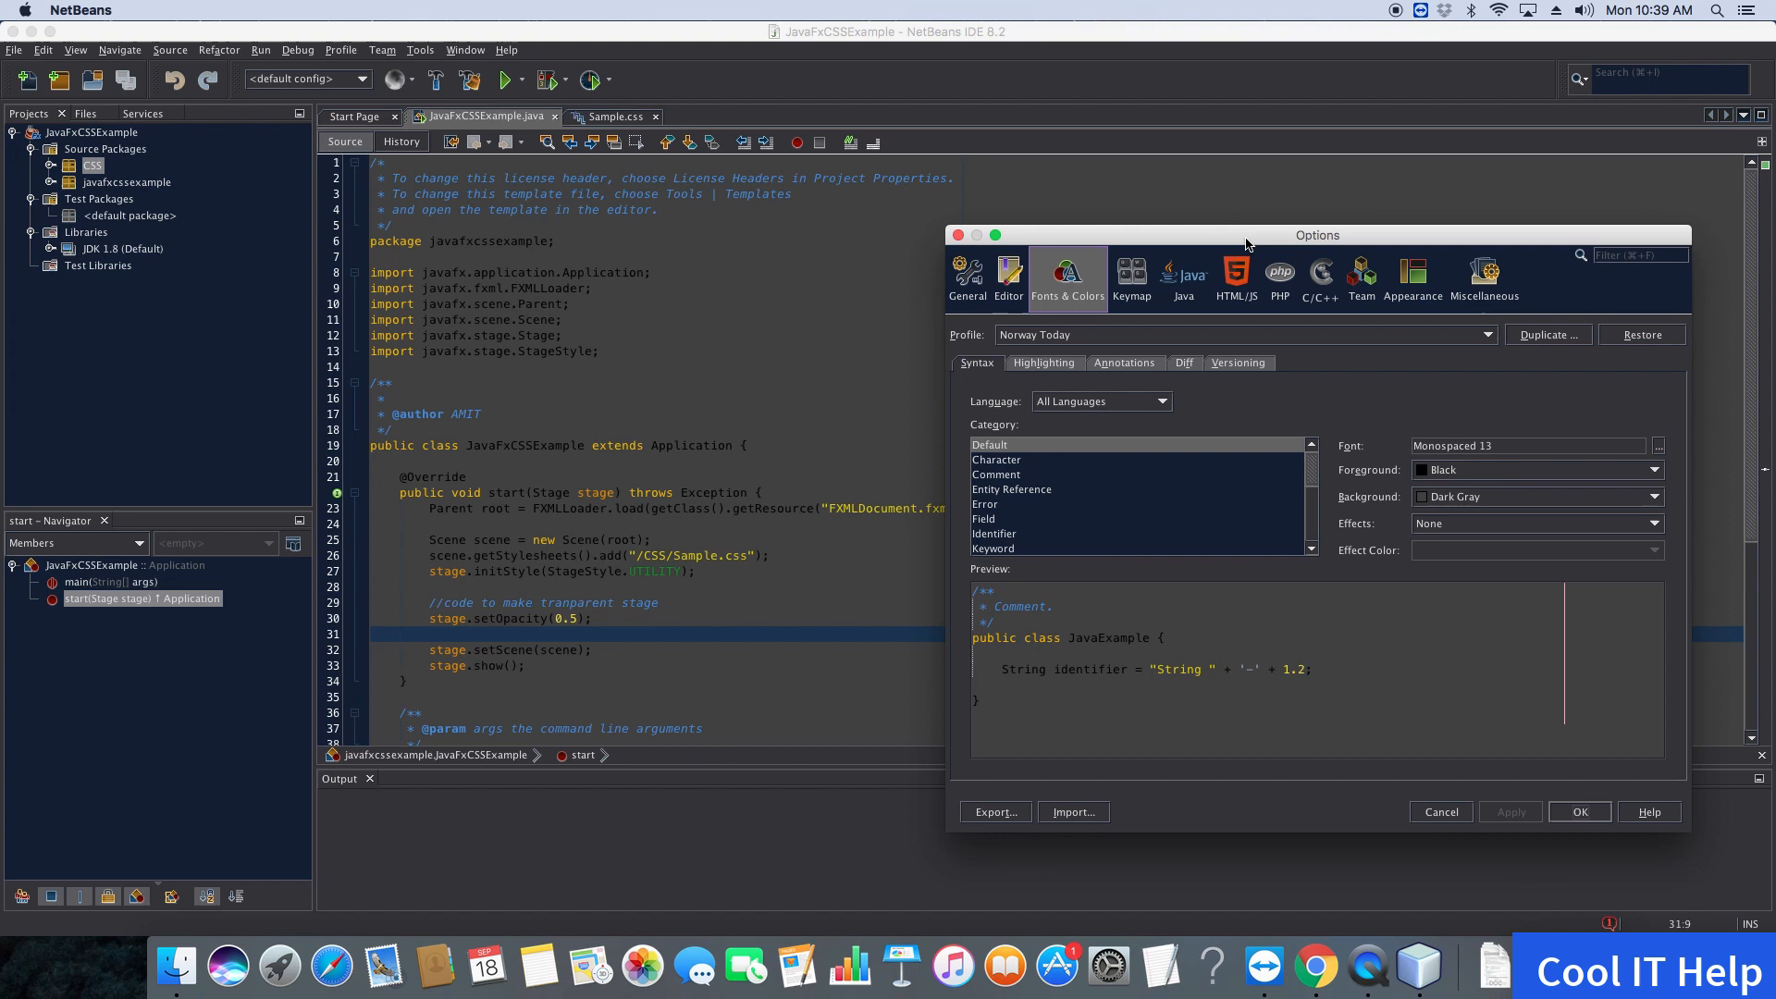
pyautogui.moveTo(1446, 480)
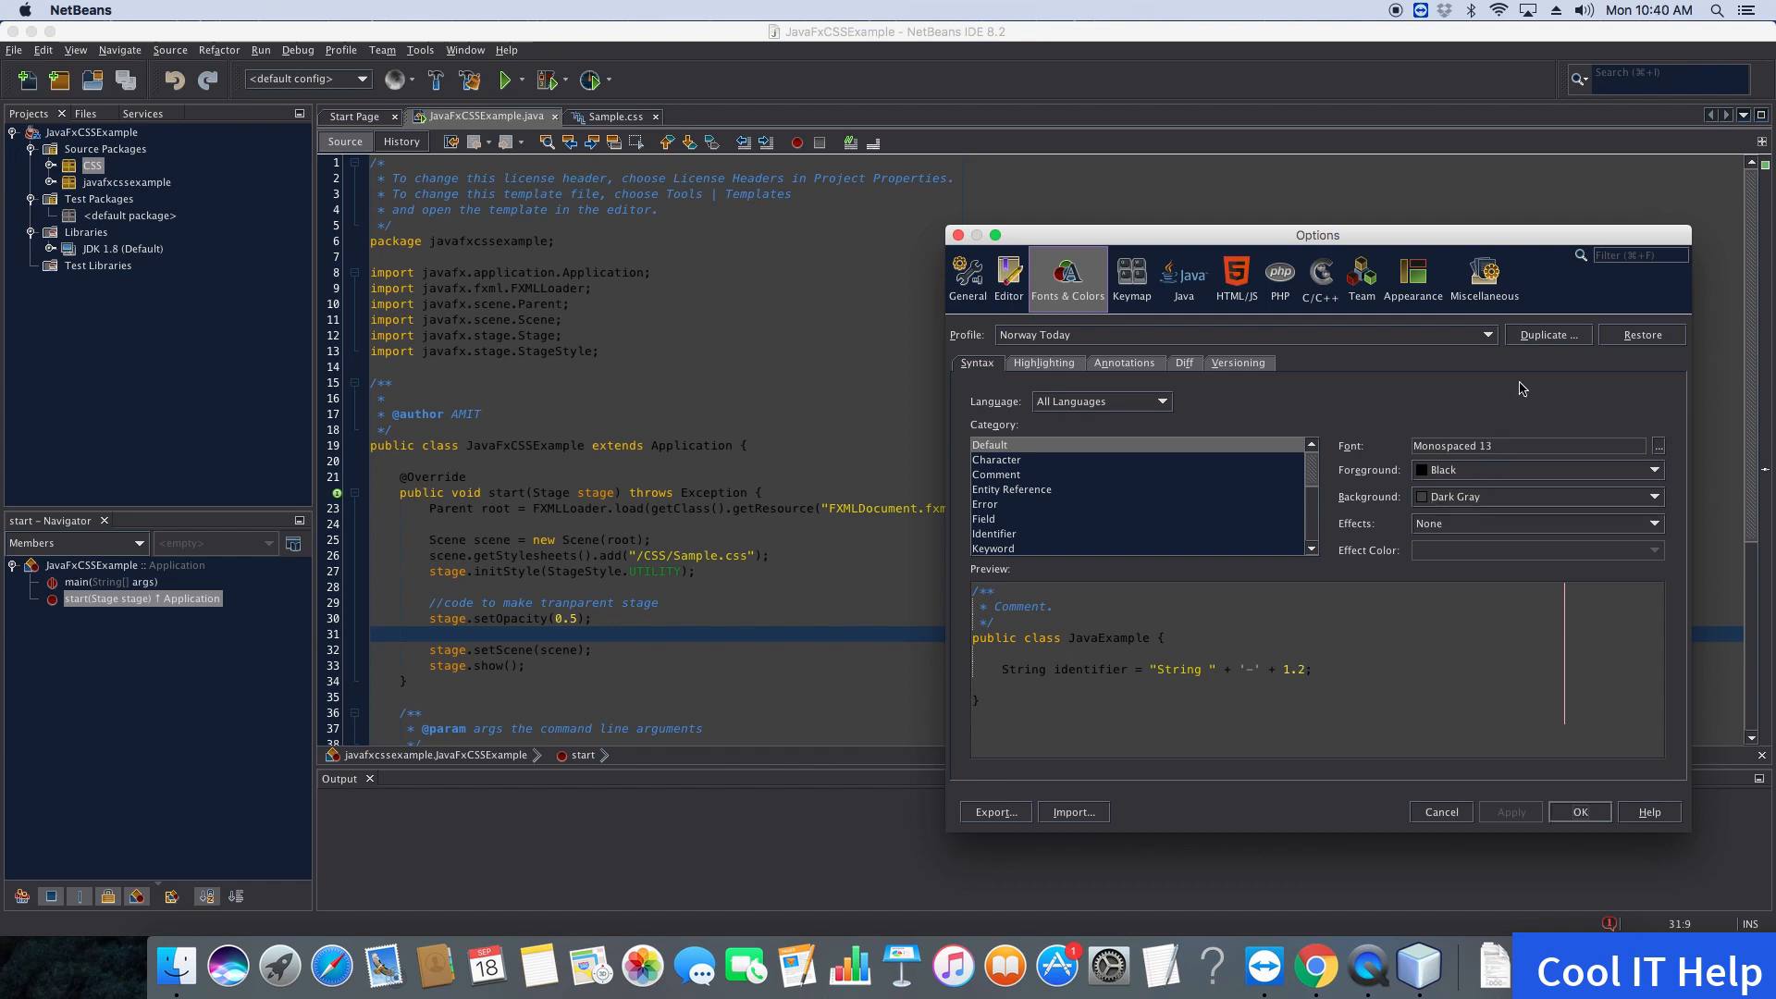
pyautogui.moveTo(1663, 312)
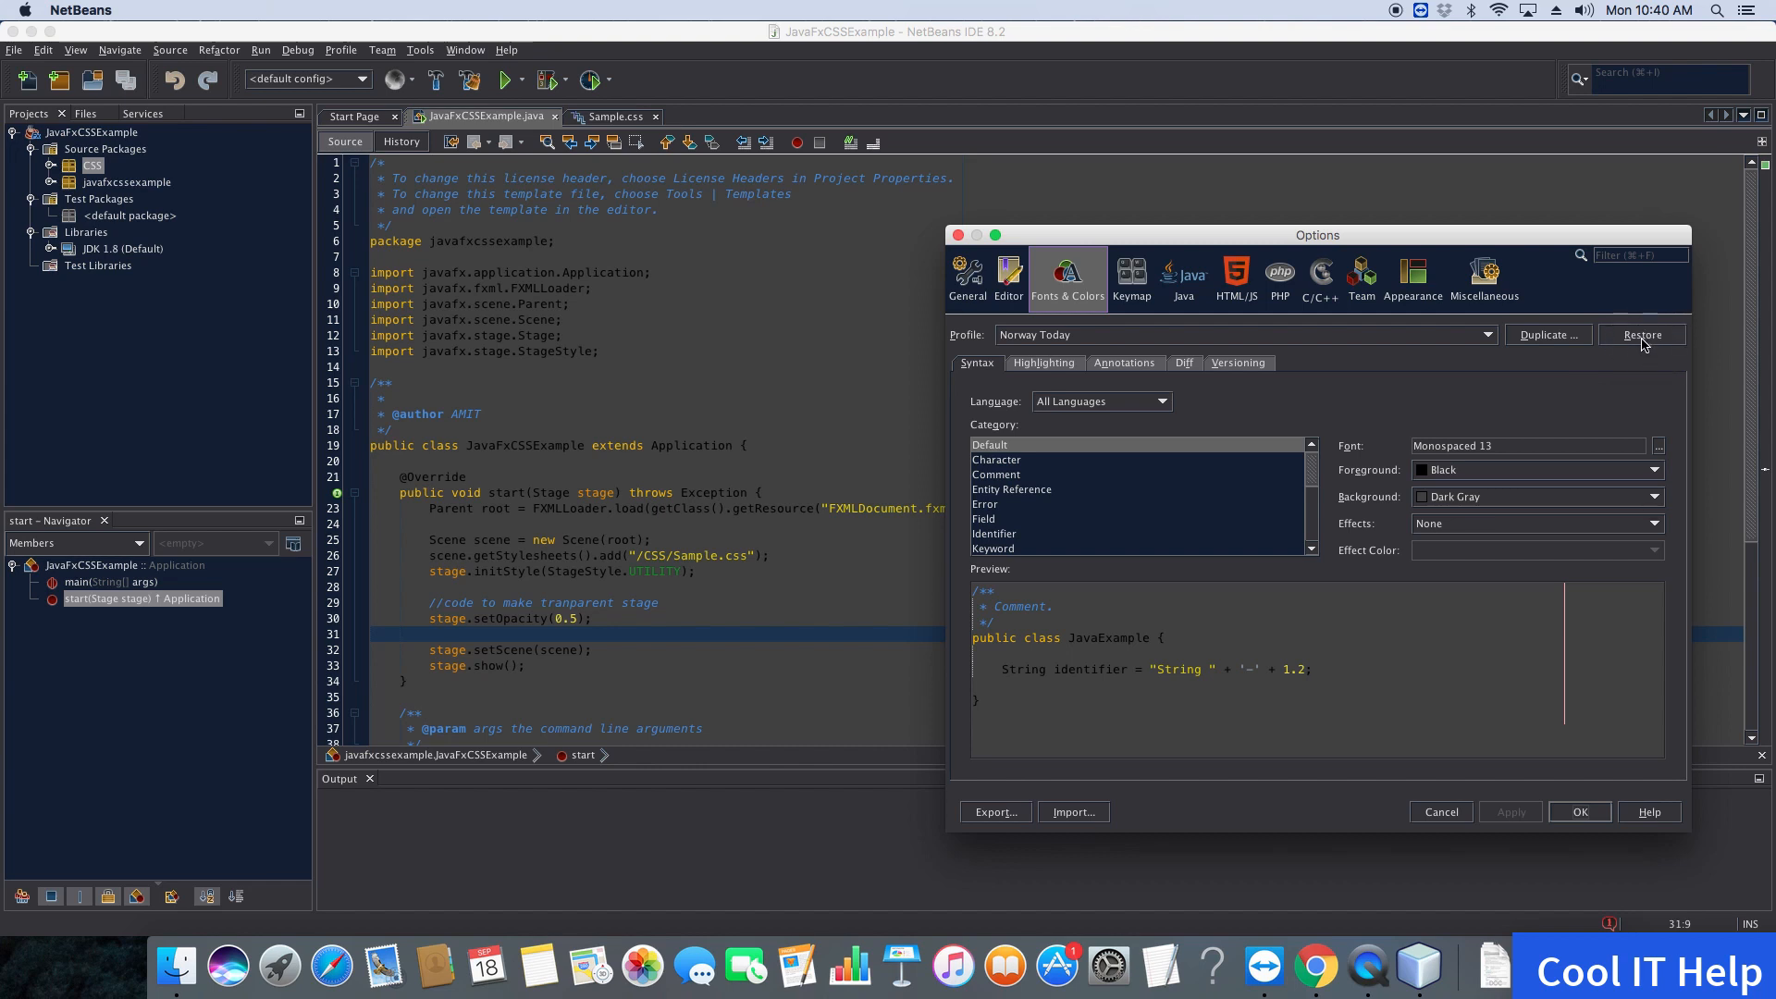
# Restore Norway Today's default editor colors, confirm, and apply them
pyautogui.click(1640, 334)
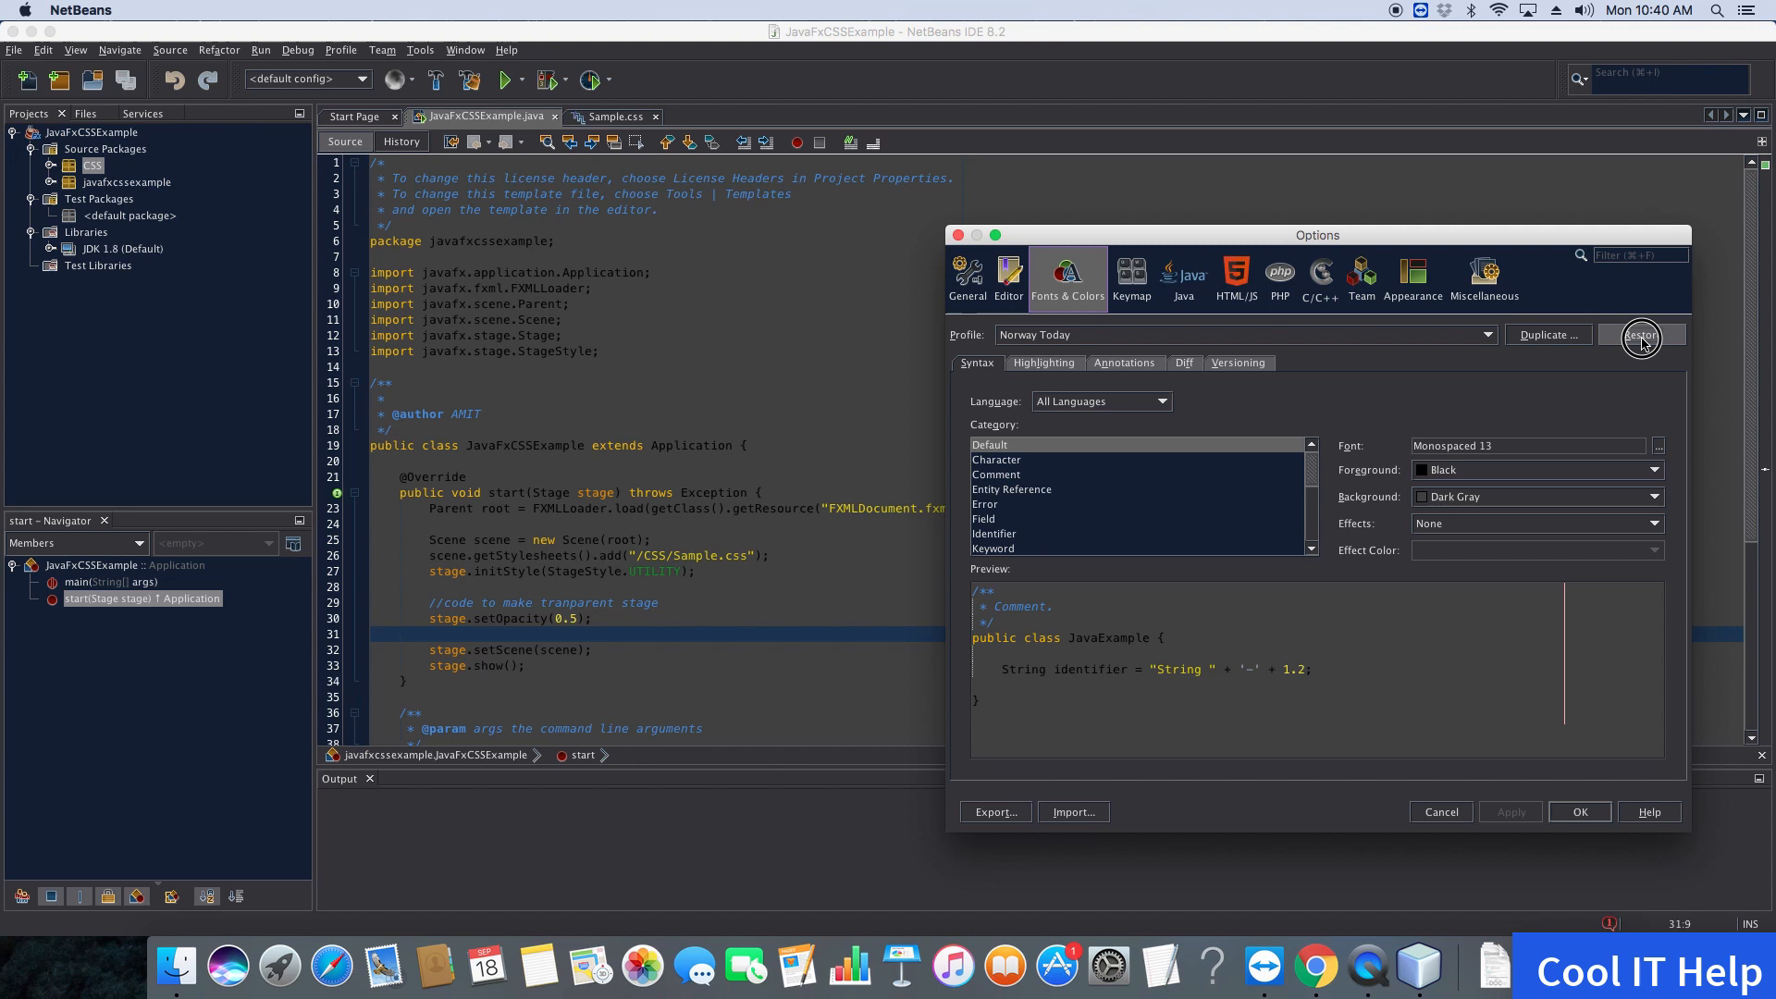
pyautogui.click(1640, 334)
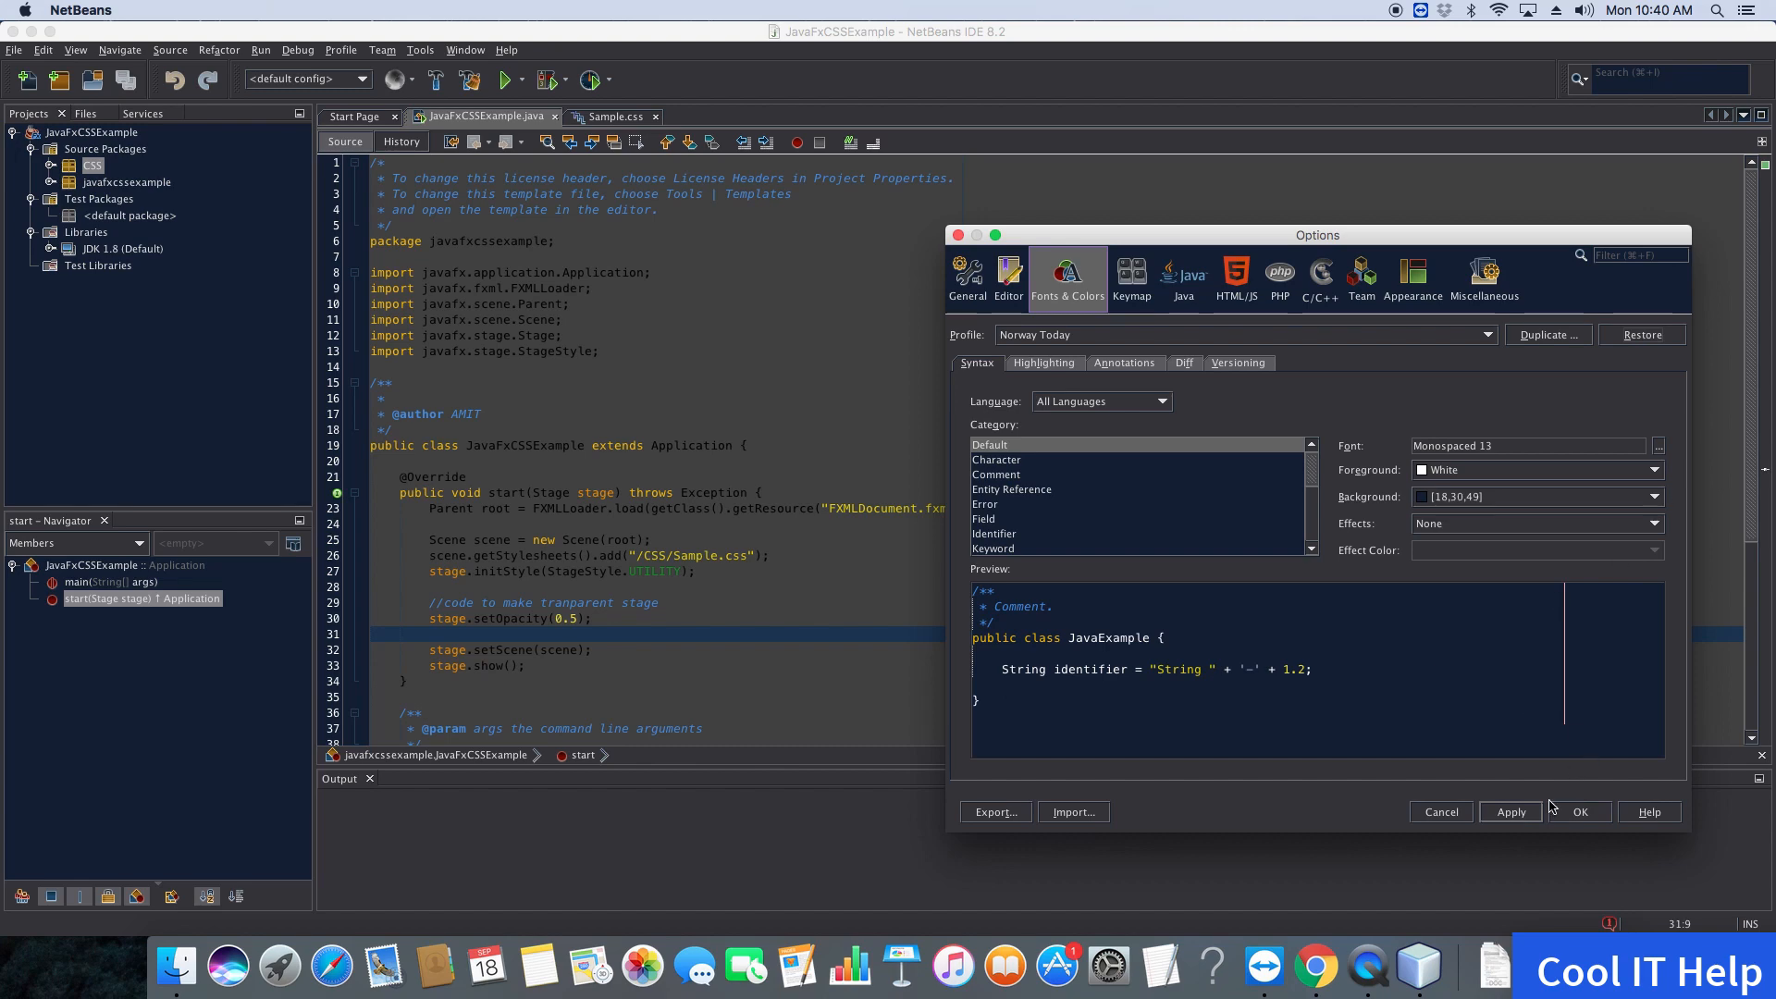
pyautogui.click(1509, 812)
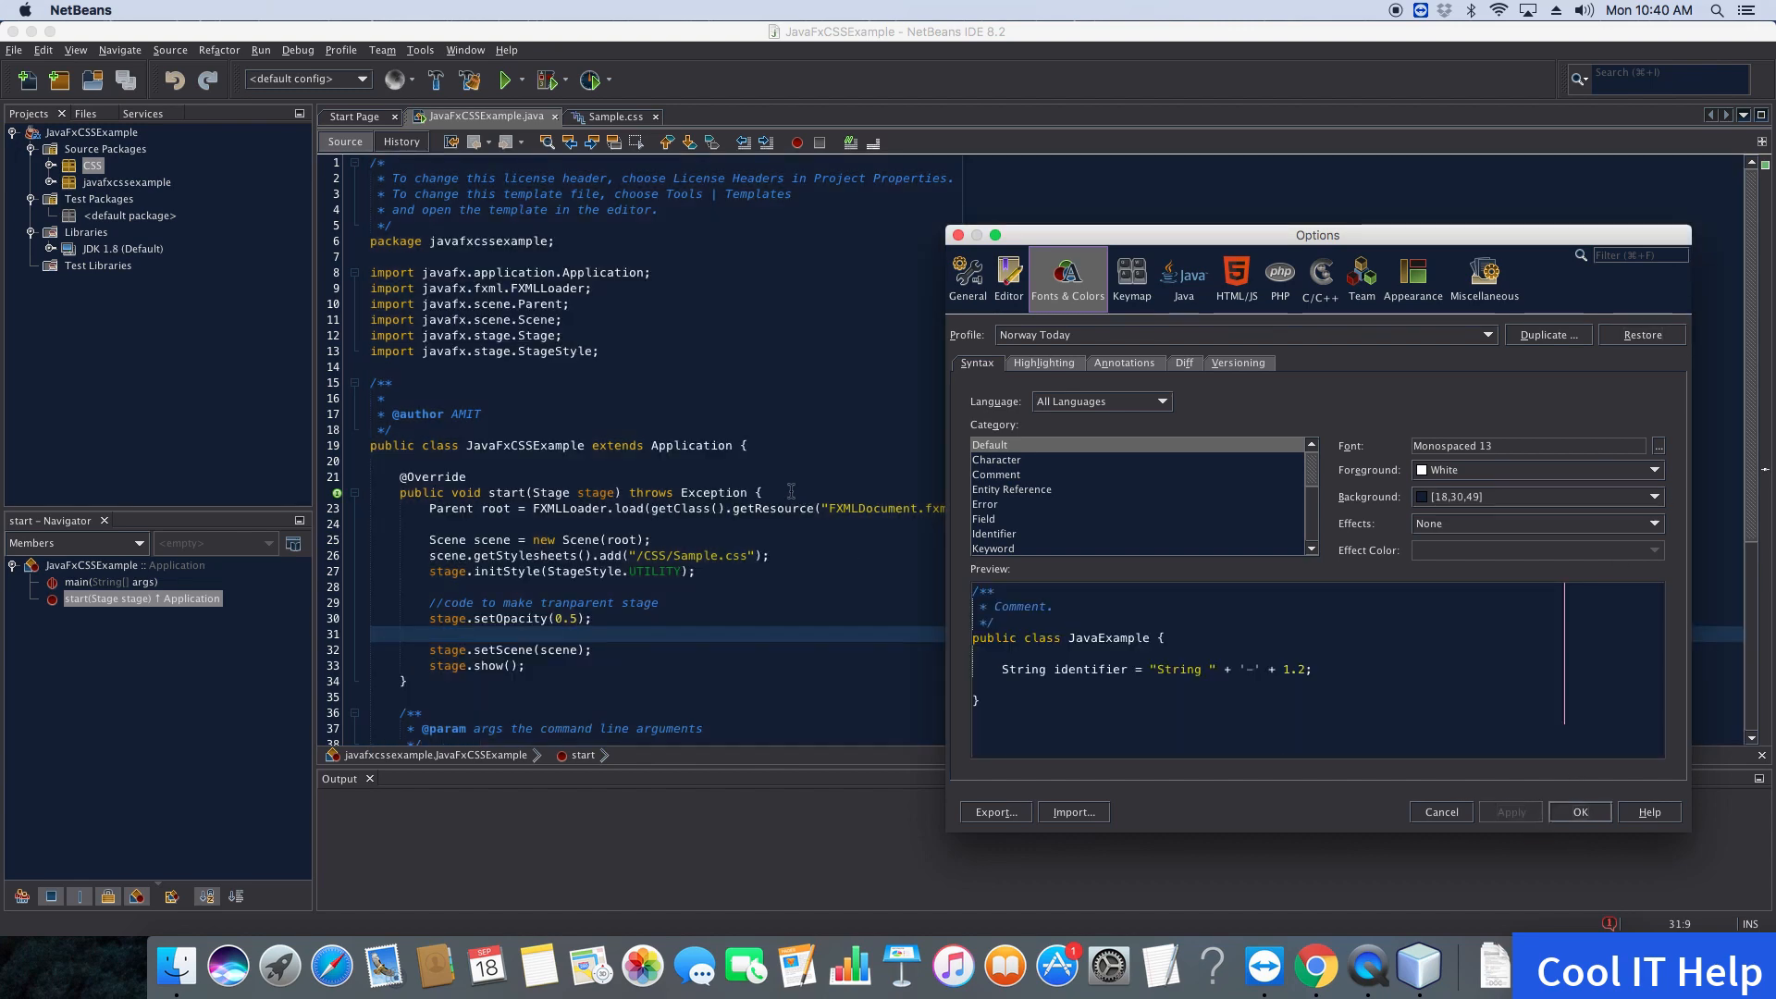
pyautogui.moveTo(1040, 576)
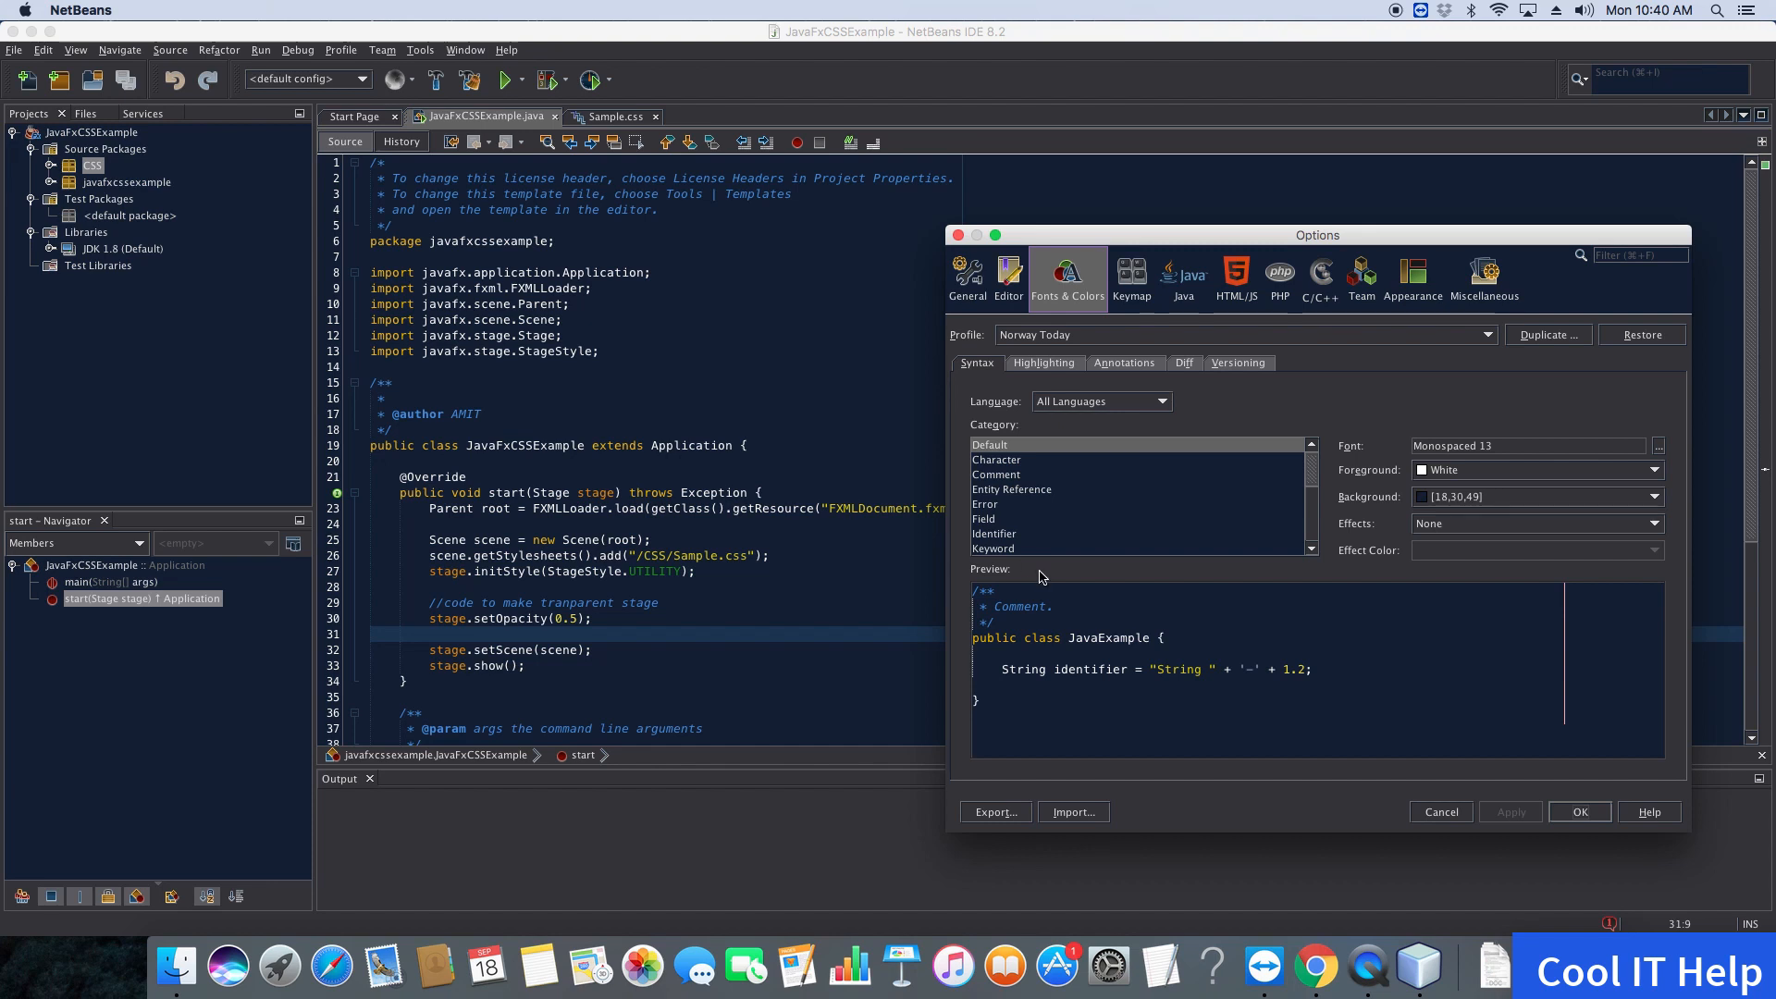
pyautogui.moveTo(1190, 510)
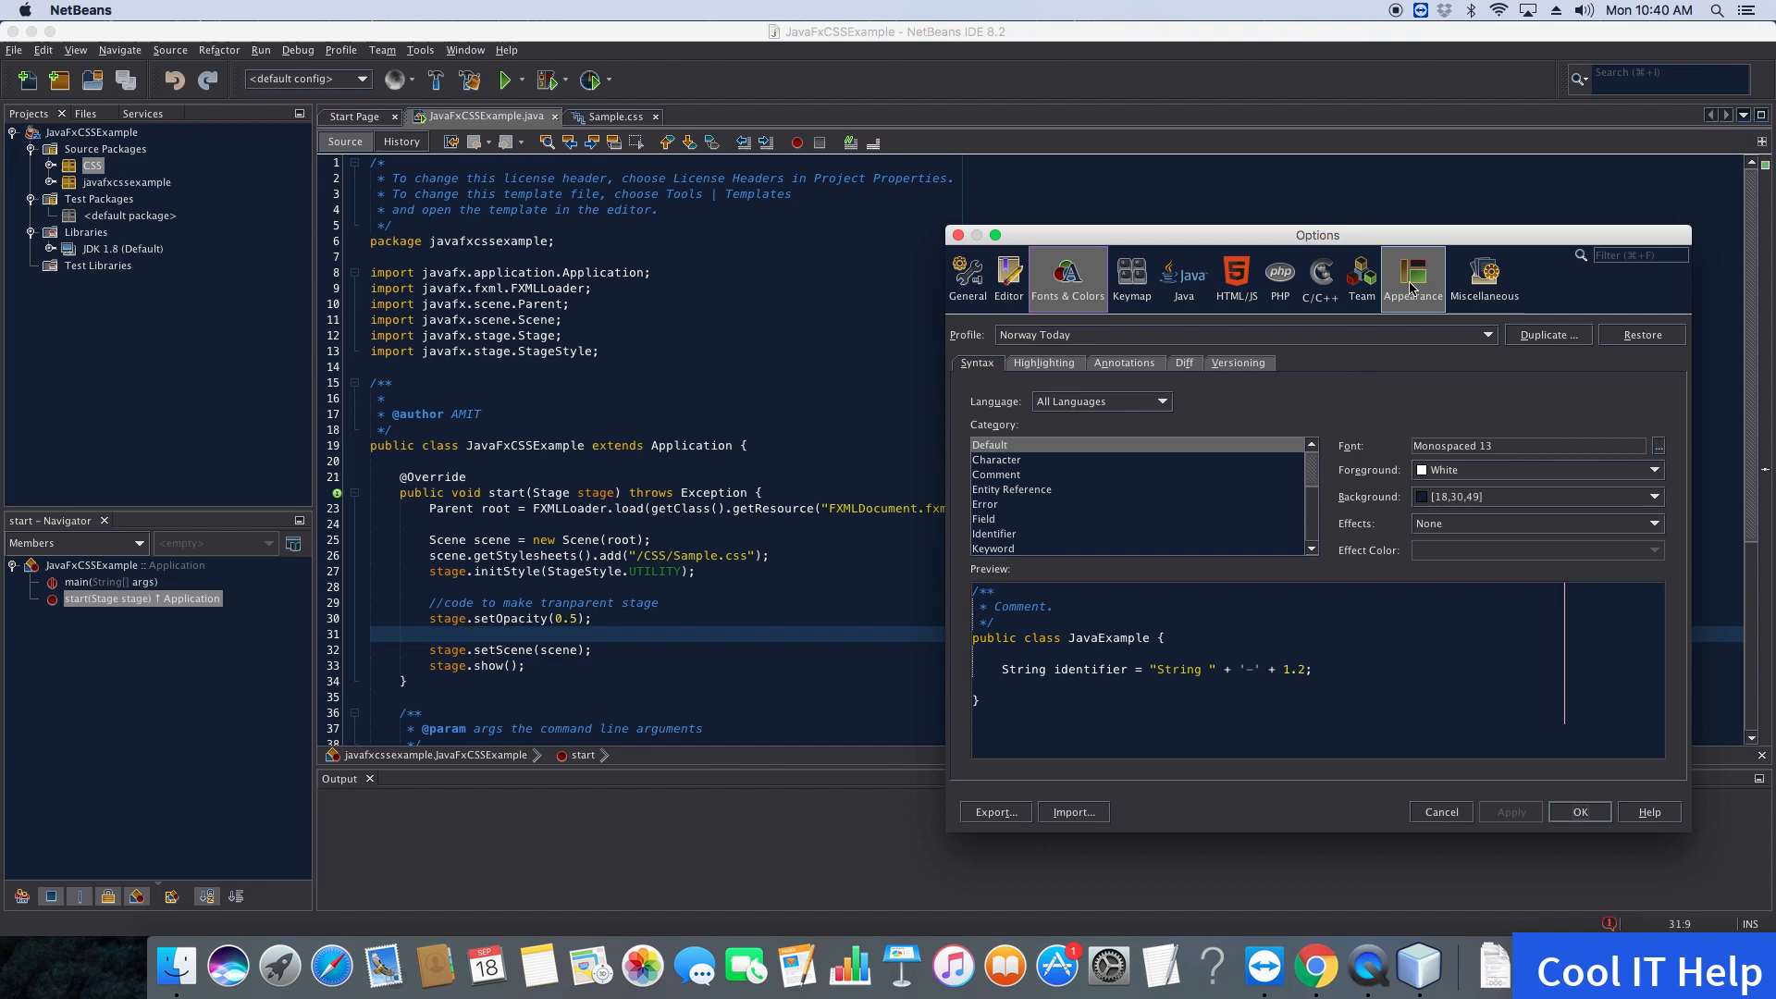
# Set Appearance's preferred look and feel to Mac OS X and apply it
pyautogui.click(1412, 278)
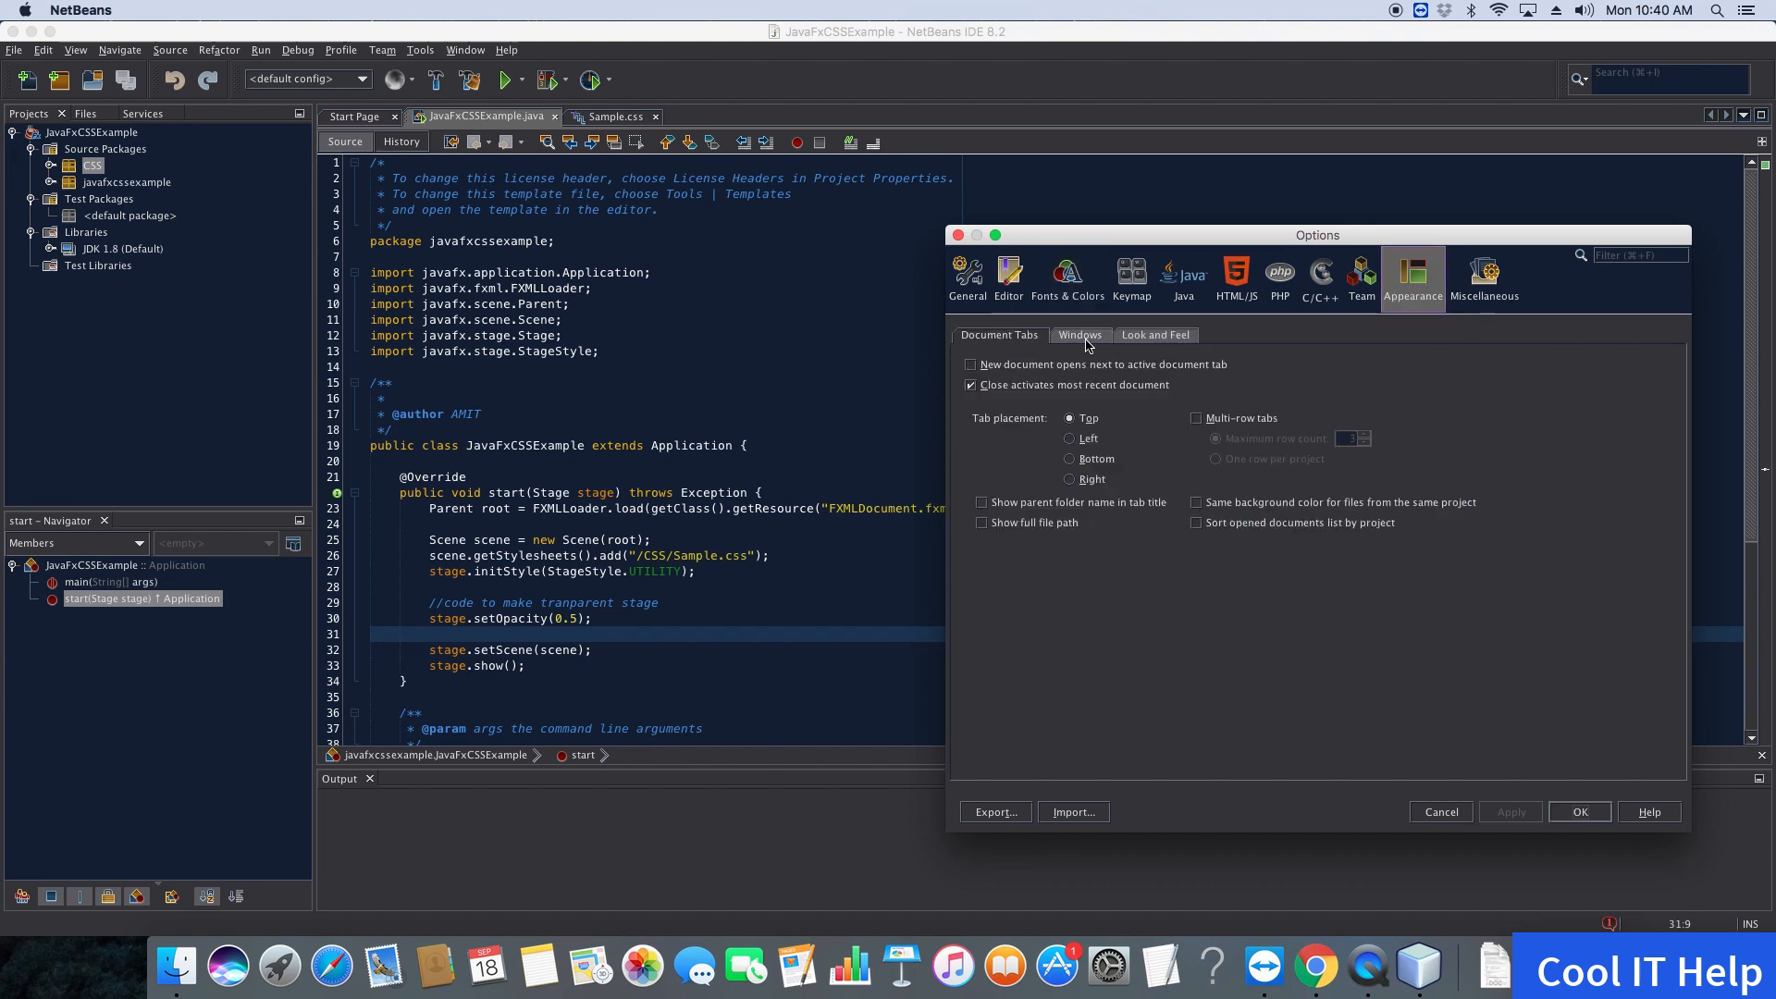
pyautogui.click(1154, 333)
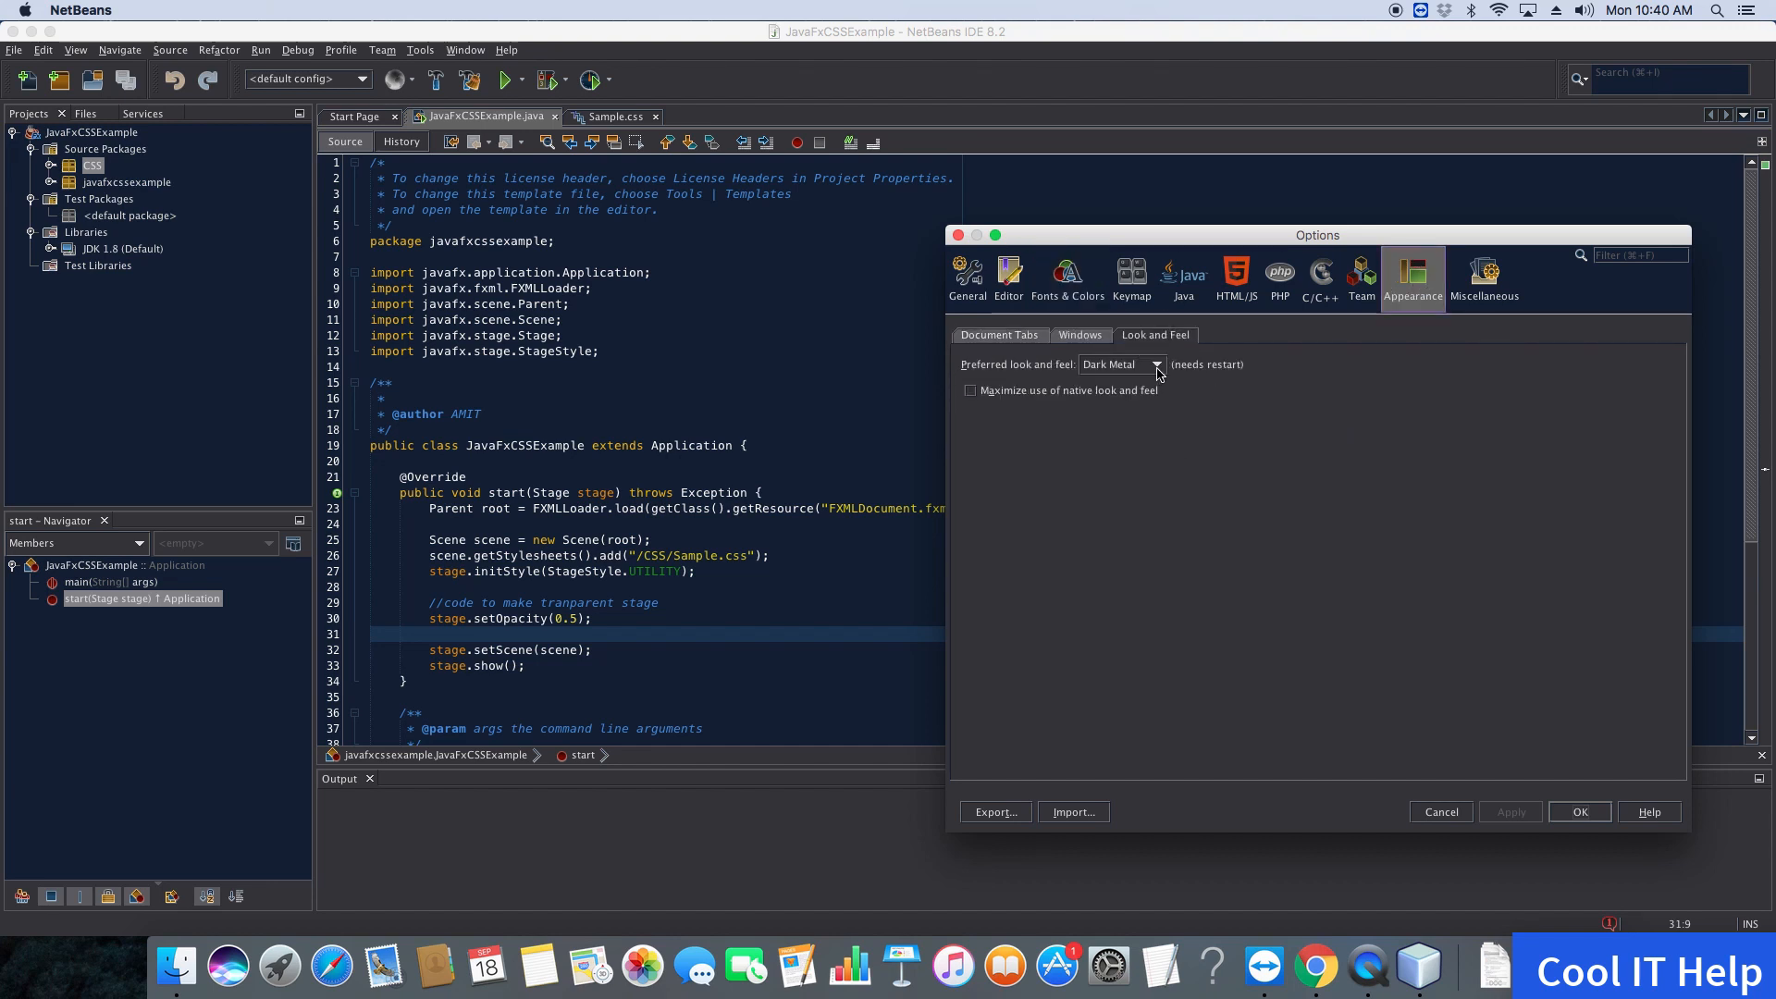
pyautogui.click(1154, 364)
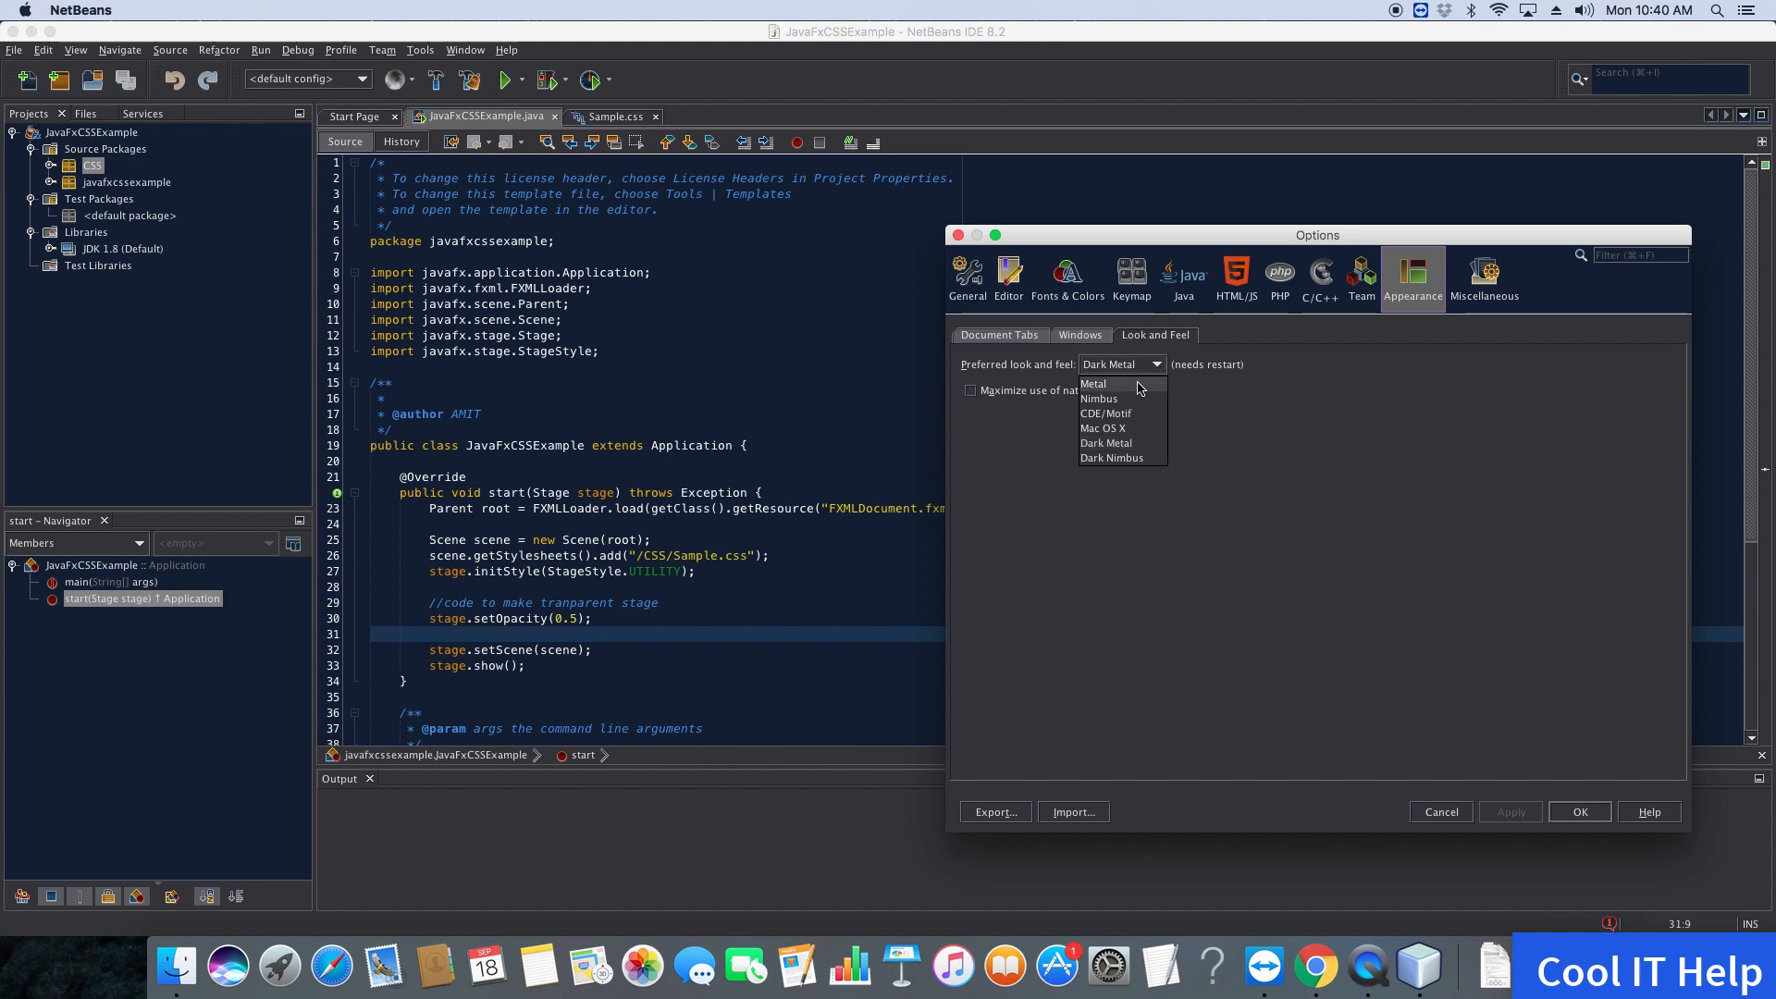
pyautogui.moveTo(1104, 428)
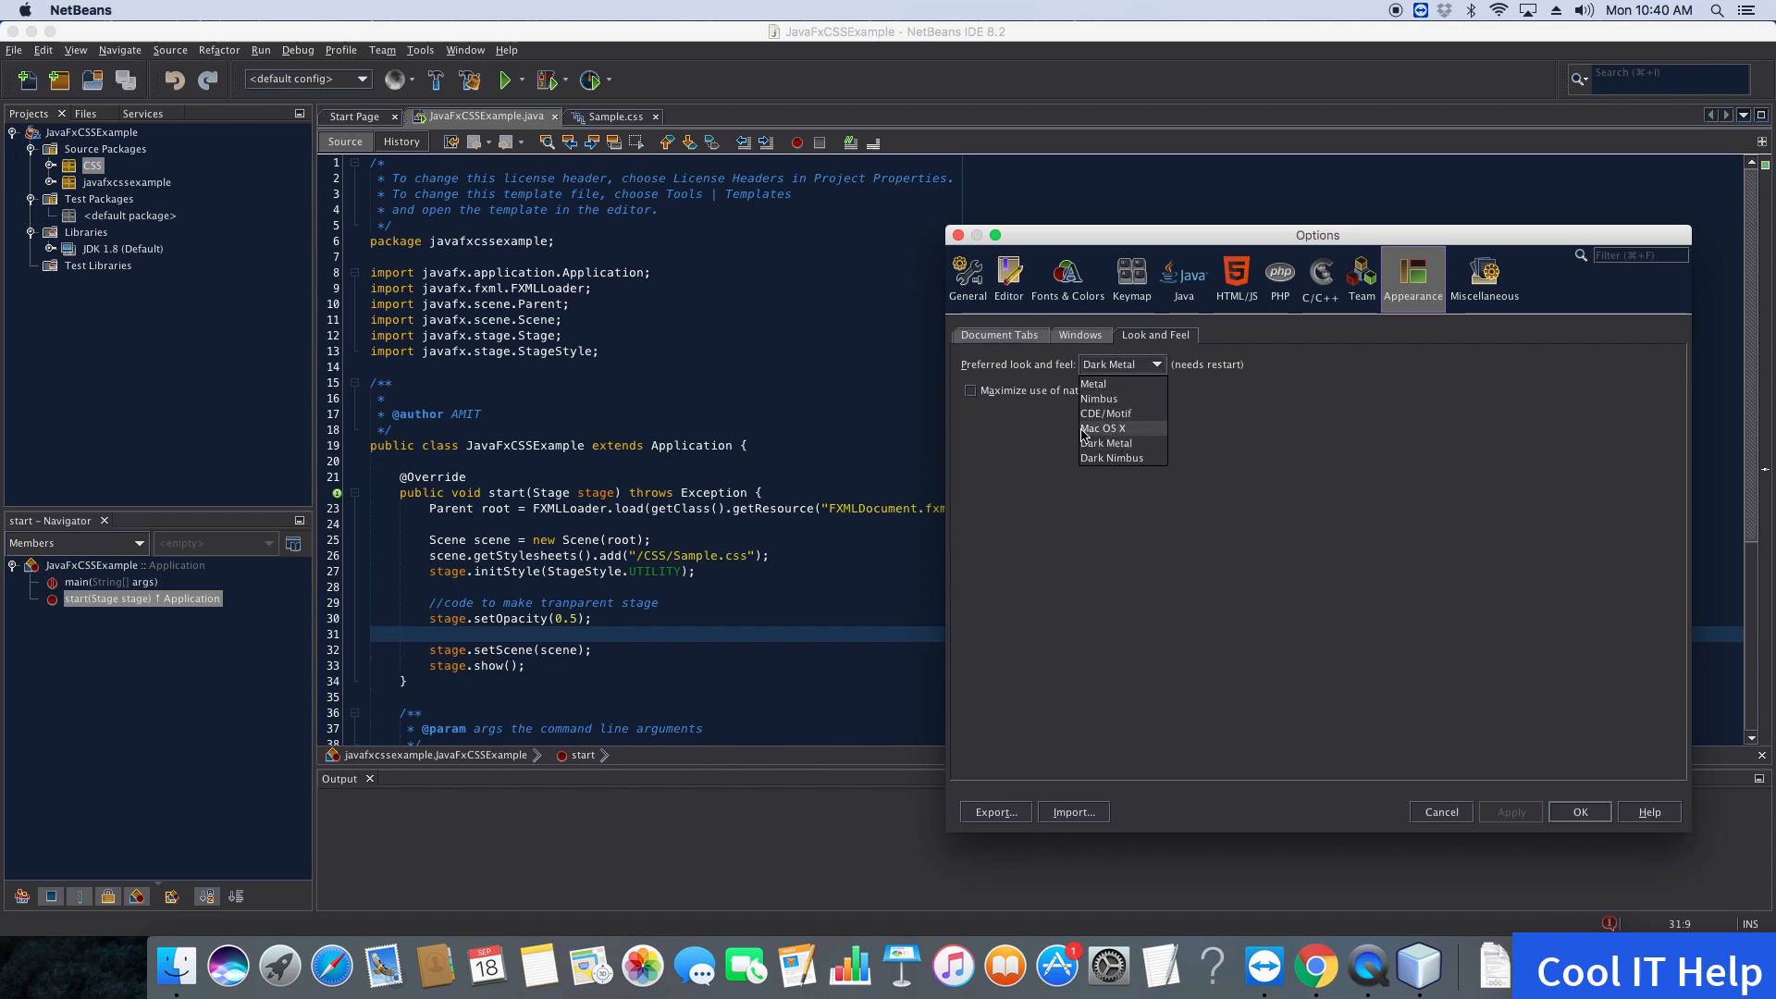
pyautogui.moveTo(1129, 436)
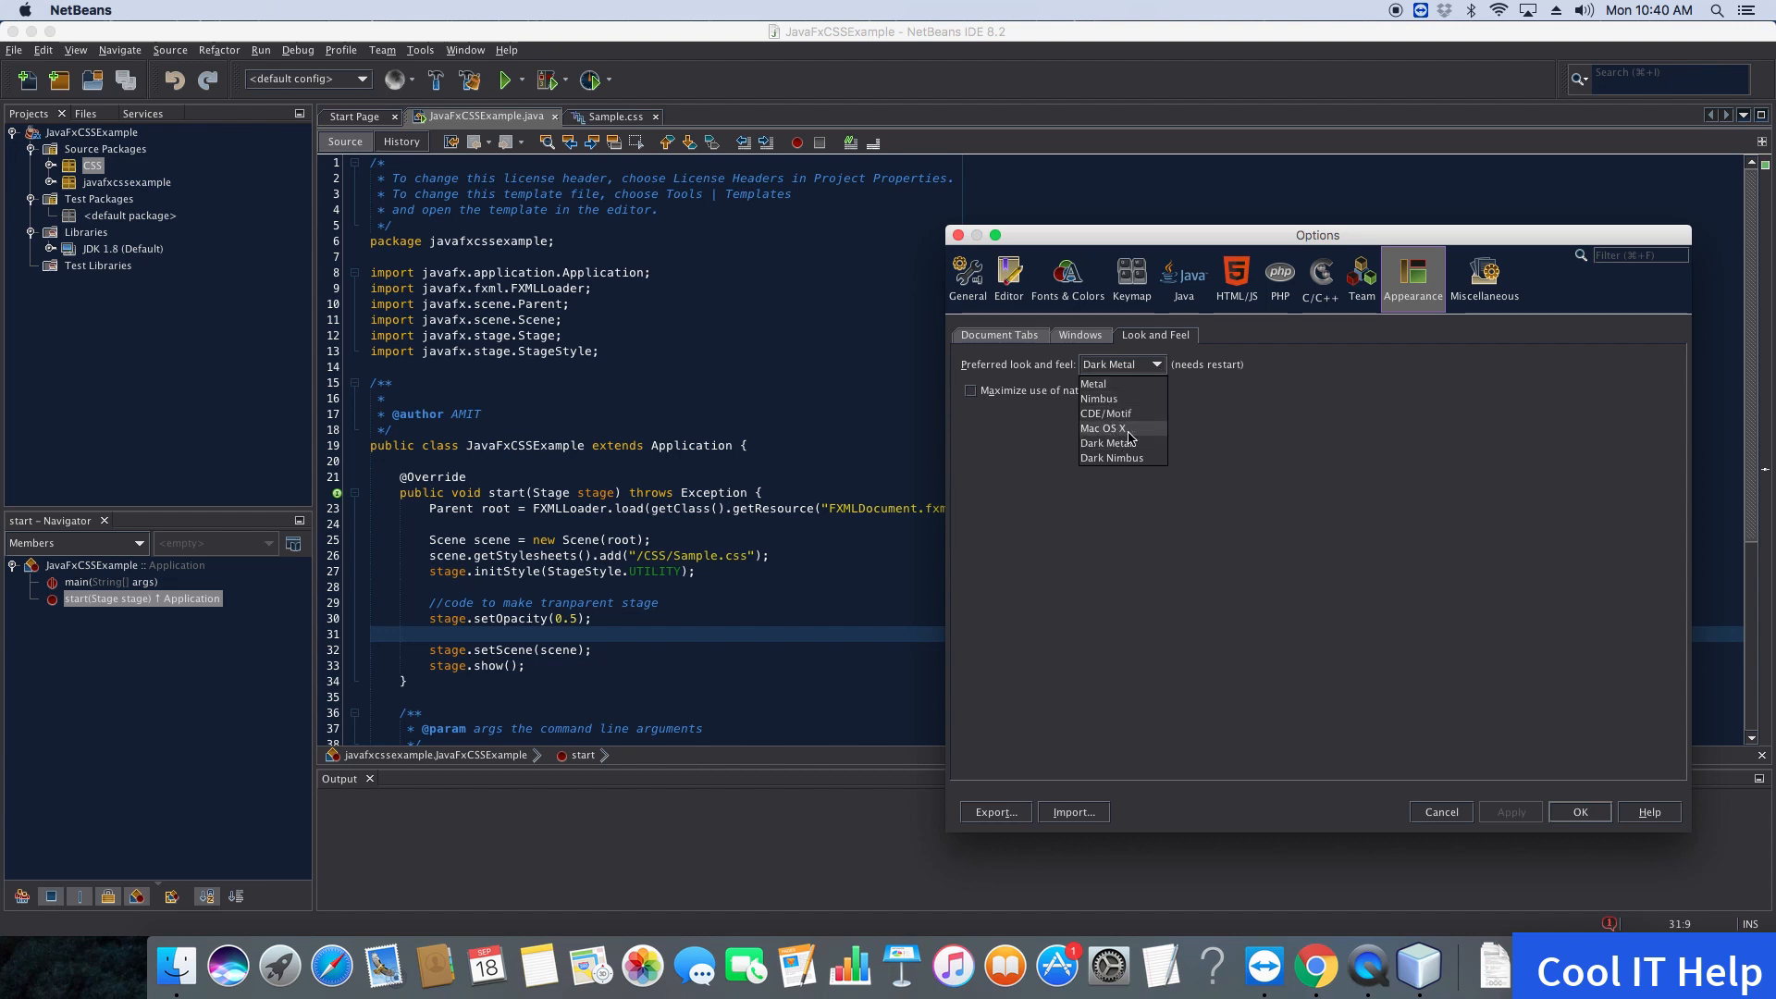
pyautogui.click(1104, 429)
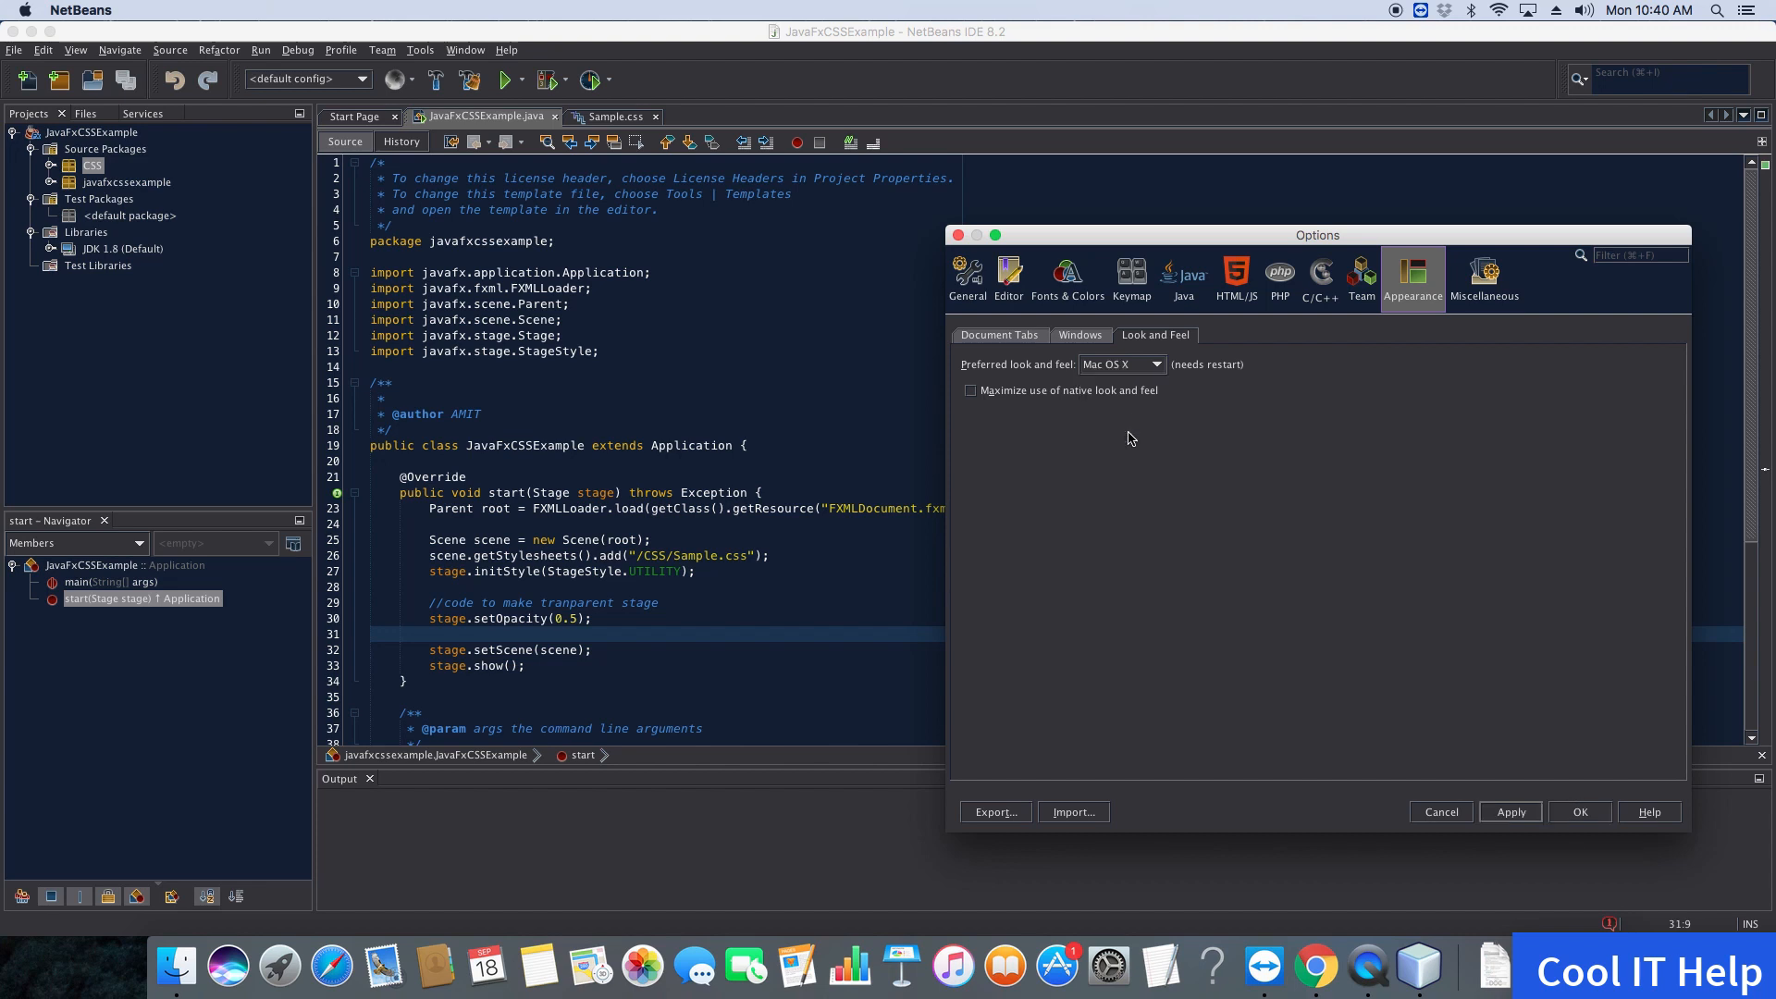
pyautogui.moveTo(1549, 813)
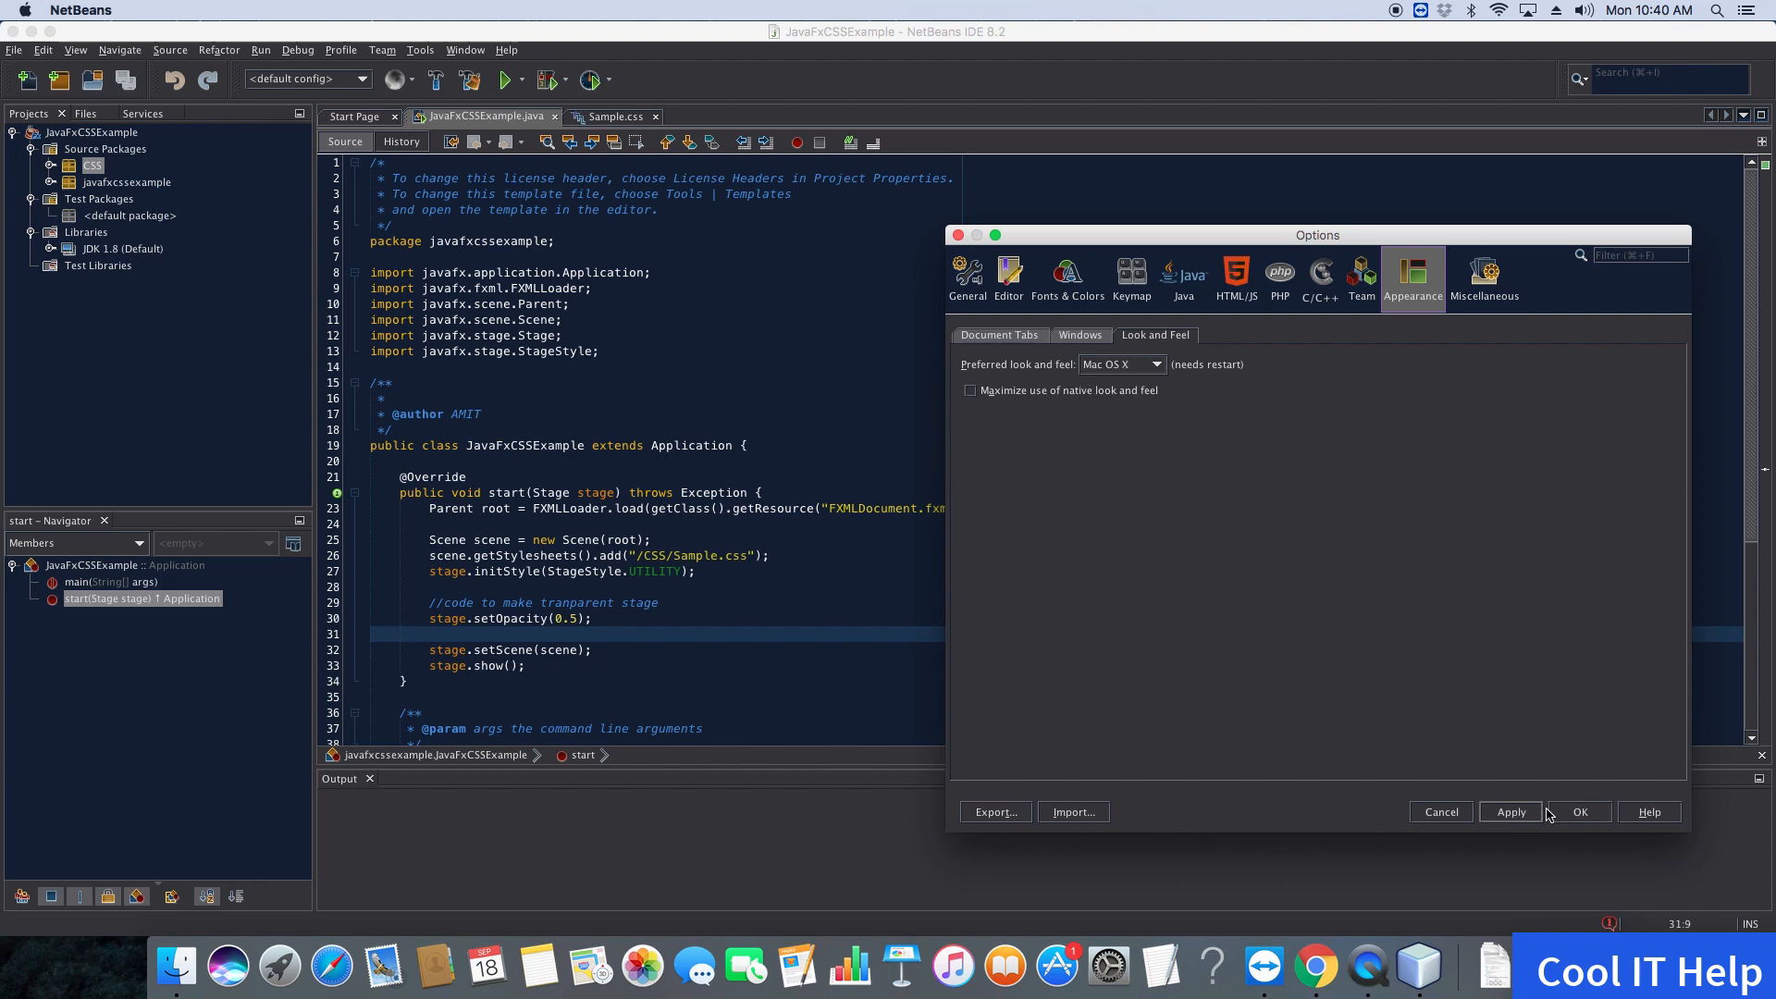
pyautogui.click(1510, 812)
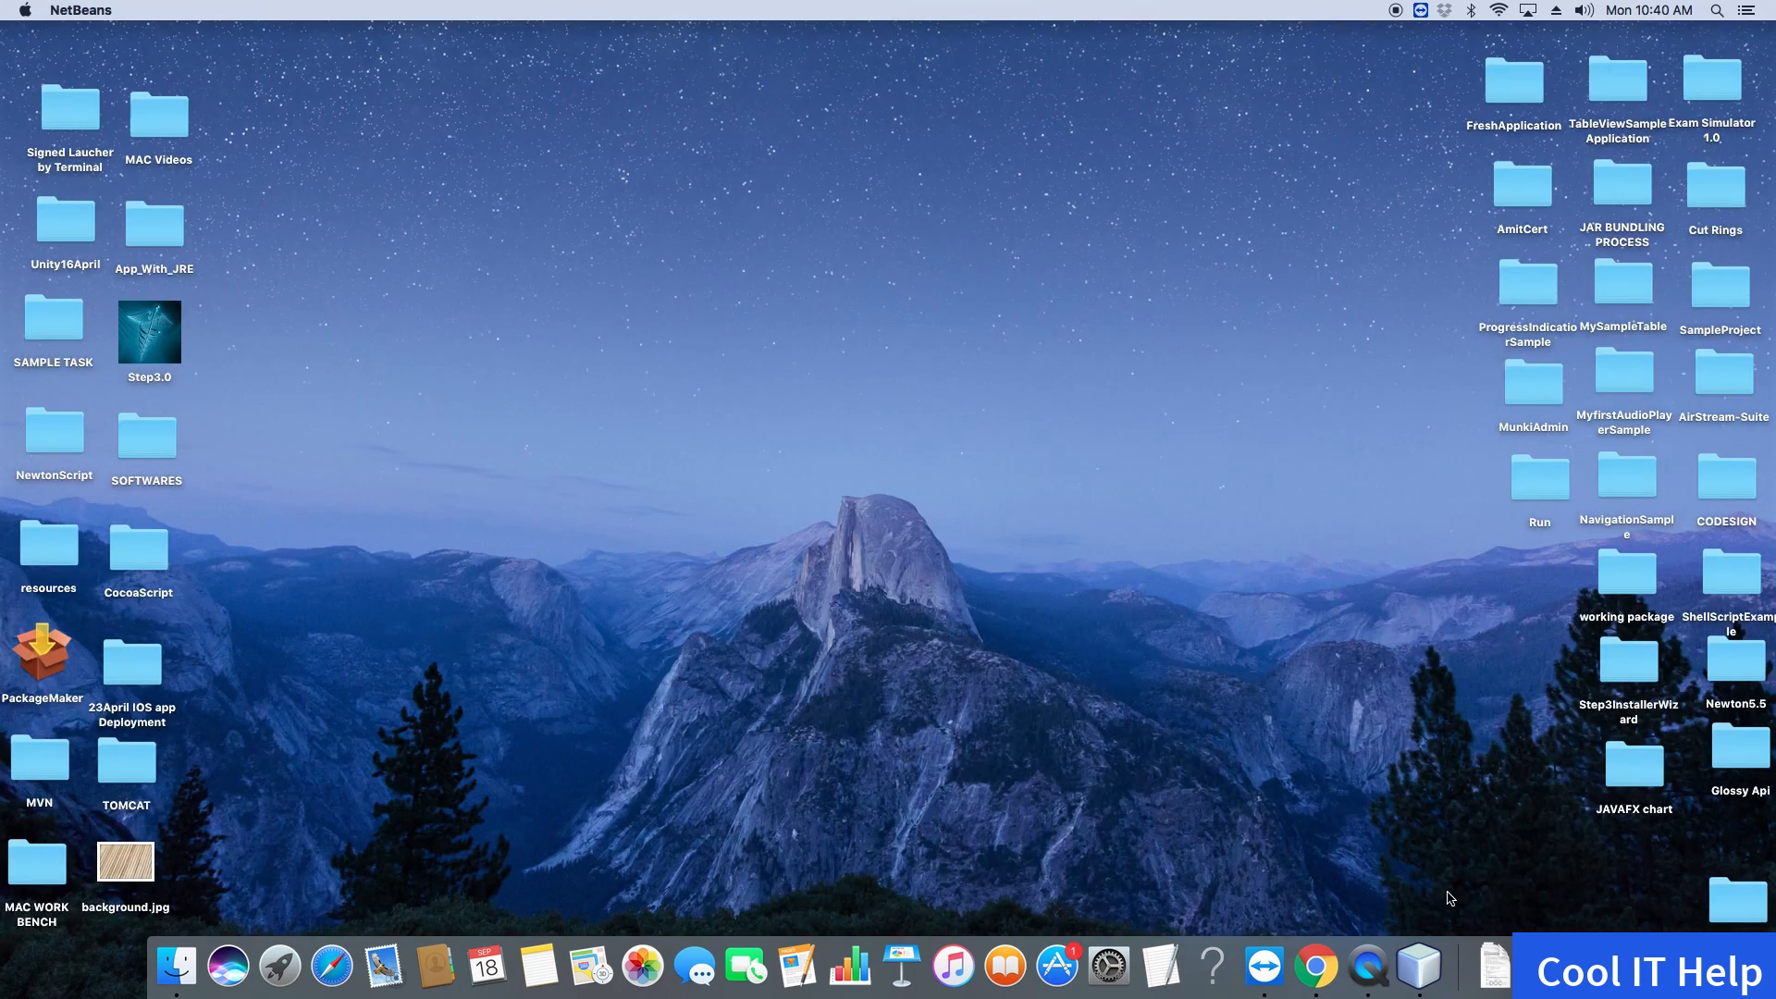
# After the Mac OS X restart, reopen the JavaFxCSSExample project and the NetBeans application menu
pyautogui.click(1139, 455)
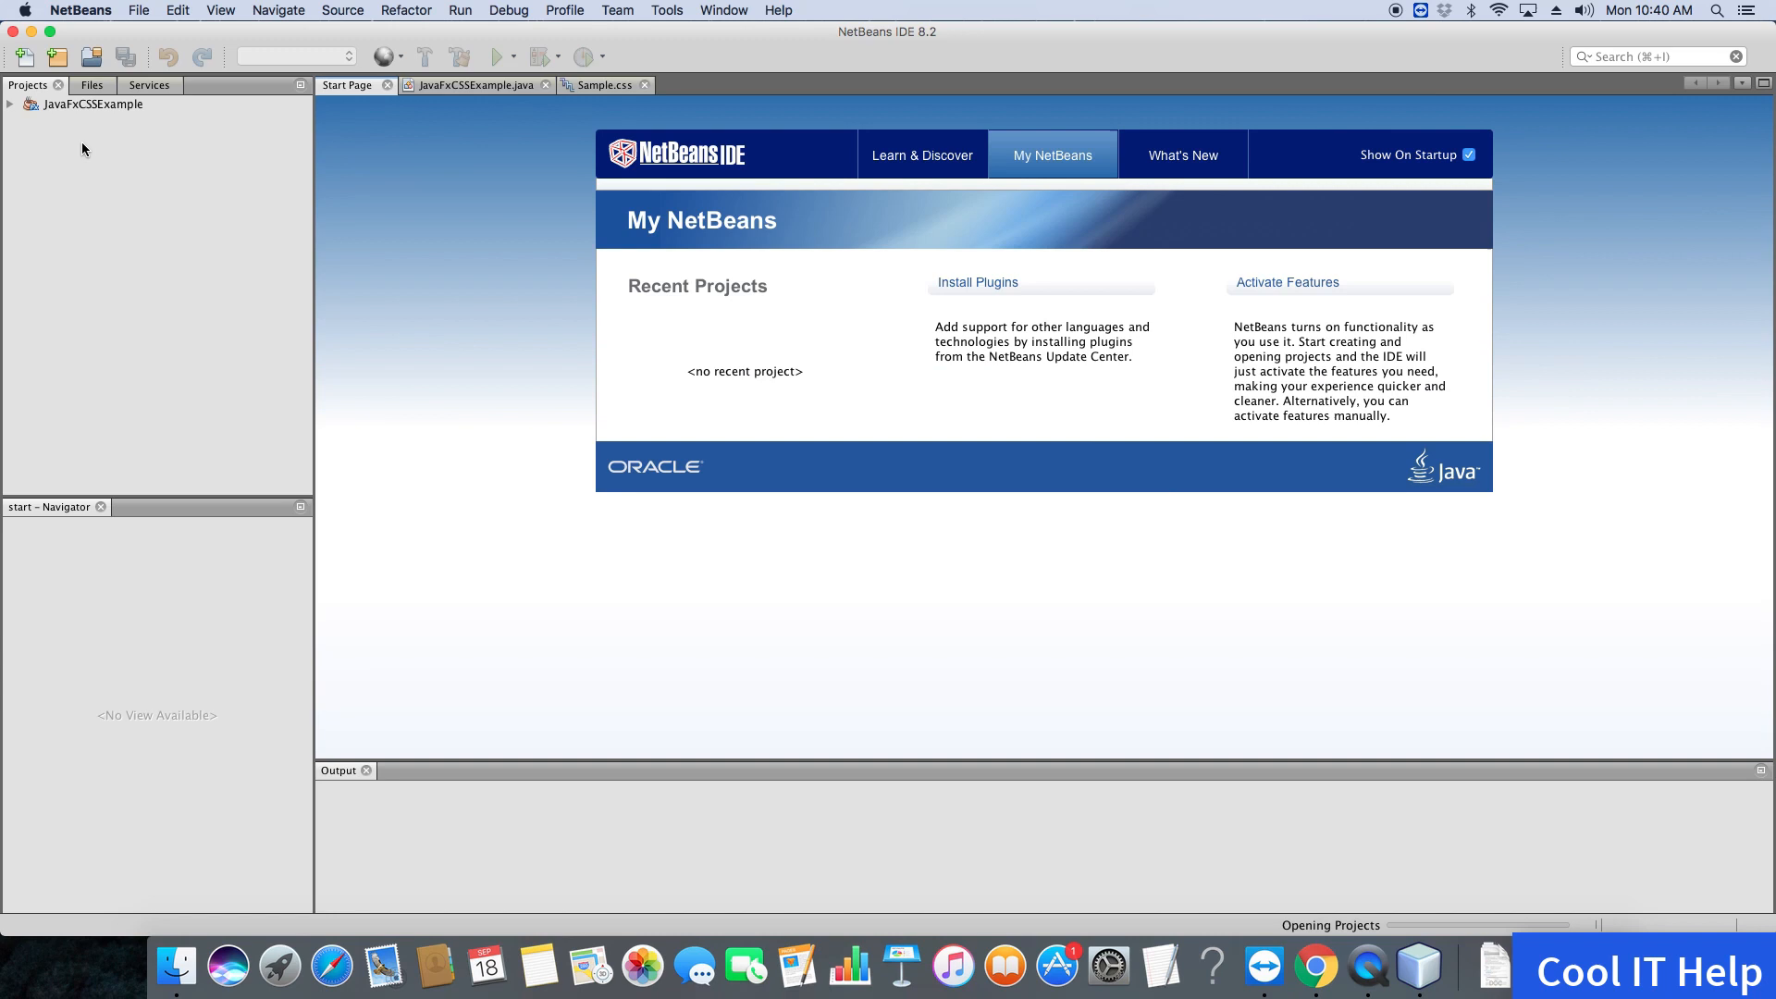
pyautogui.click(9, 105)
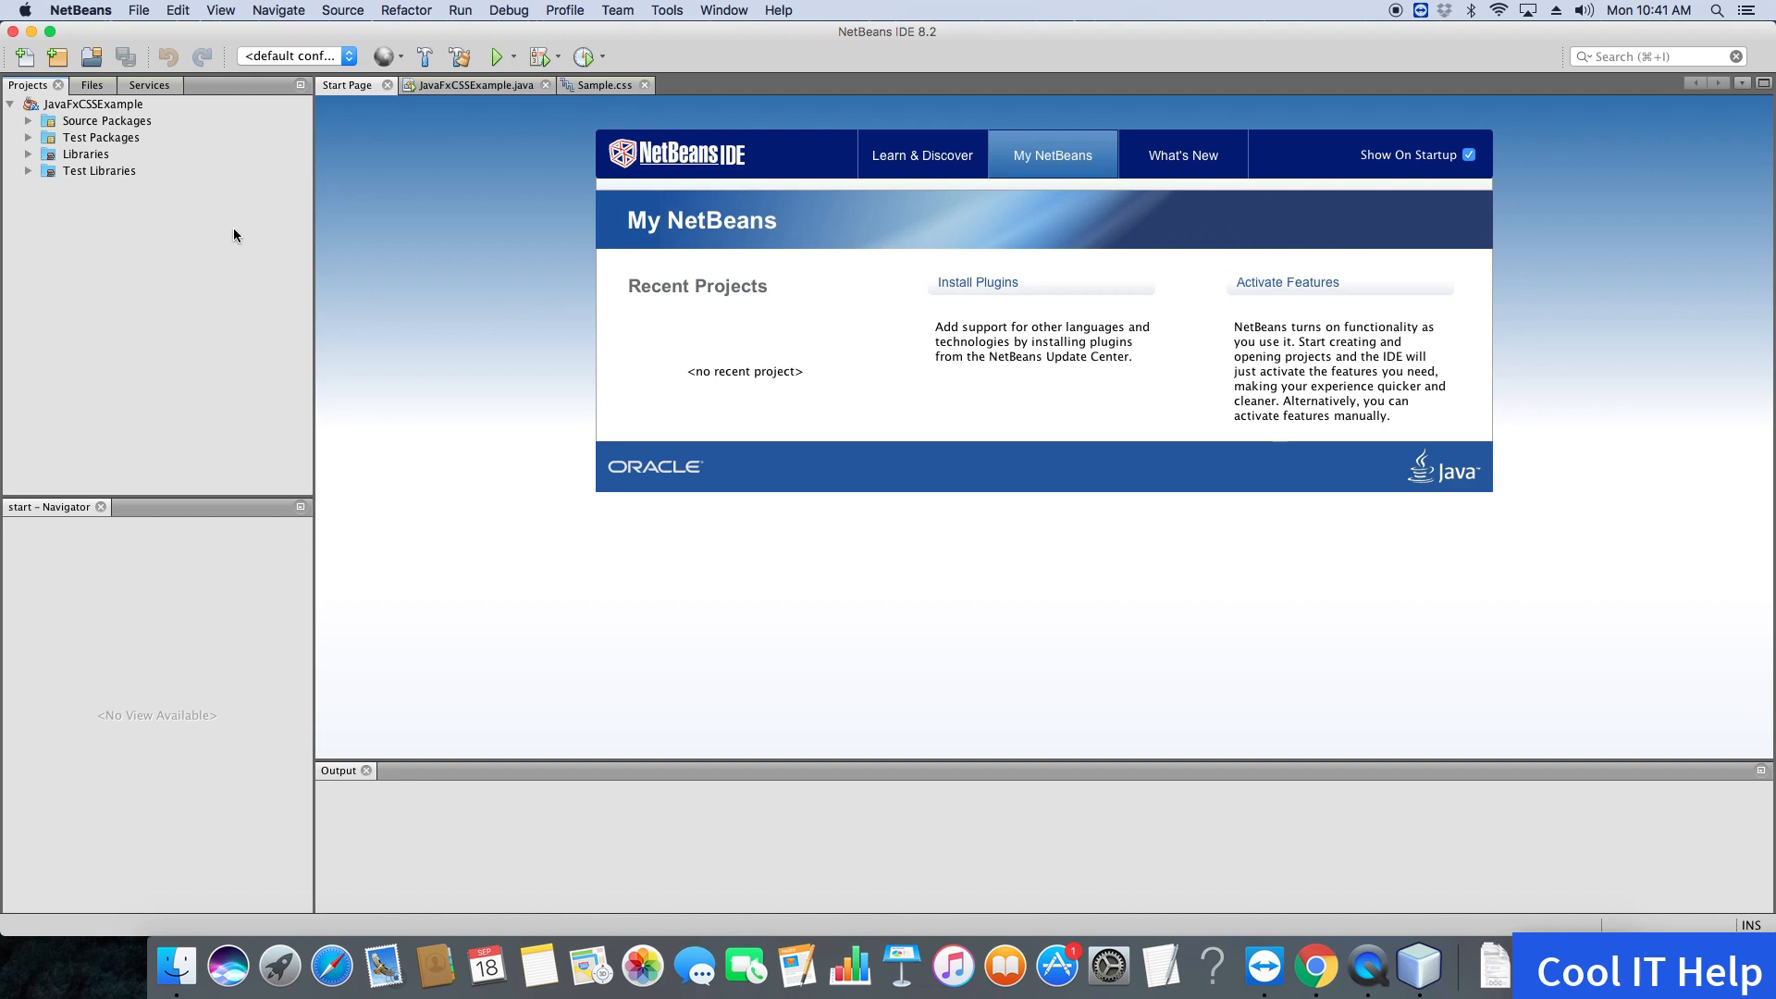
pyautogui.click(80, 10)
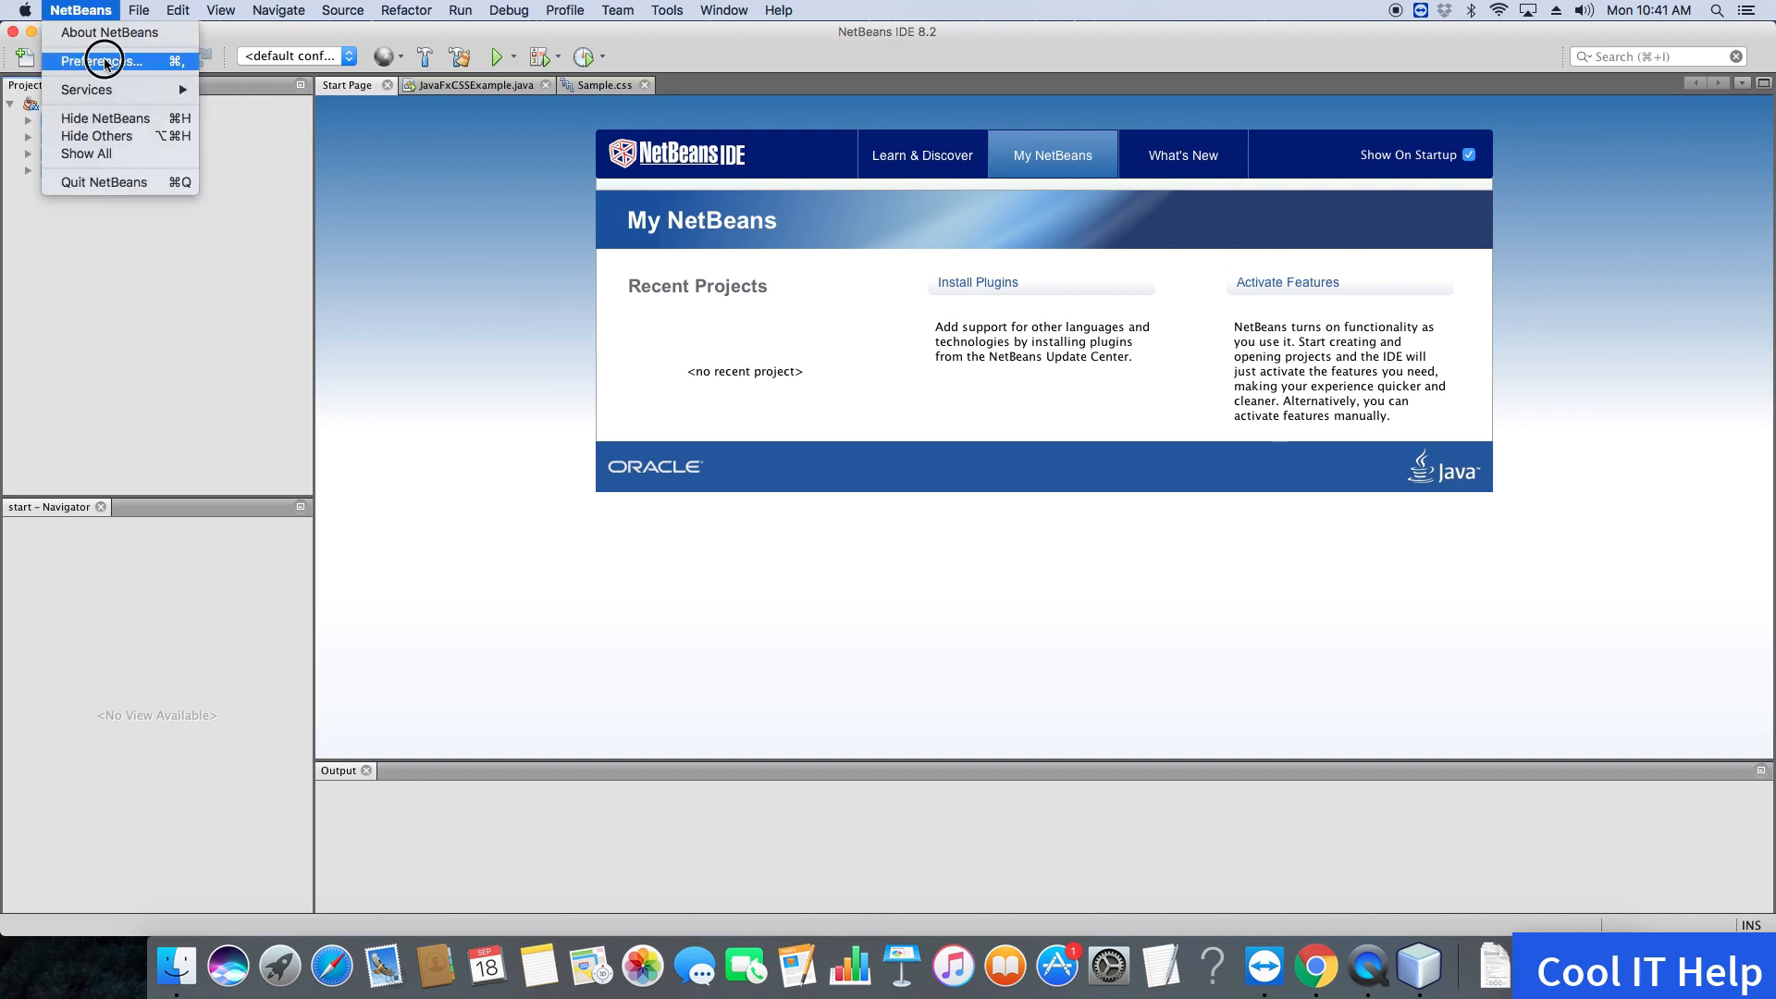
# In Preferences, set Appearance > Look and Feel to Dark Metal, apply, and dismiss the restart notice
pyautogui.click(102, 60)
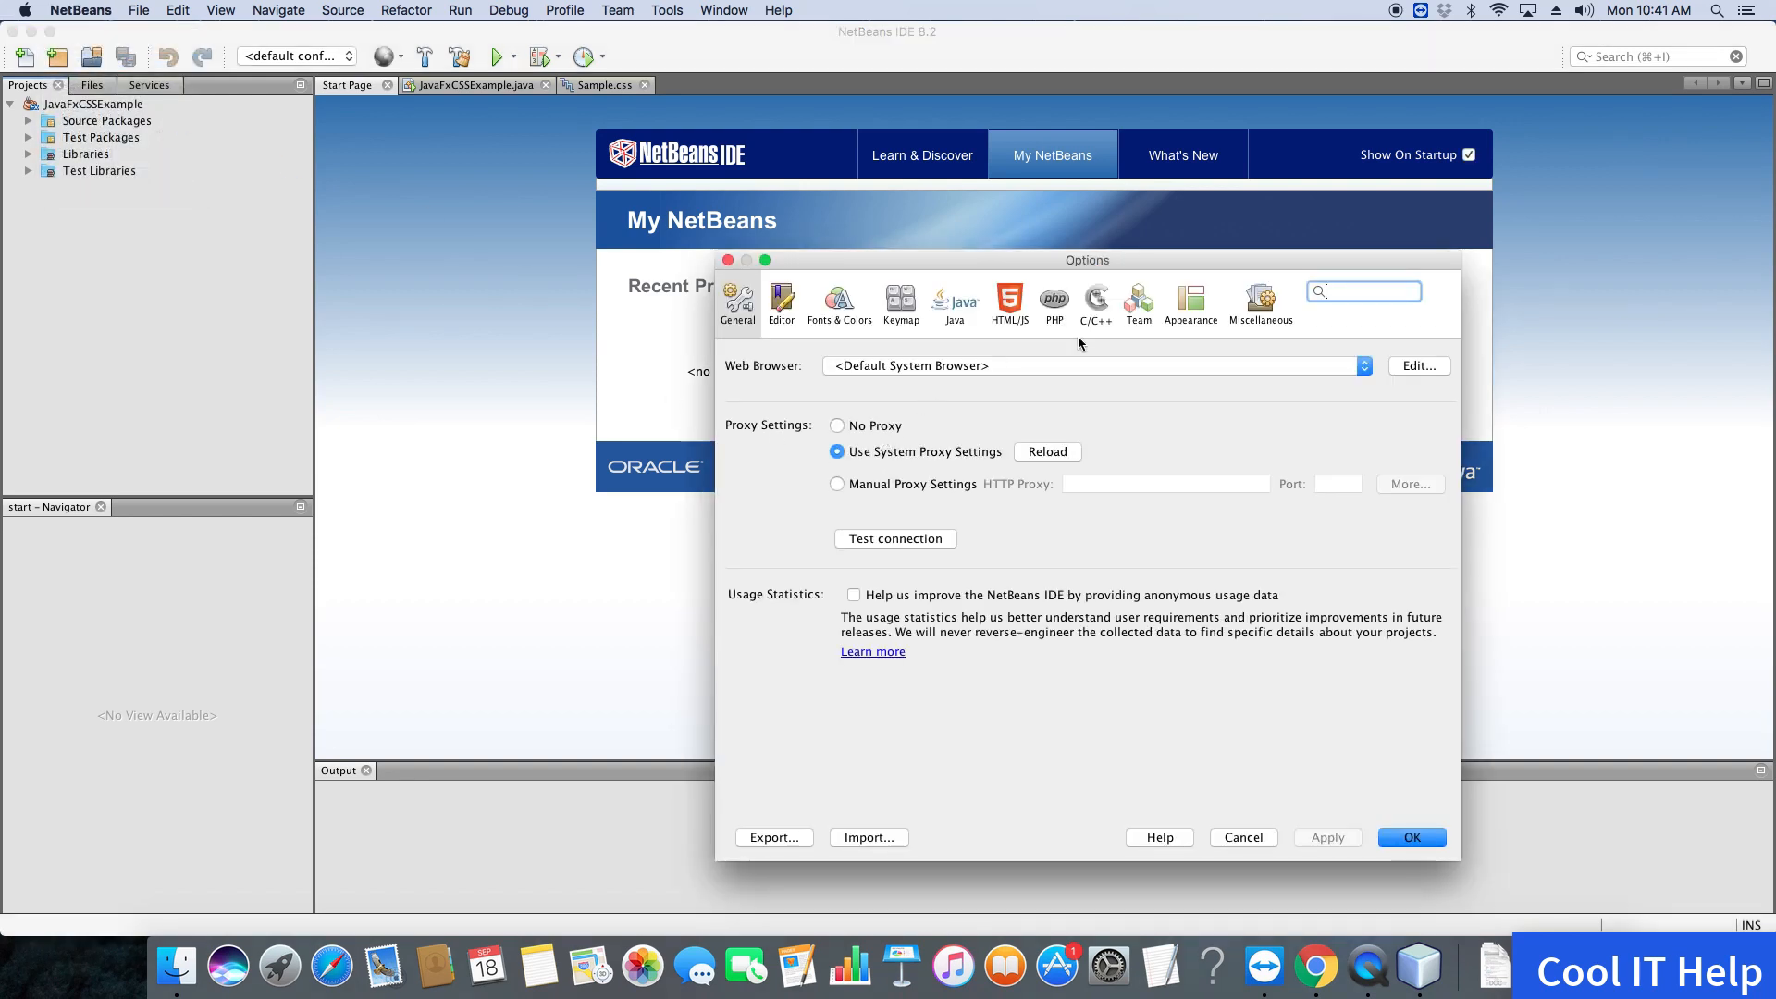
pyautogui.click(1191, 302)
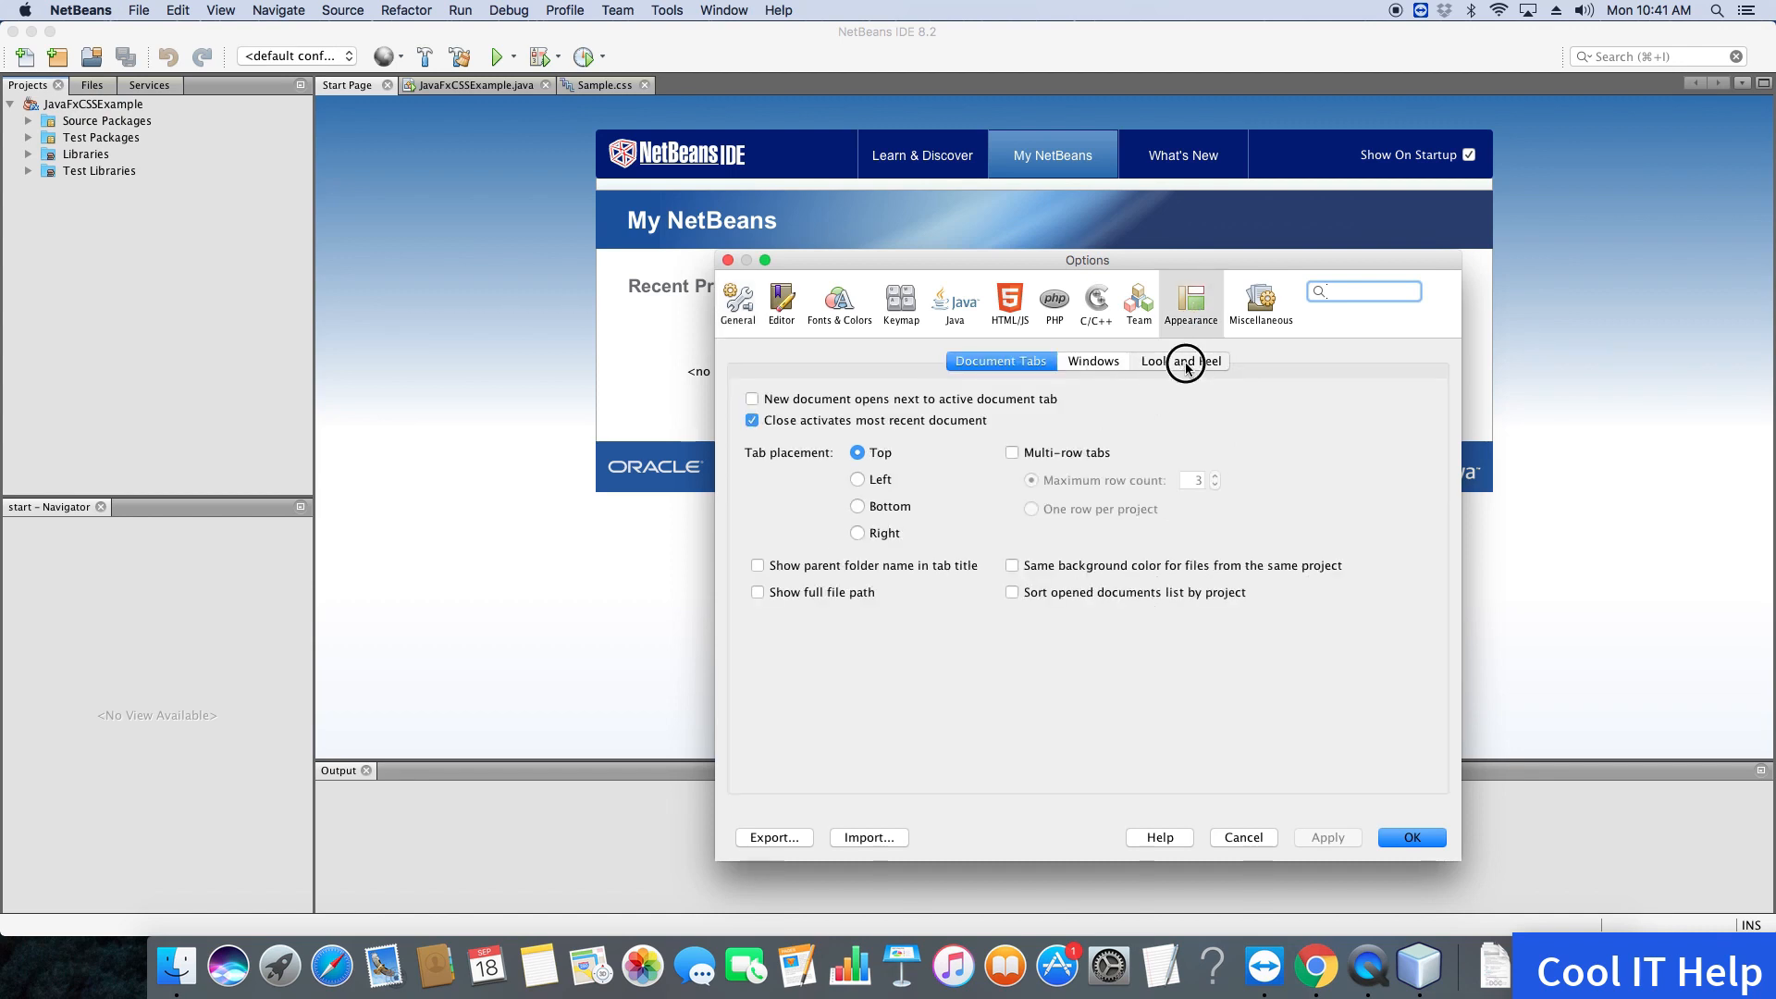
pyautogui.click(1180, 360)
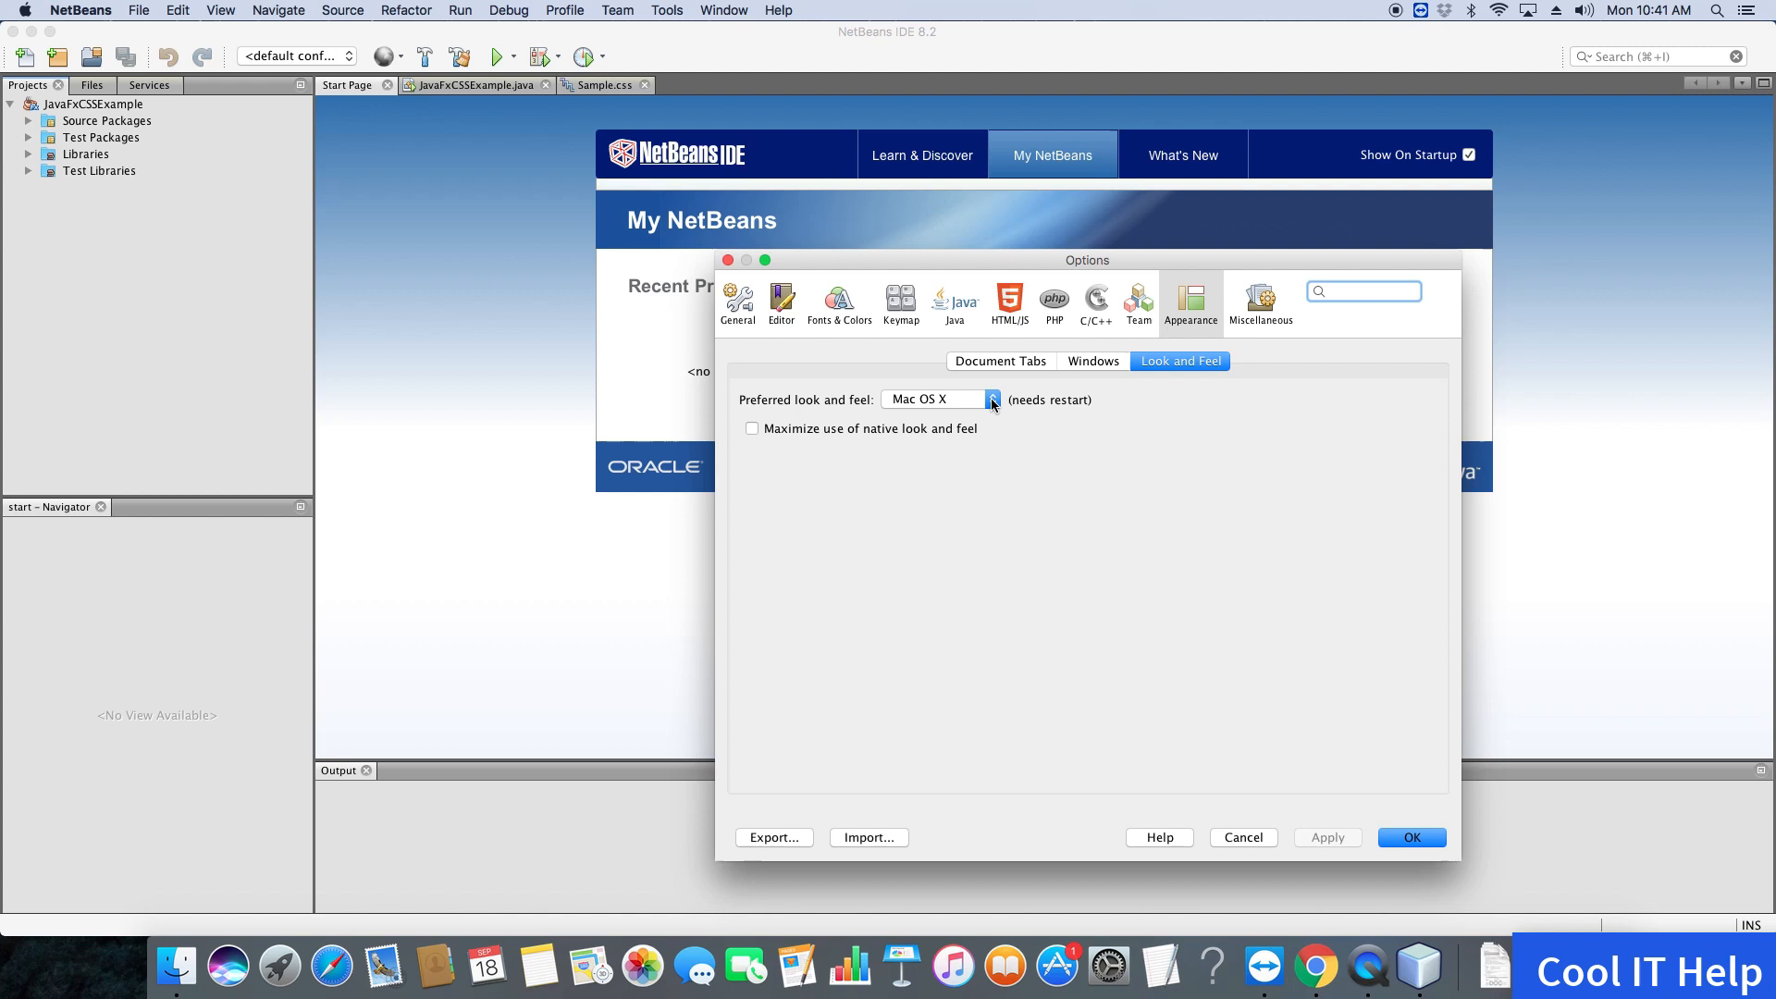
pyautogui.click(990, 398)
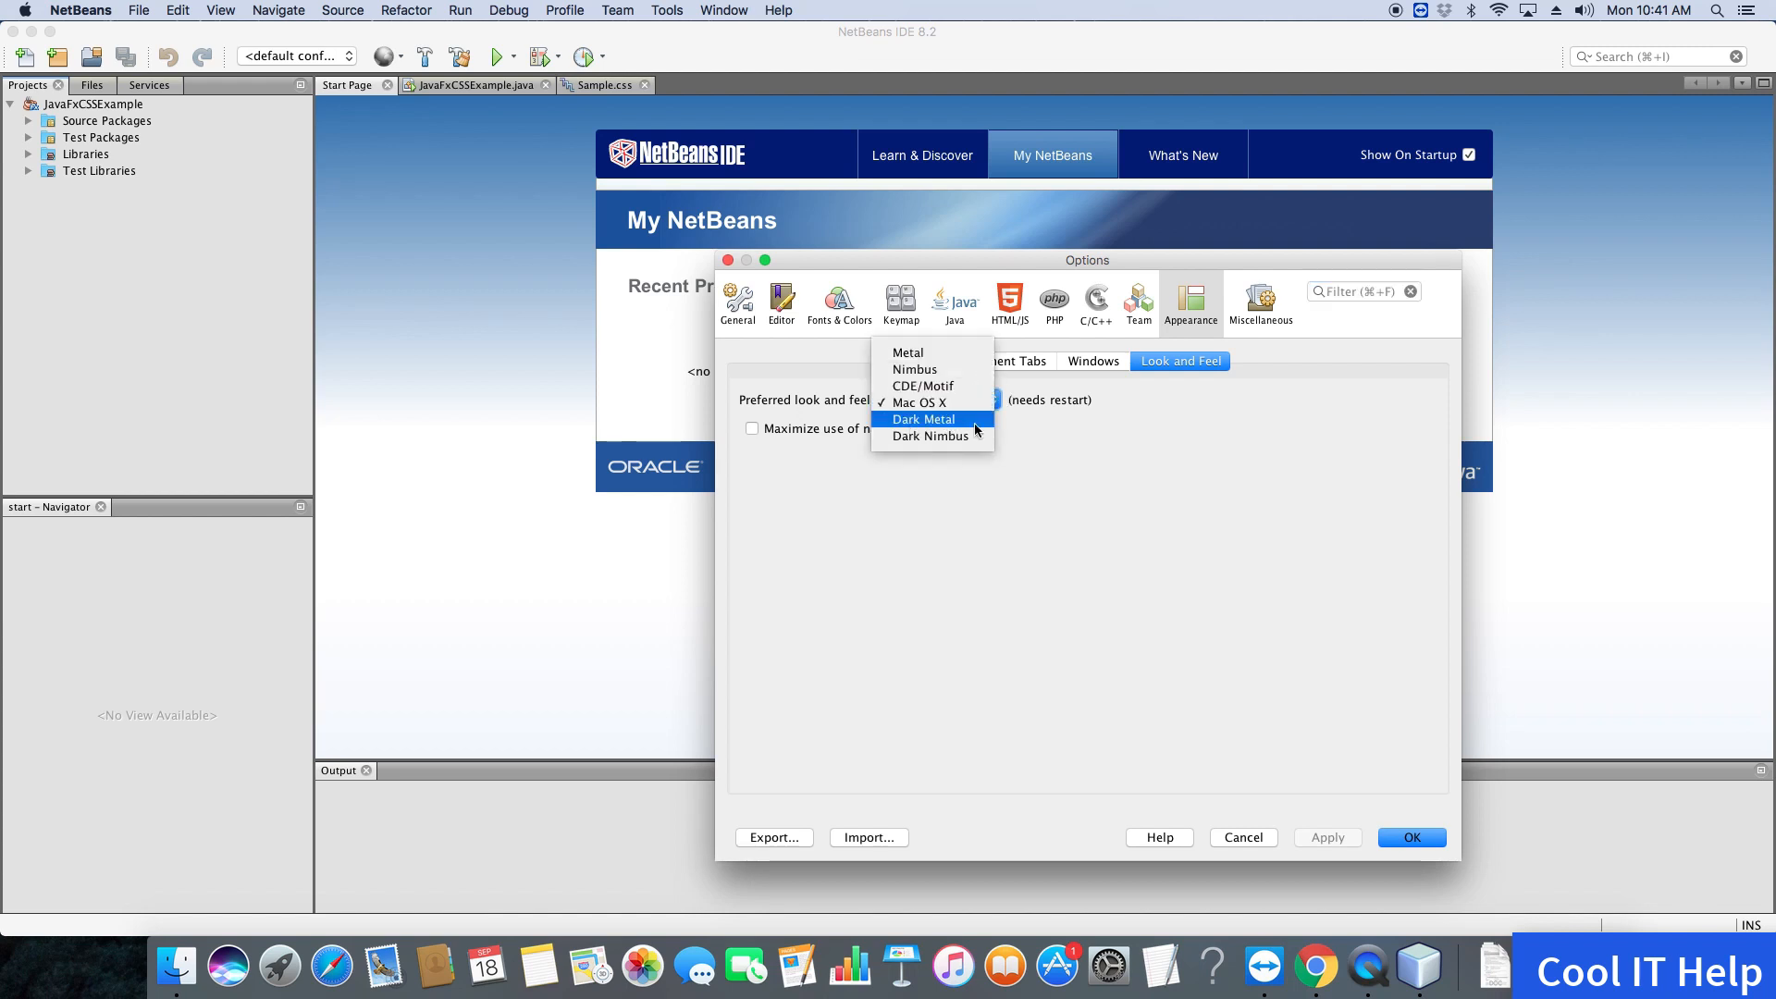
pyautogui.click(923, 419)
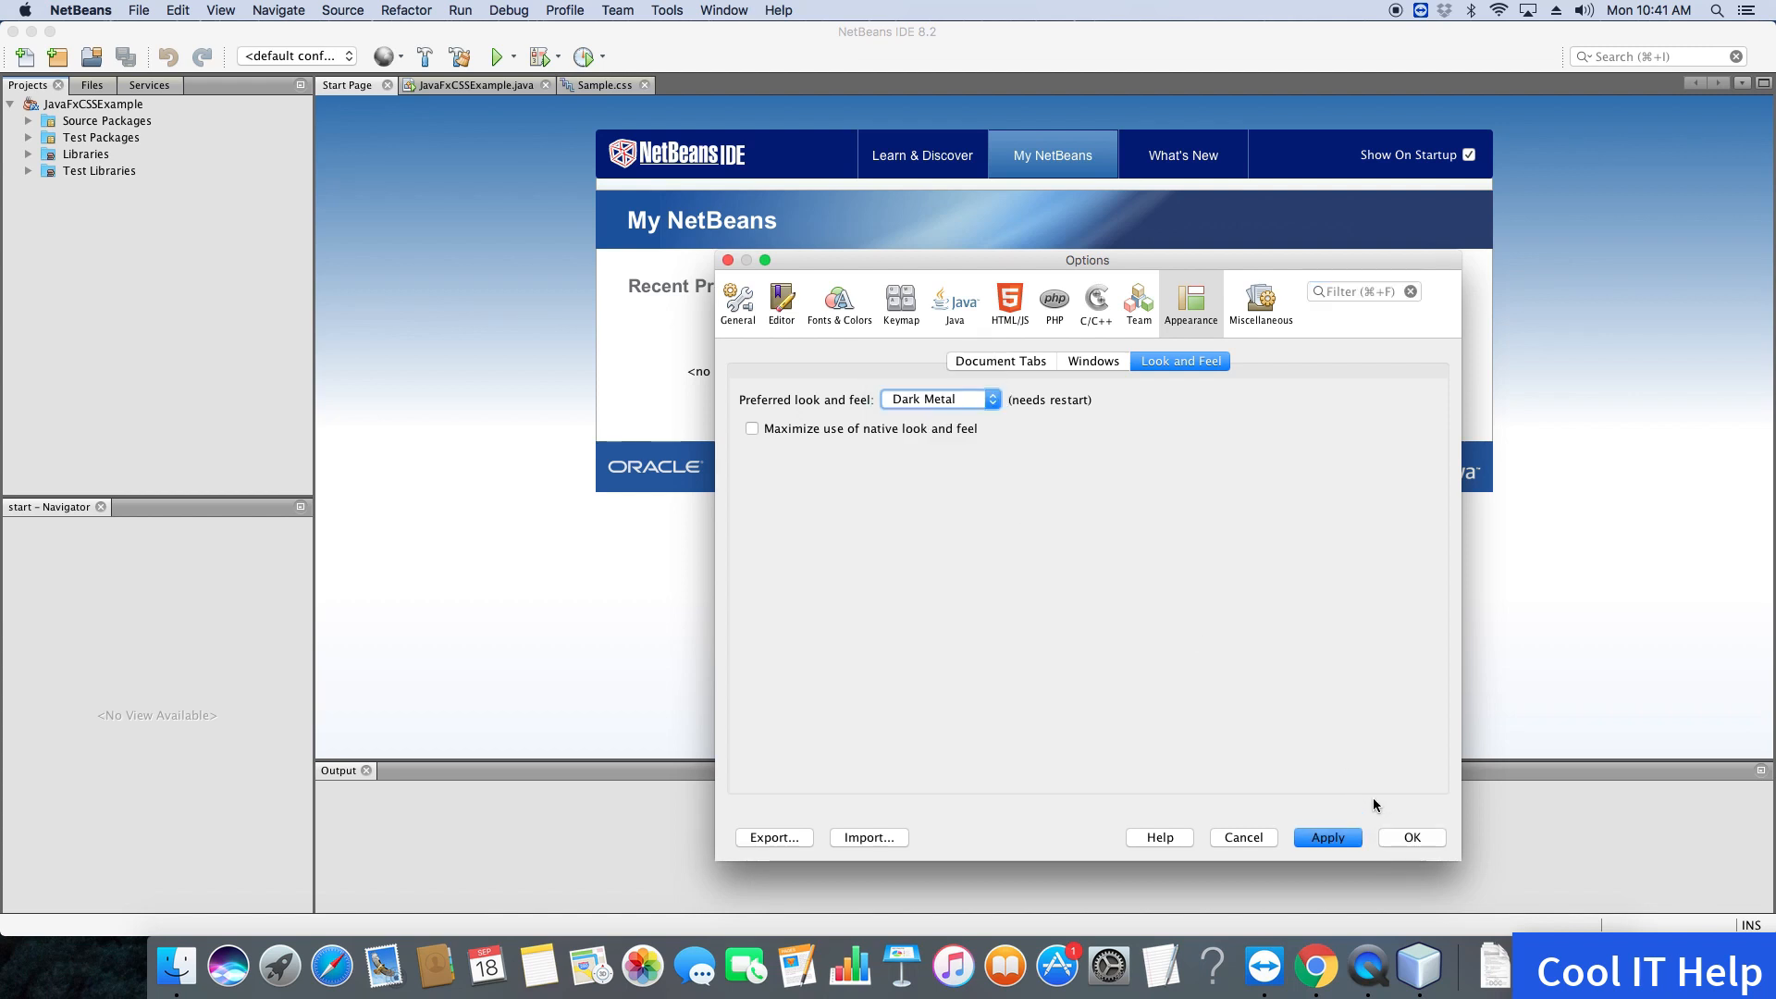
pyautogui.click(1326, 837)
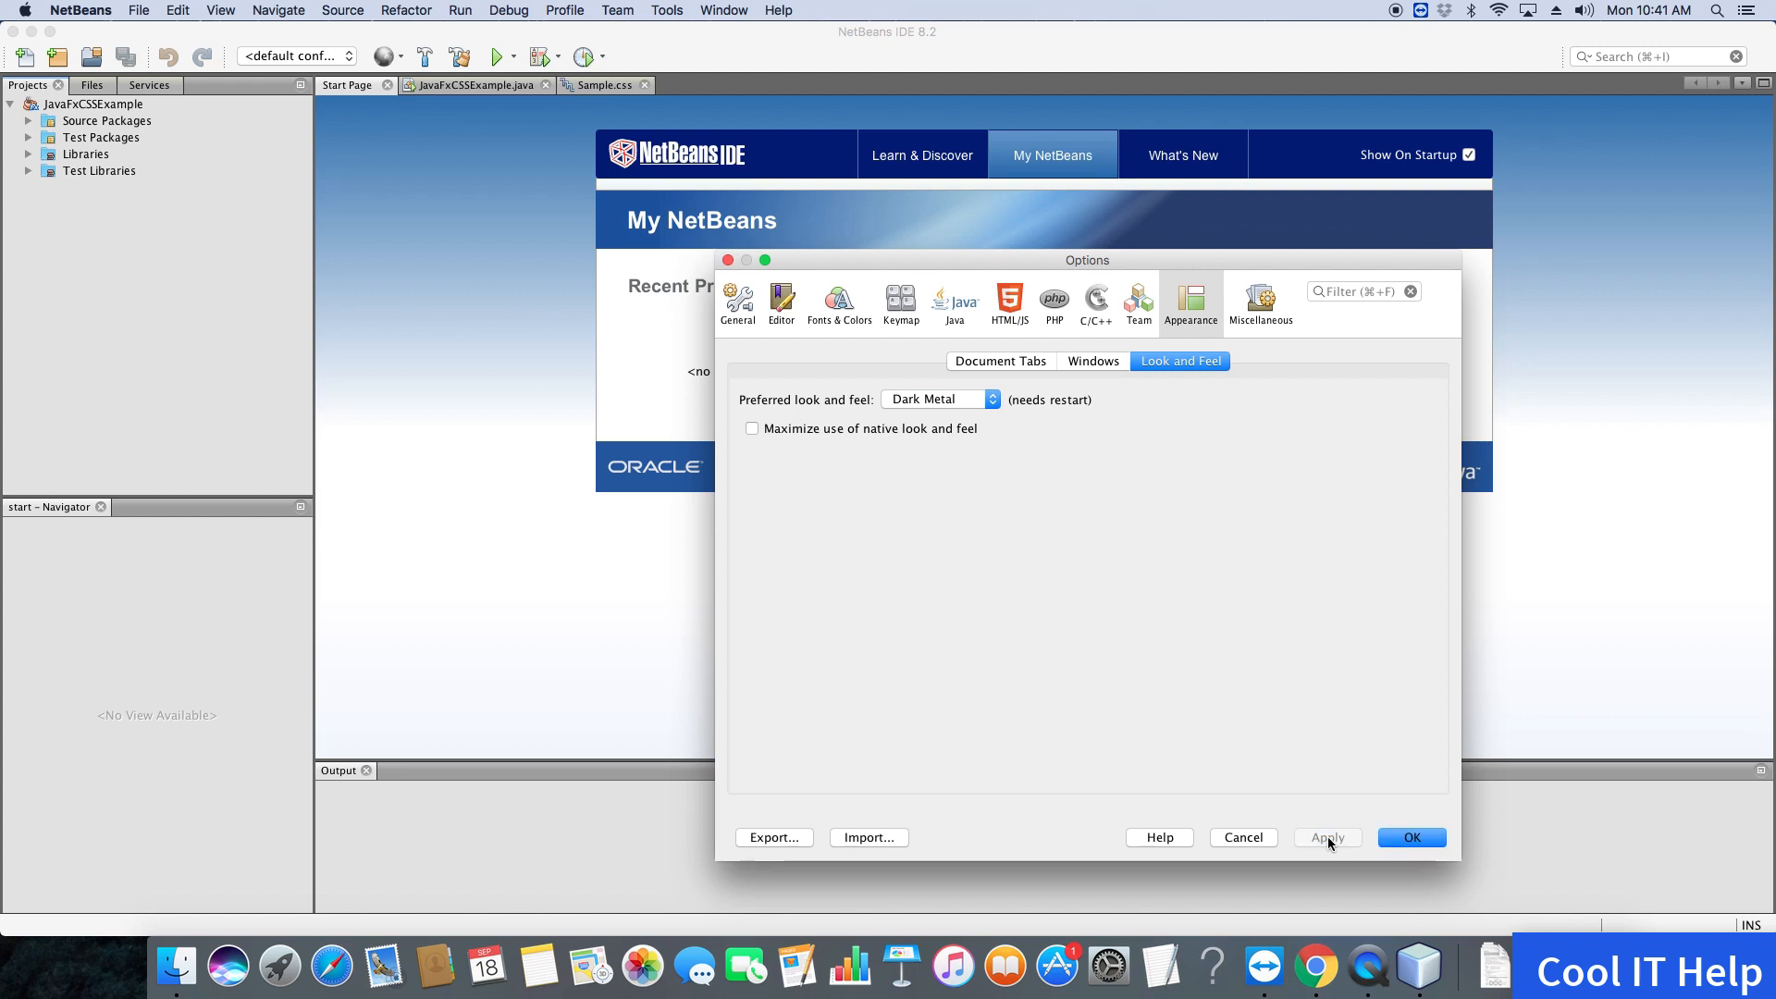
pyautogui.click(1409, 837)
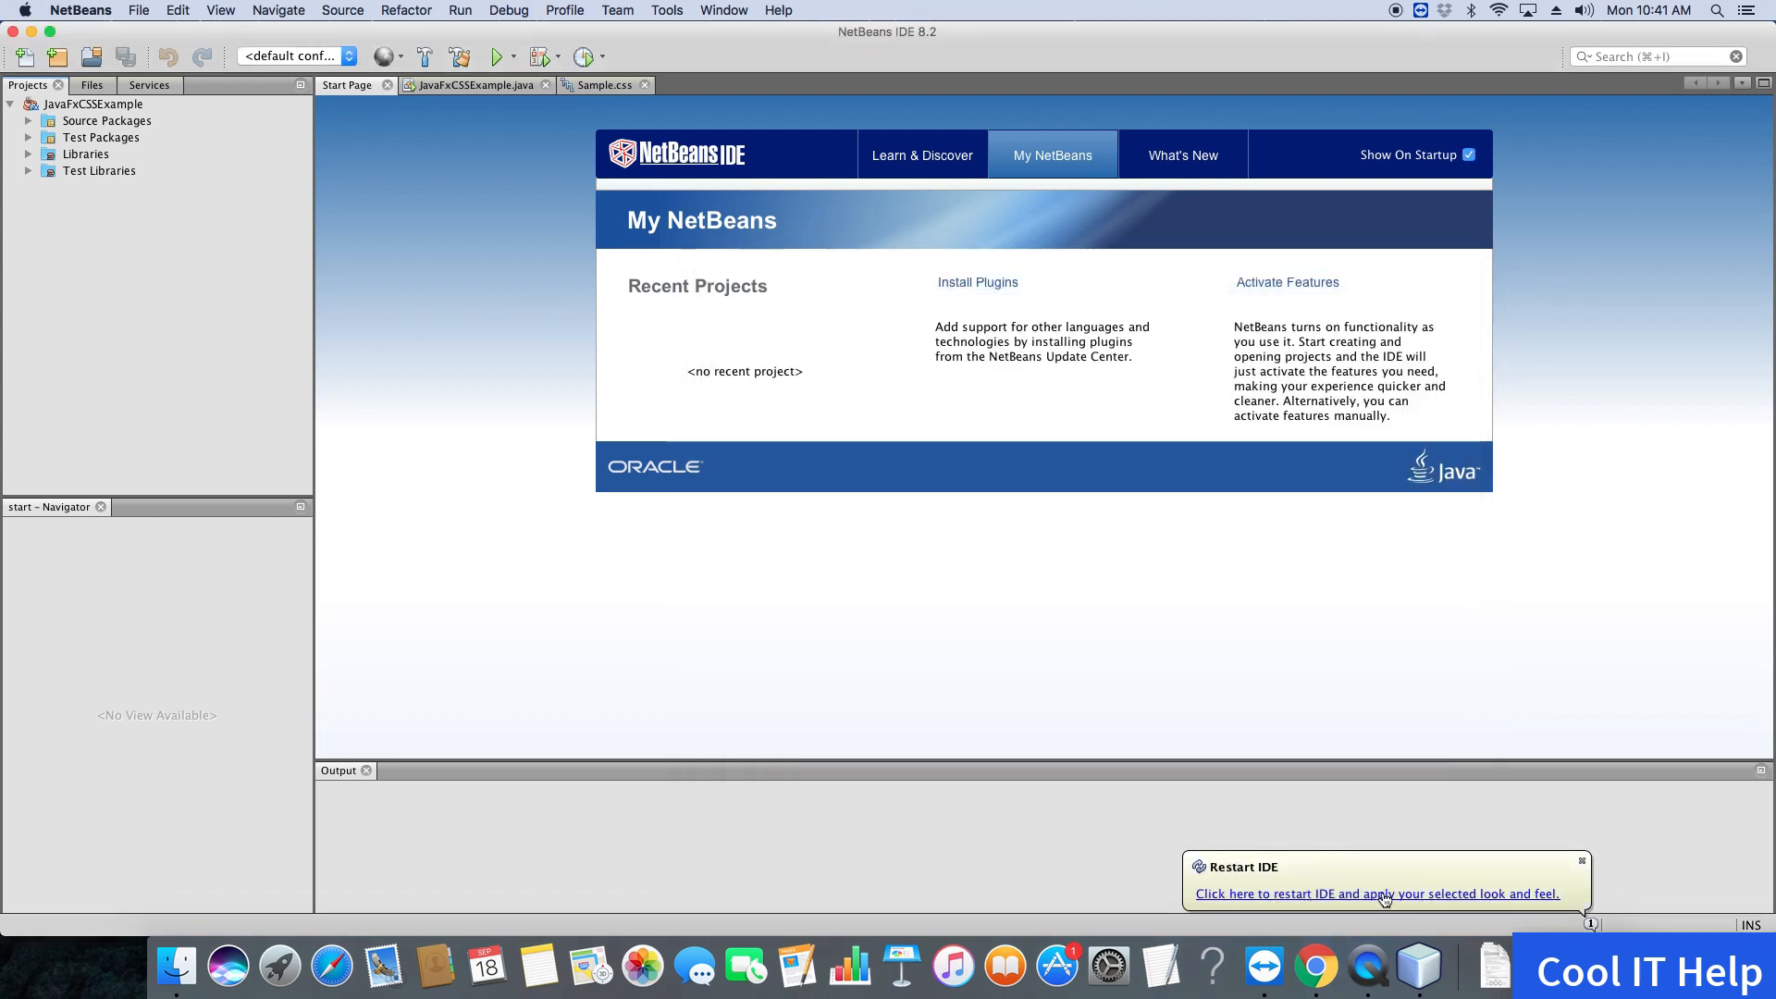
pyautogui.moveTo(1583, 863)
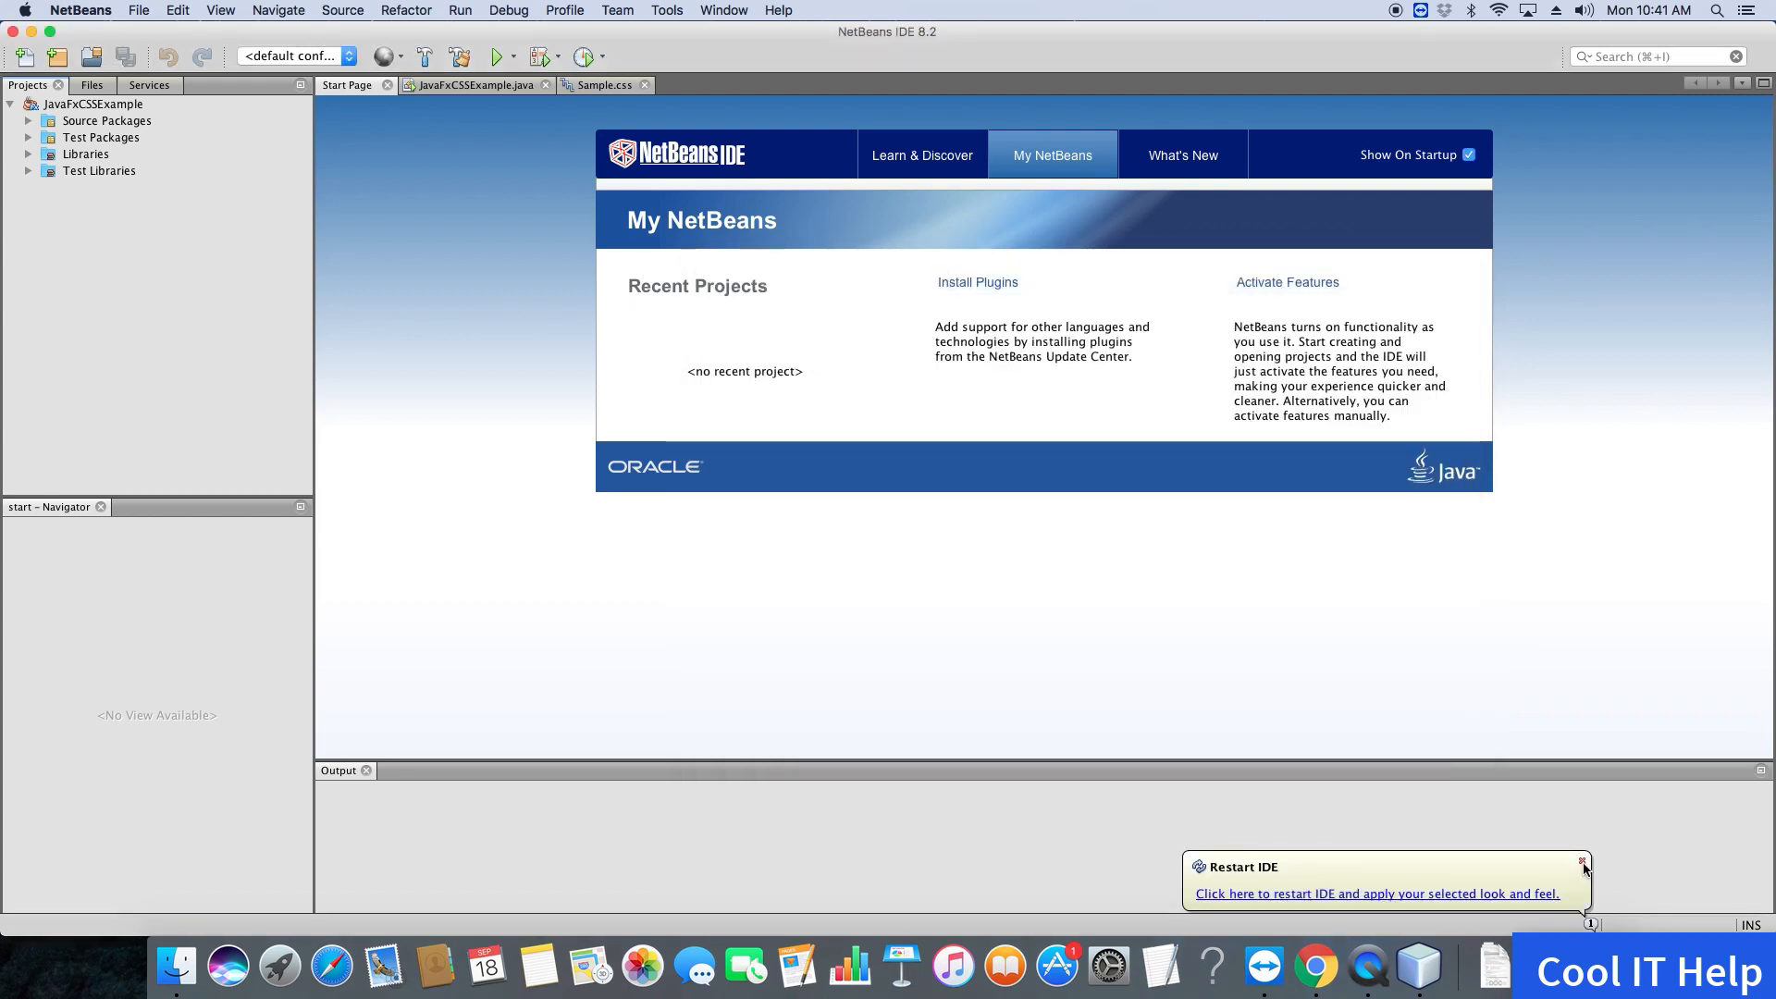
pyautogui.click(1582, 861)
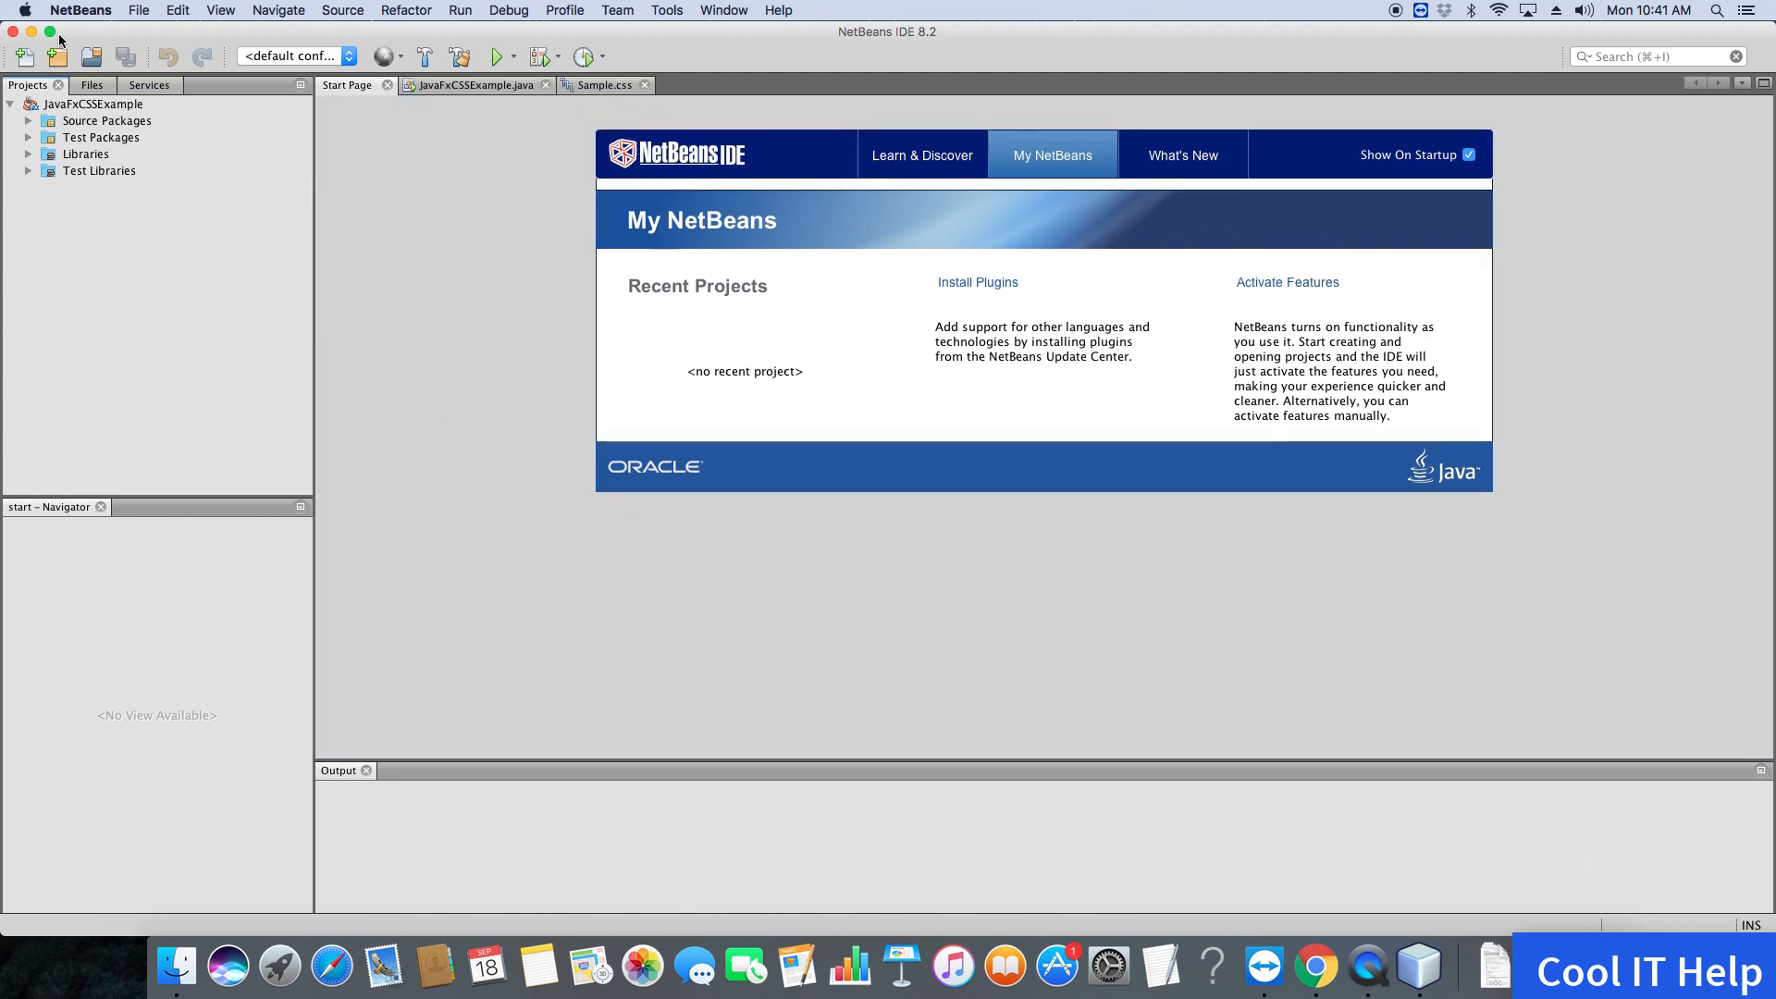